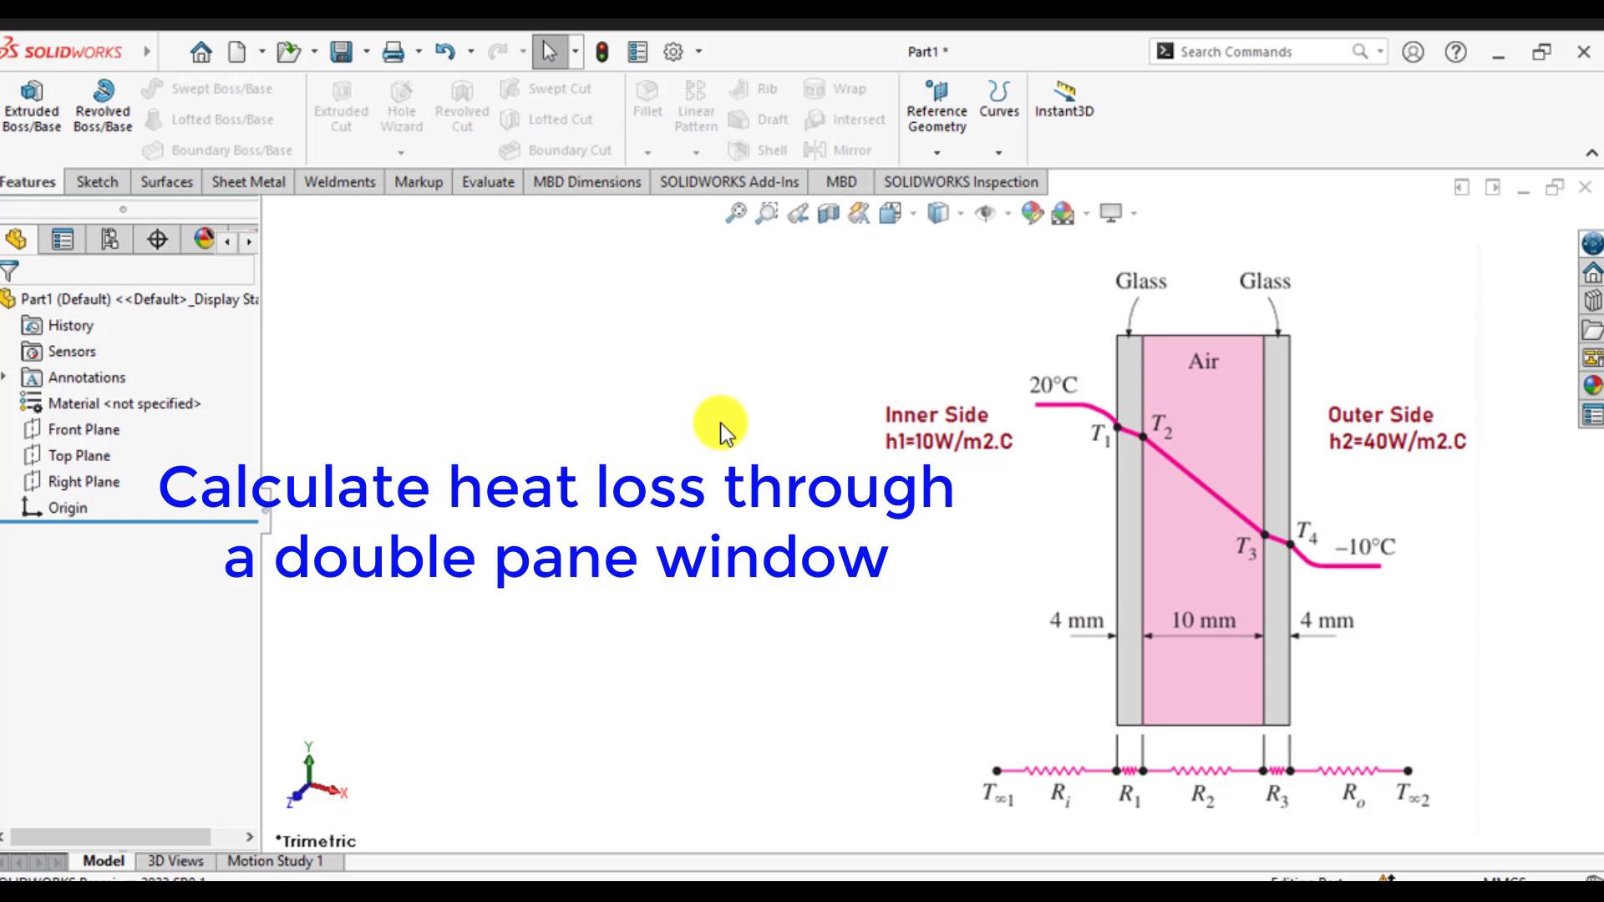
mouse_move(1307, 854)
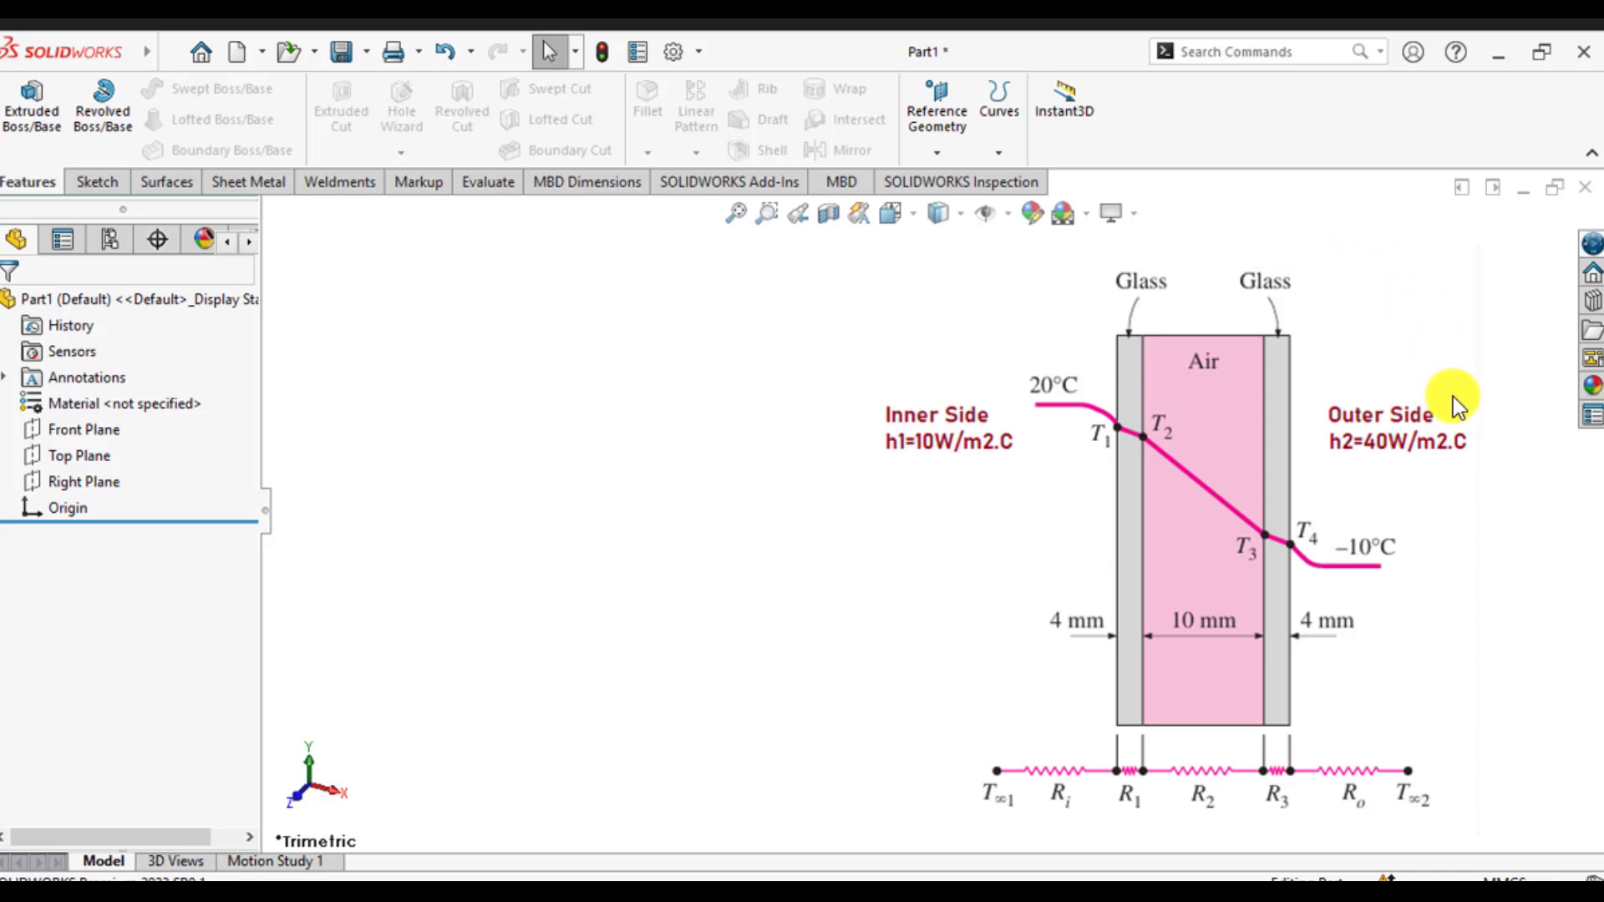
mouse_move(1443, 425)
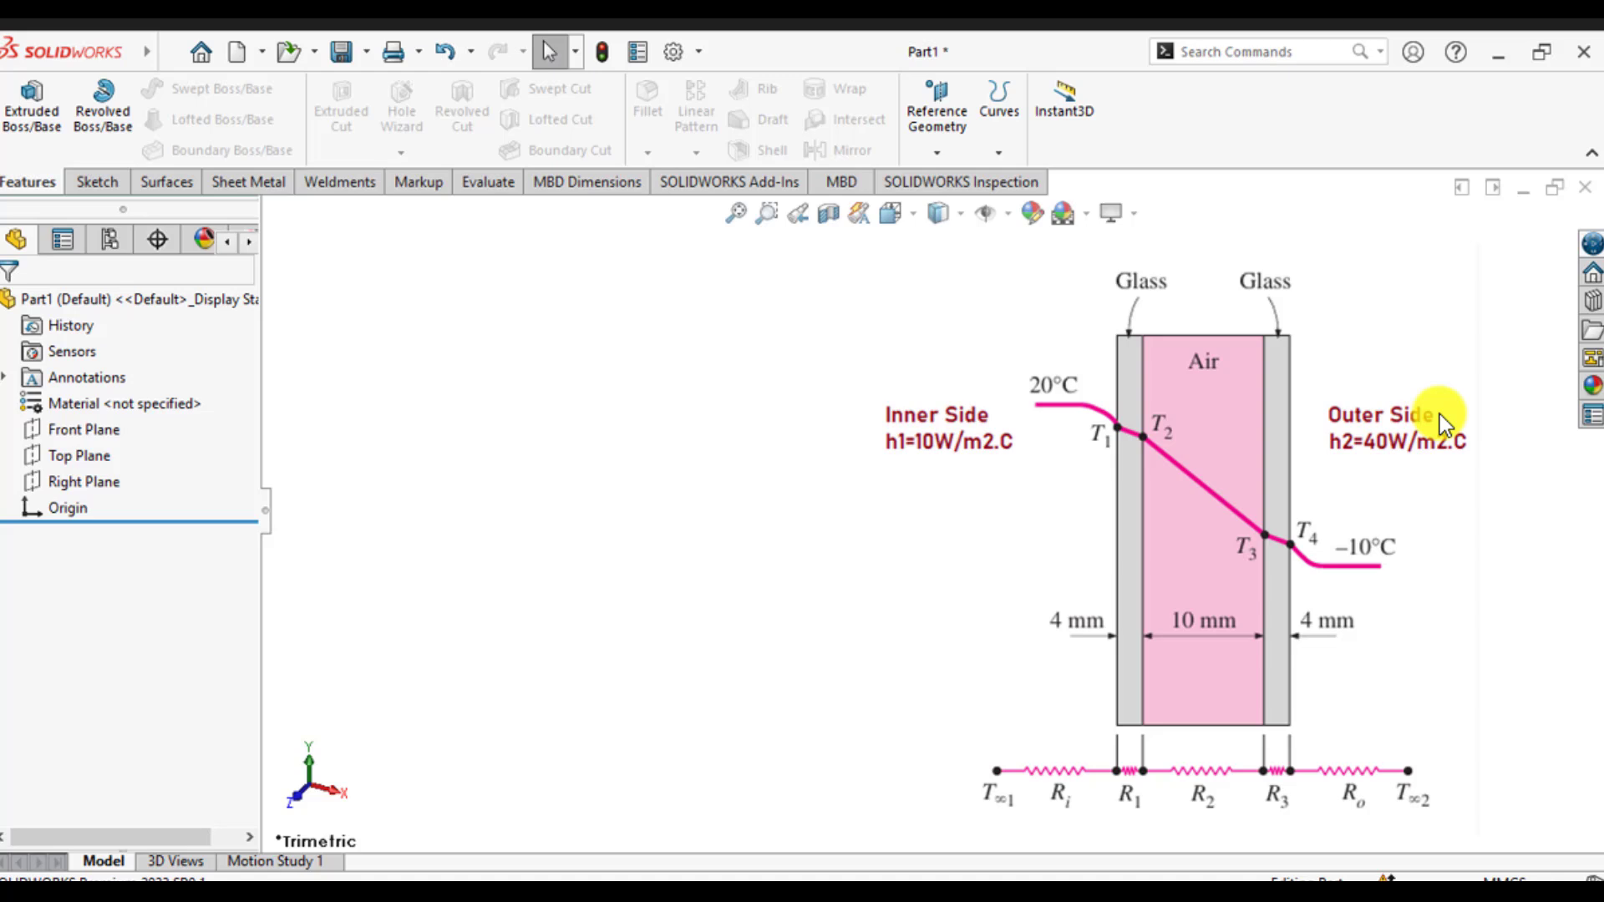
mouse_move(1318, 479)
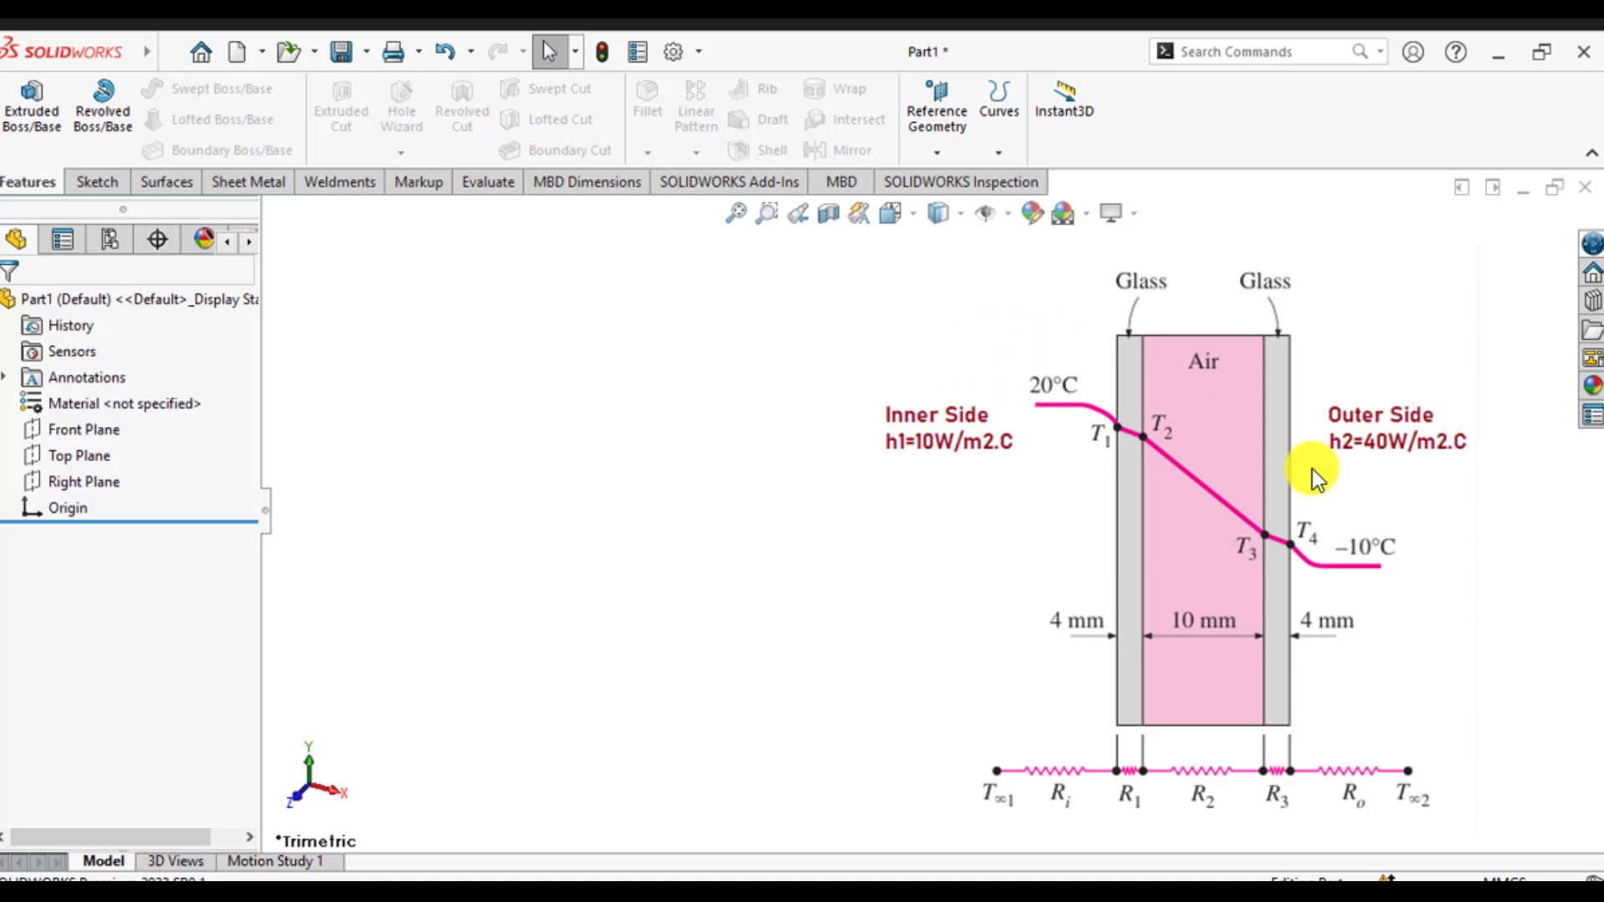
mouse_move(1484, 578)
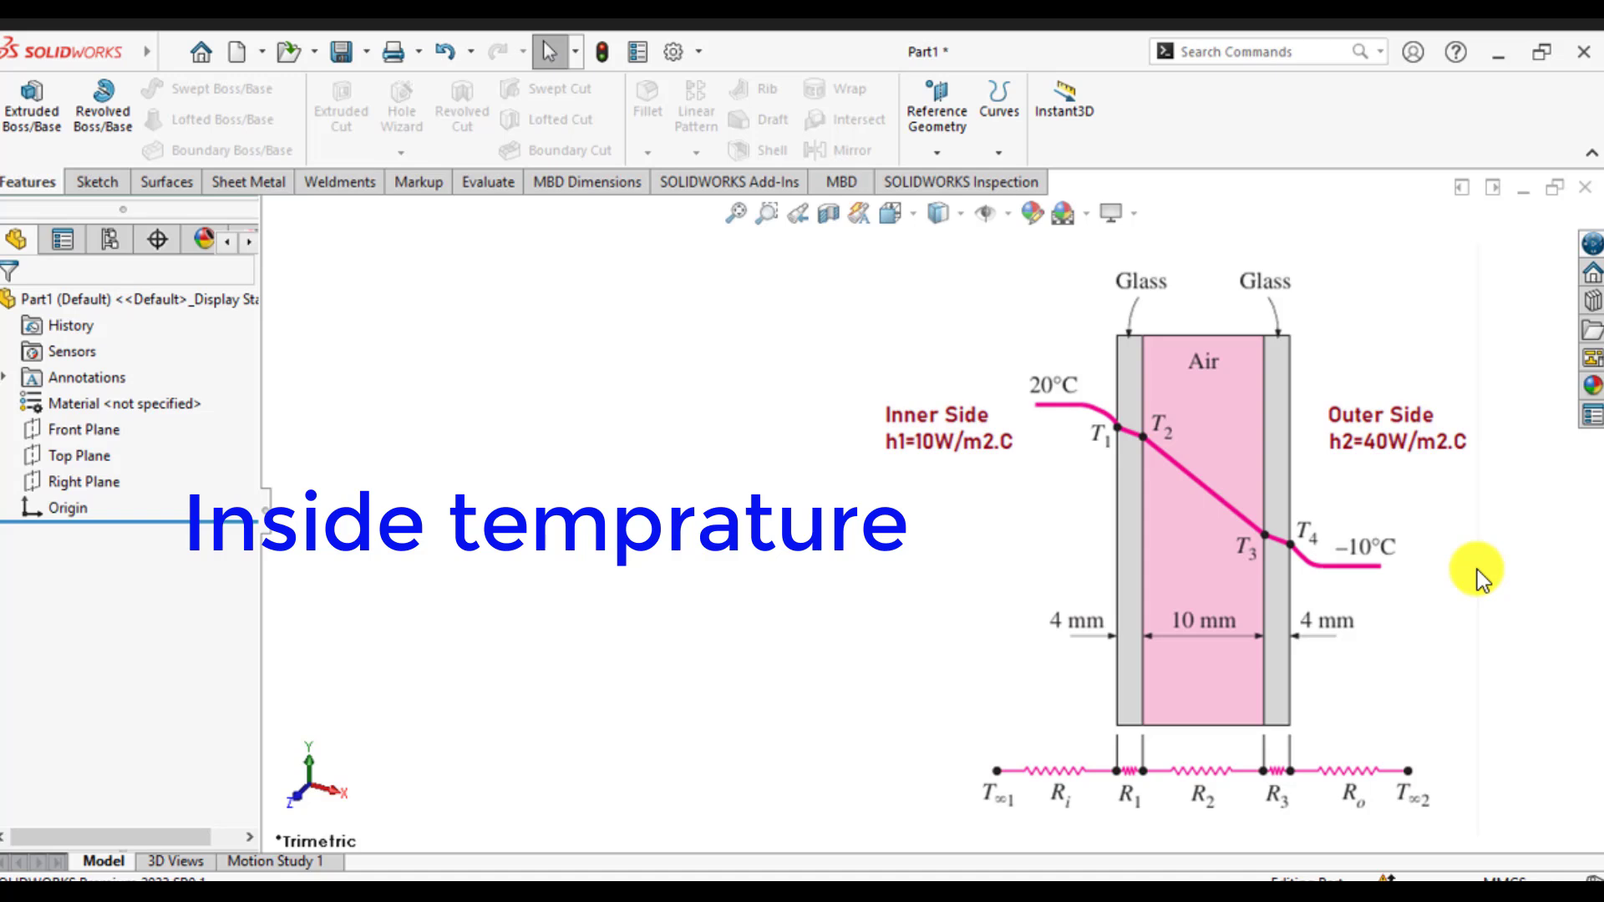
mouse_move(1123, 484)
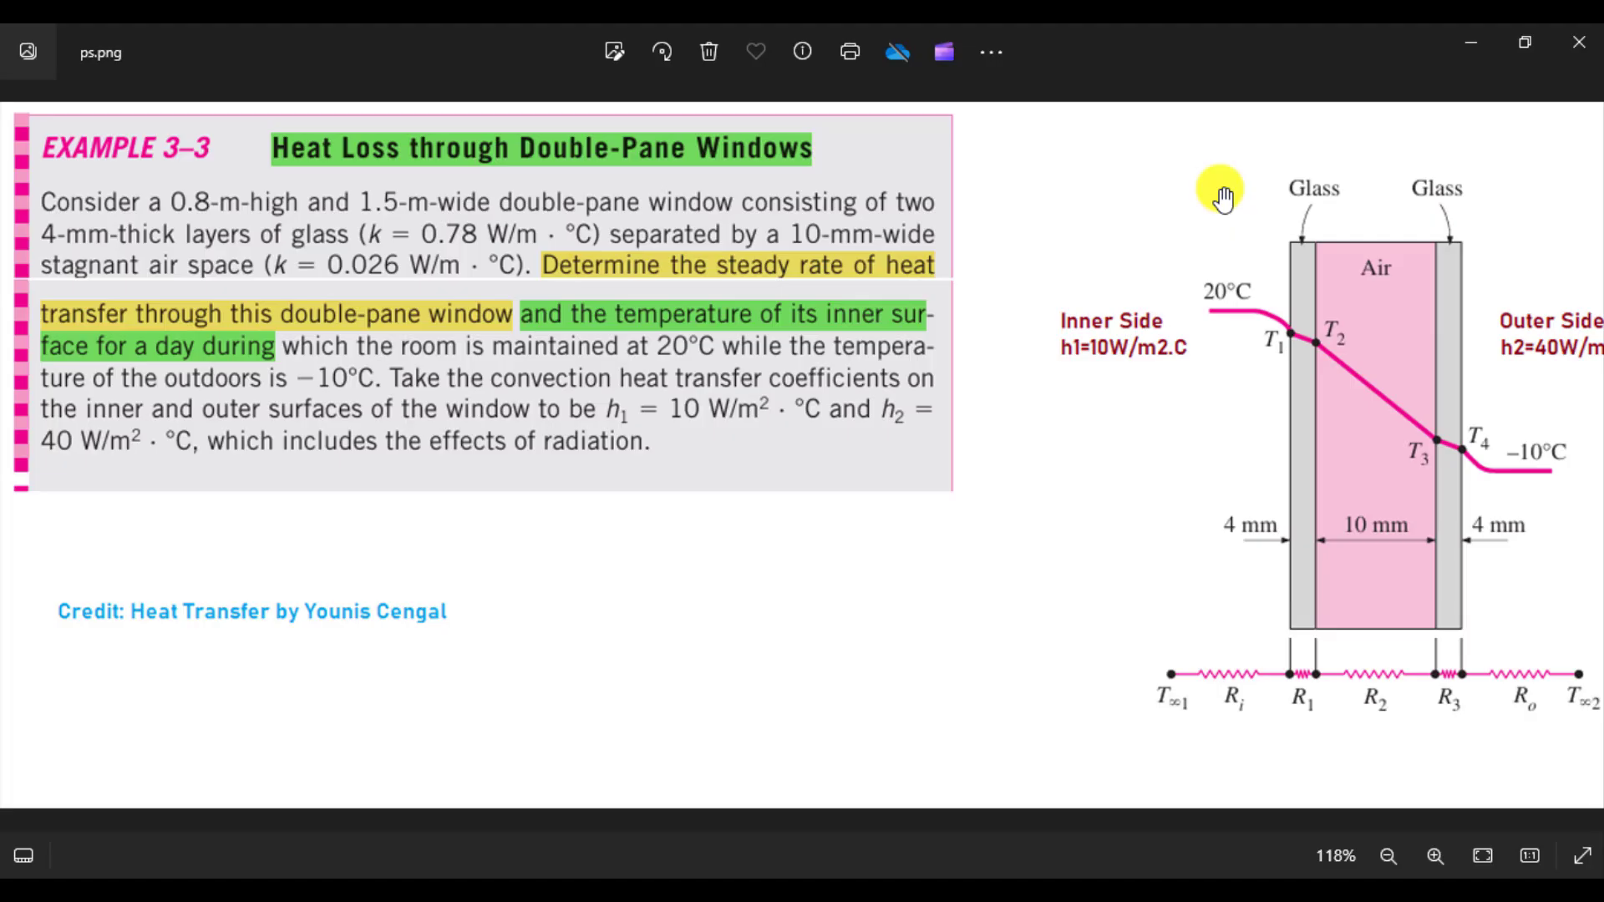
mouse_move(1443, 276)
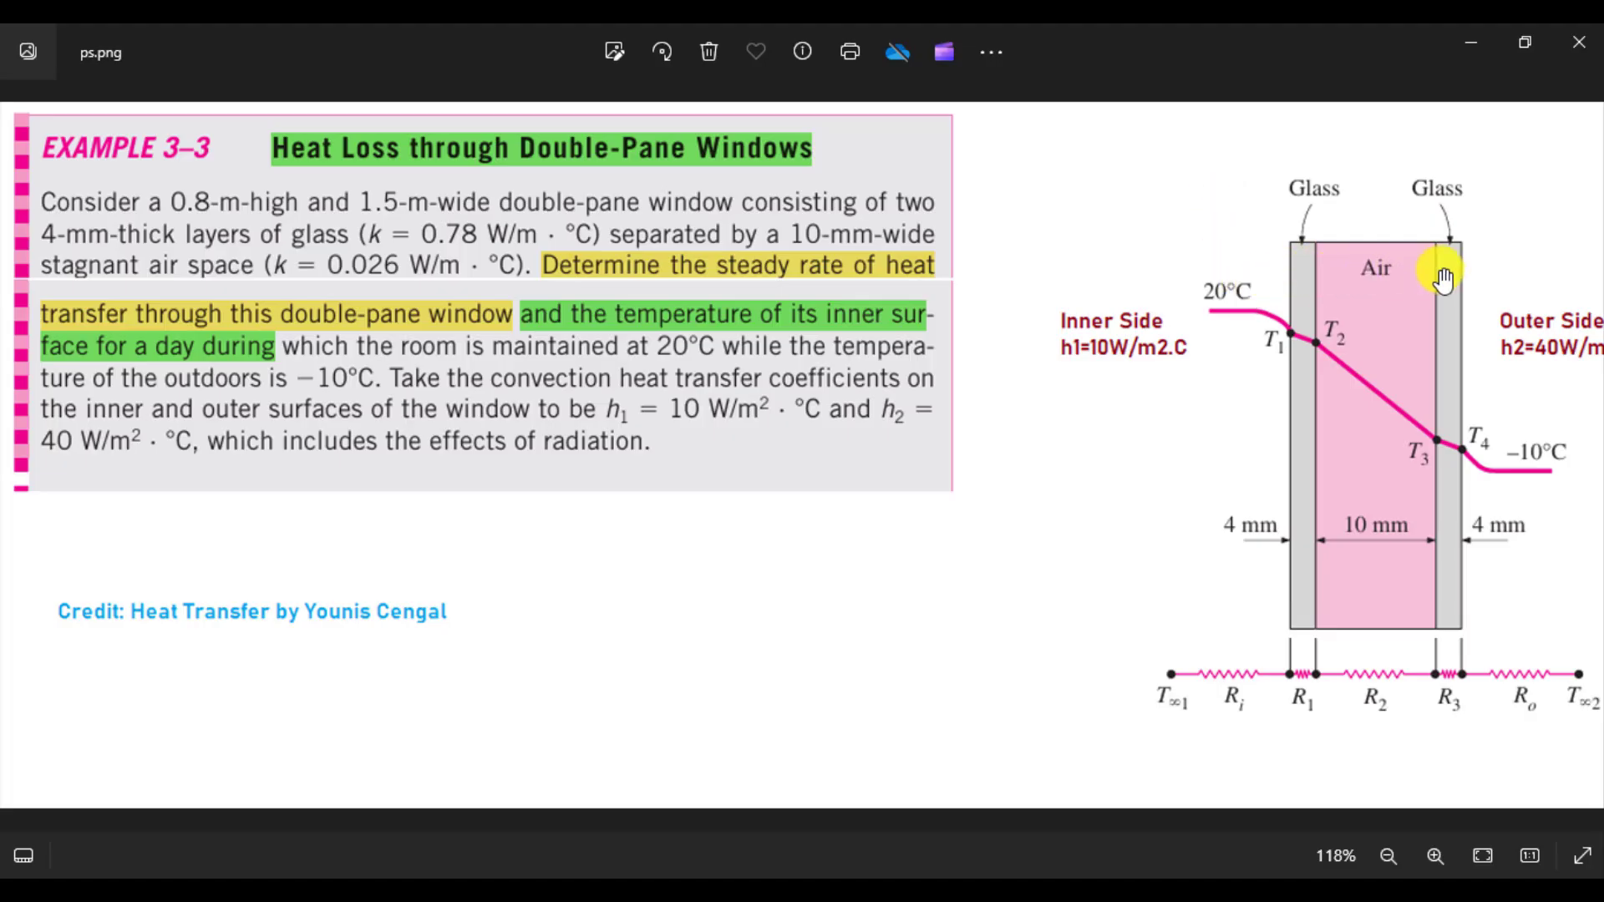
mouse_move(1286, 296)
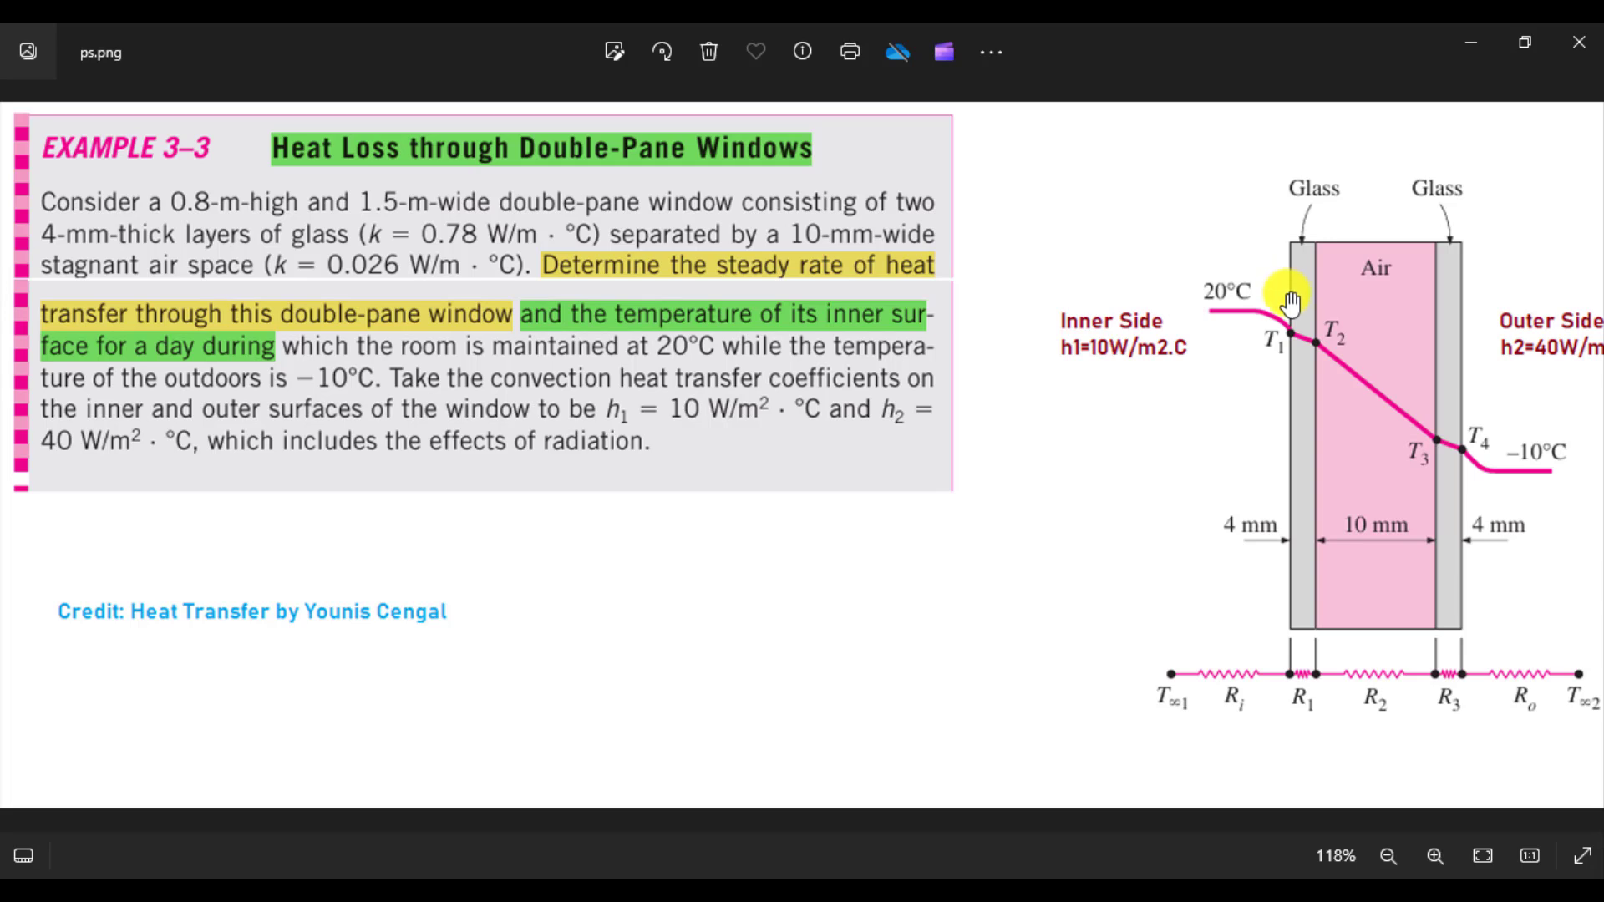
mouse_move(1446, 312)
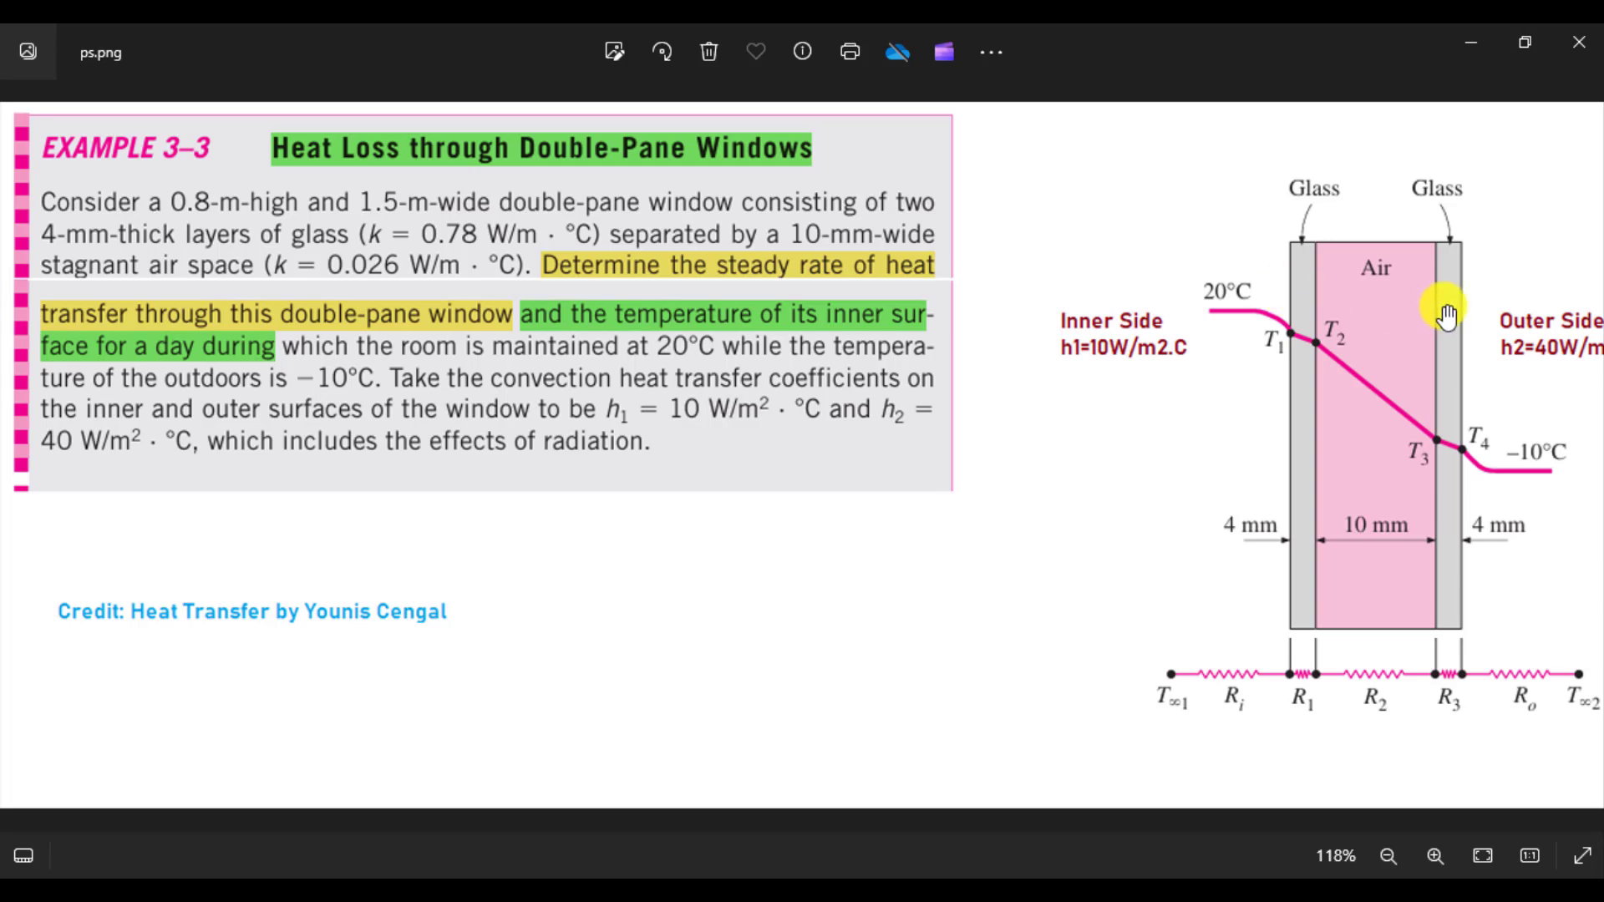
mouse_move(1441, 552)
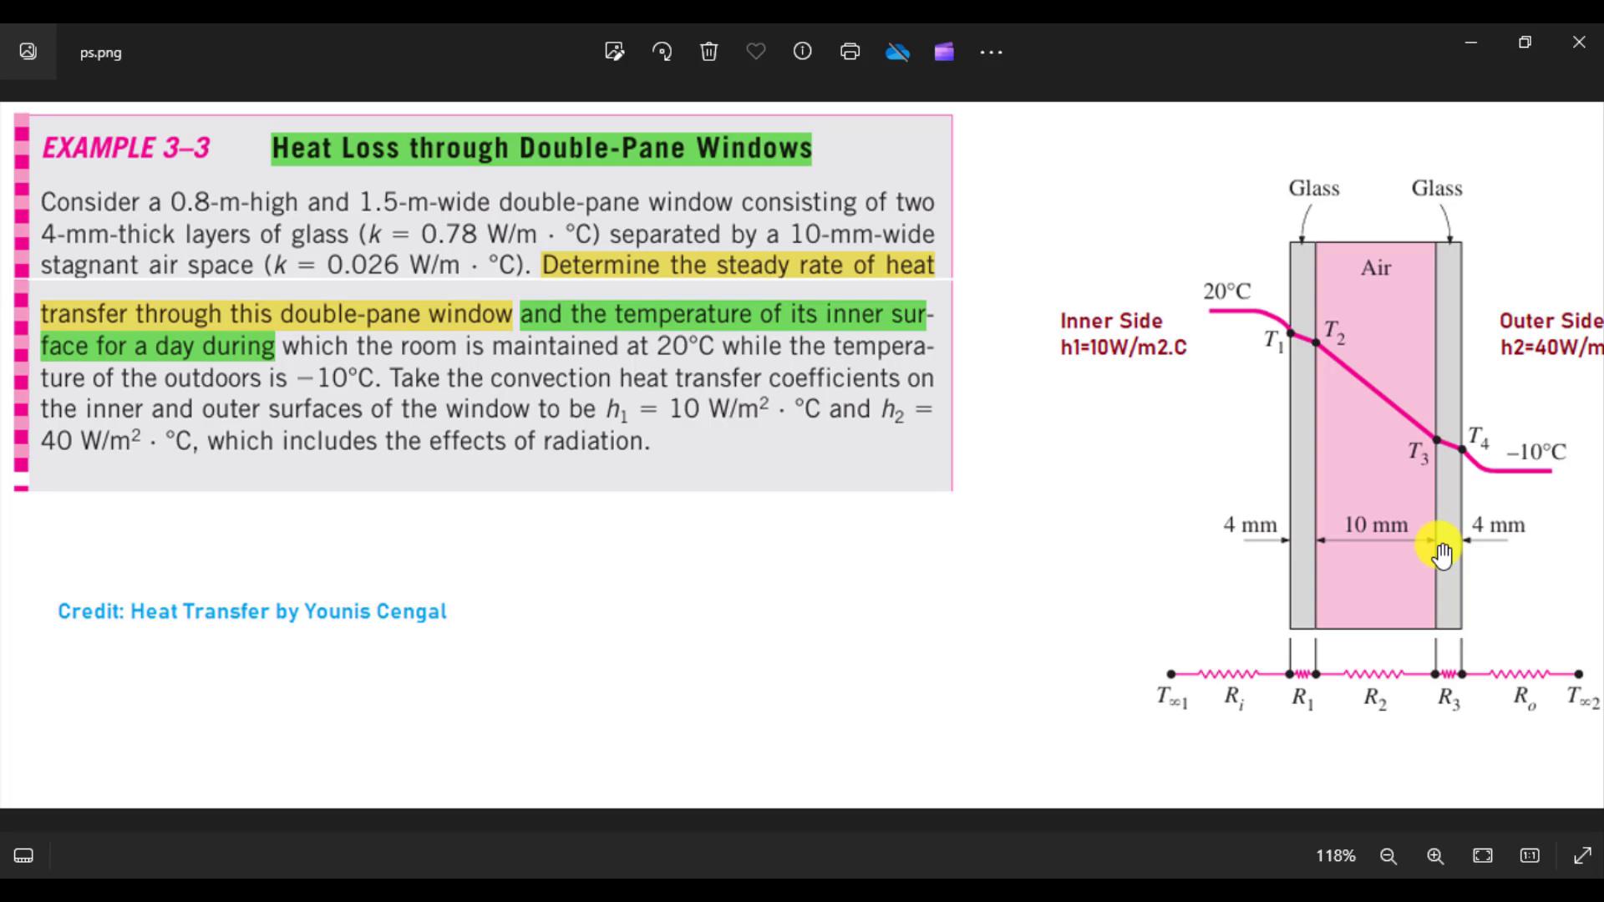
mouse_move(1325, 552)
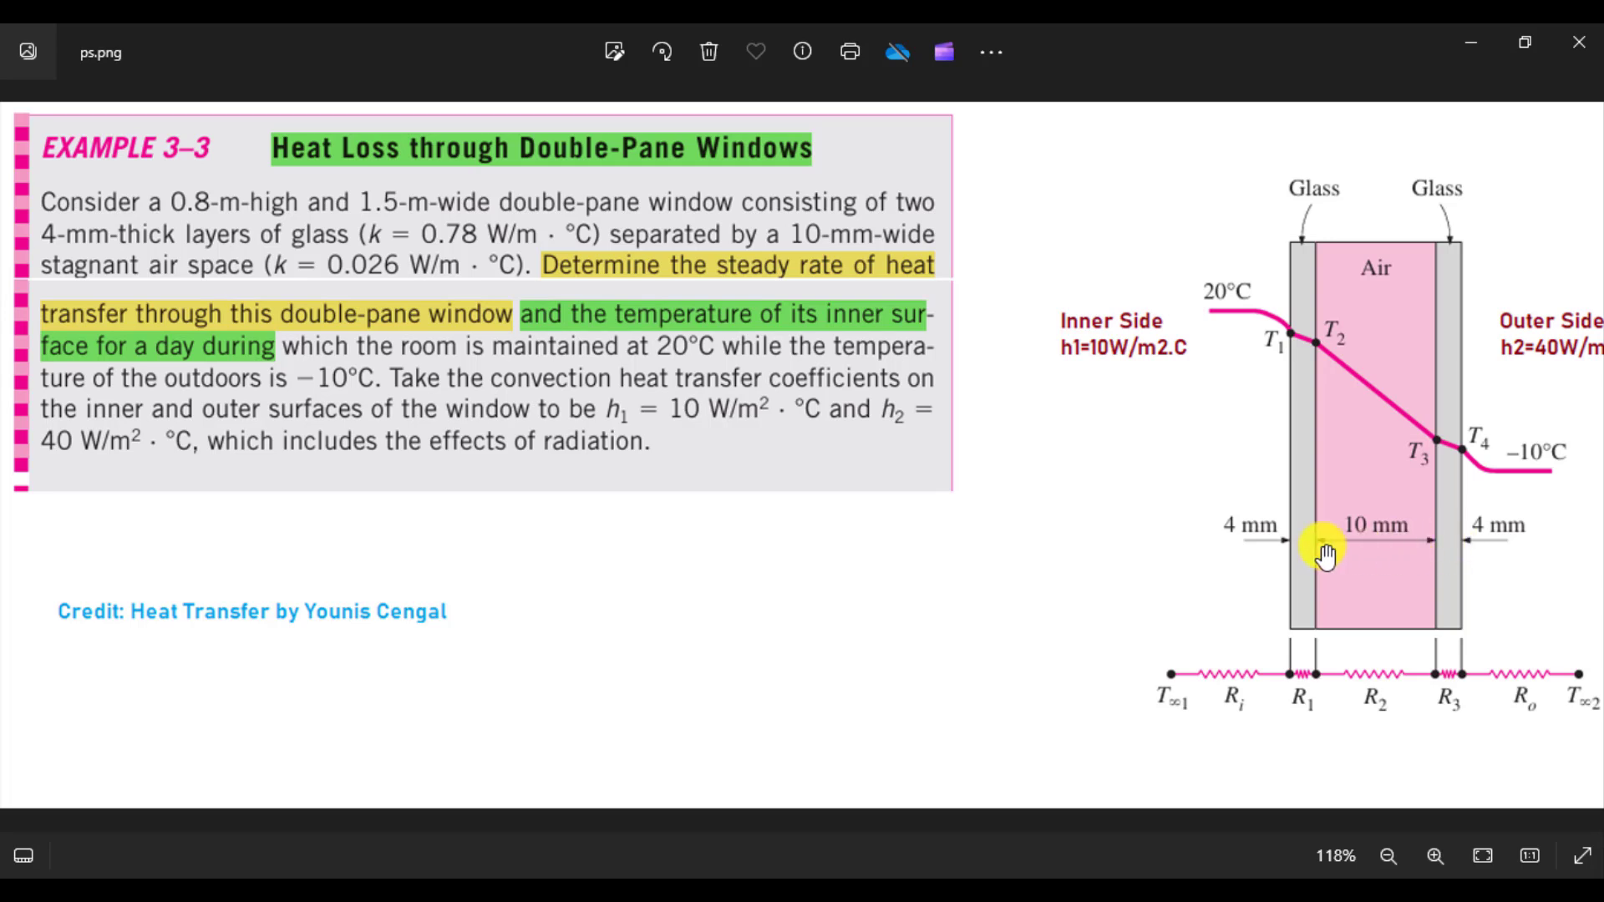
mouse_move(1368, 552)
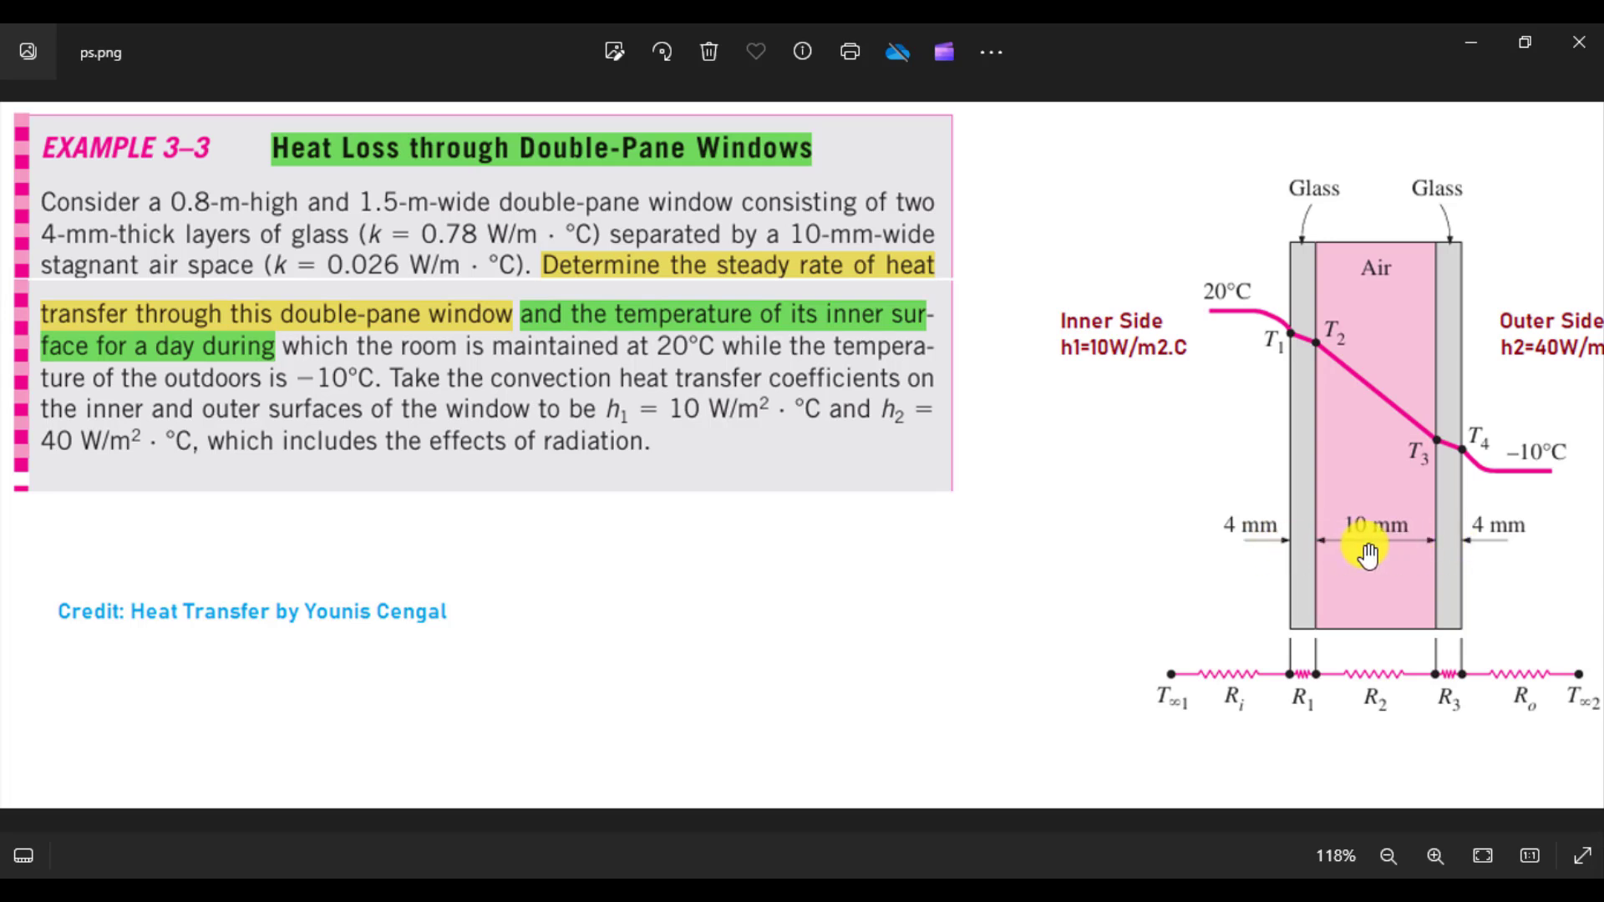
mouse_move(1453, 345)
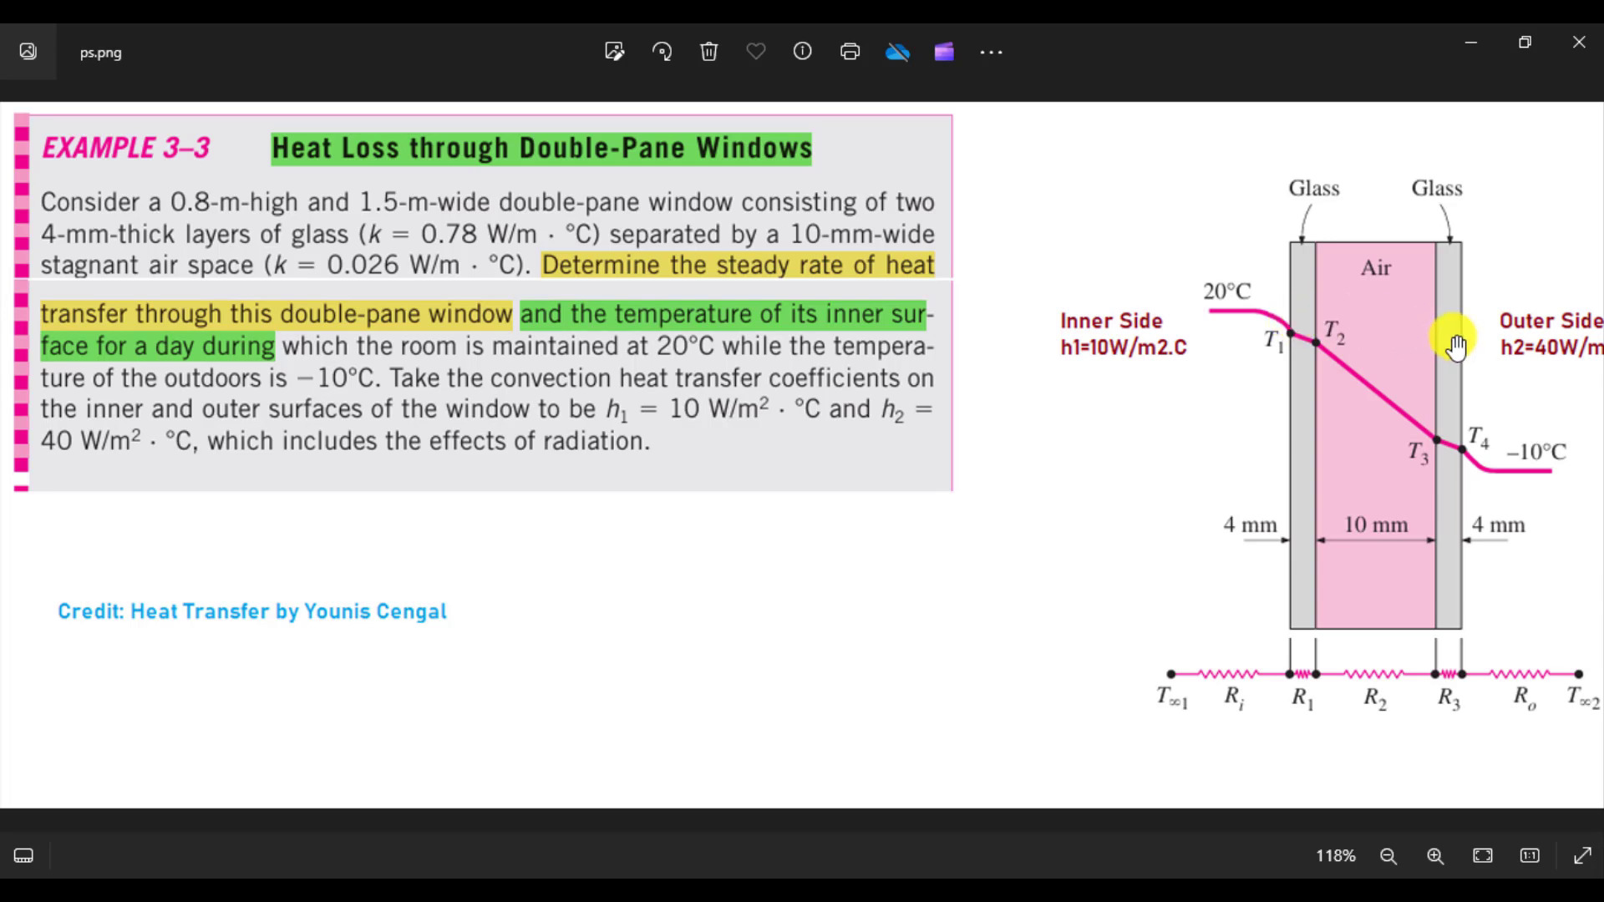
mouse_move(1381, 533)
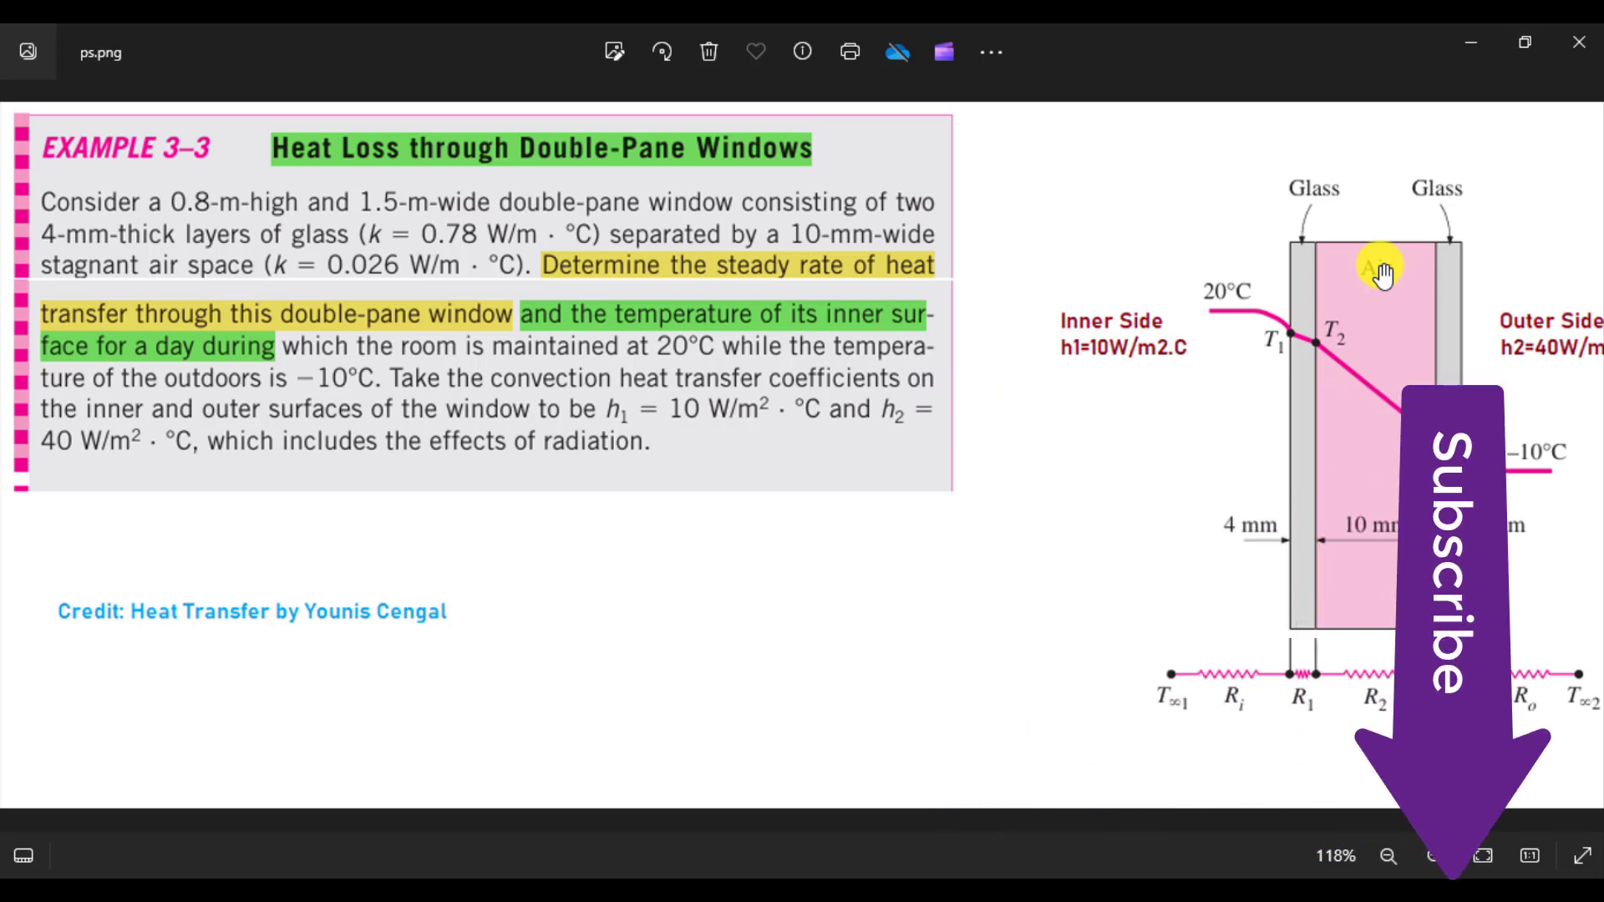
mouse_move(1207, 315)
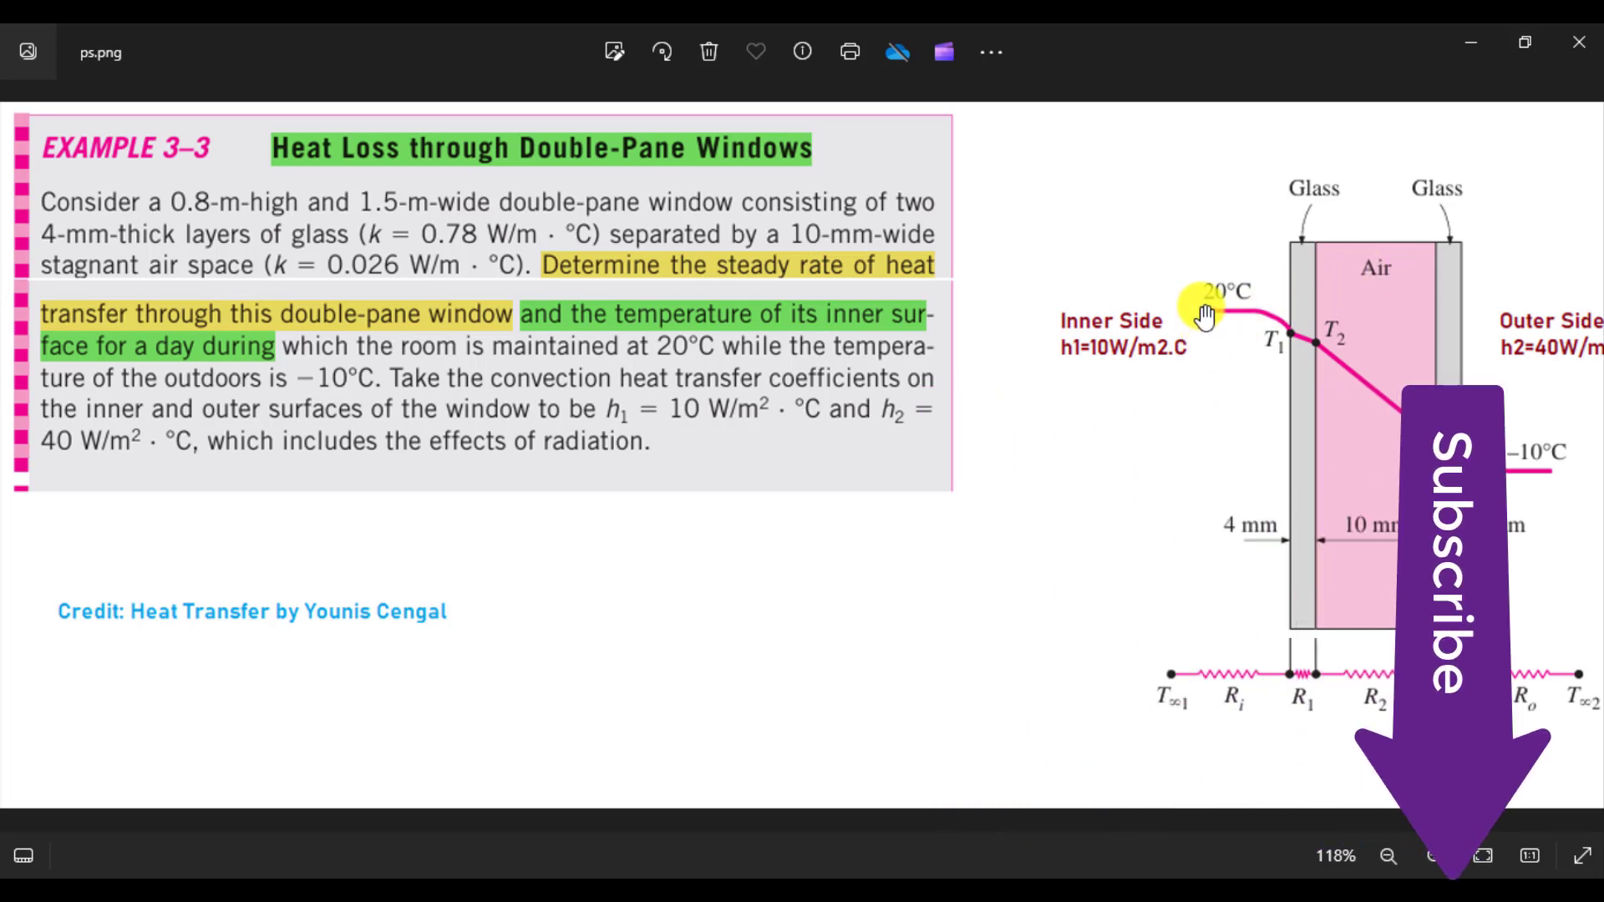
mouse_move(1218, 307)
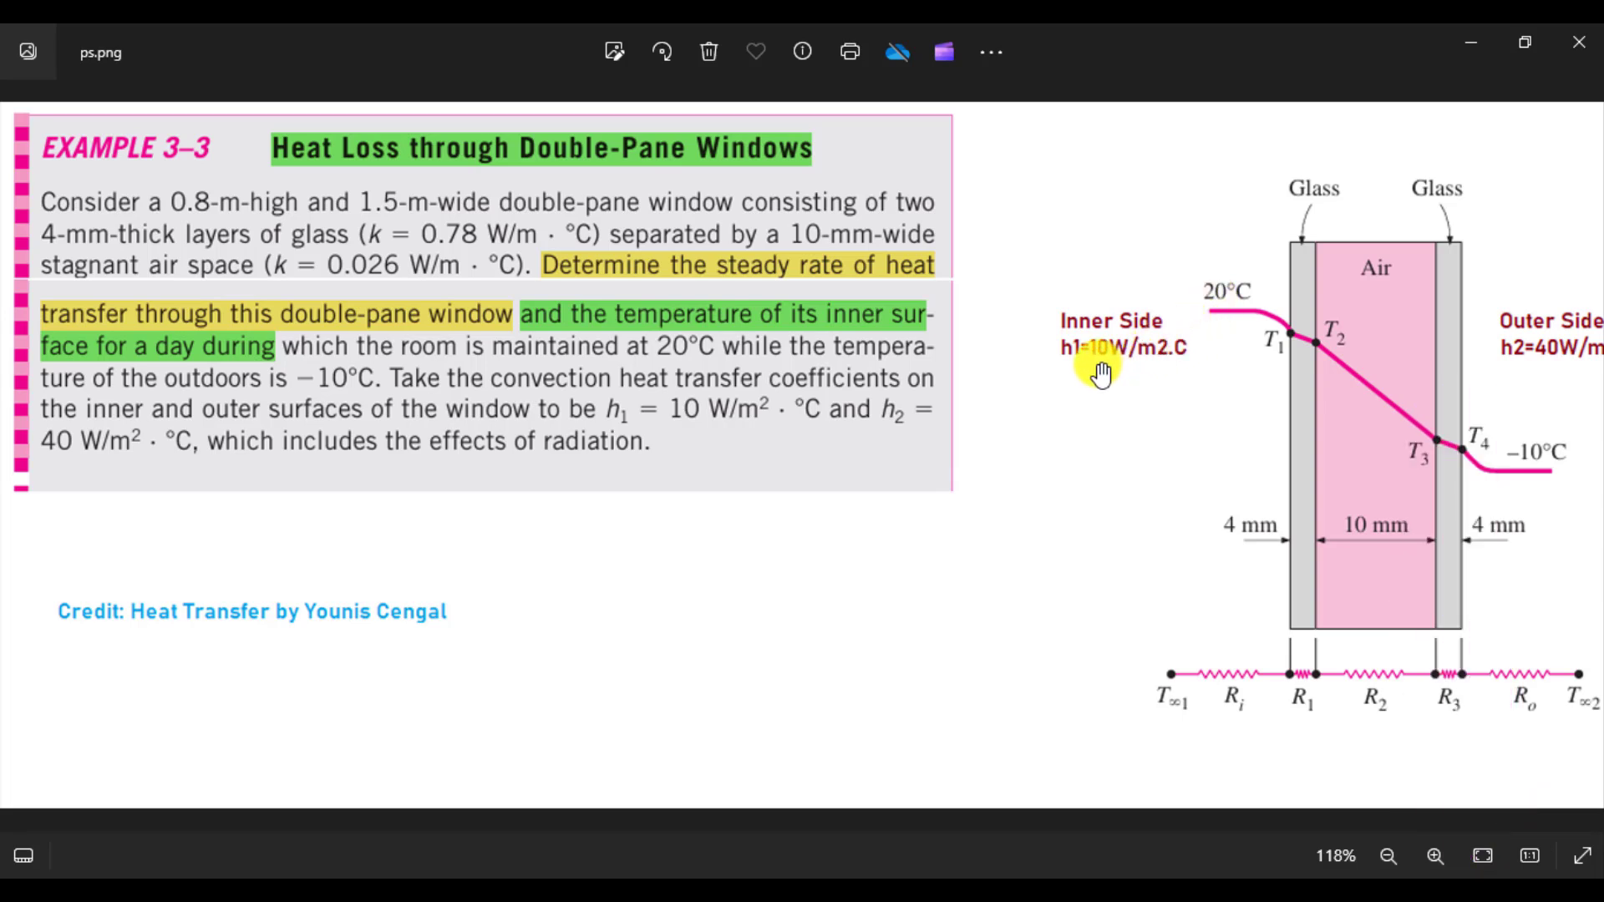
mouse_move(1125, 371)
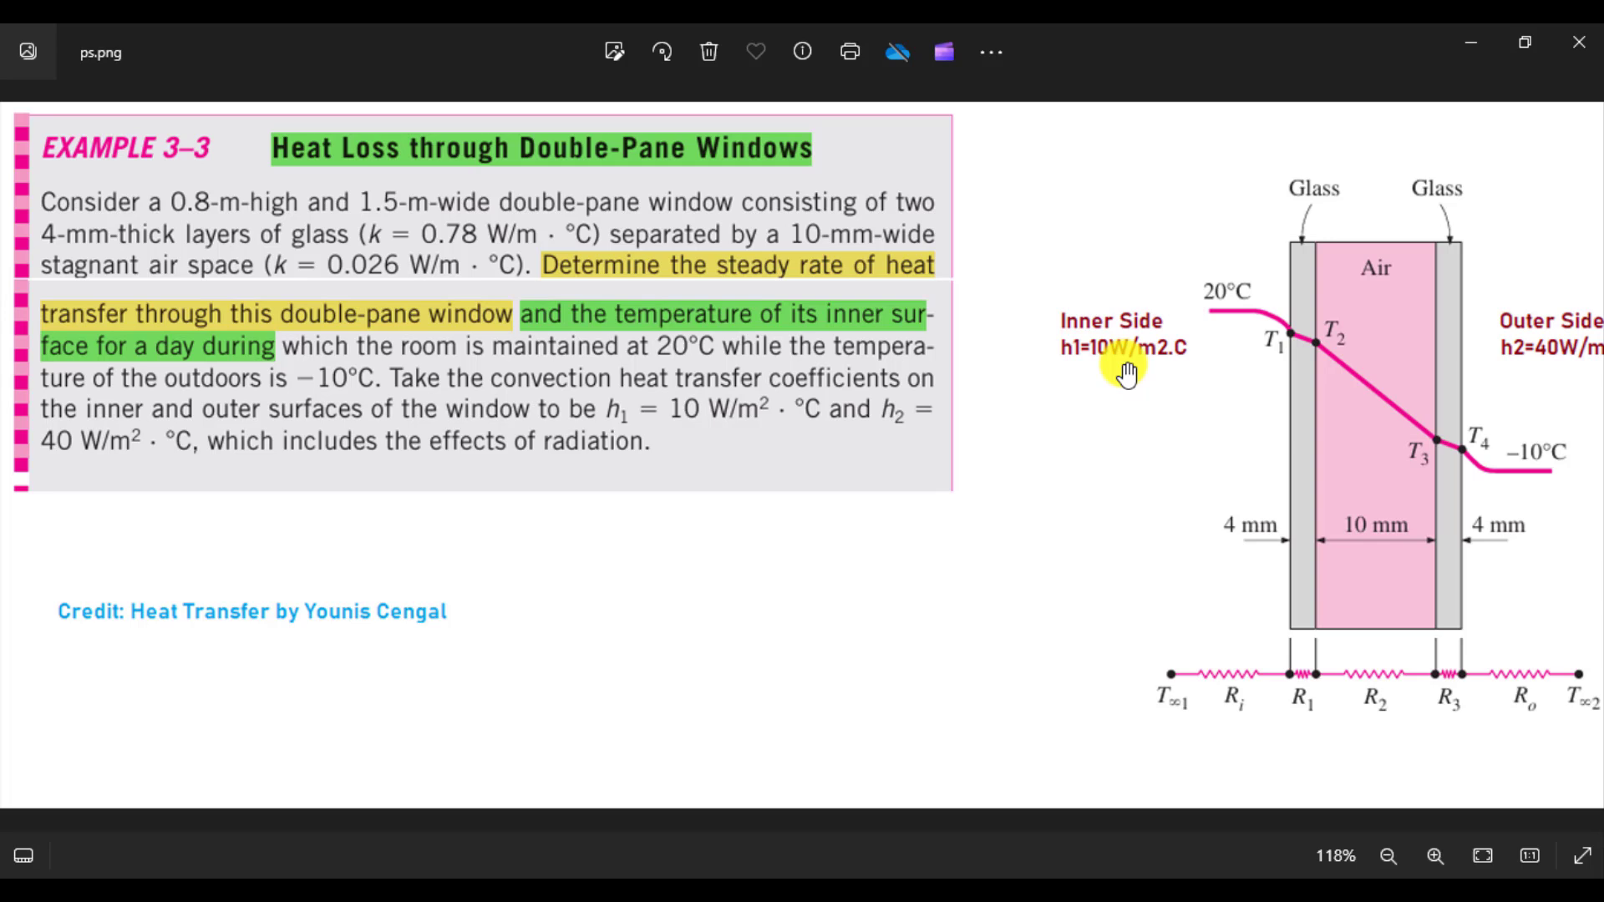
mouse_move(1448, 363)
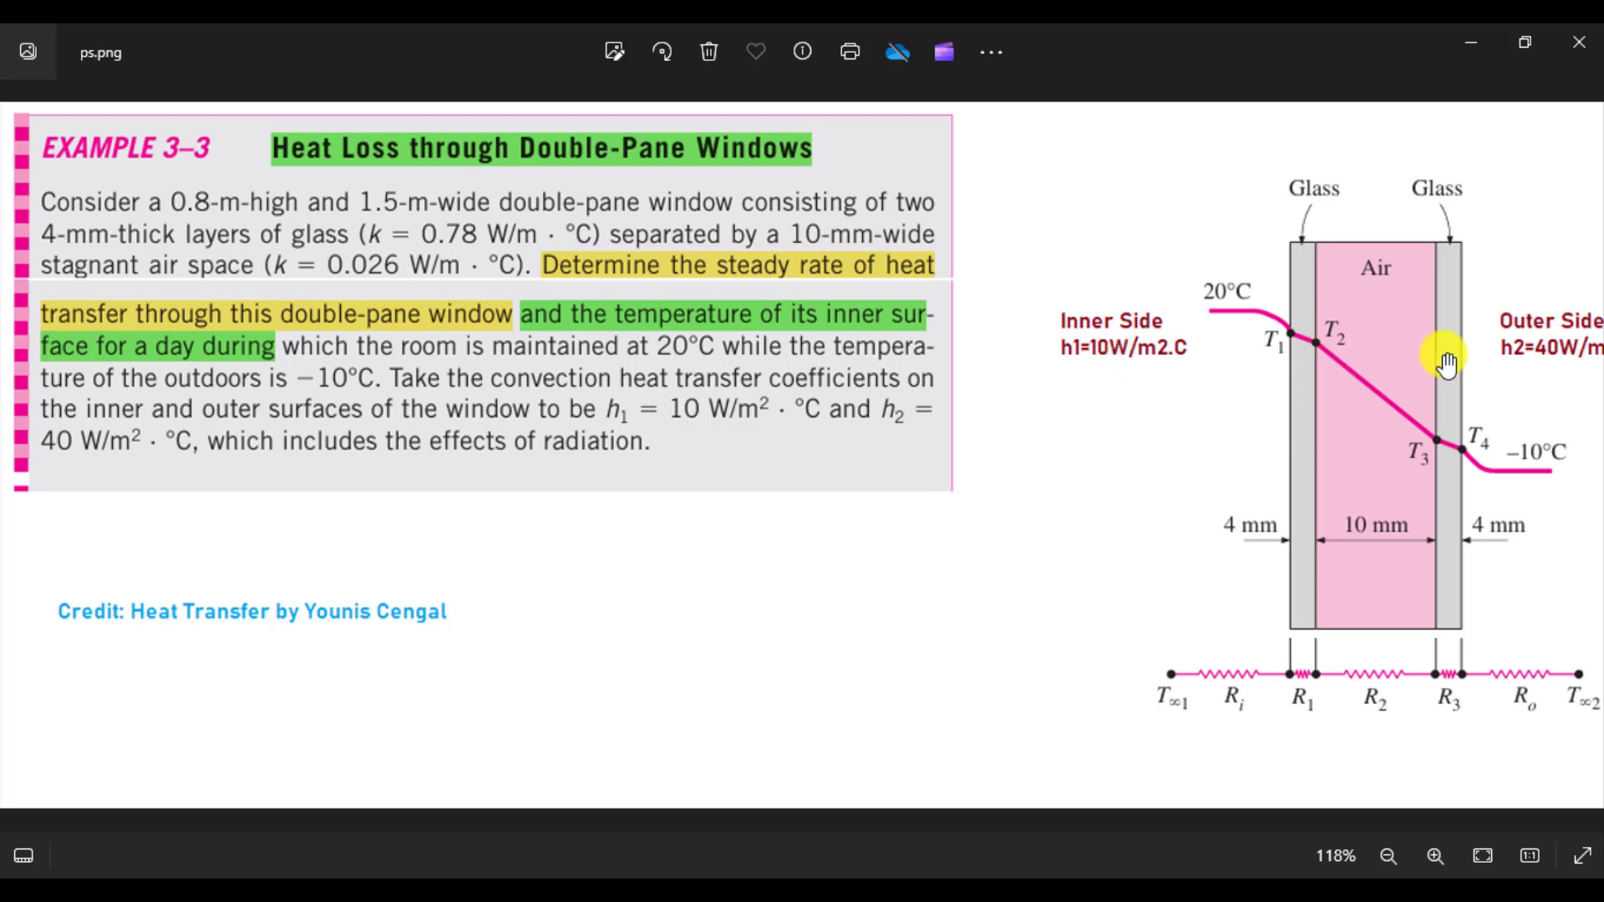
mouse_move(1499, 358)
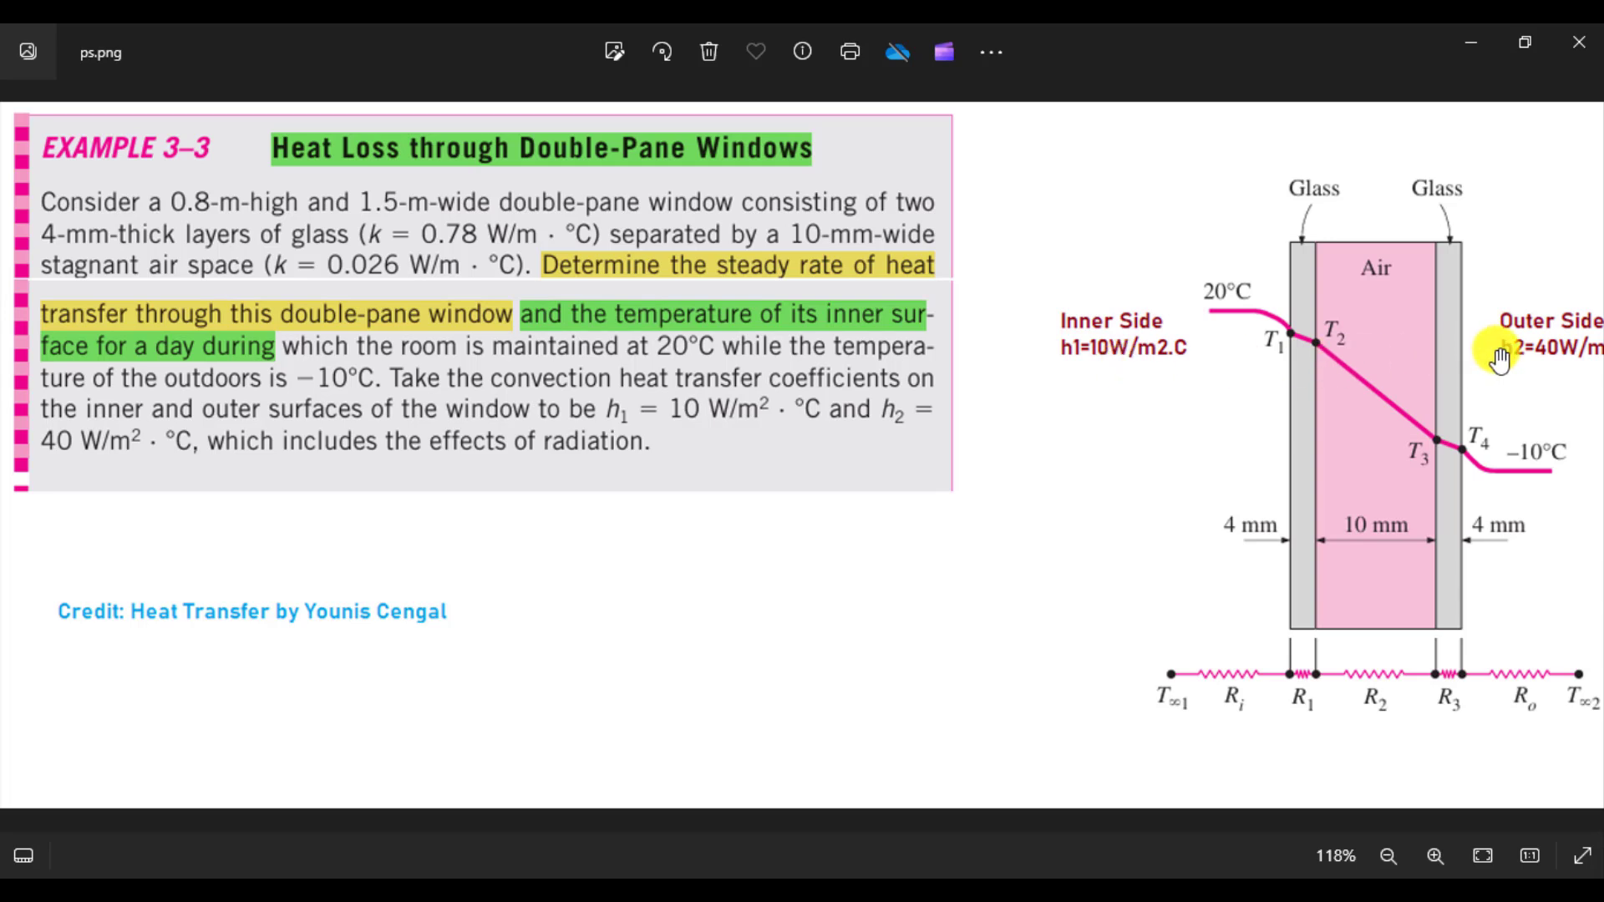
mouse_move(1505, 350)
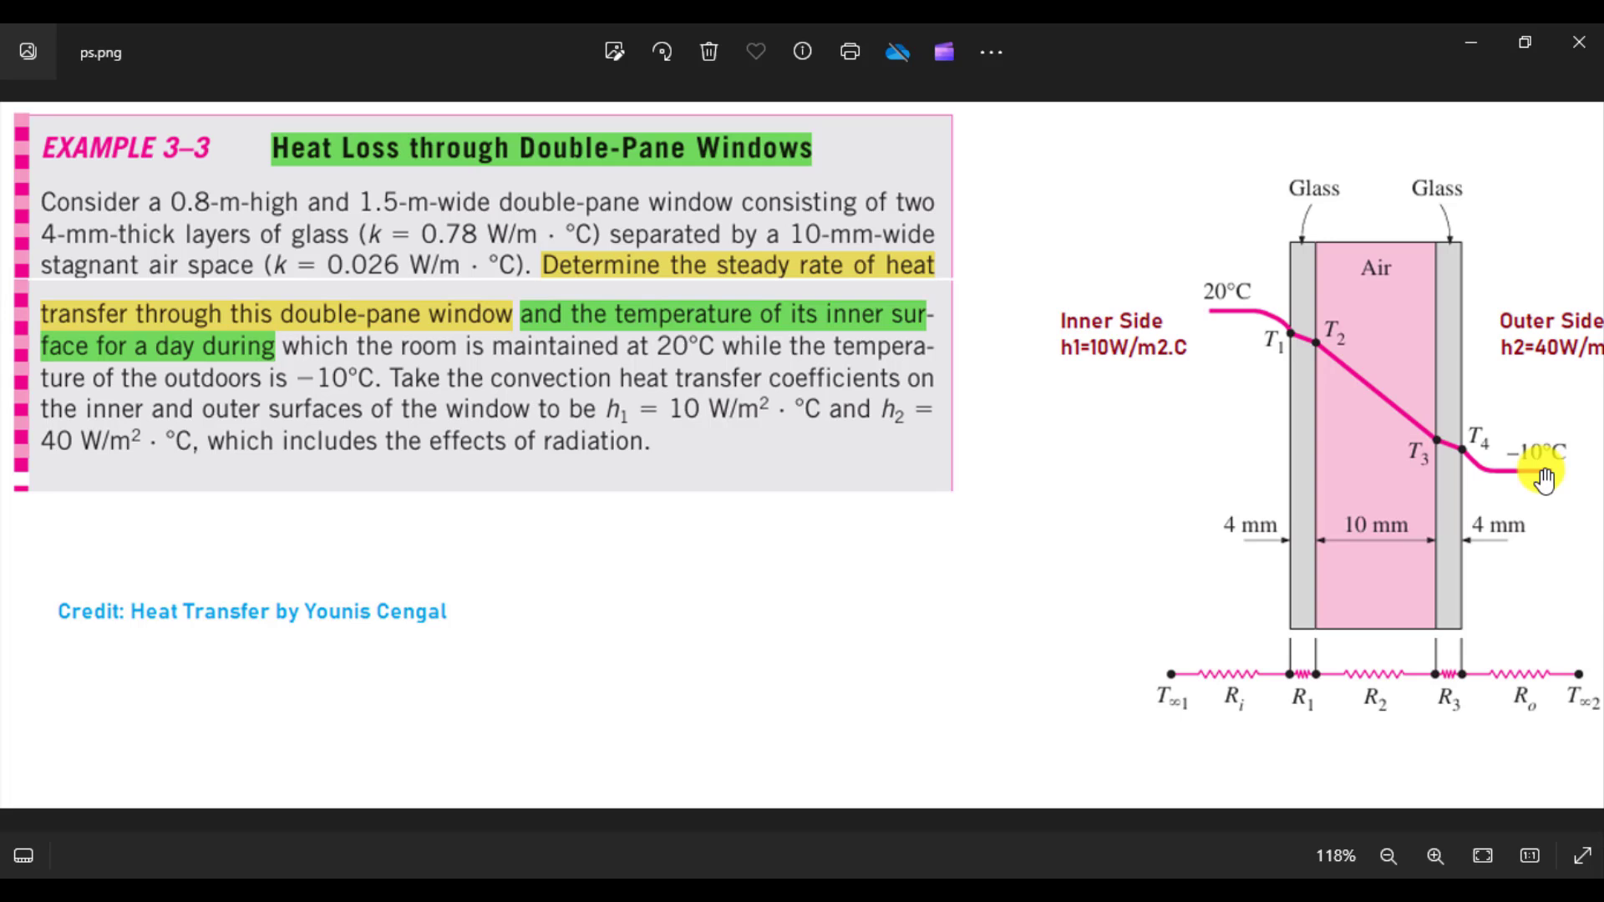
mouse_move(1516, 386)
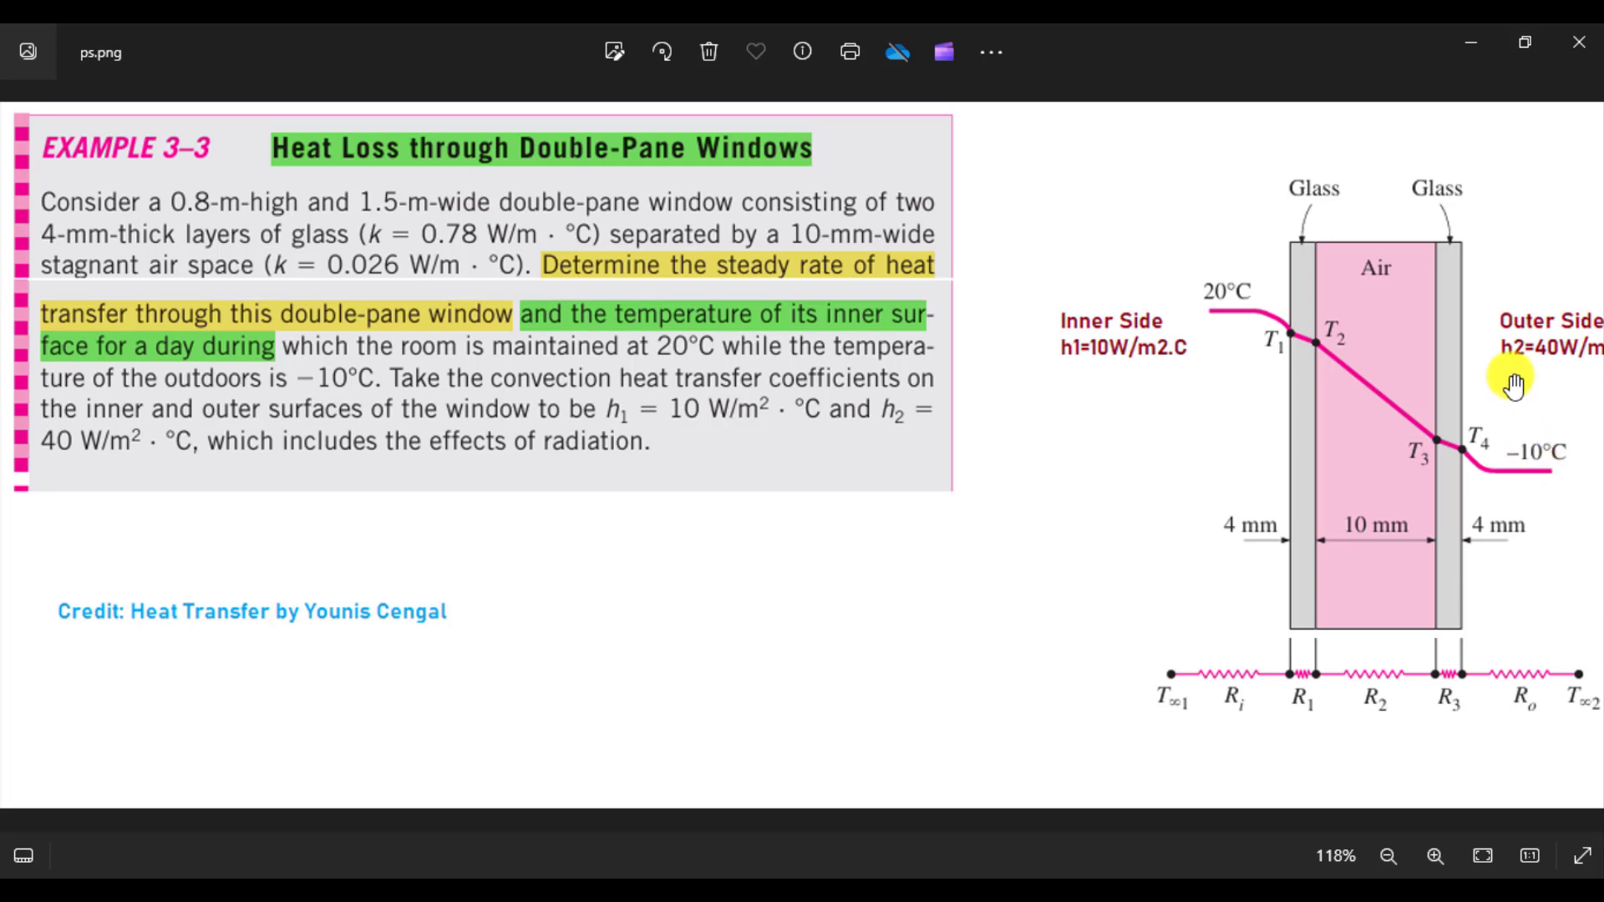
mouse_move(1544, 384)
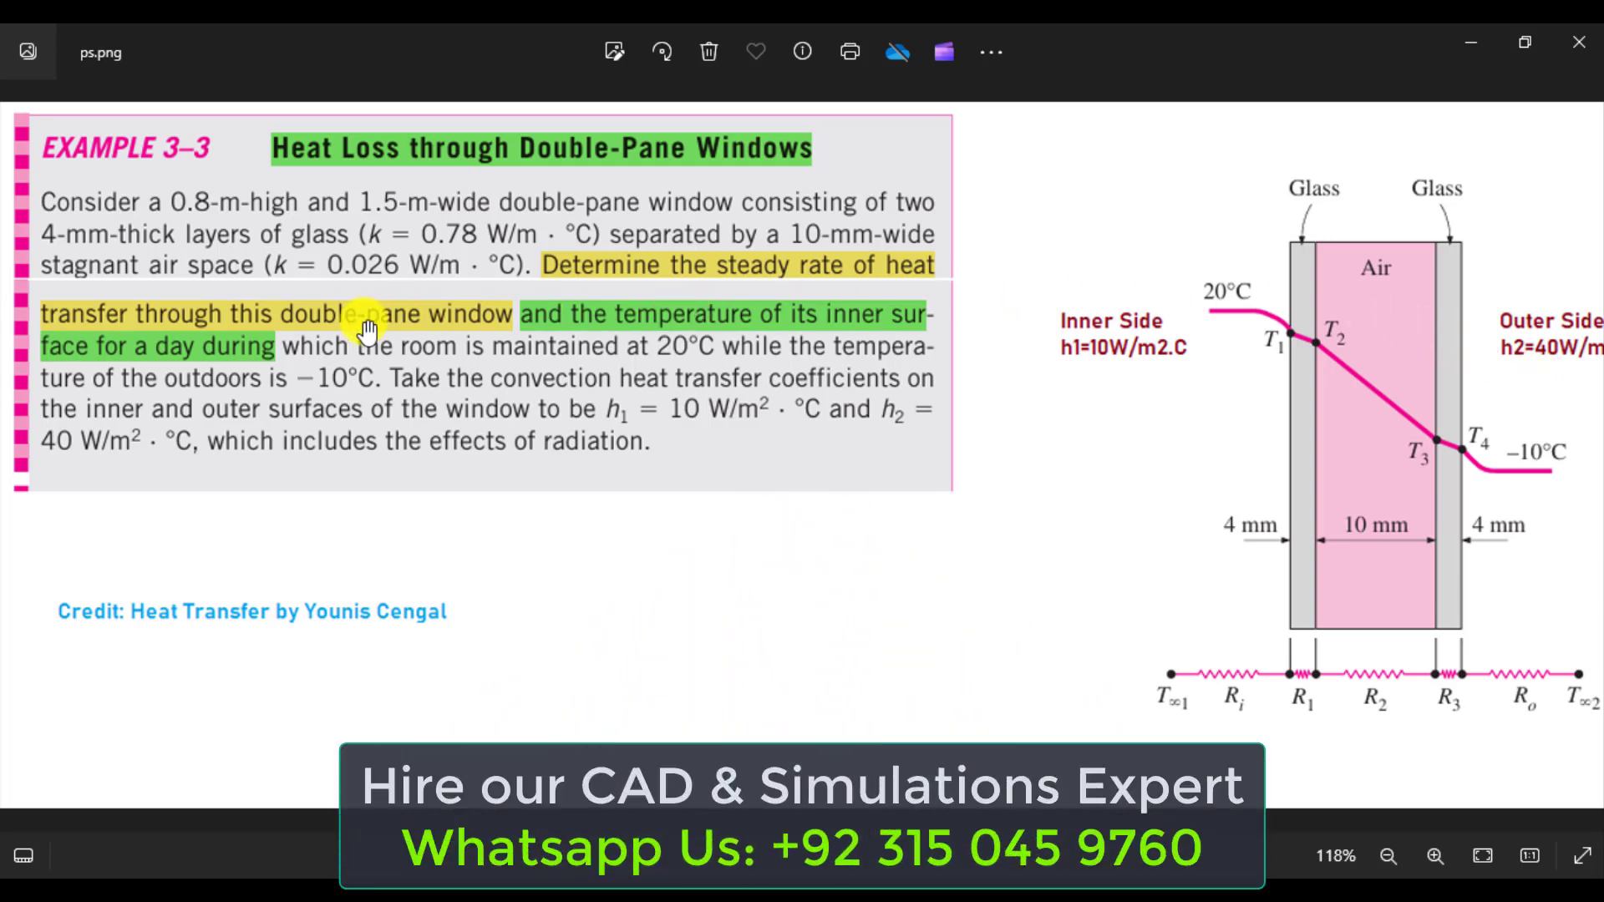
mouse_move(450, 359)
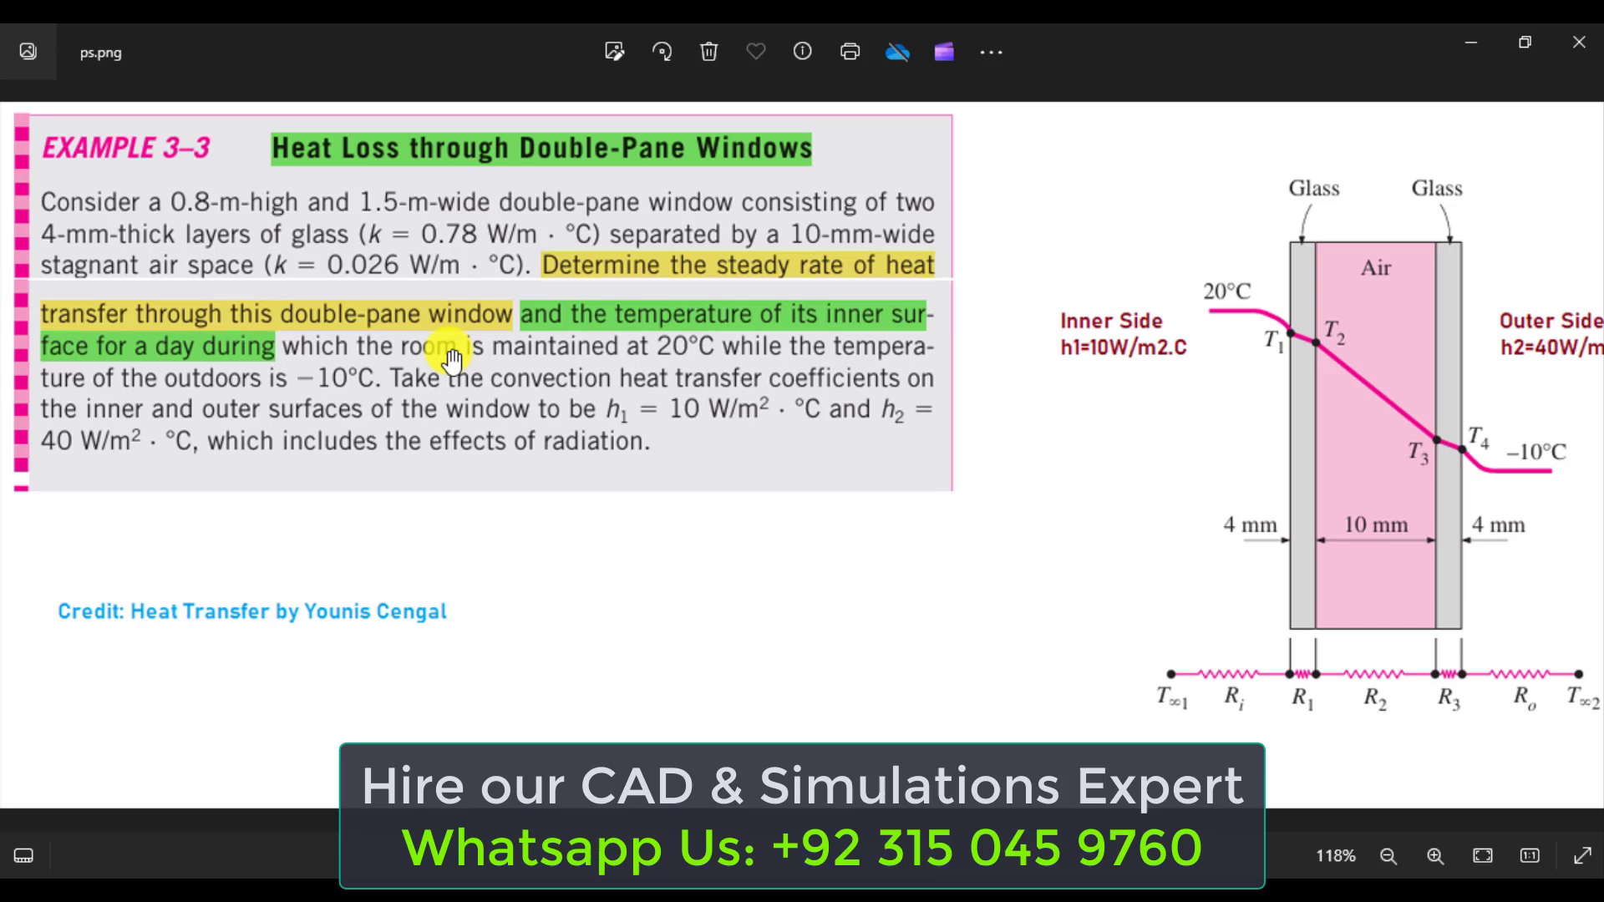
mouse_move(1514, 296)
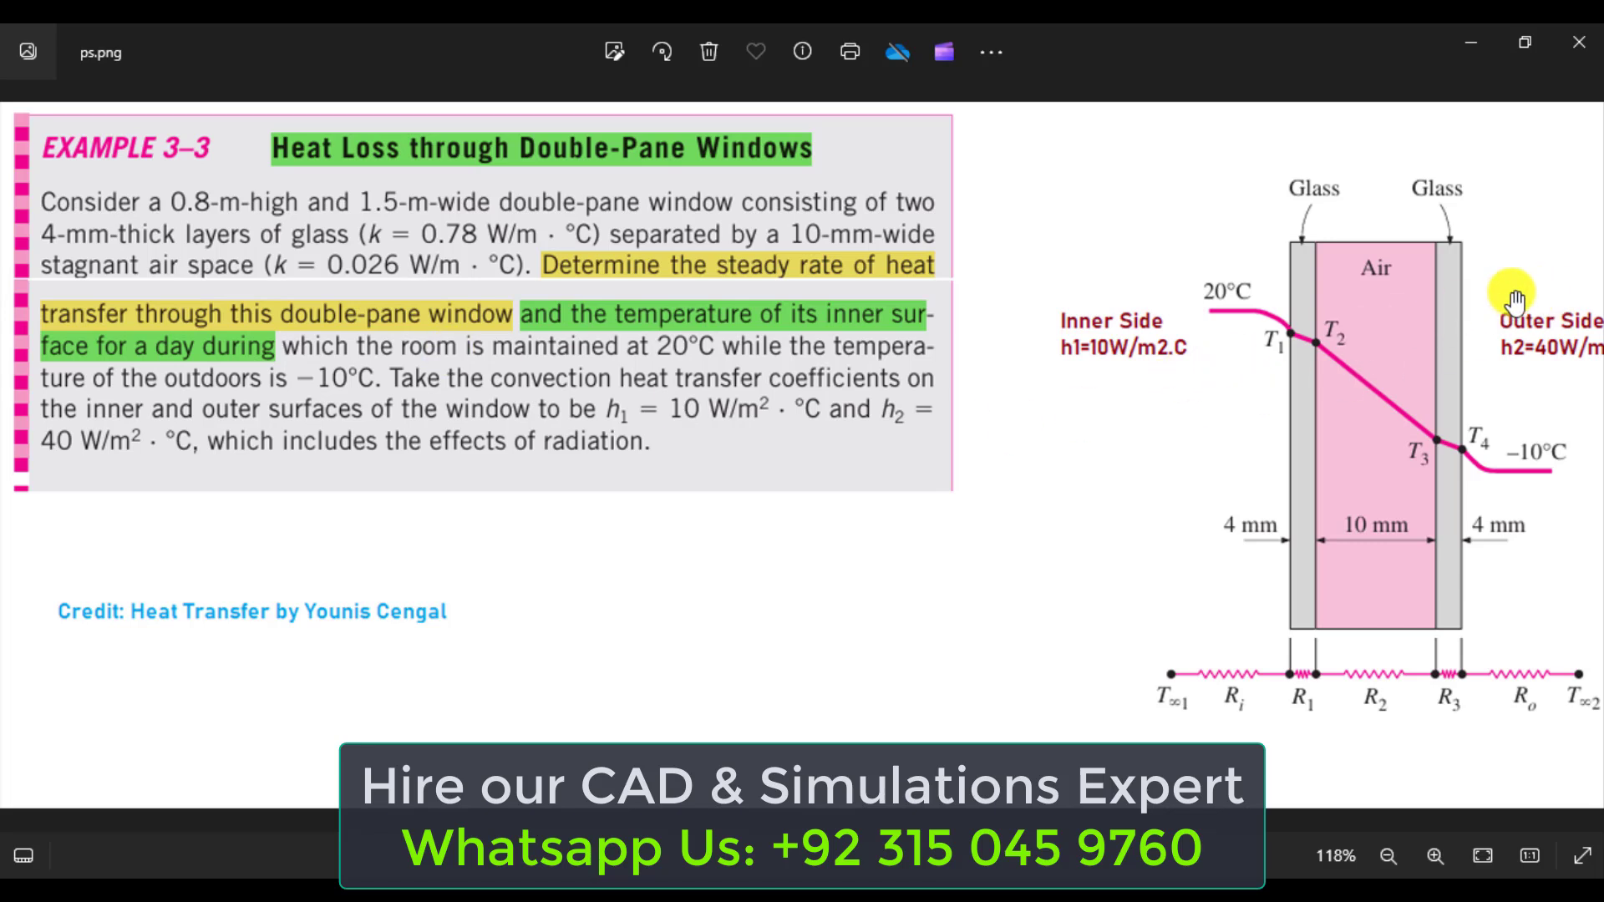
mouse_move(624, 304)
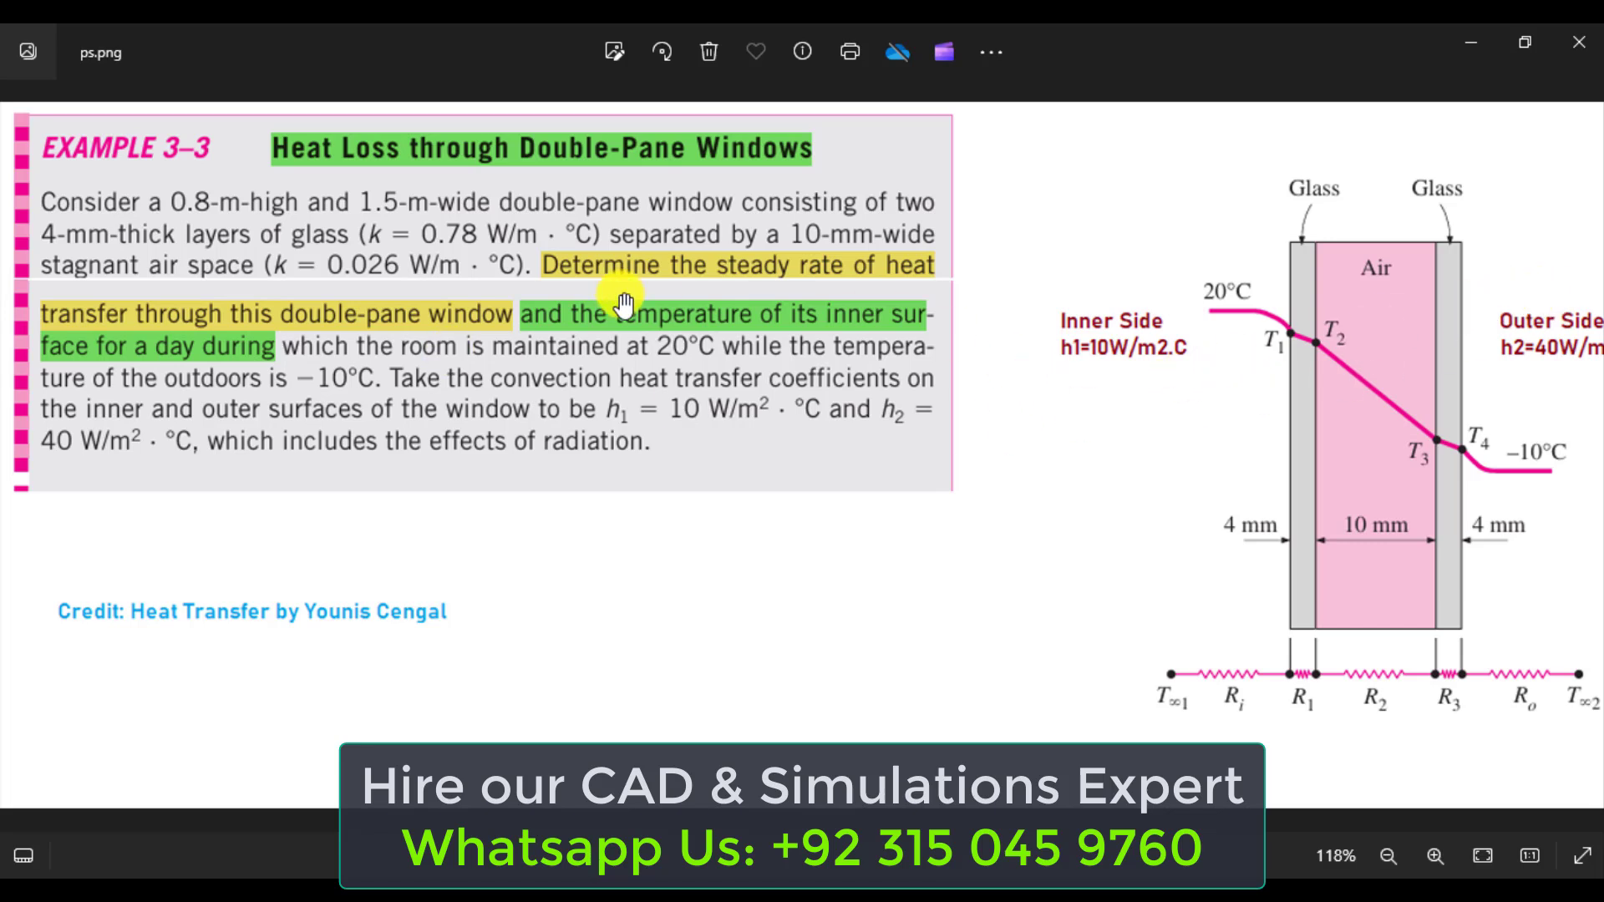
mouse_move(870, 287)
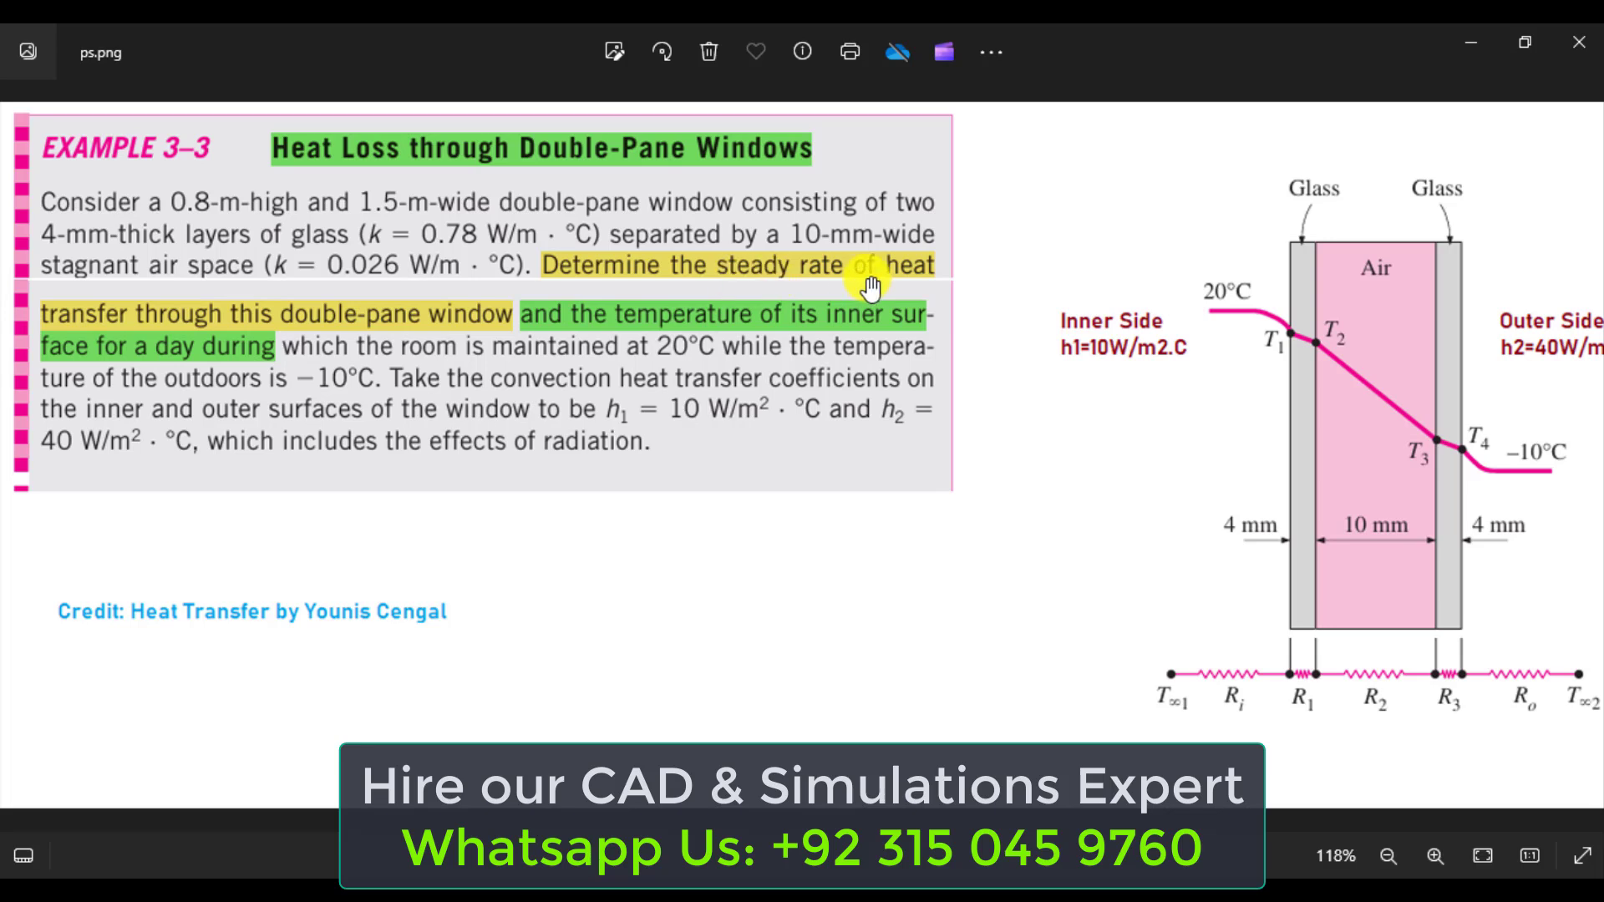
mouse_move(210, 336)
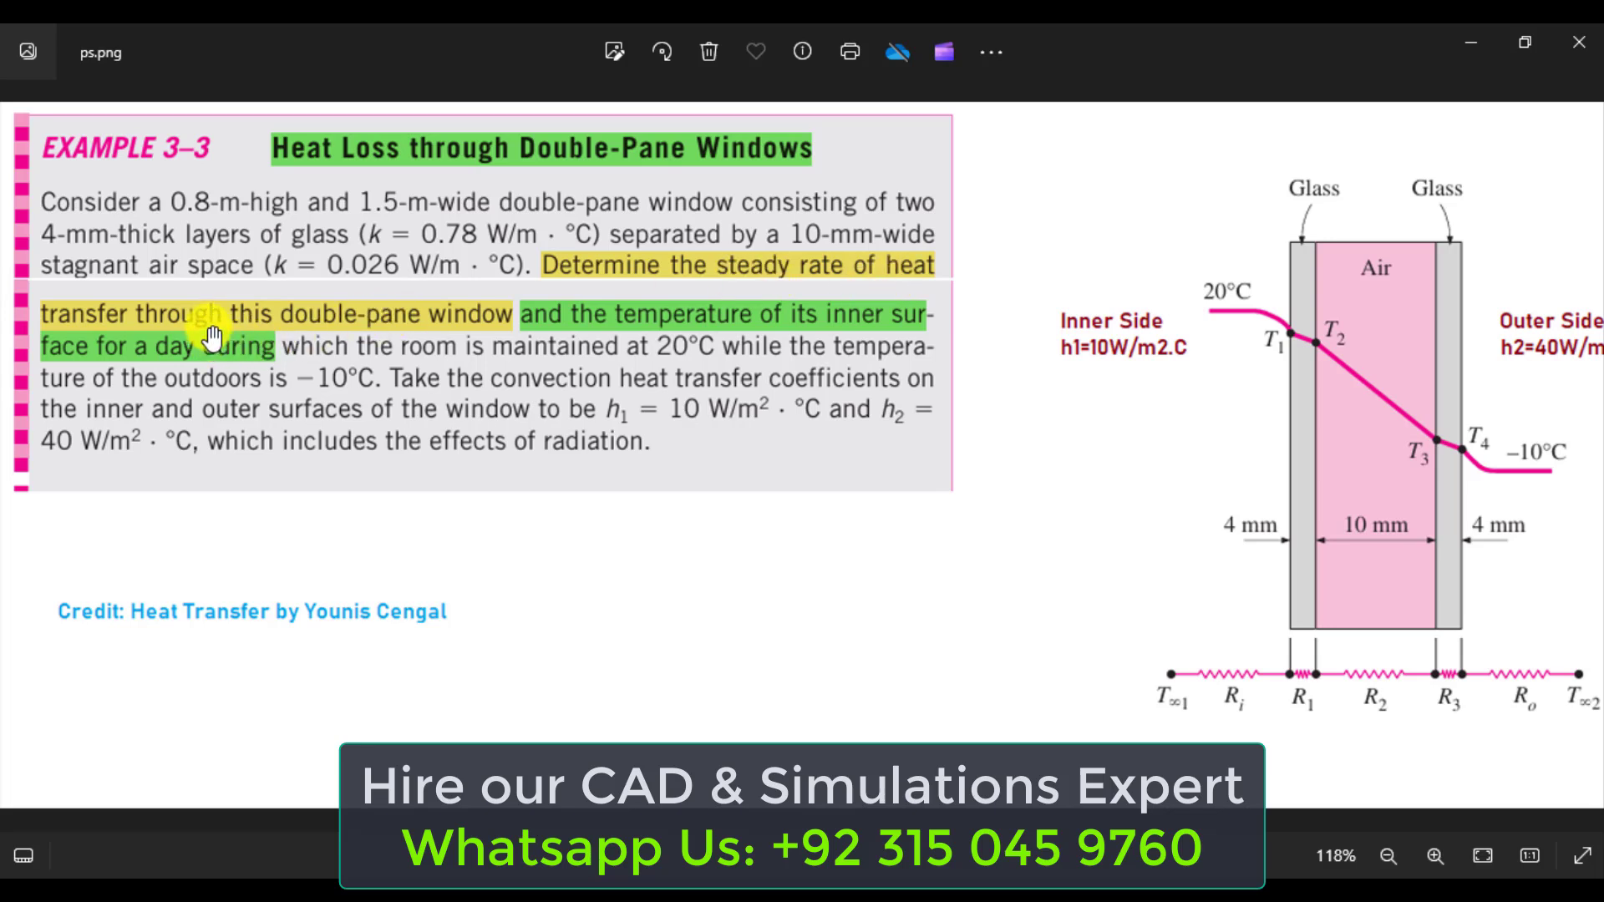
mouse_move(440, 327)
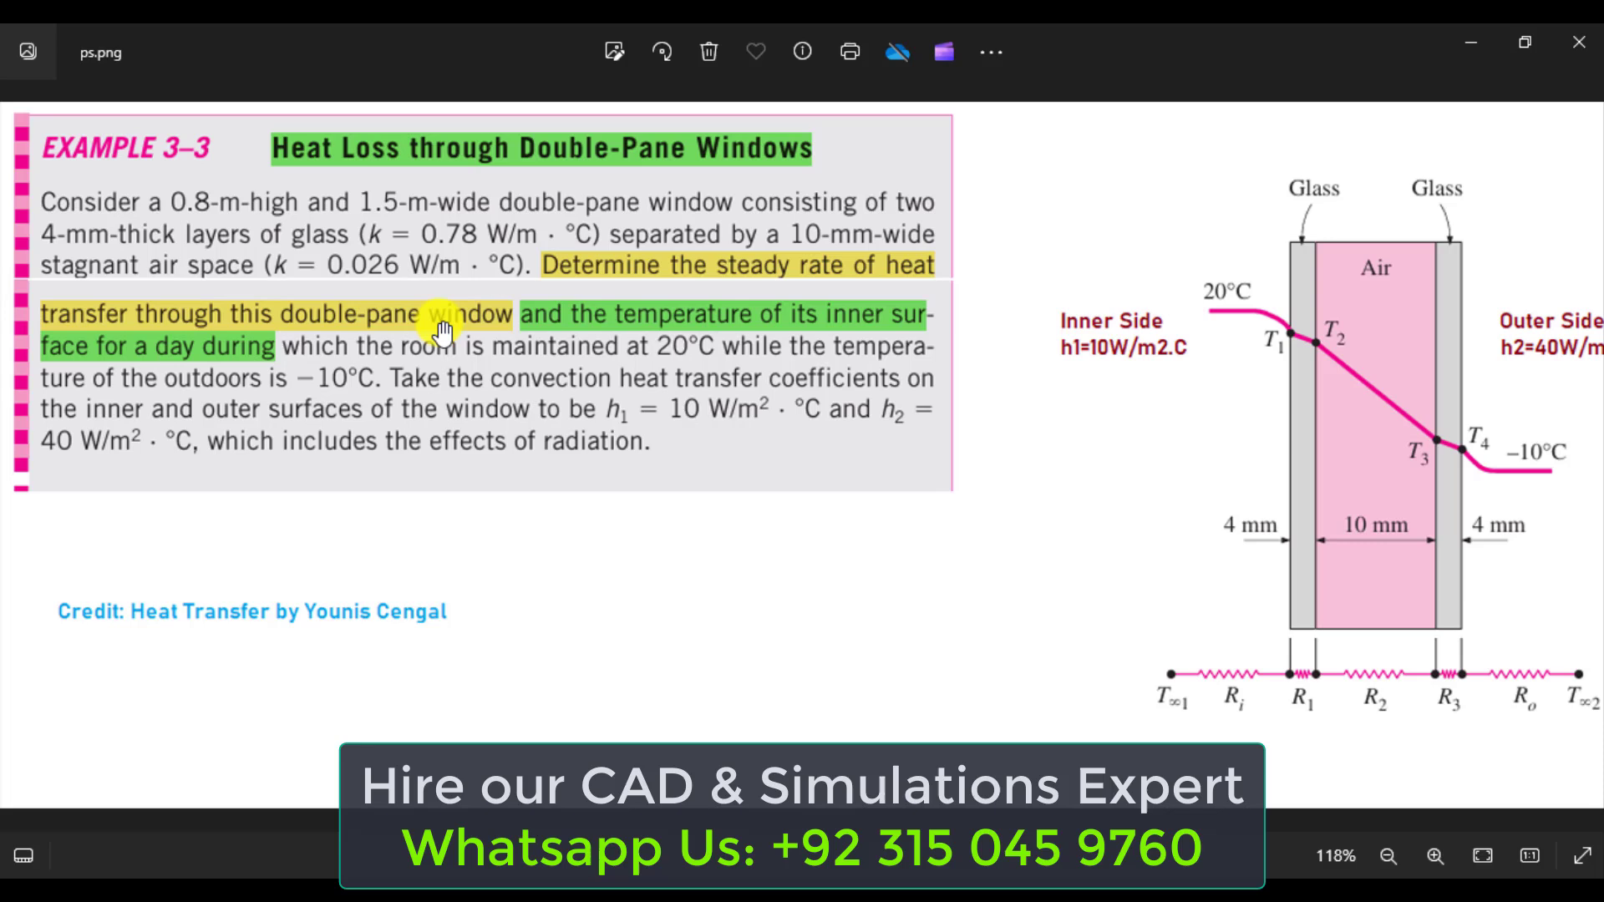
mouse_move(890, 328)
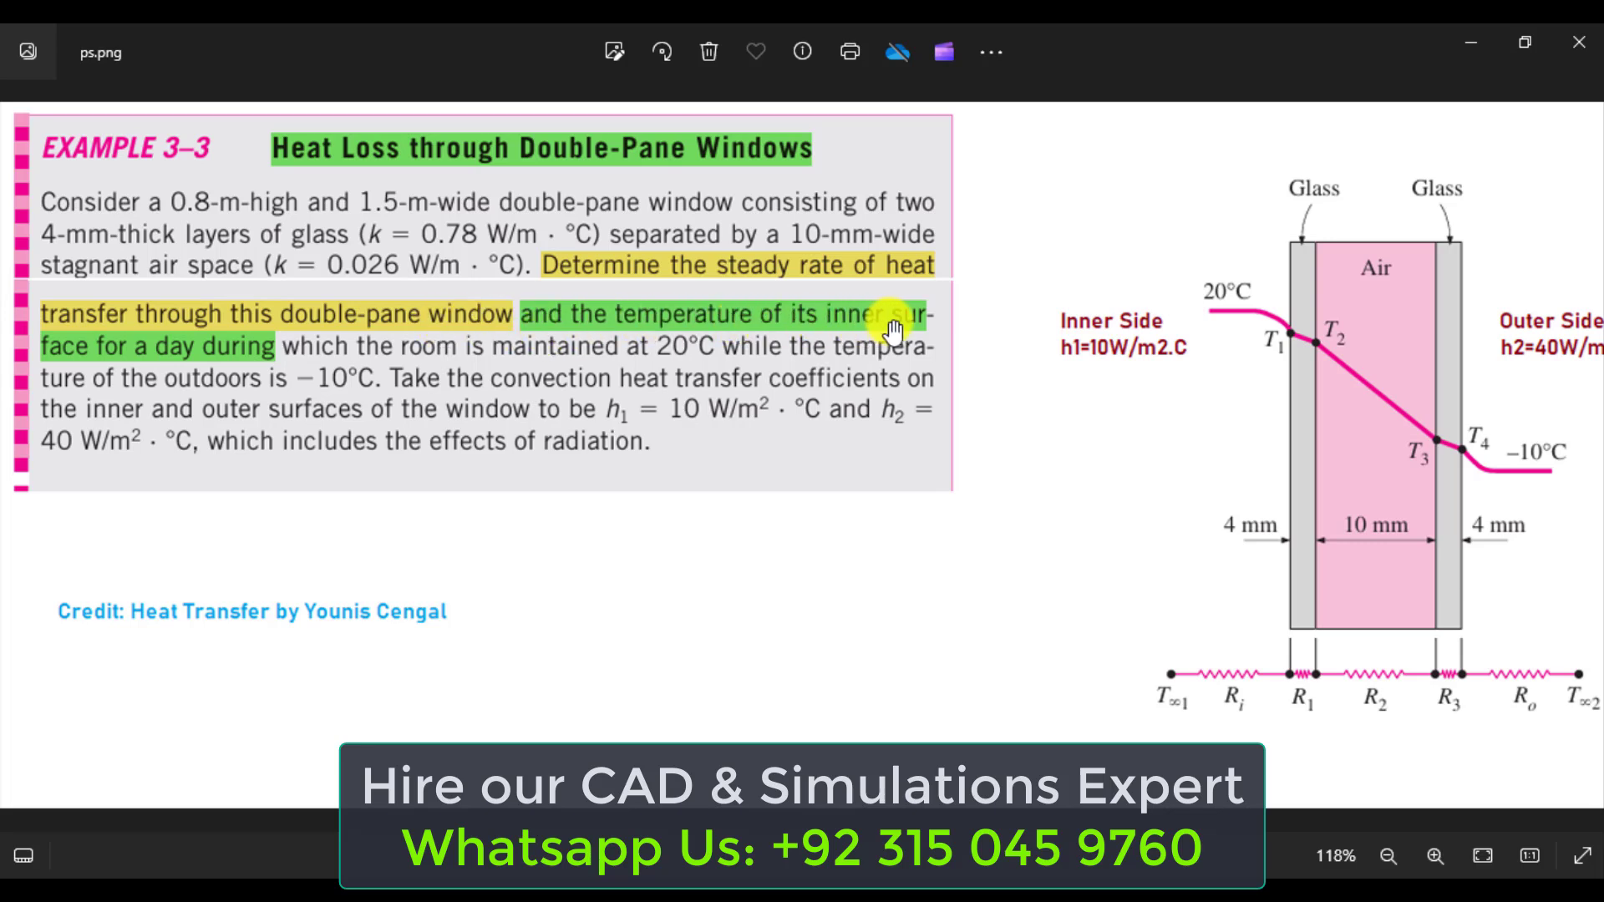
mouse_move(92, 363)
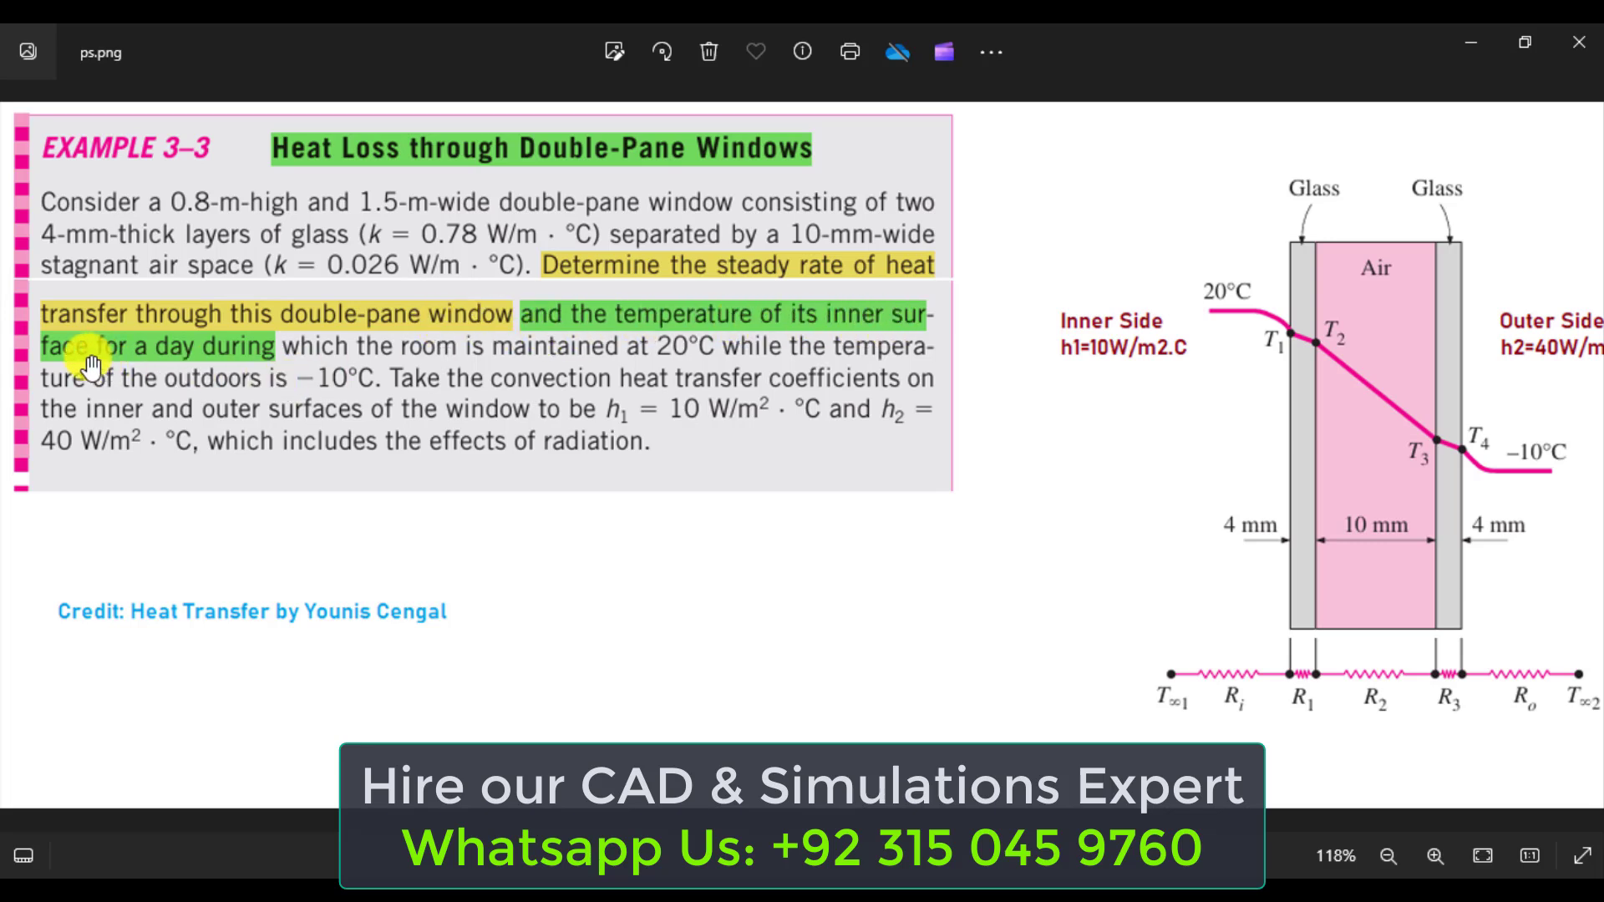
mouse_move(317, 374)
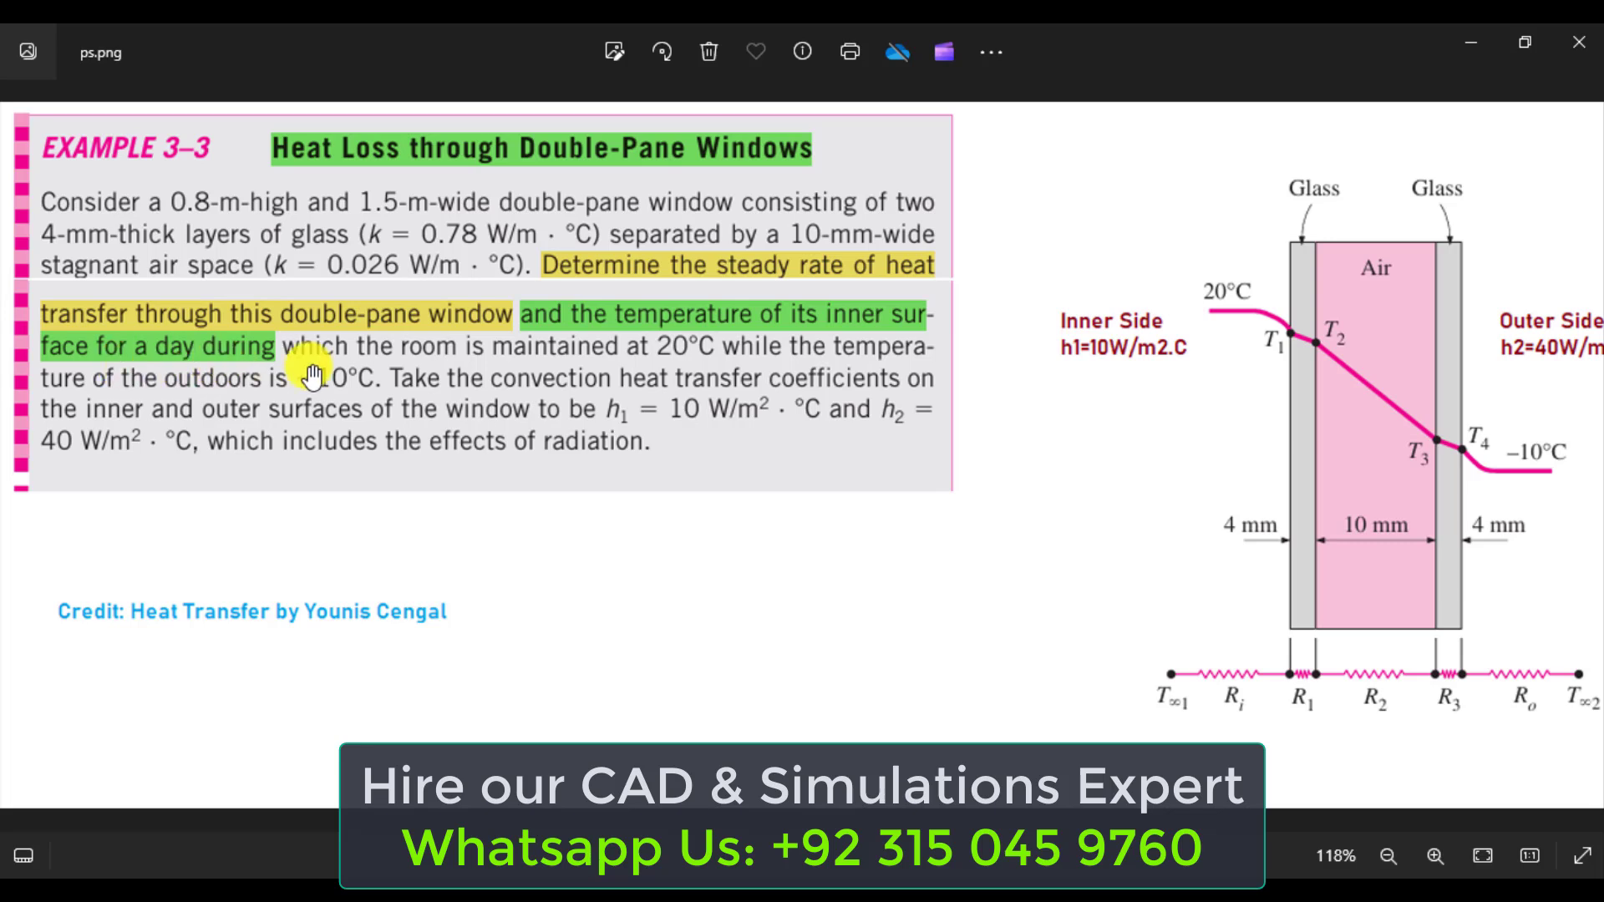
mouse_move(1282, 443)
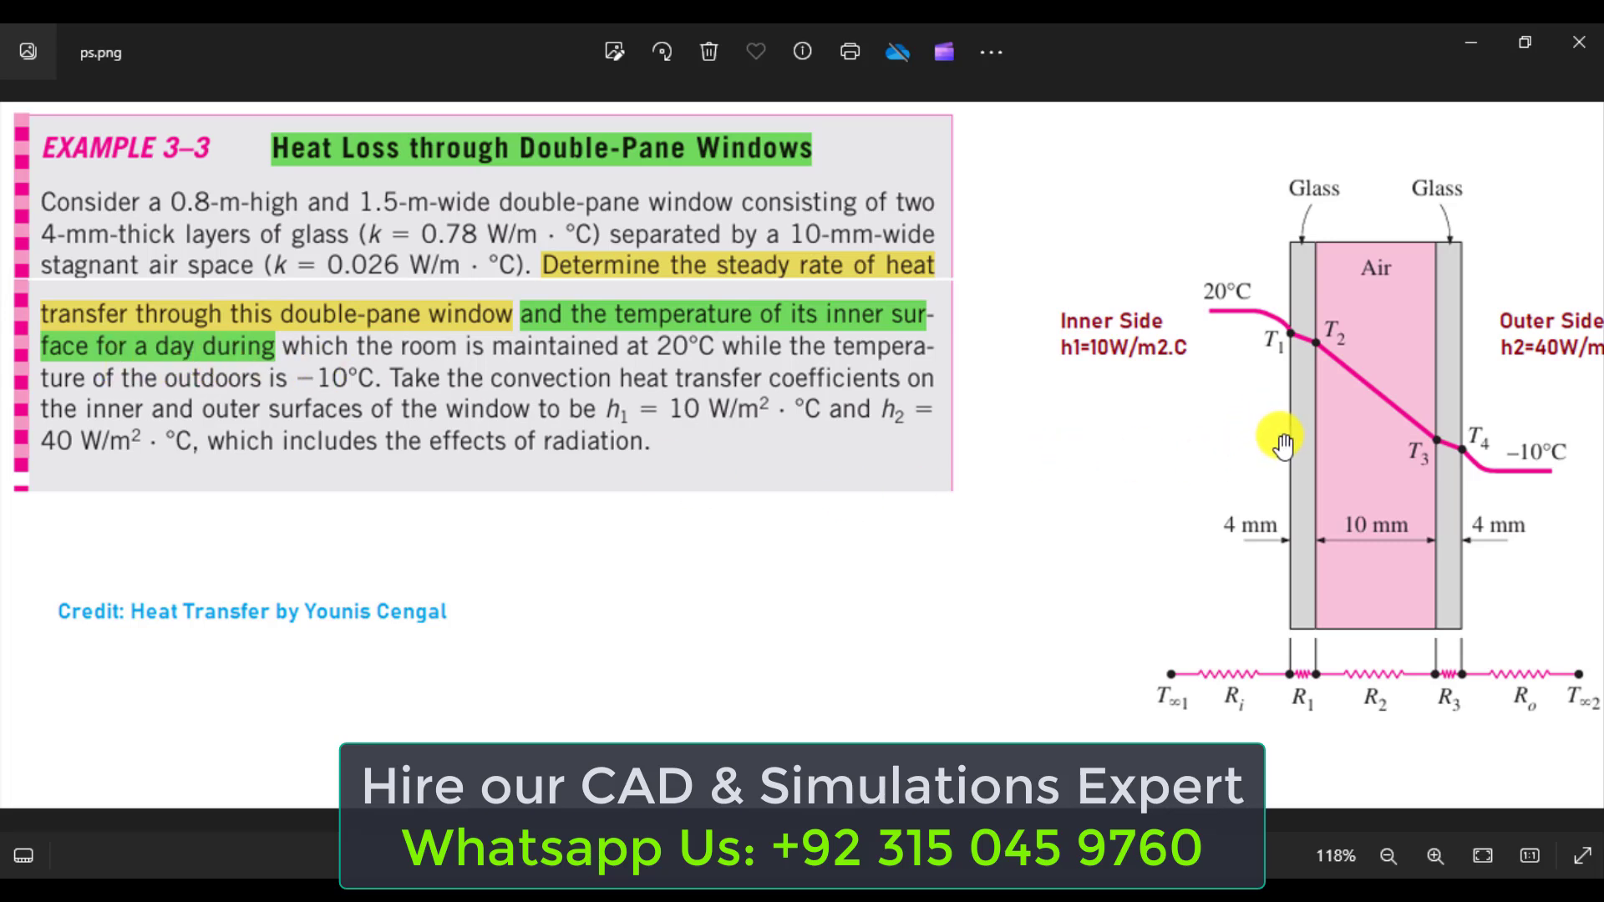
mouse_move(1295, 417)
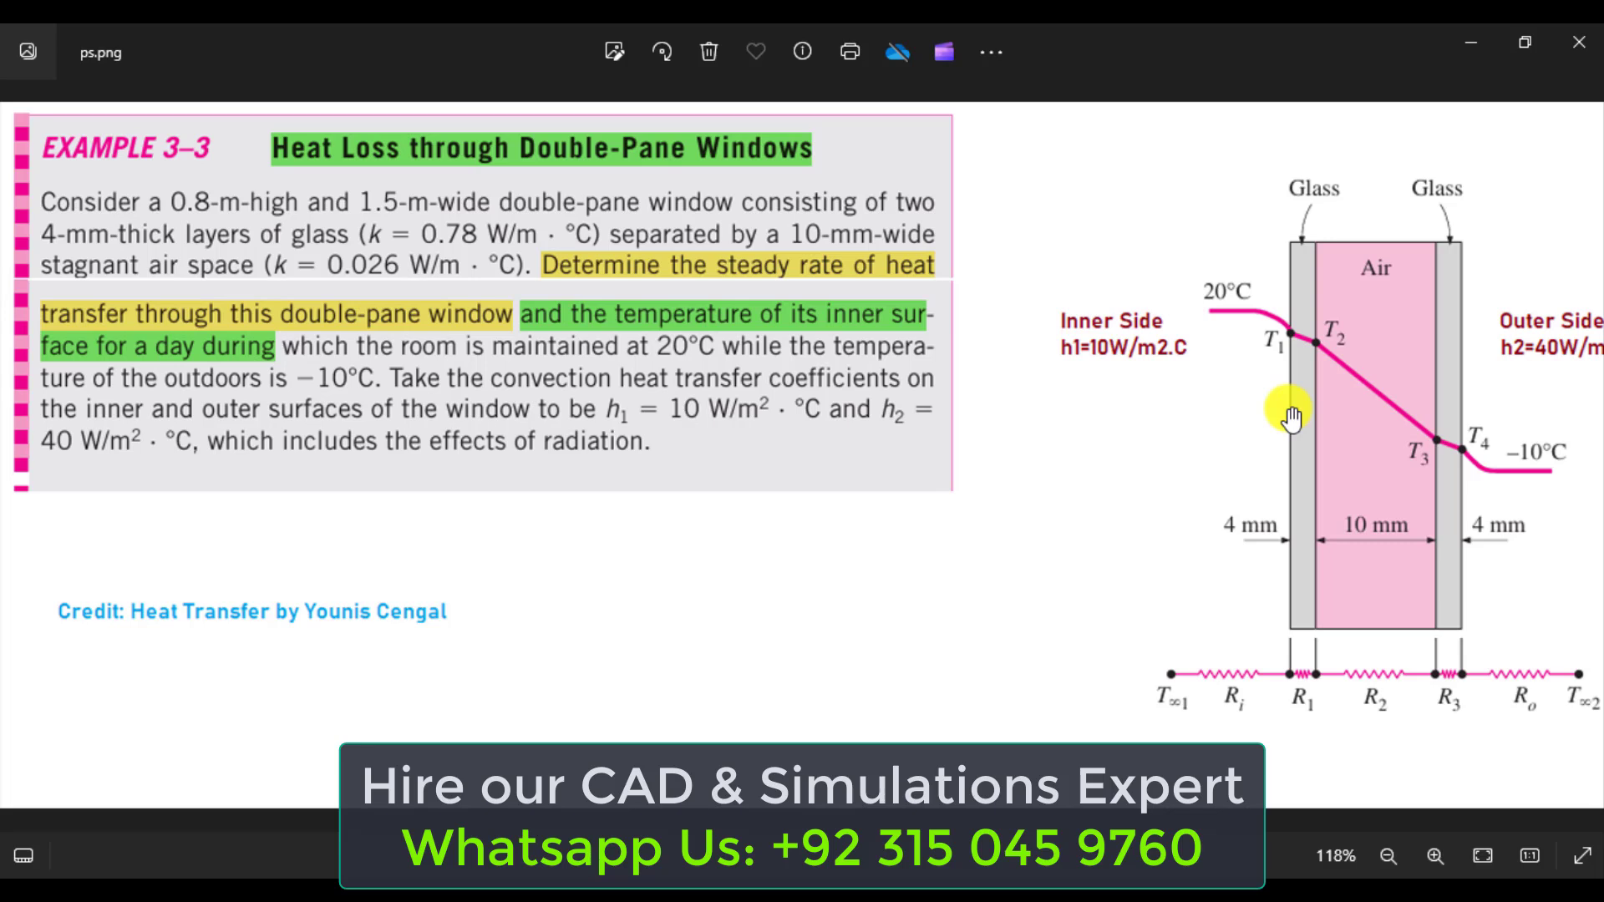
mouse_move(1530, 665)
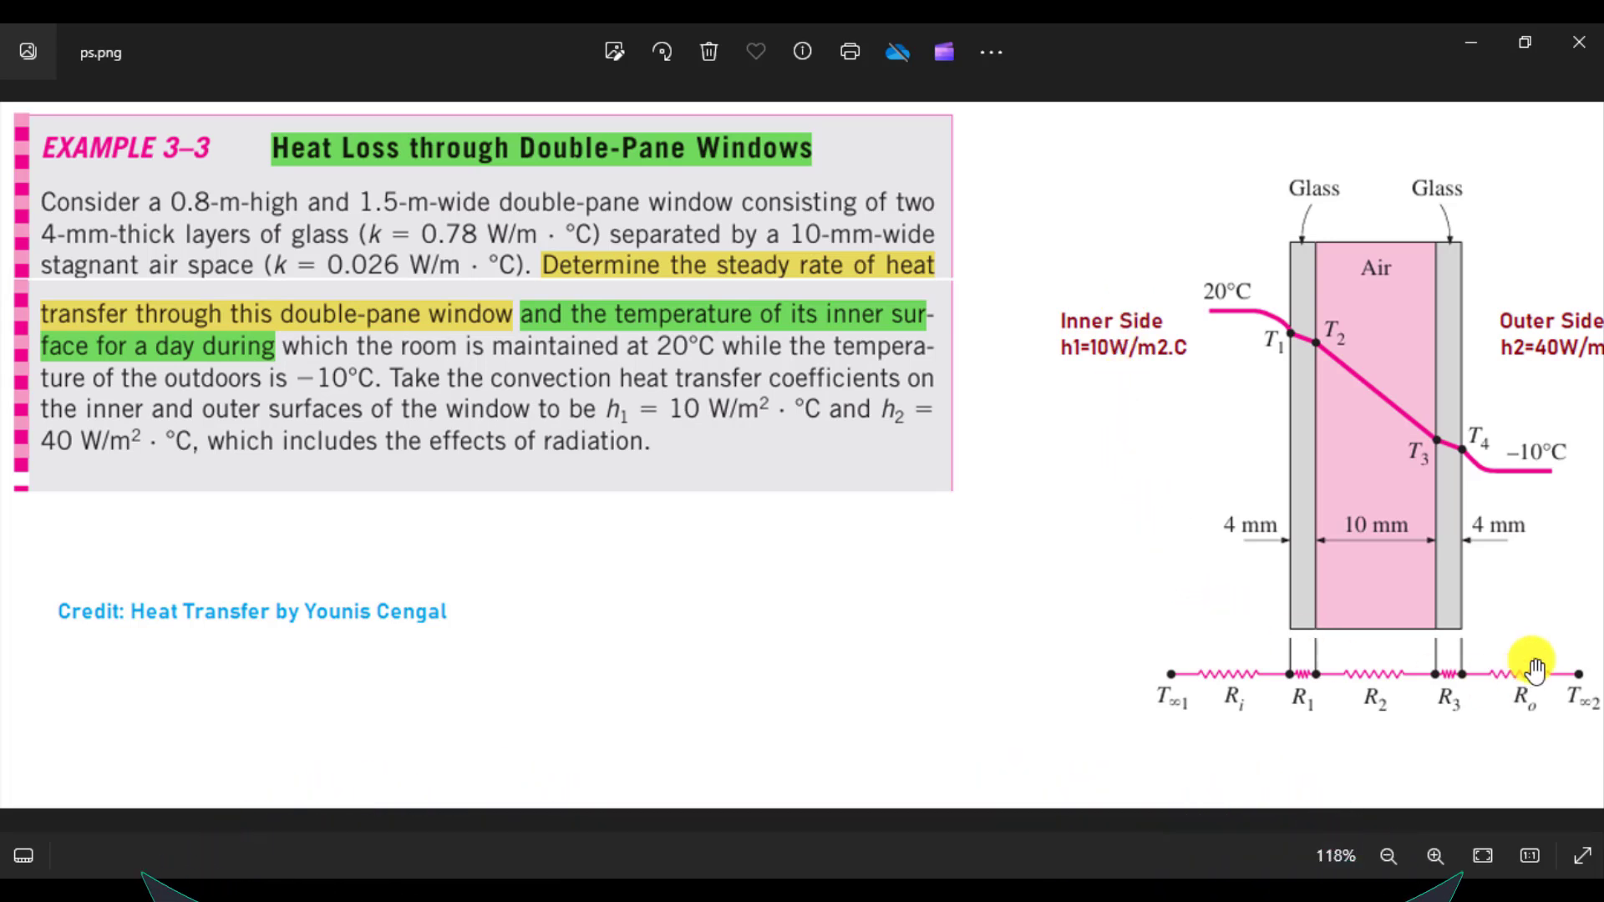
mouse_move(1366, 227)
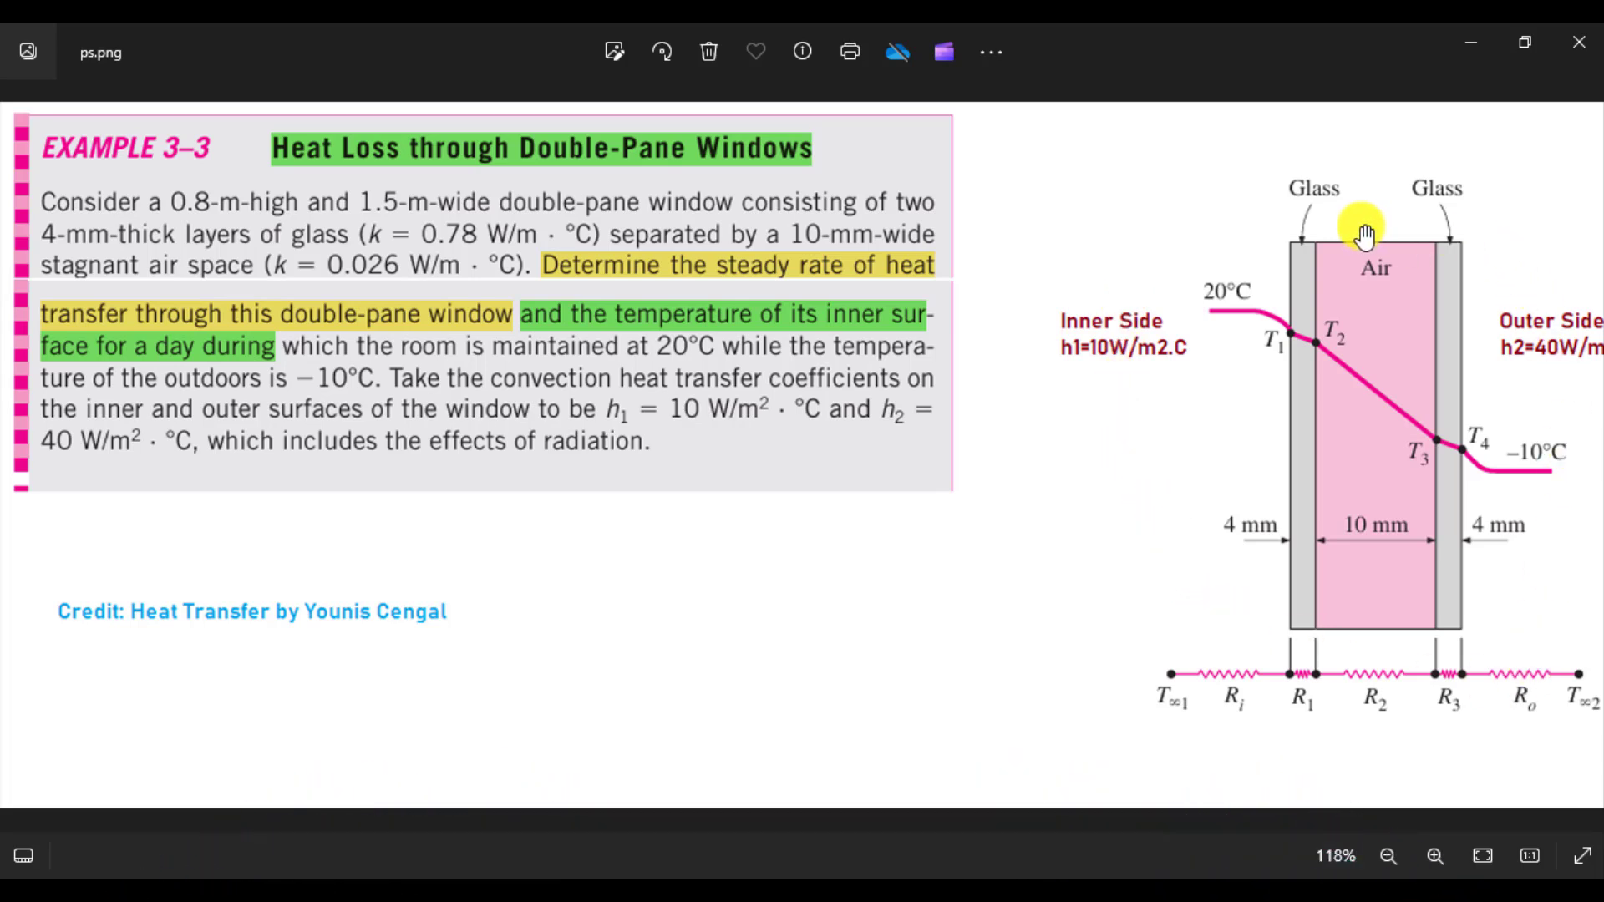
mouse_move(174, 225)
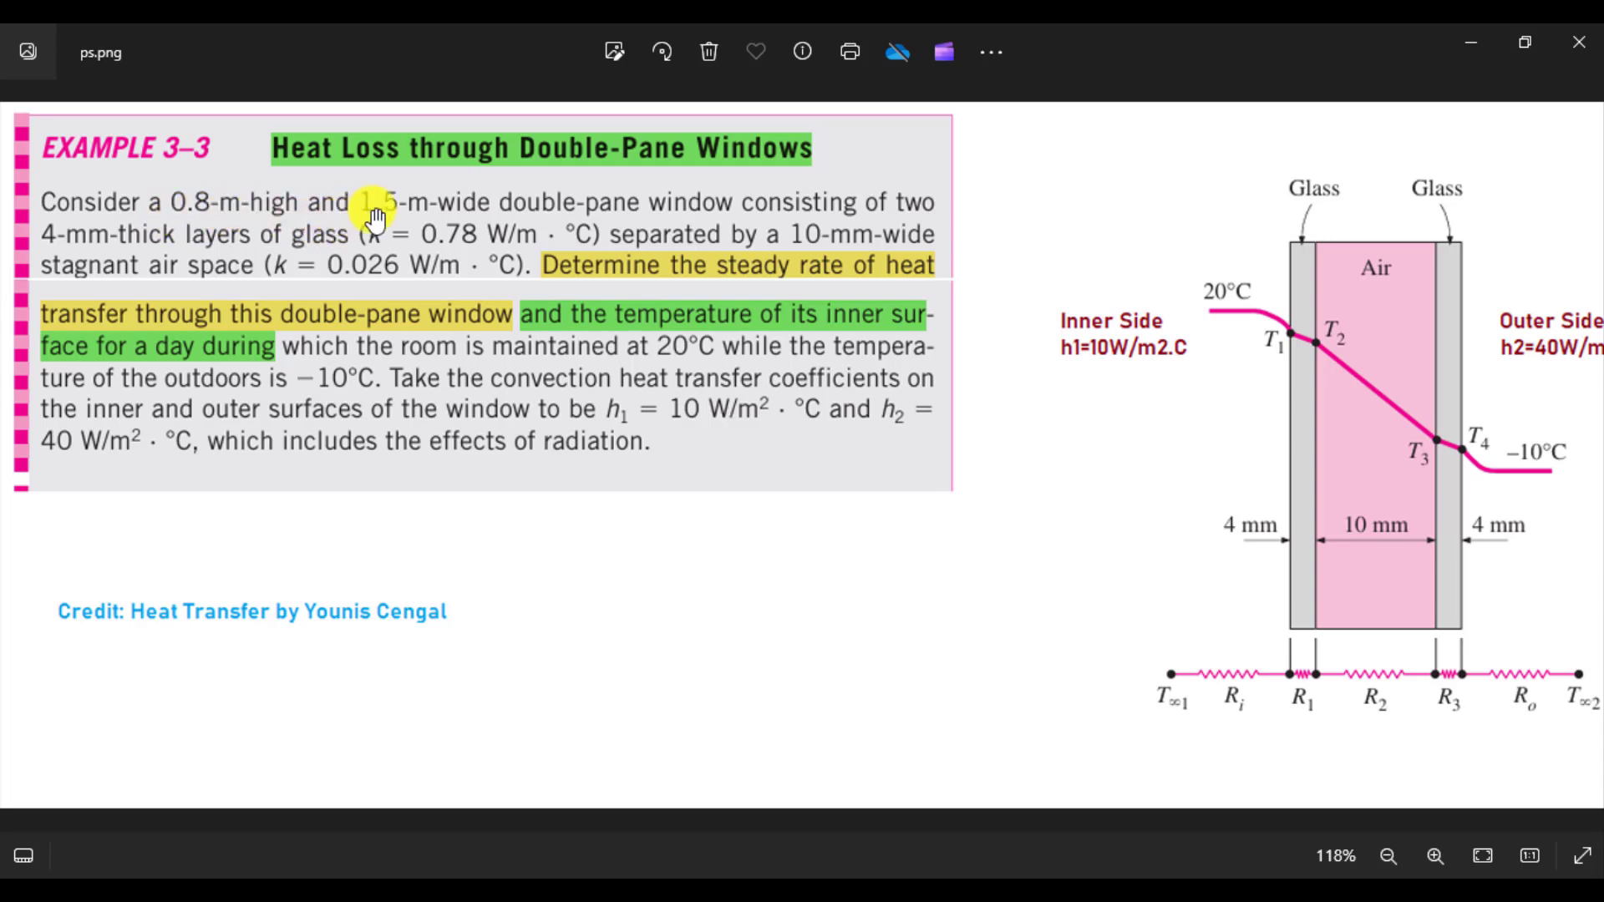
mouse_move(381, 217)
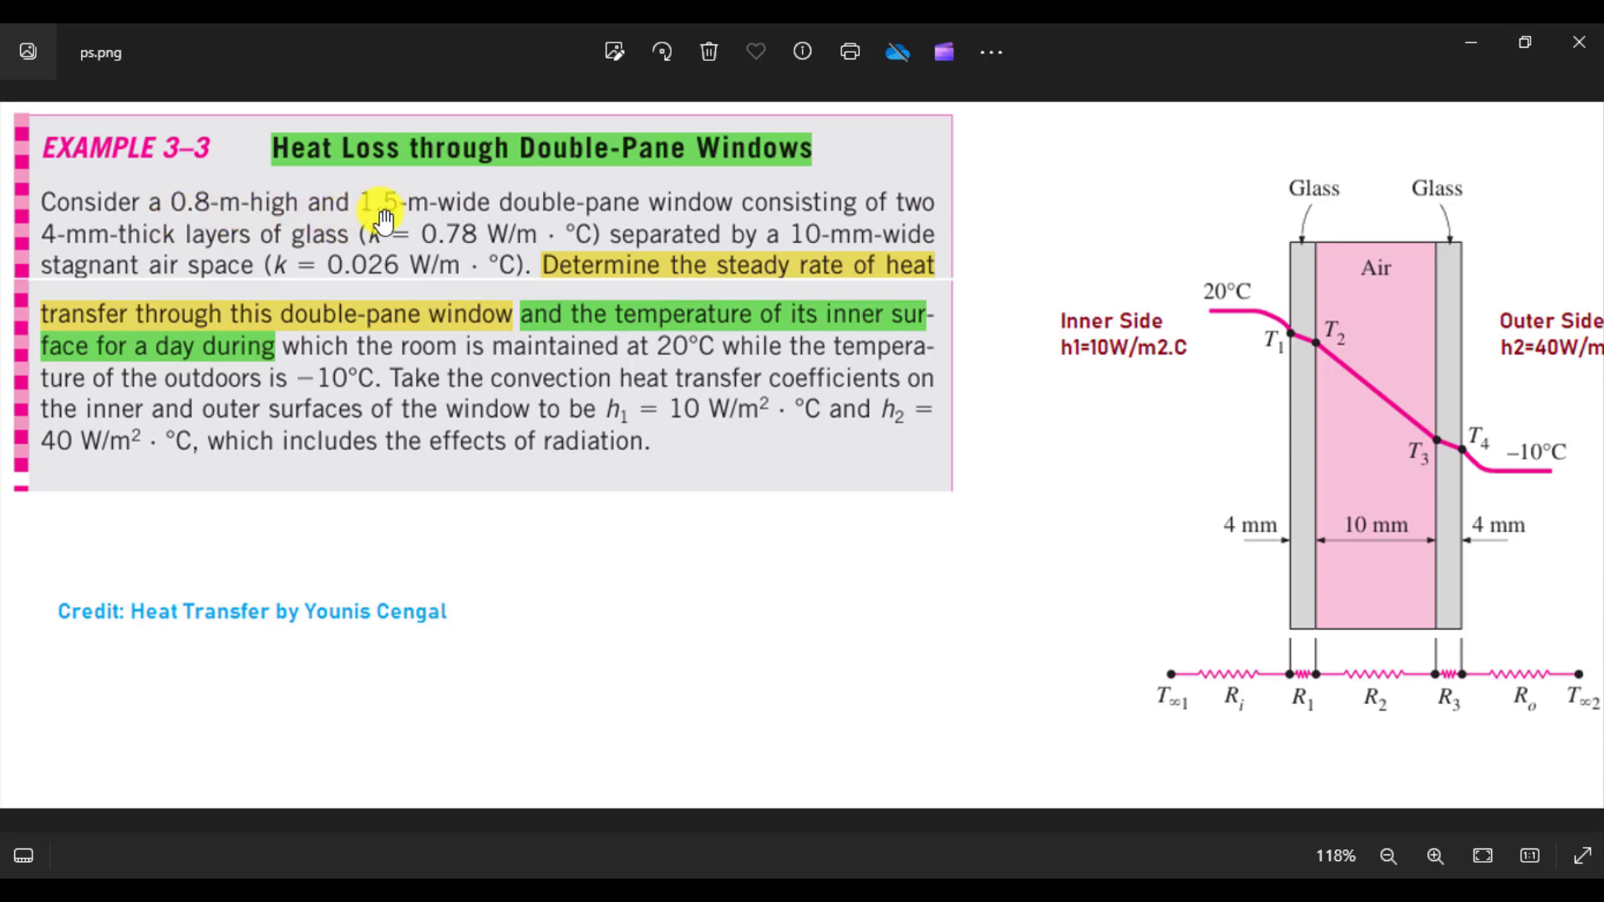
mouse_move(346, 560)
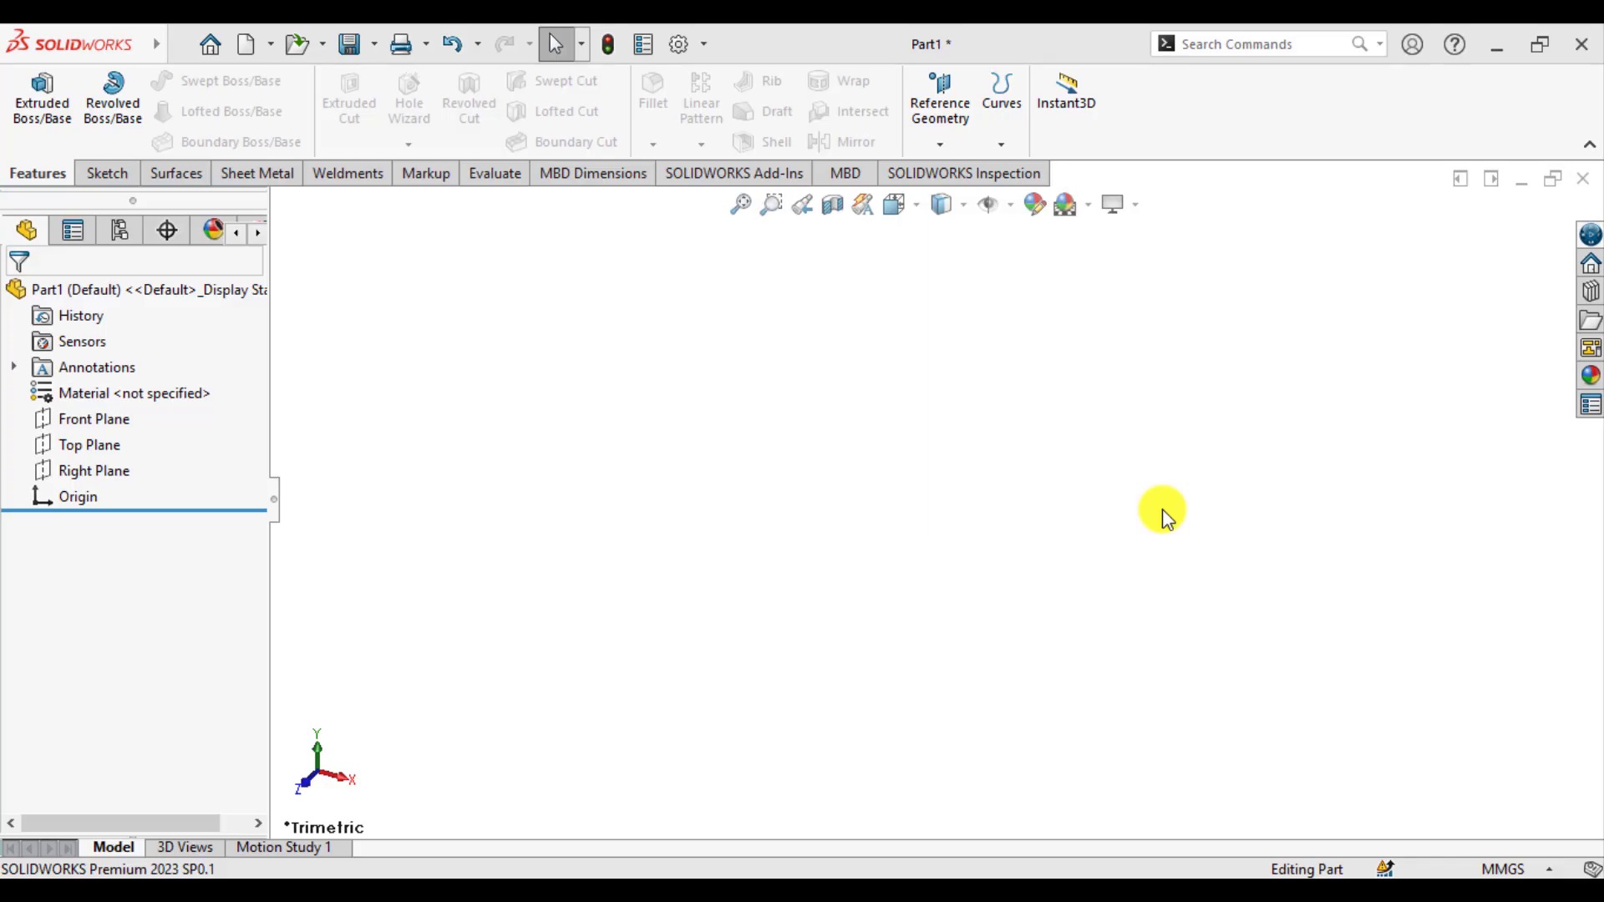
mouse_move(1173, 527)
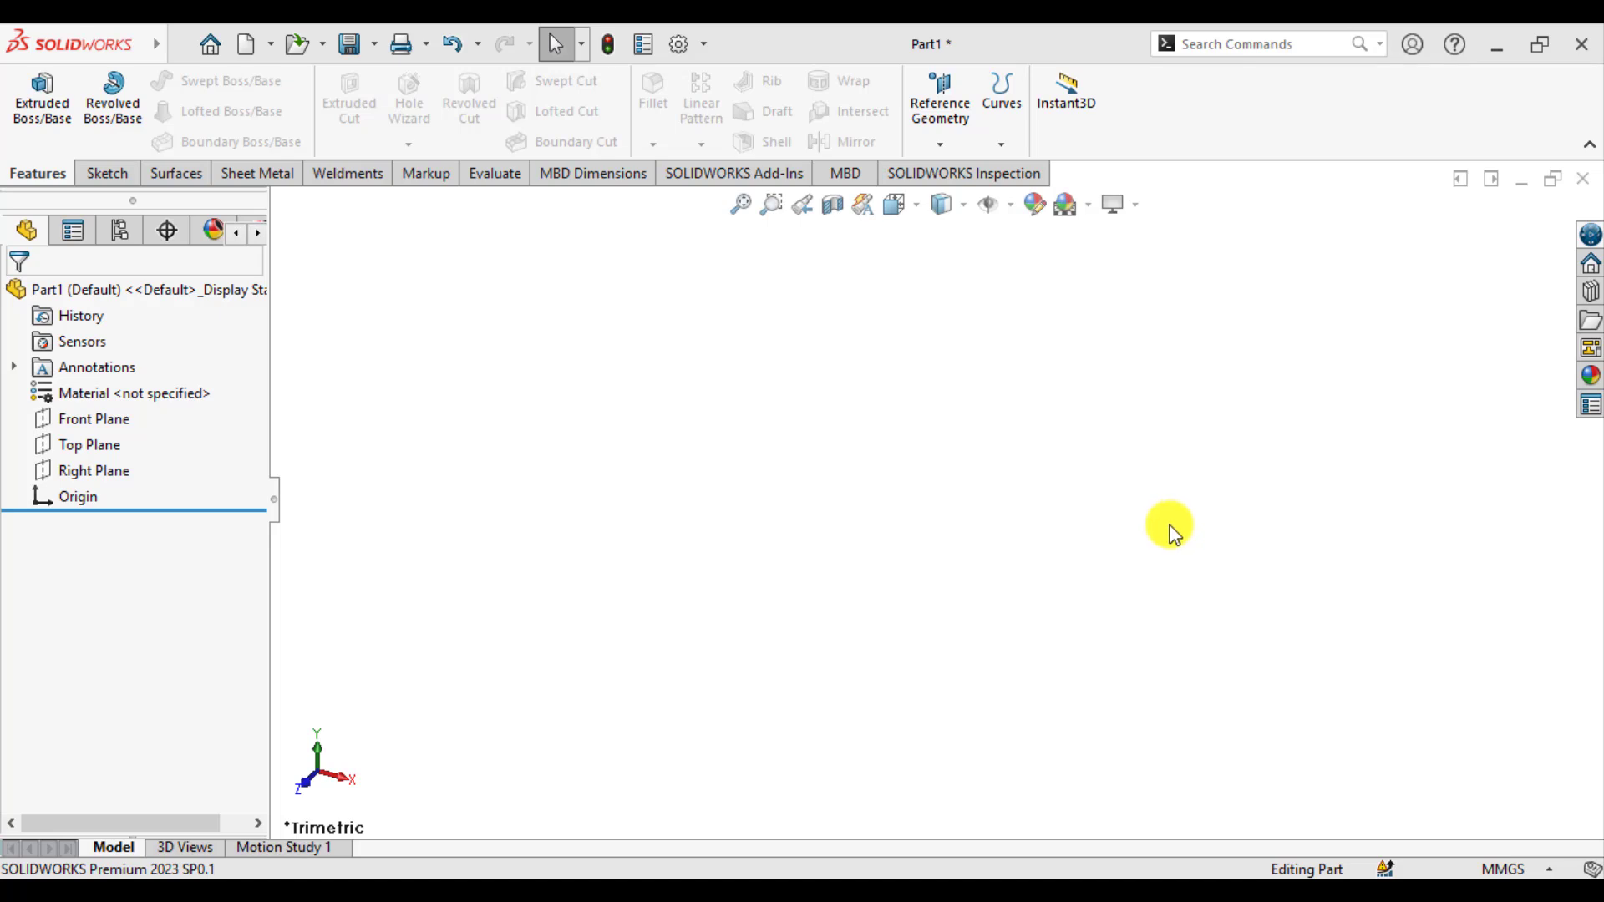
Step: Switch the part's unit system from MMGS to MKS (meter, kilogram, second)
click(1503, 870)
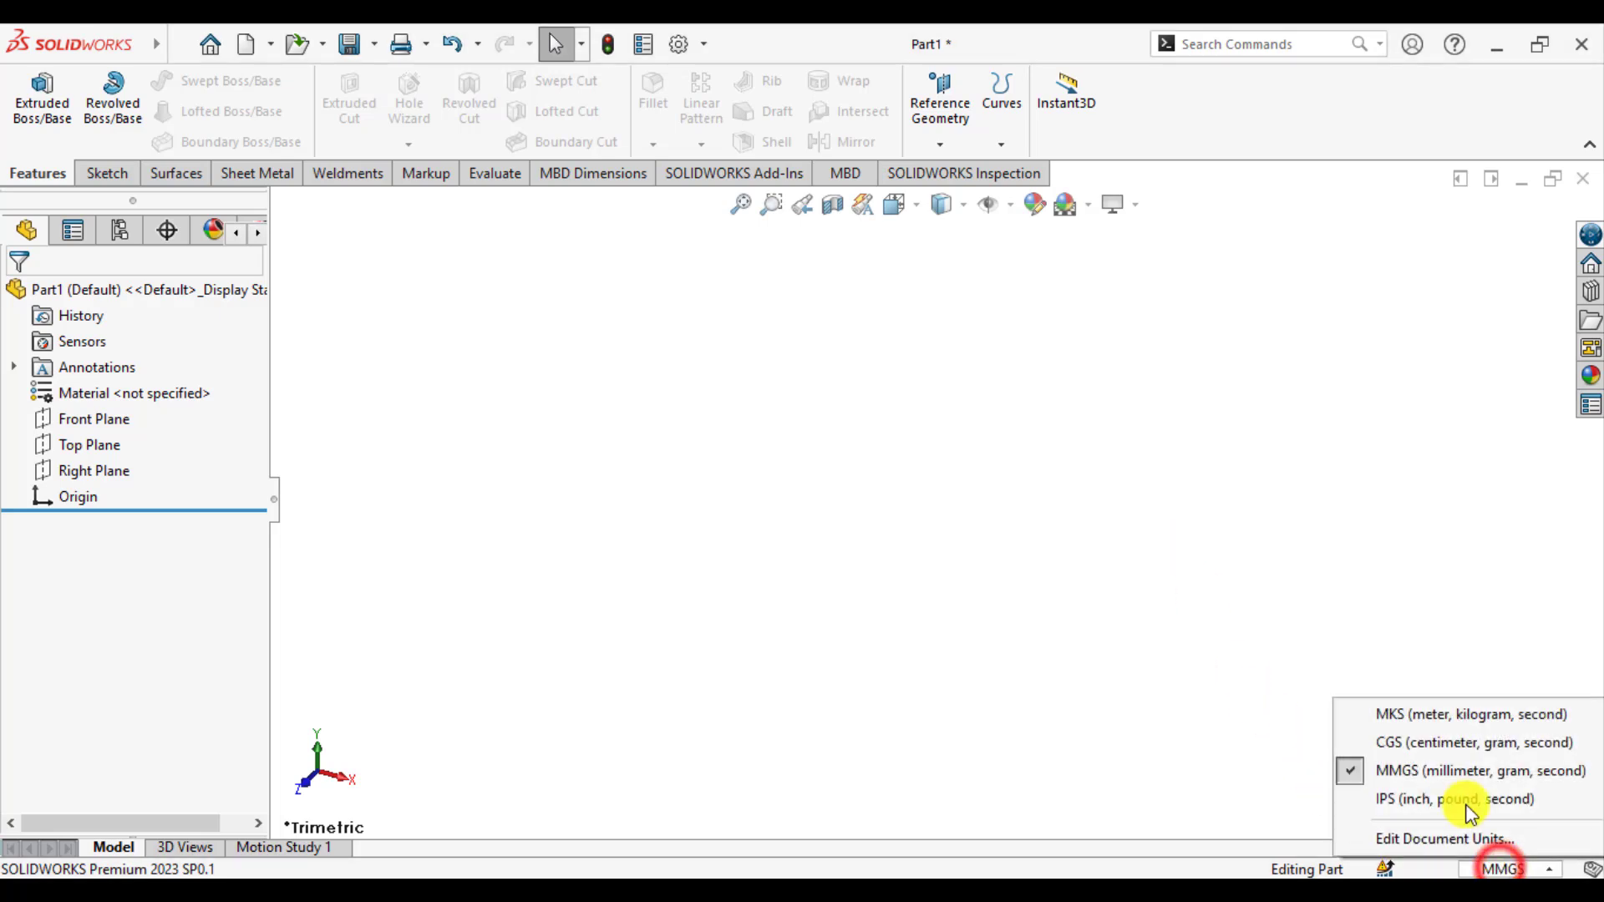
click(1470, 715)
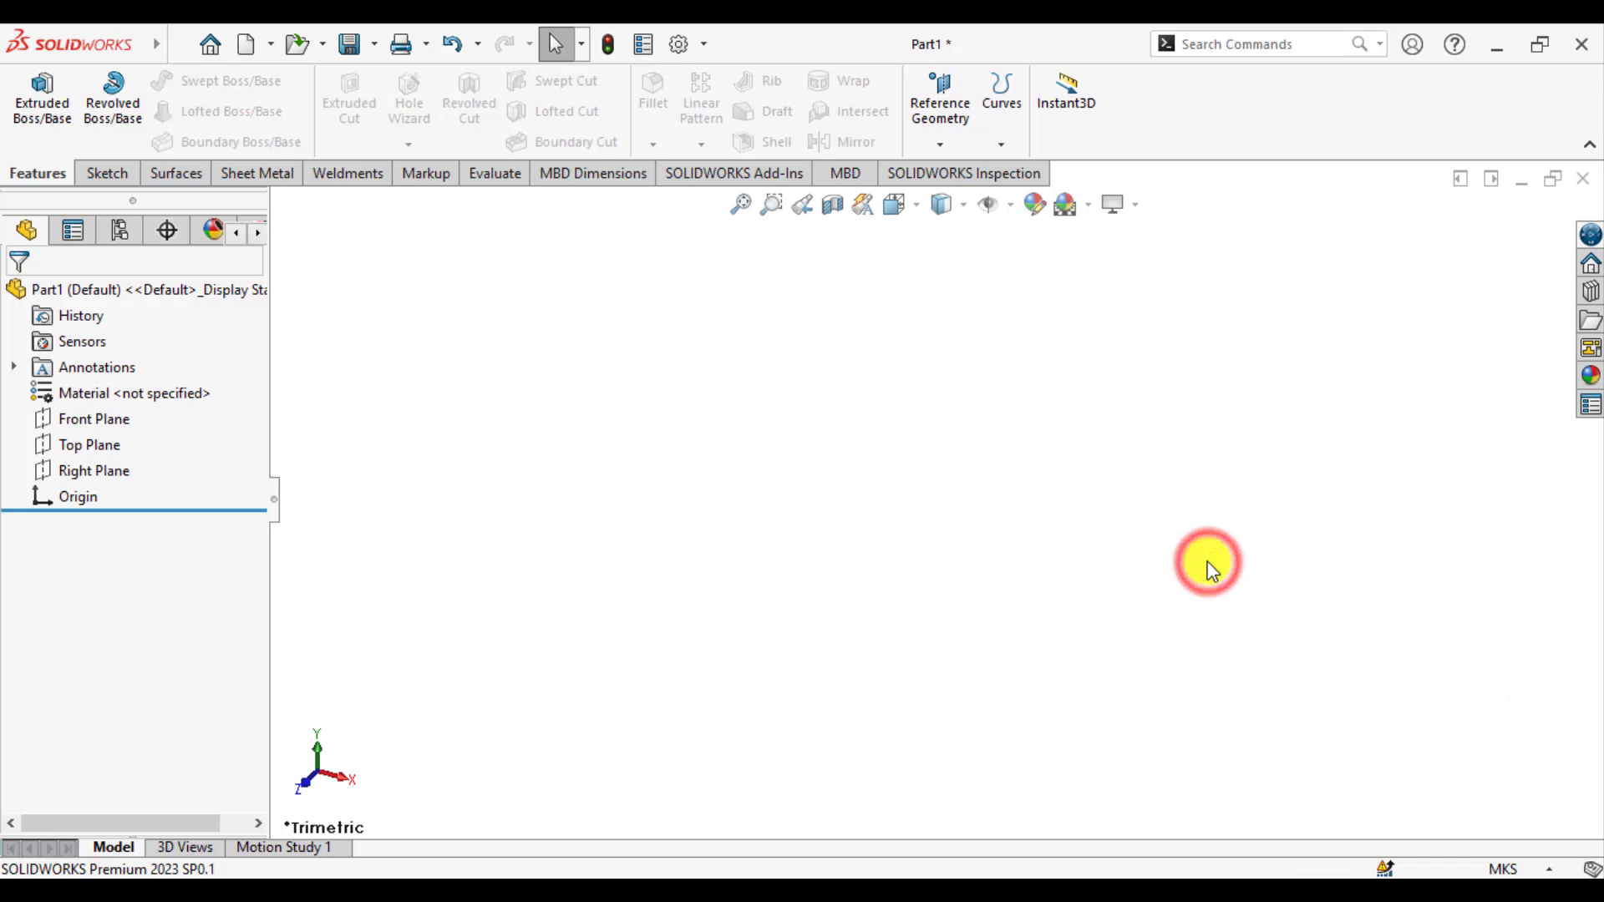
Step: Sketch a centre rectangle on the Front Plane, dimension it 0.8 m by 1.5 m, and exit
click(93, 419)
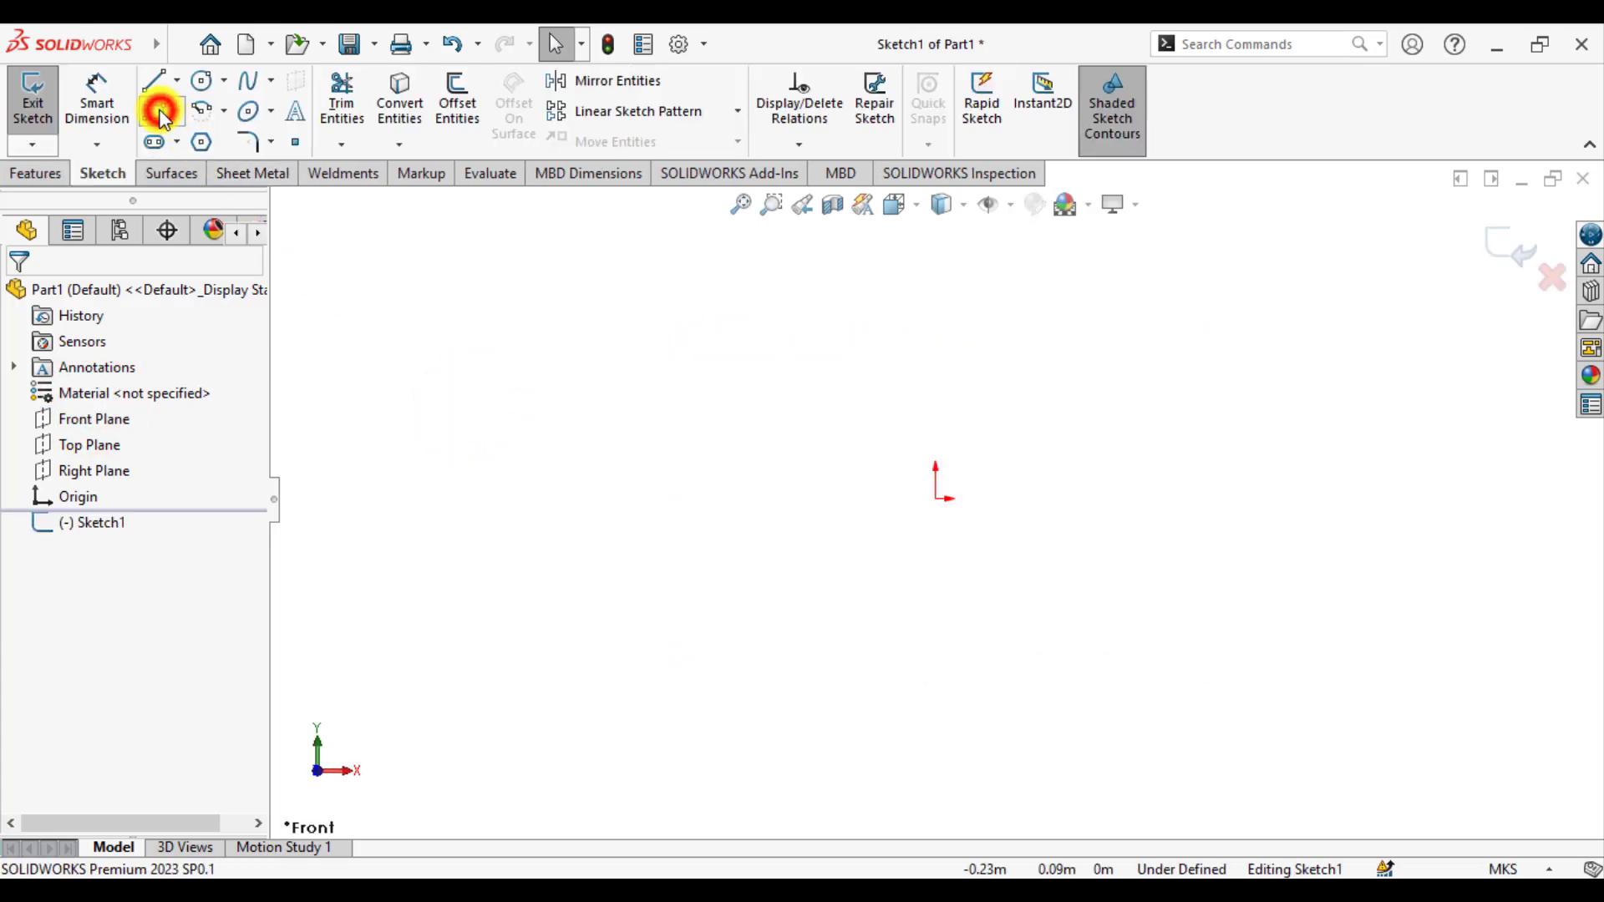
click(156, 105)
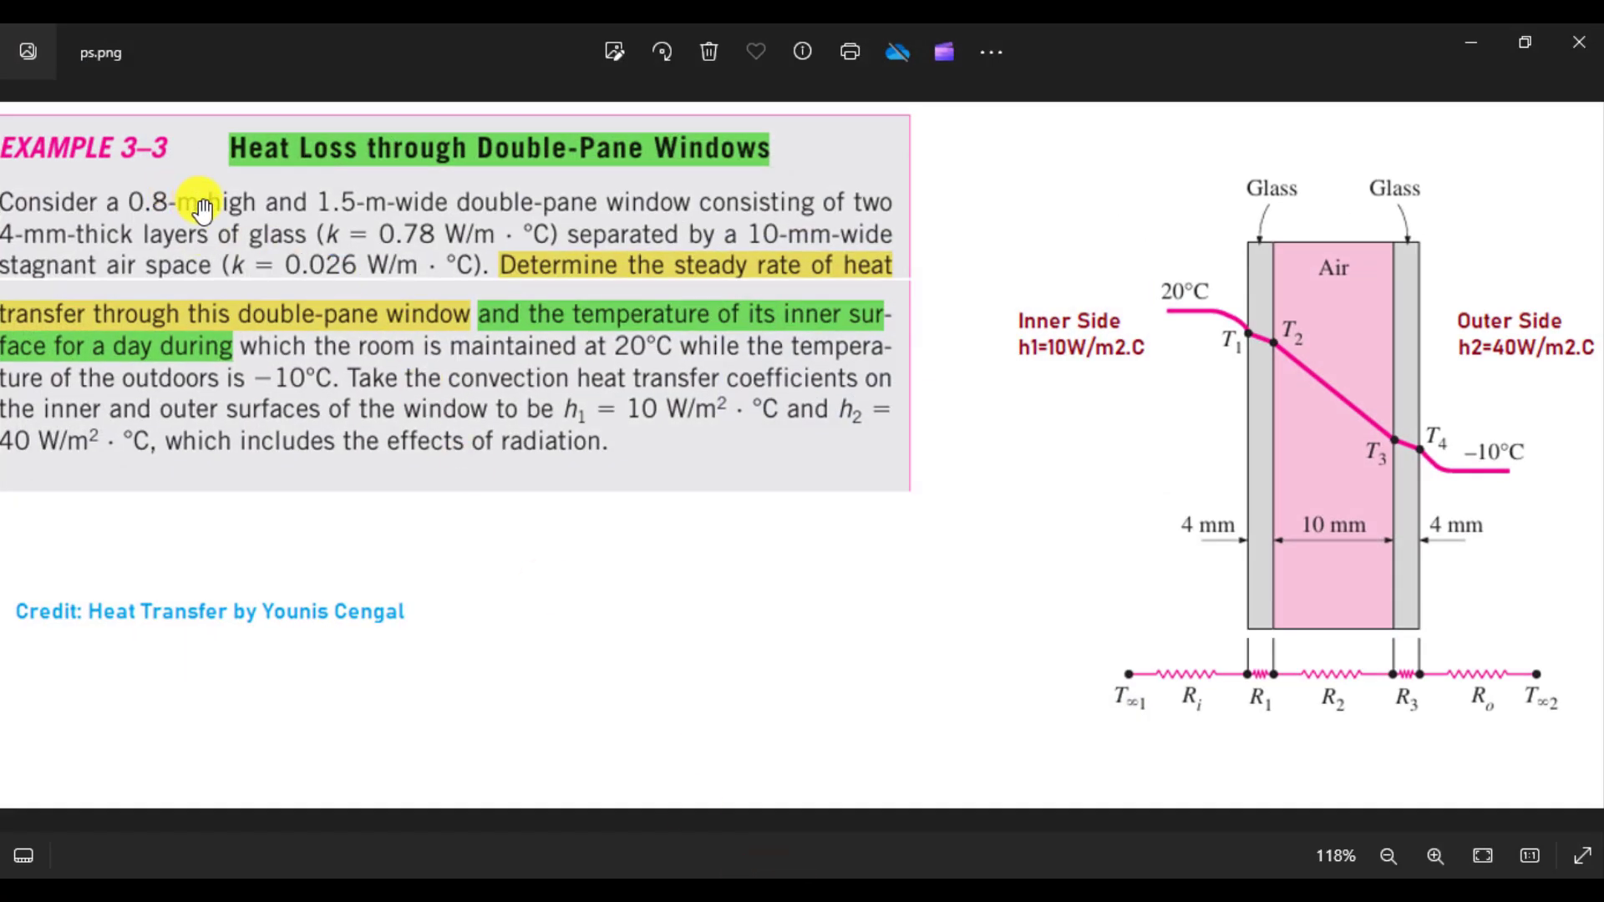
mouse_move(353, 201)
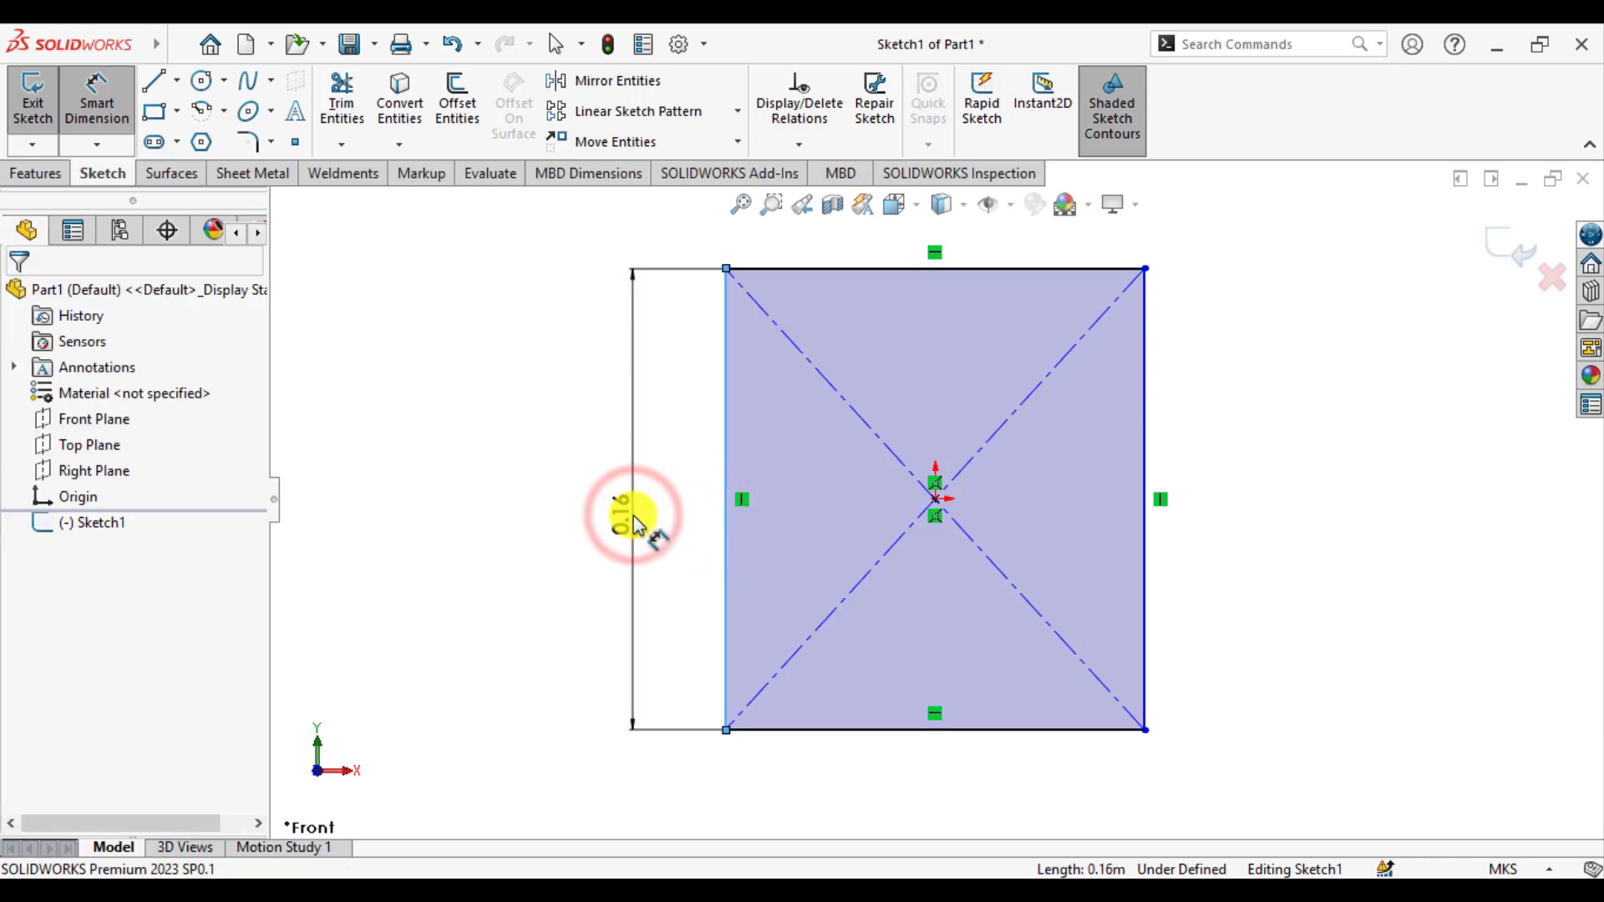
click(633, 511)
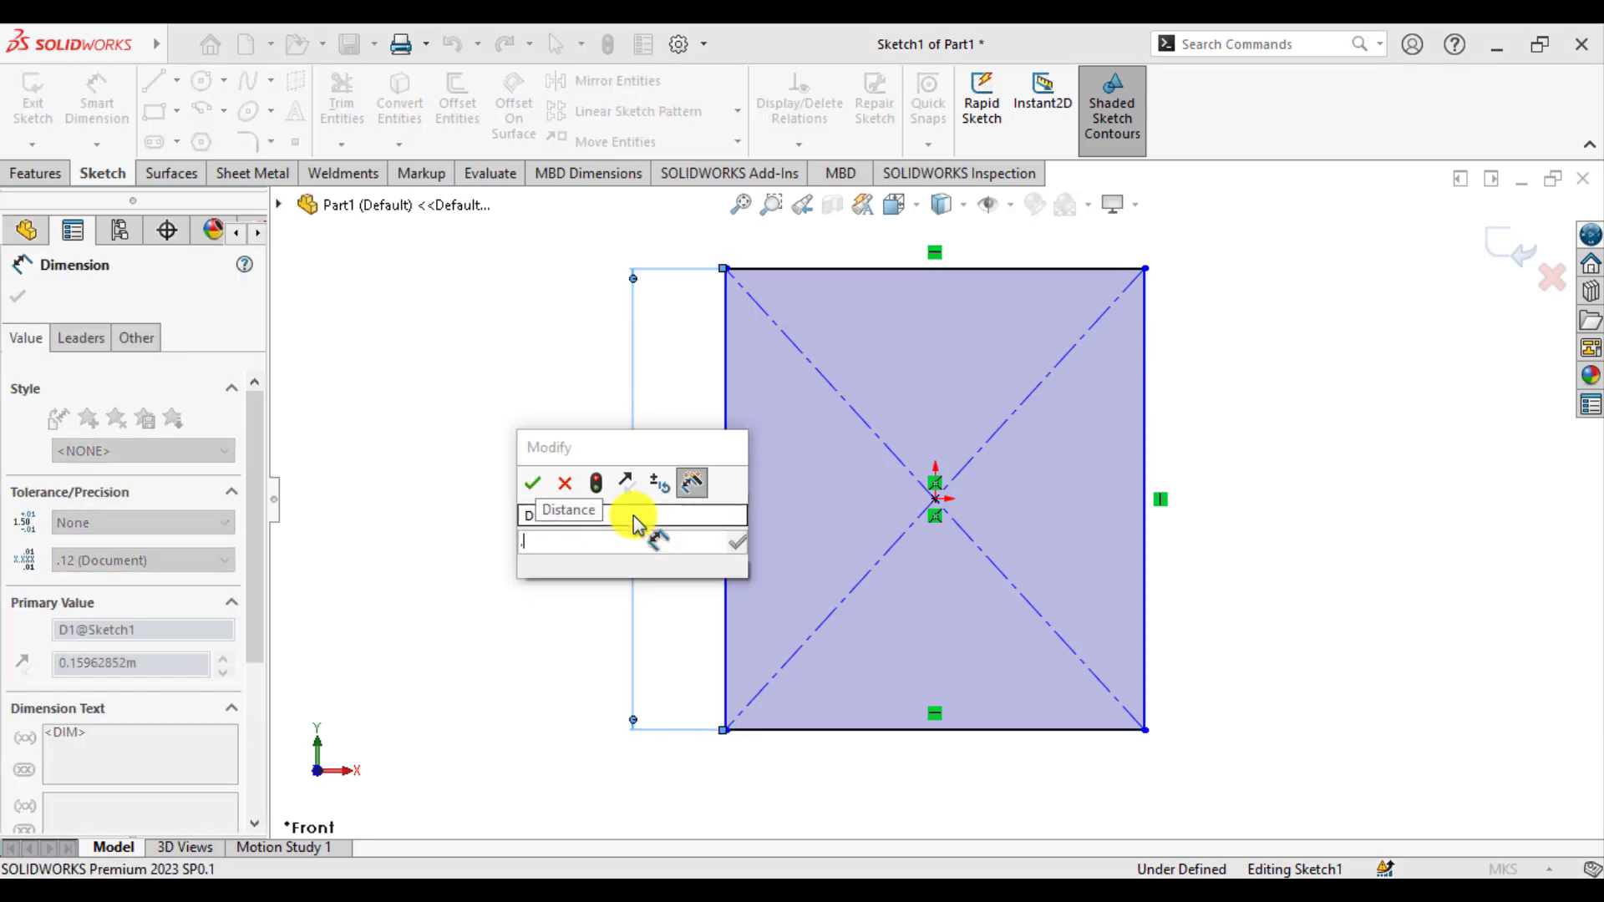
click(533, 483)
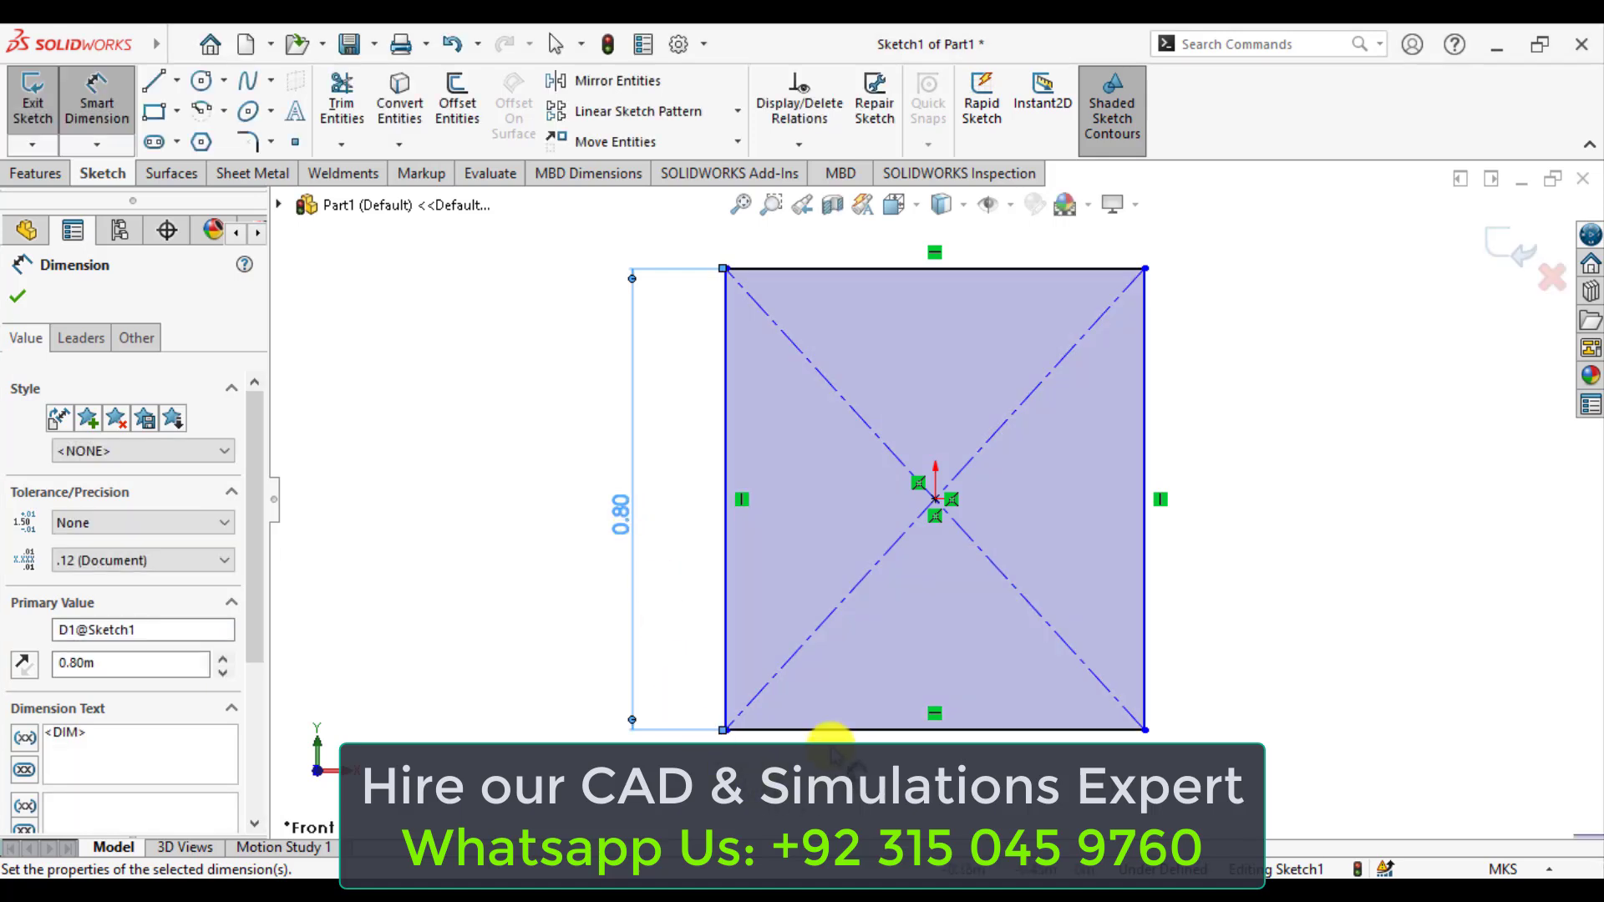
click(17, 296)
text(1.)
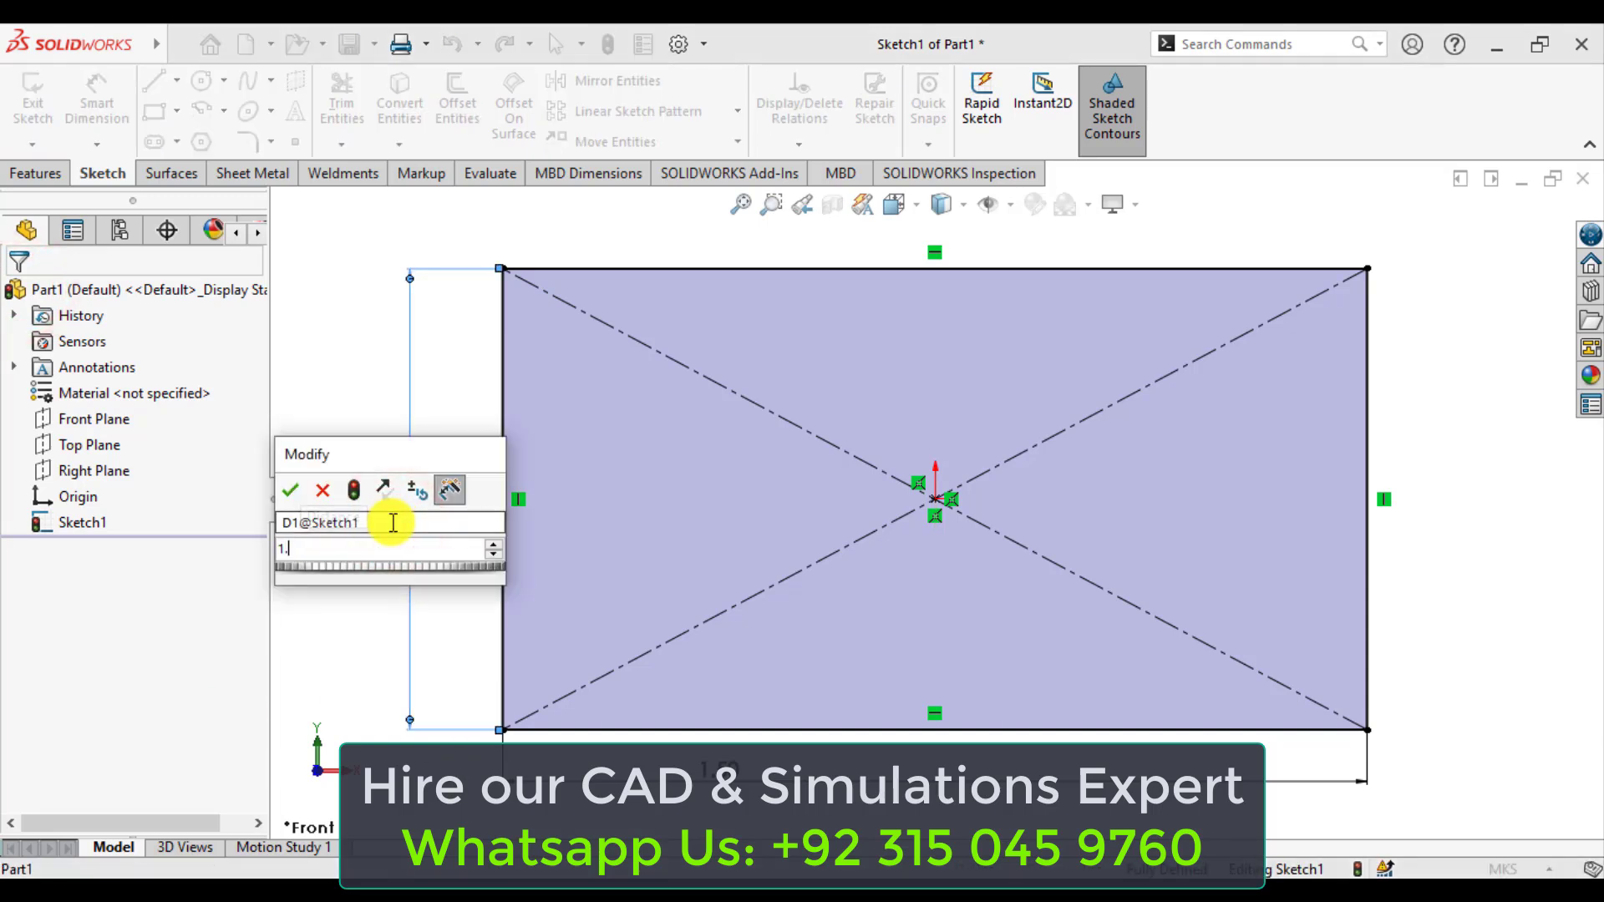
click(291, 490)
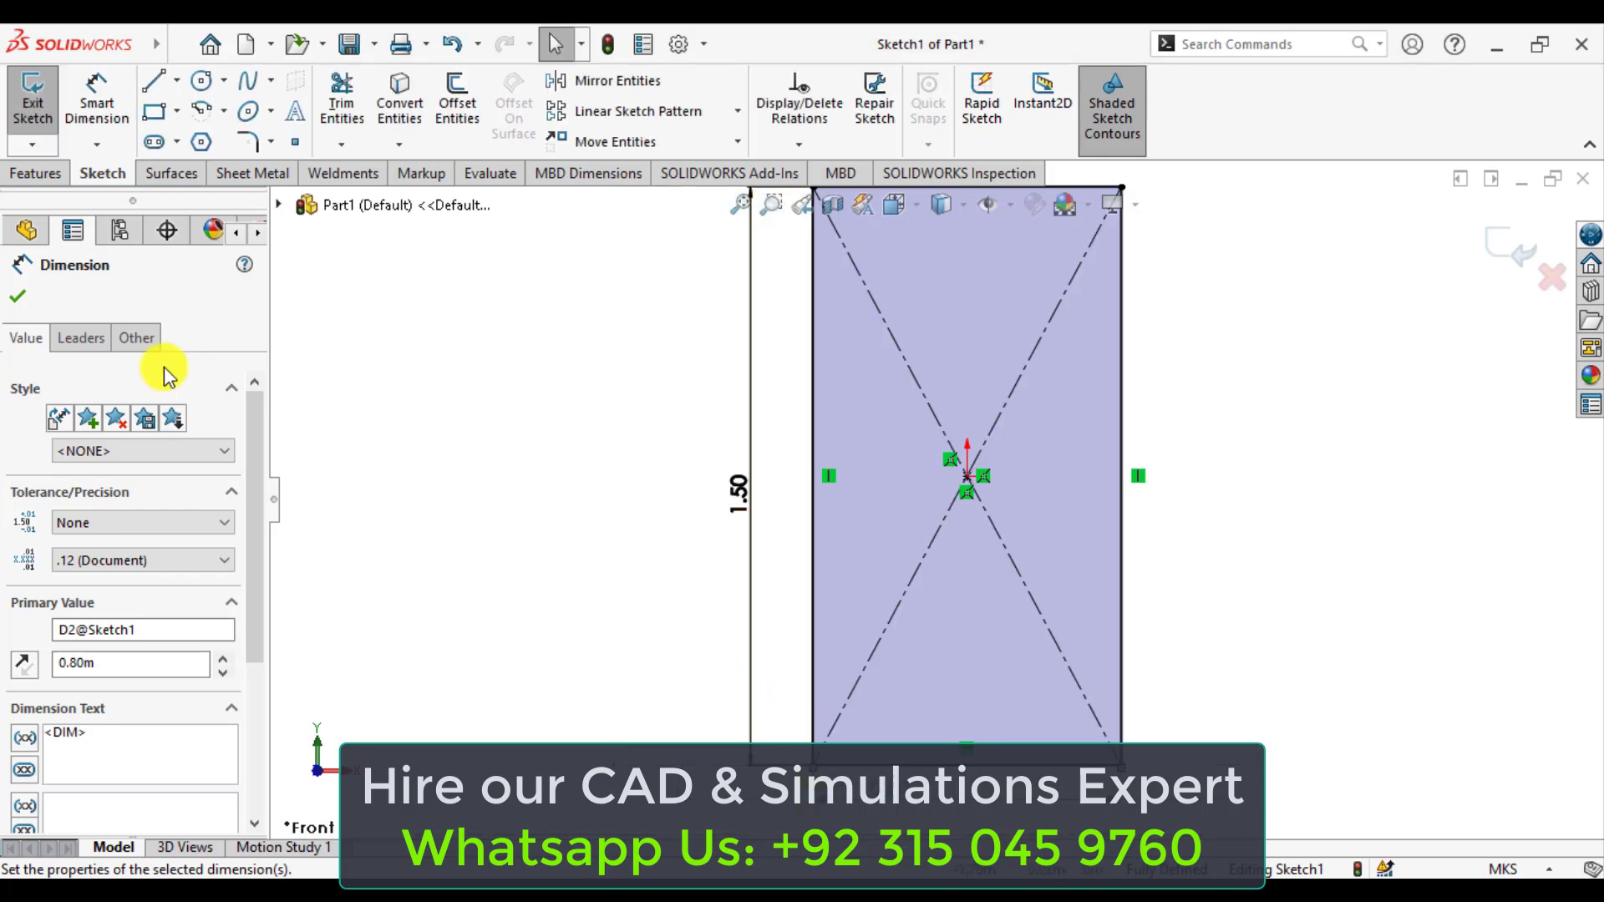
click(17, 296)
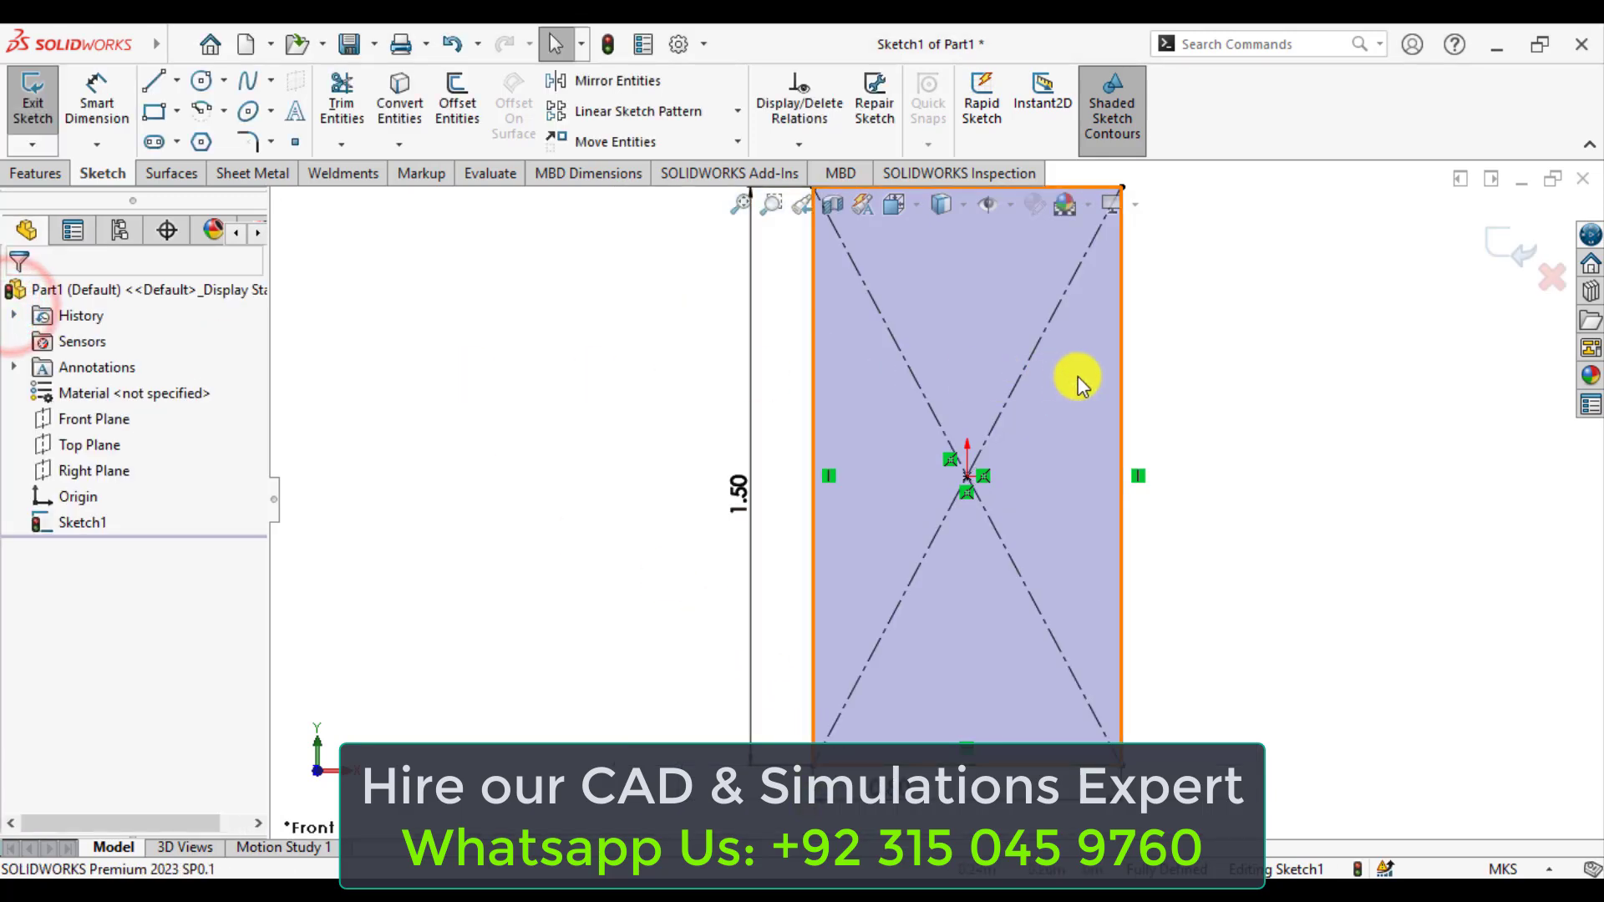
click(33, 101)
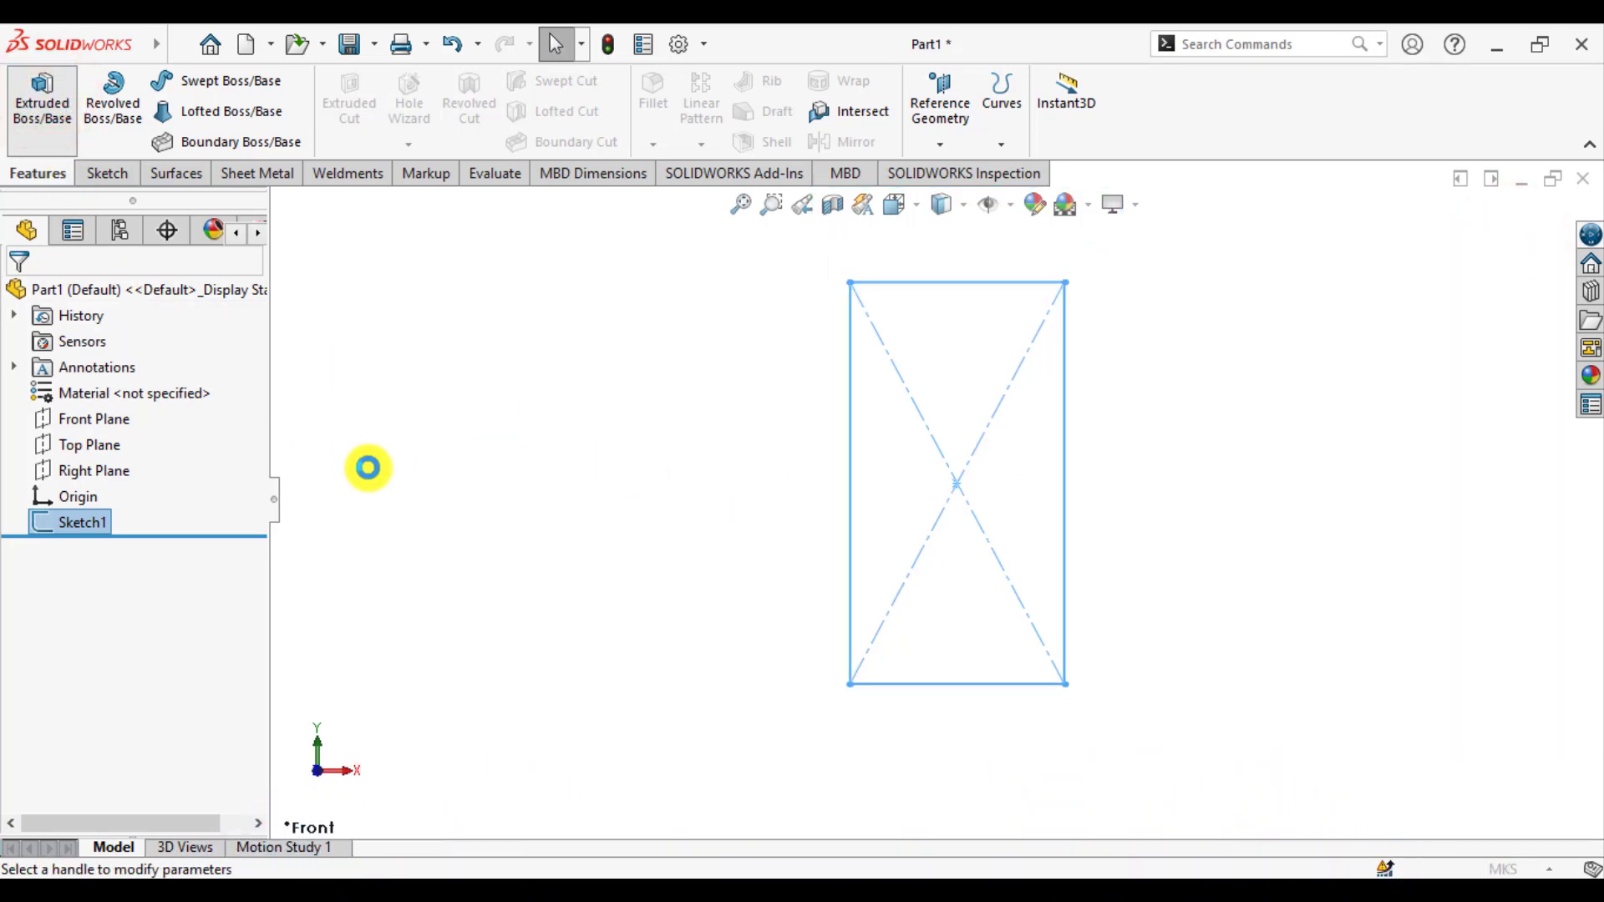
Step: Extrude Sketch1 to a blind depth of 4 mm, creating Boss-Extrude1
click(41, 102)
text(4)
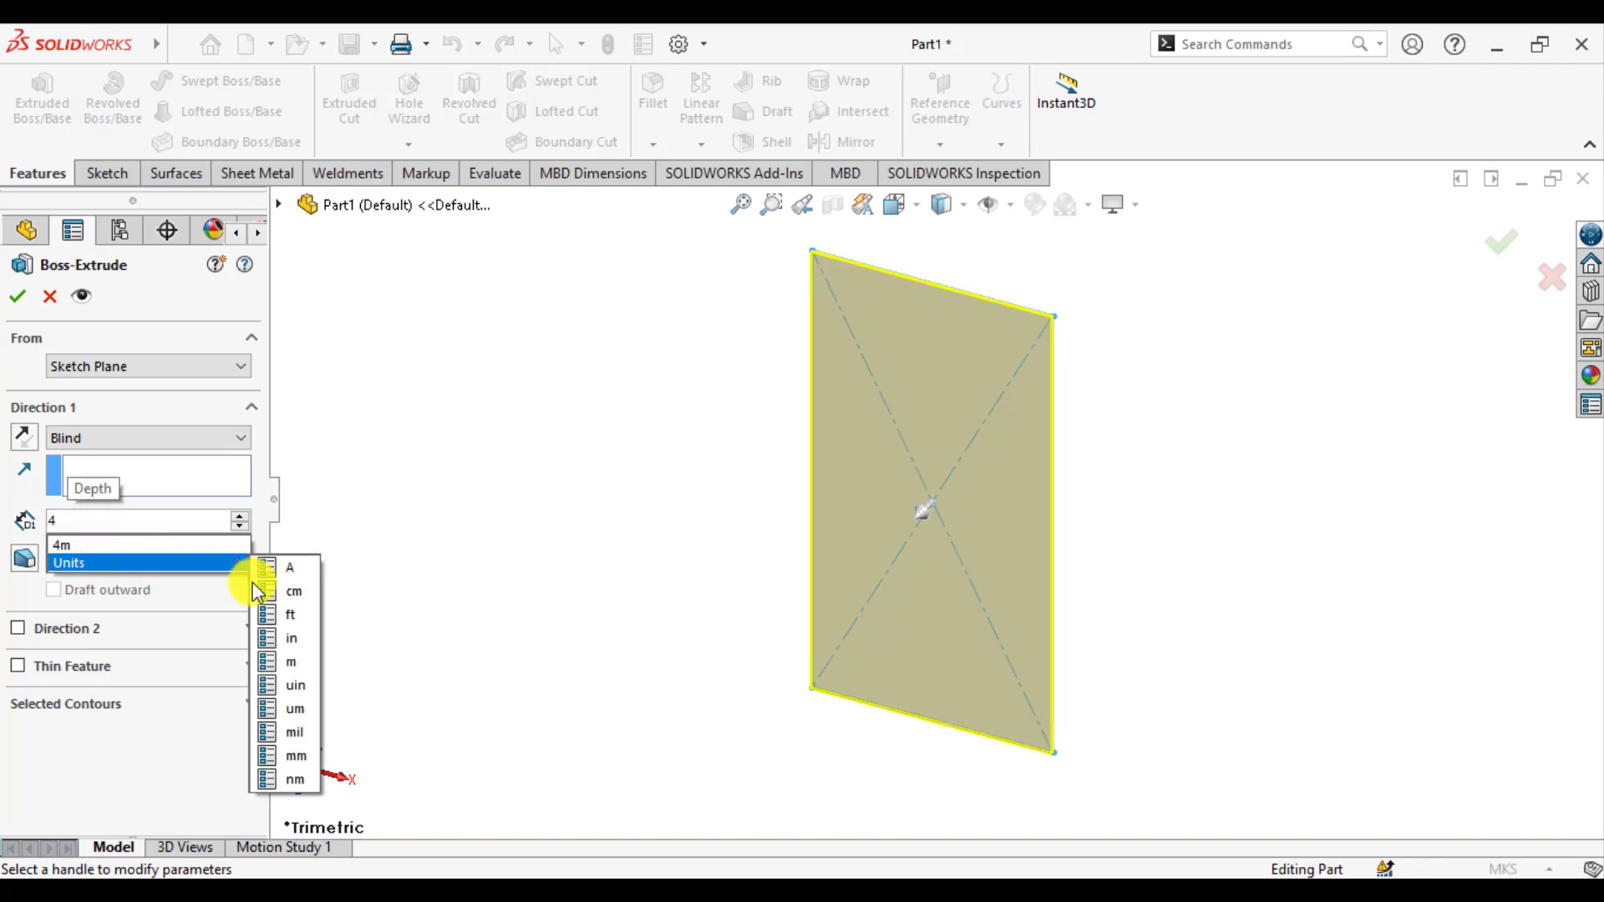
click(293, 756)
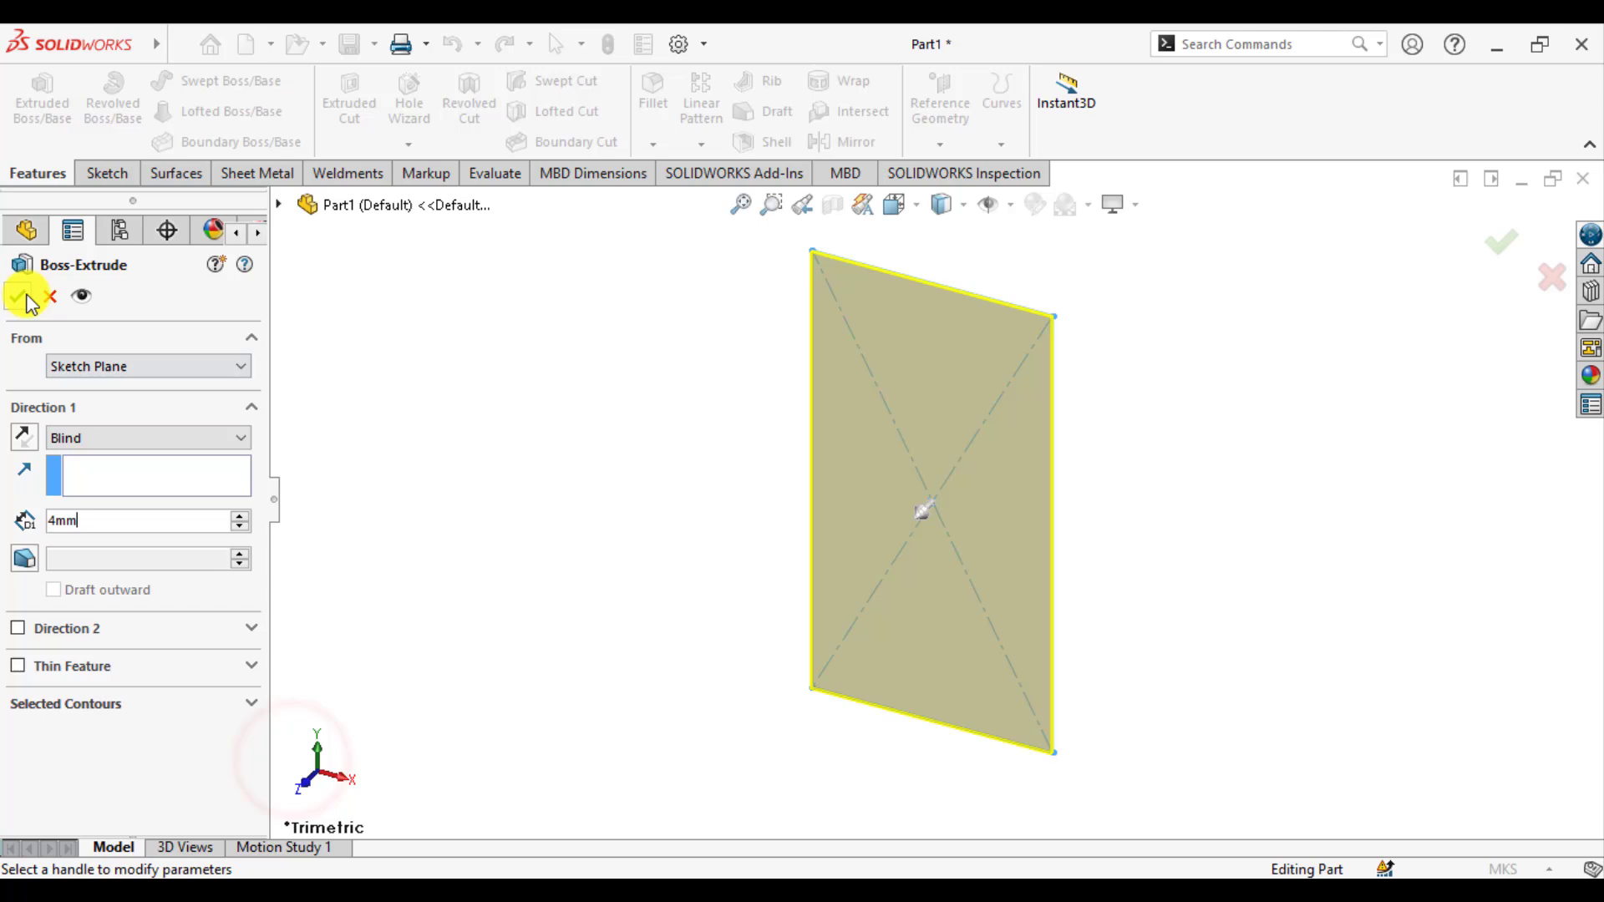
click(23, 296)
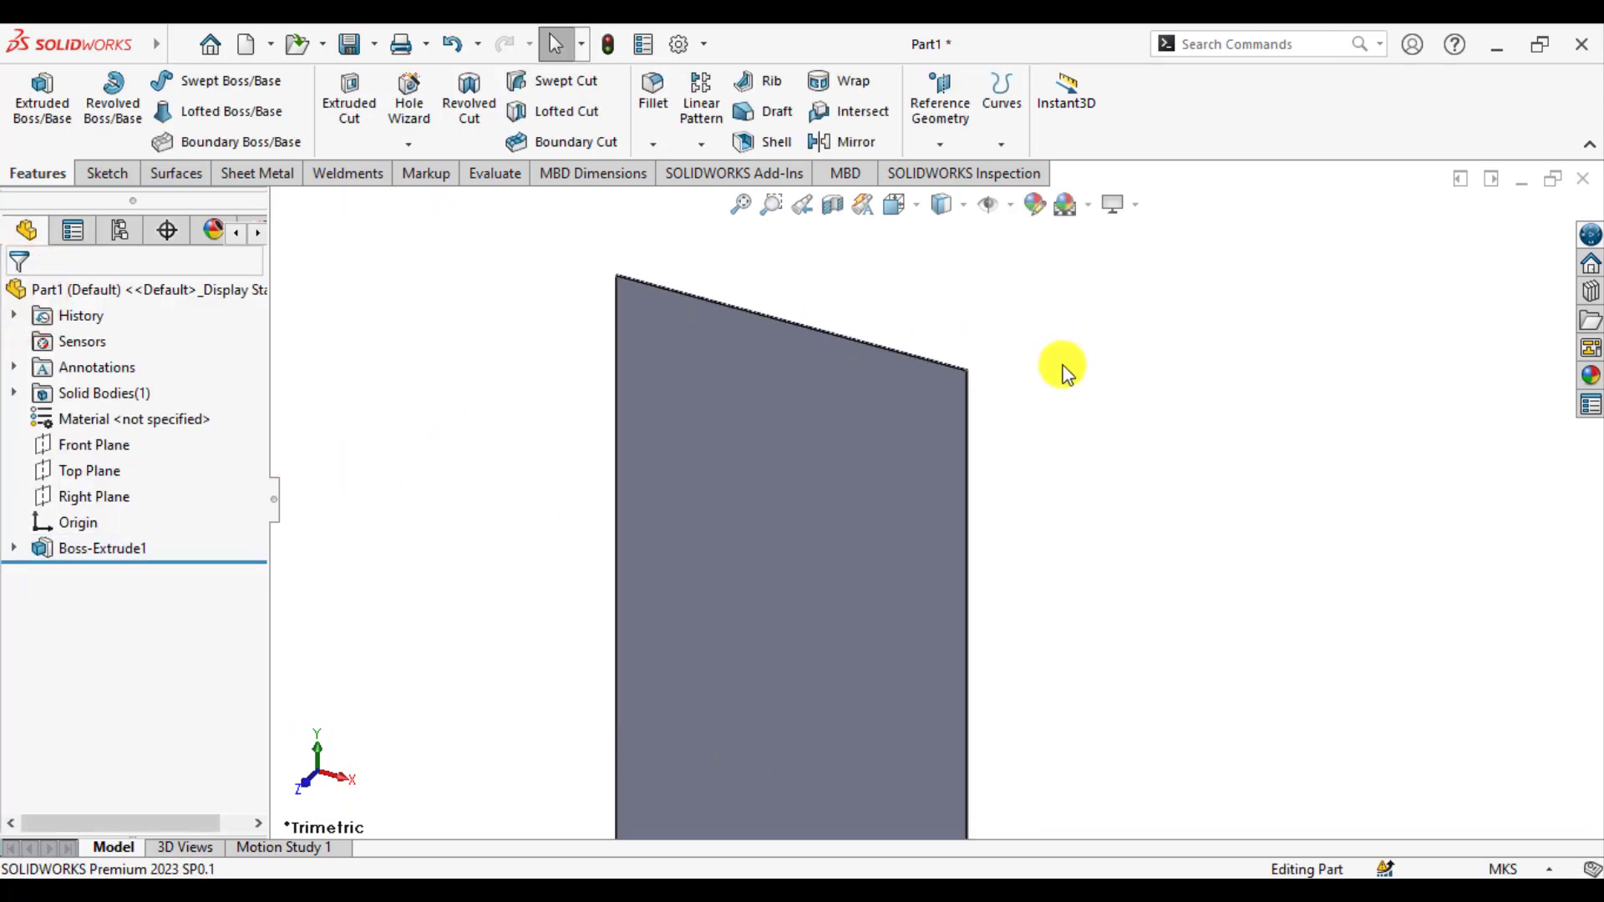
mouse_move(1038, 359)
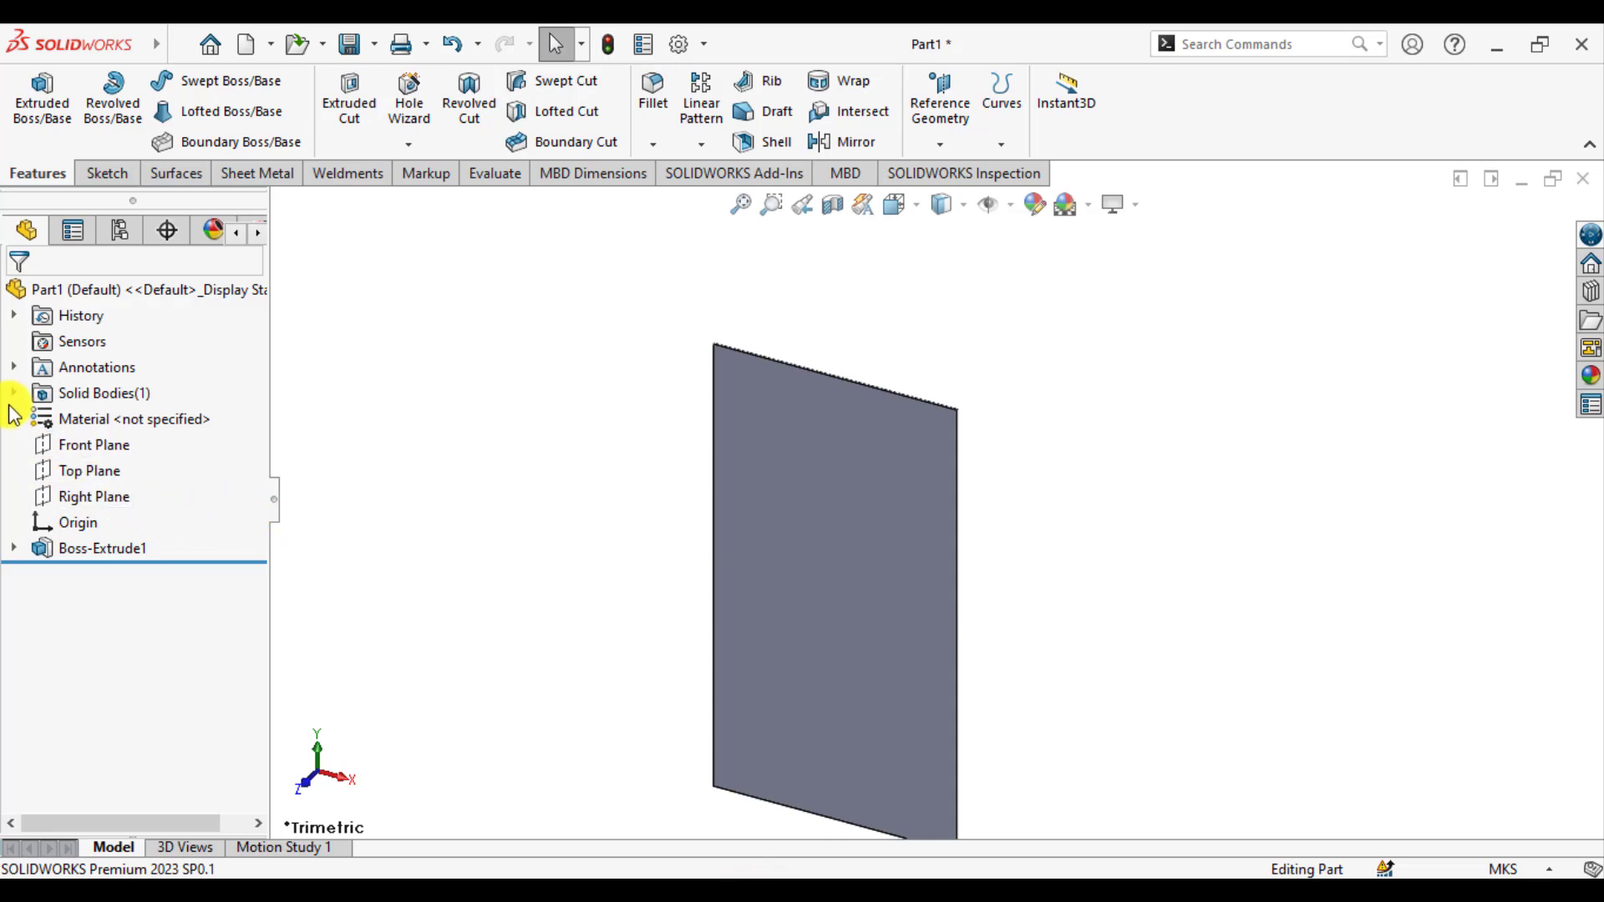
Step: Start a linear pattern along the pane's top edge with 2 instances
click(13, 393)
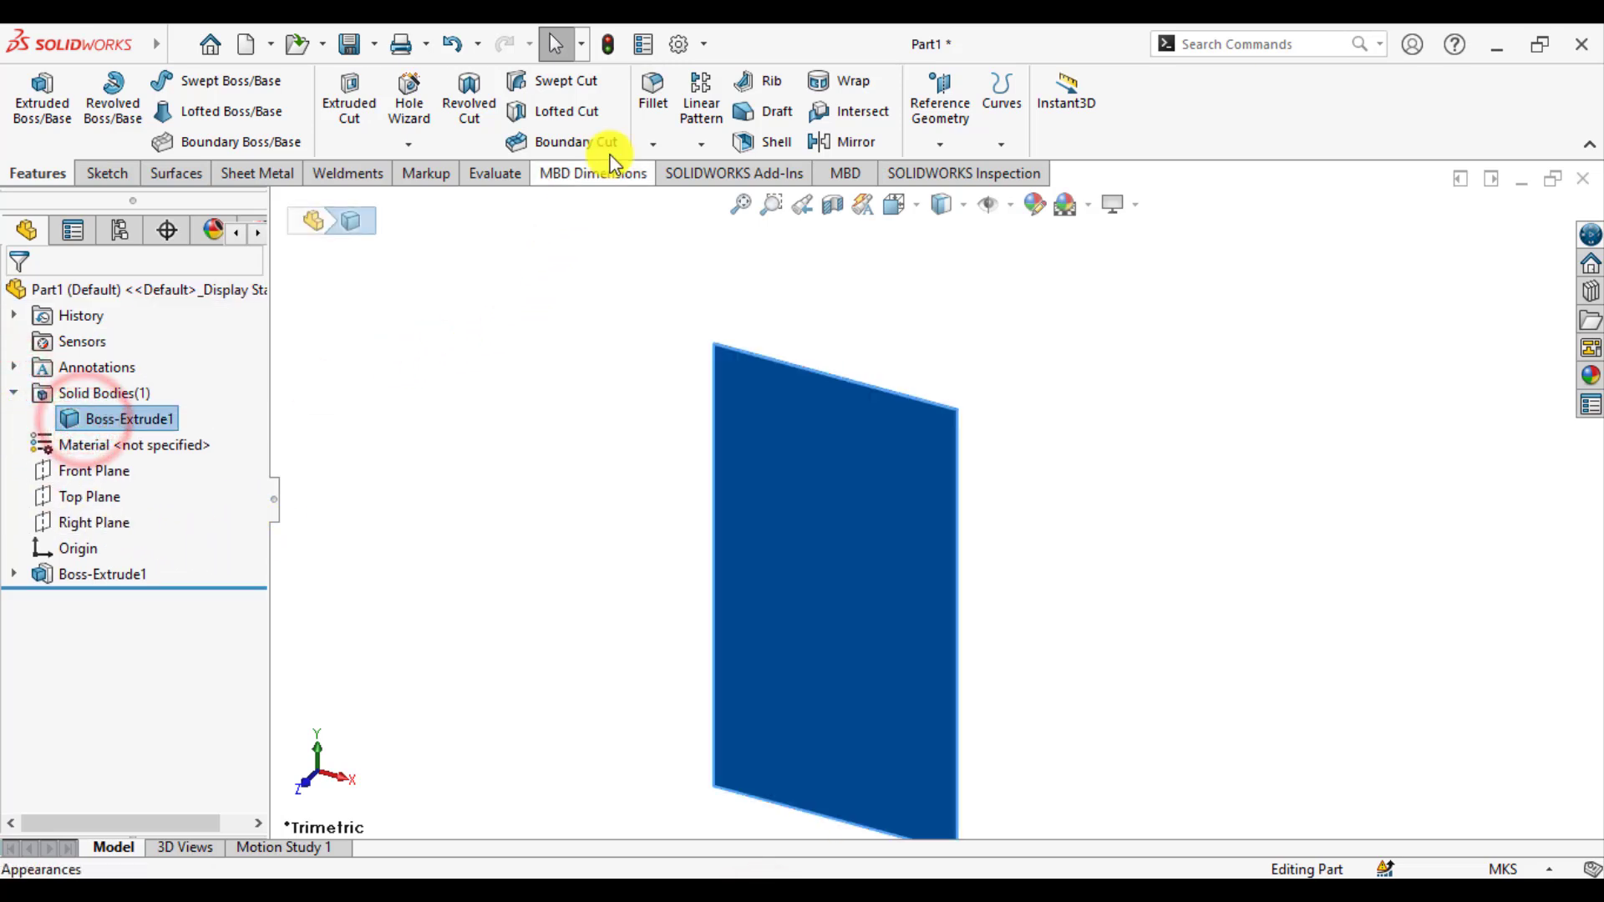
click(701, 97)
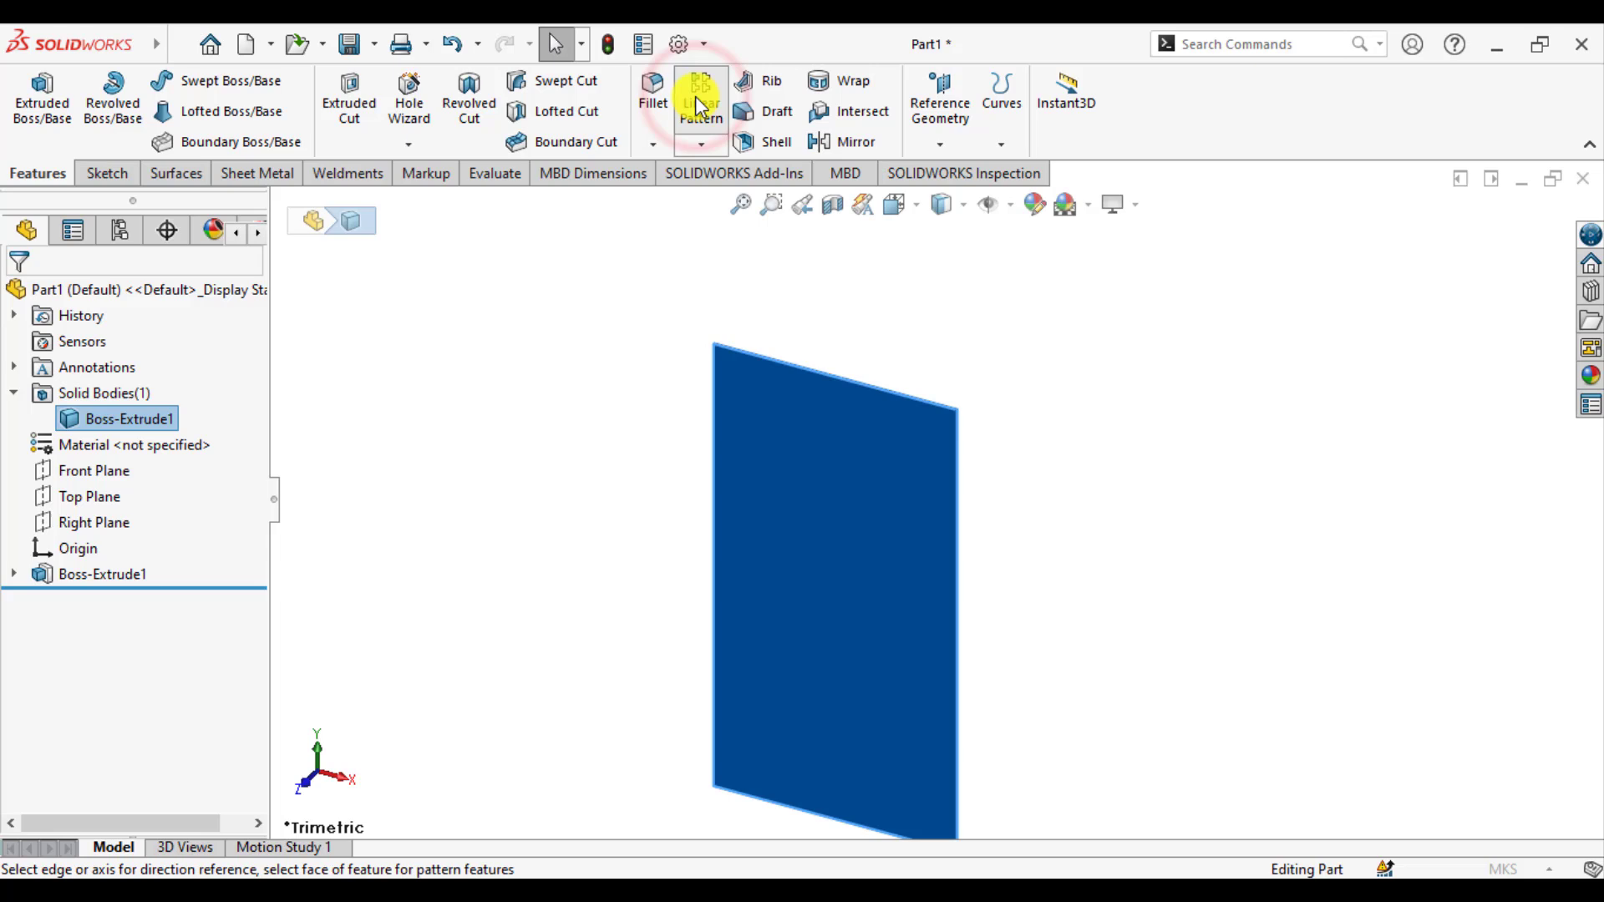
click(701, 96)
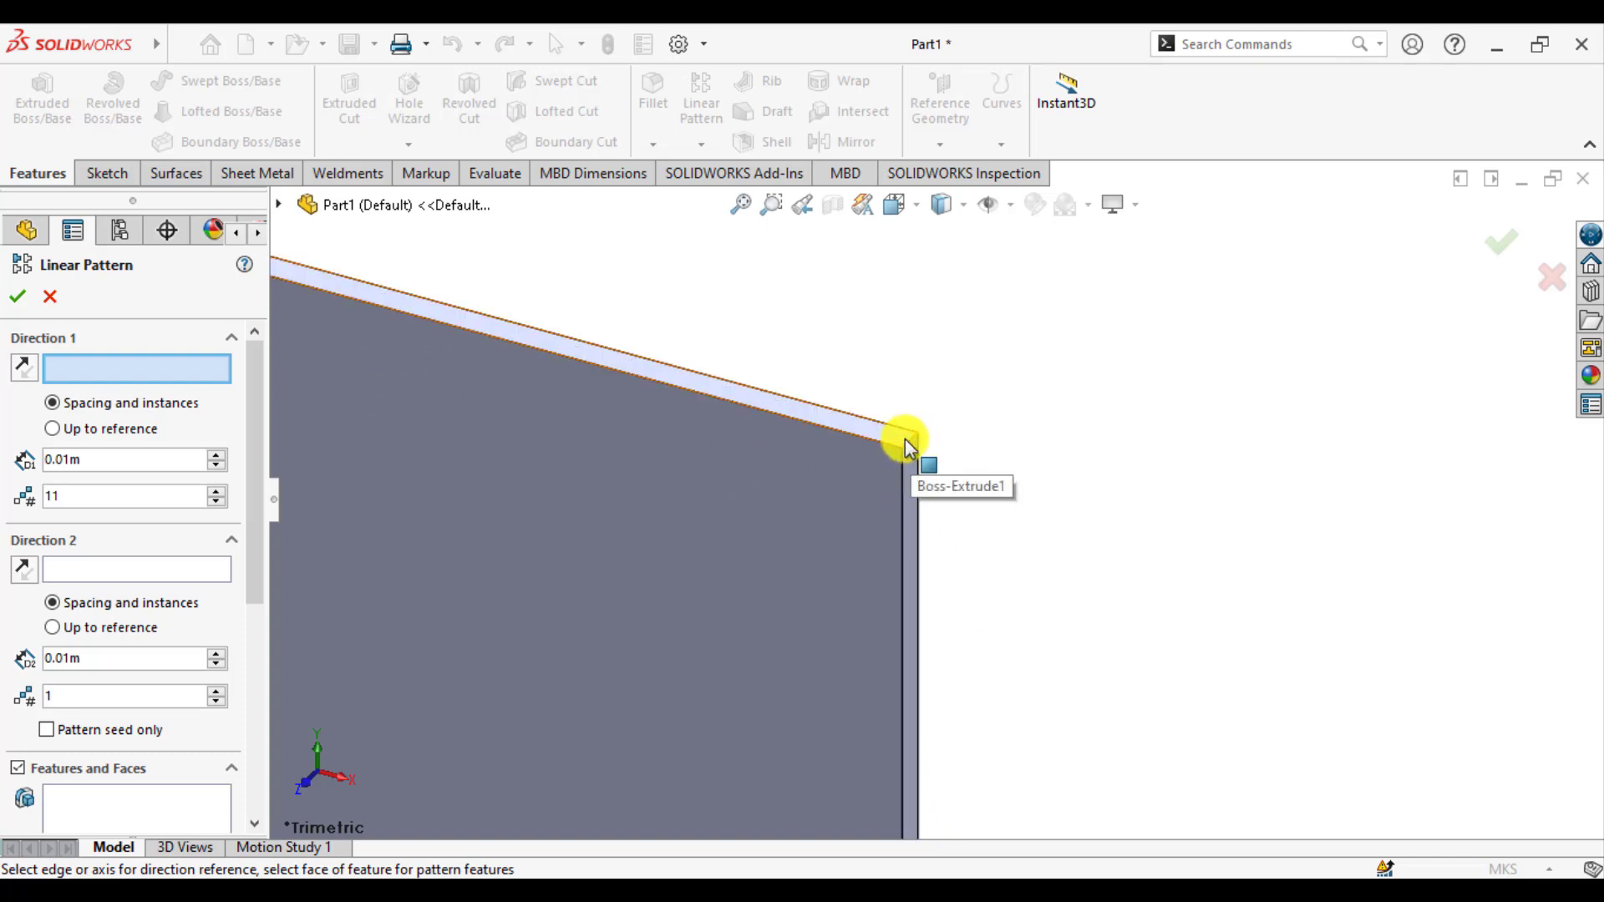
click(904, 438)
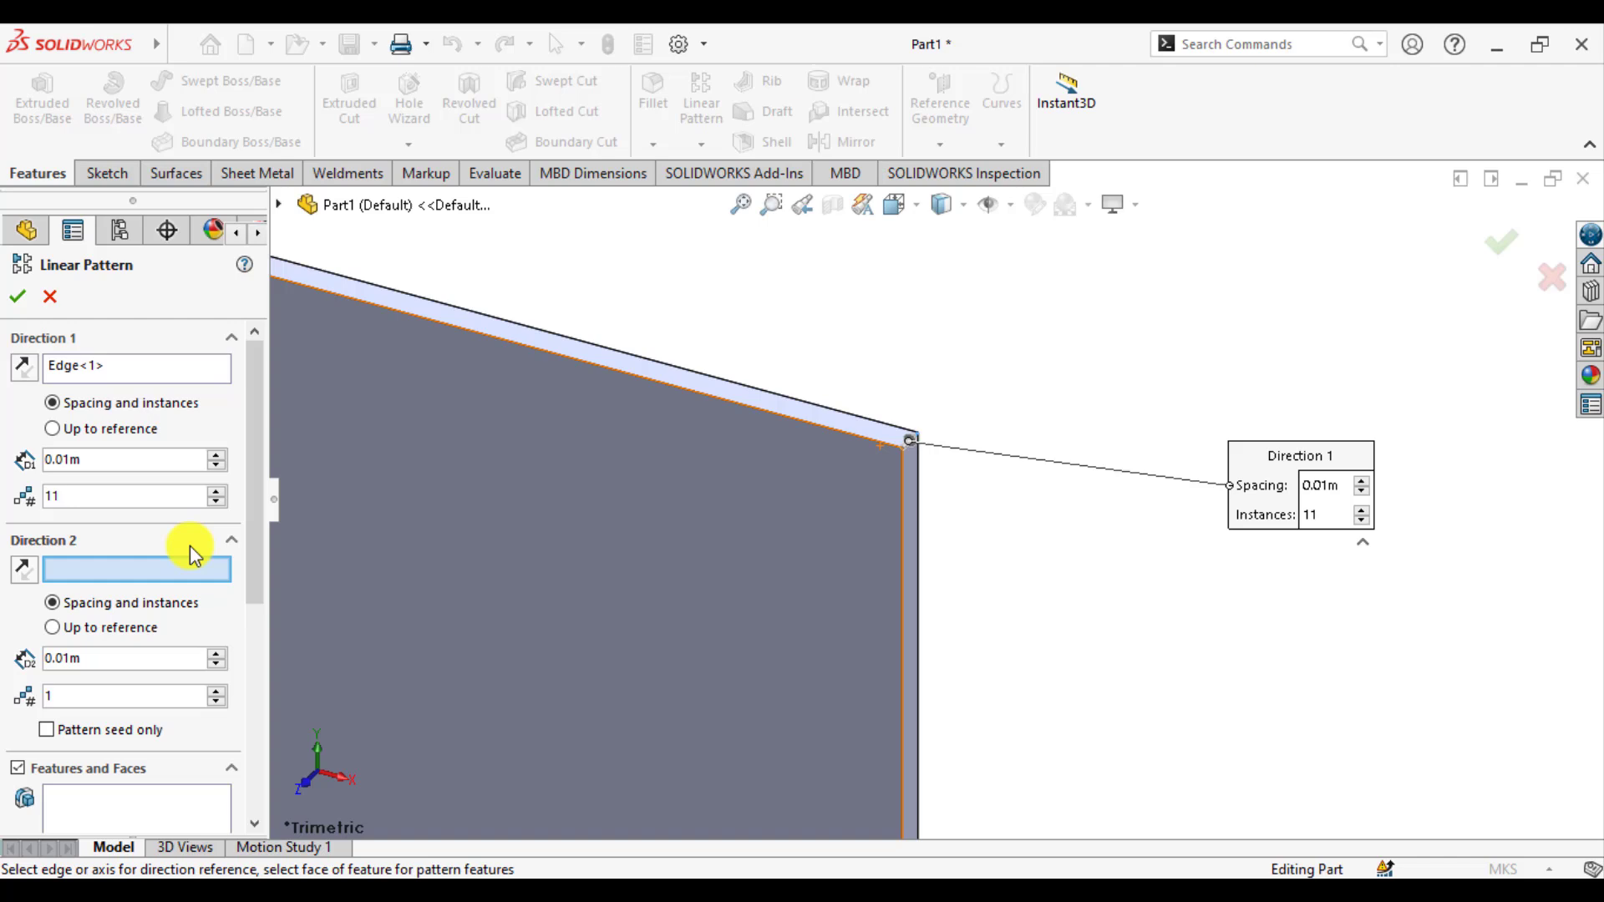
mouse_move(159, 461)
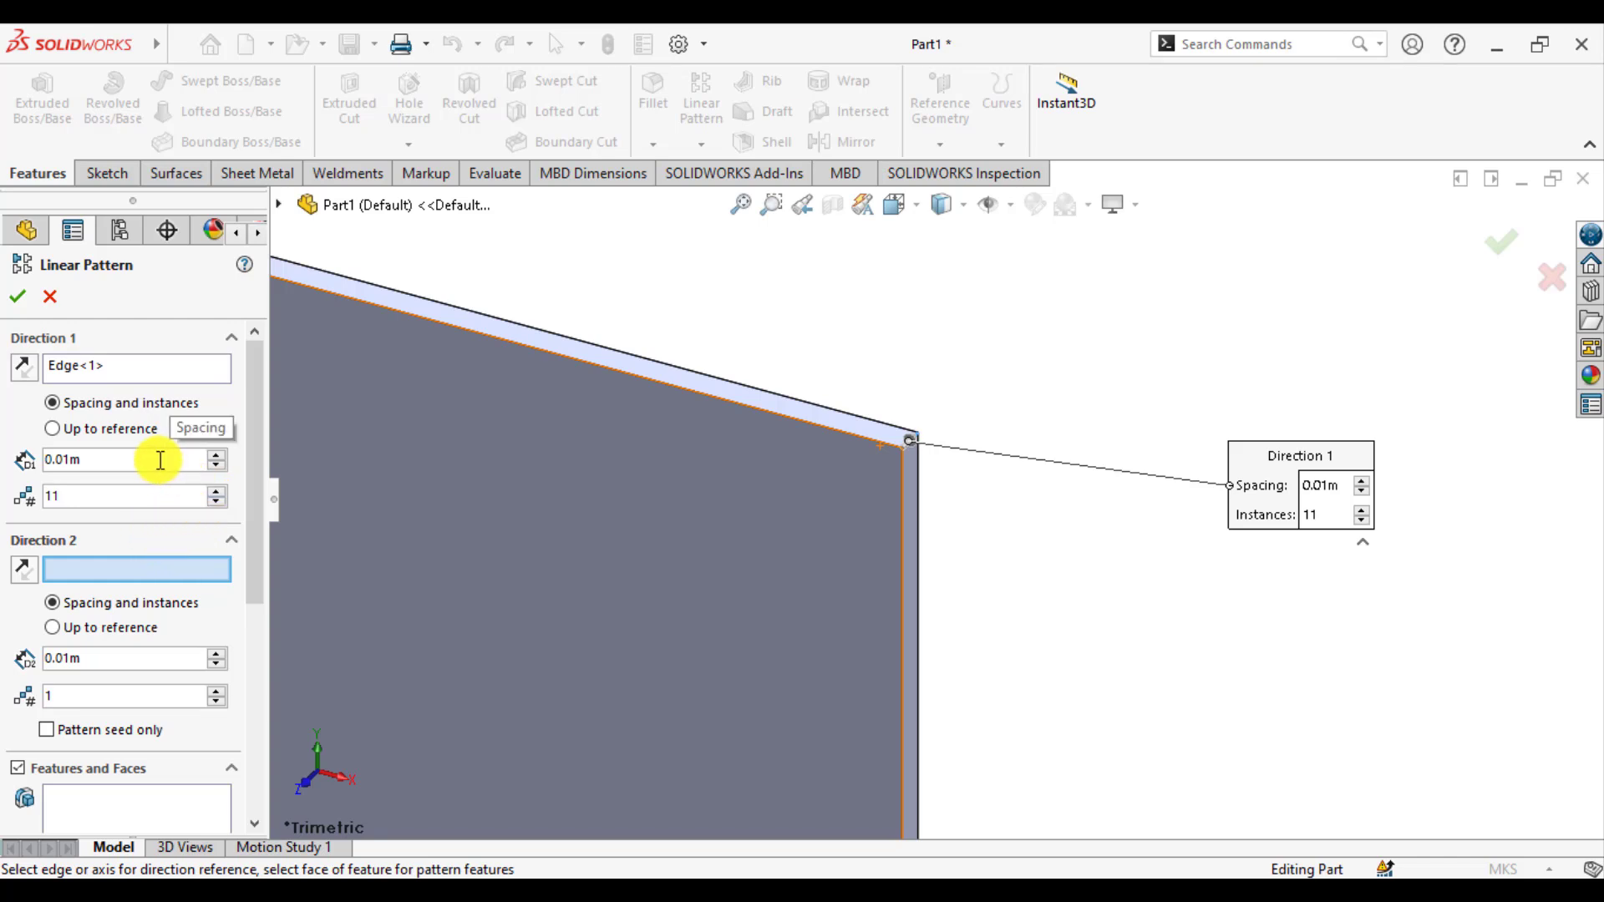
mouse_move(163, 497)
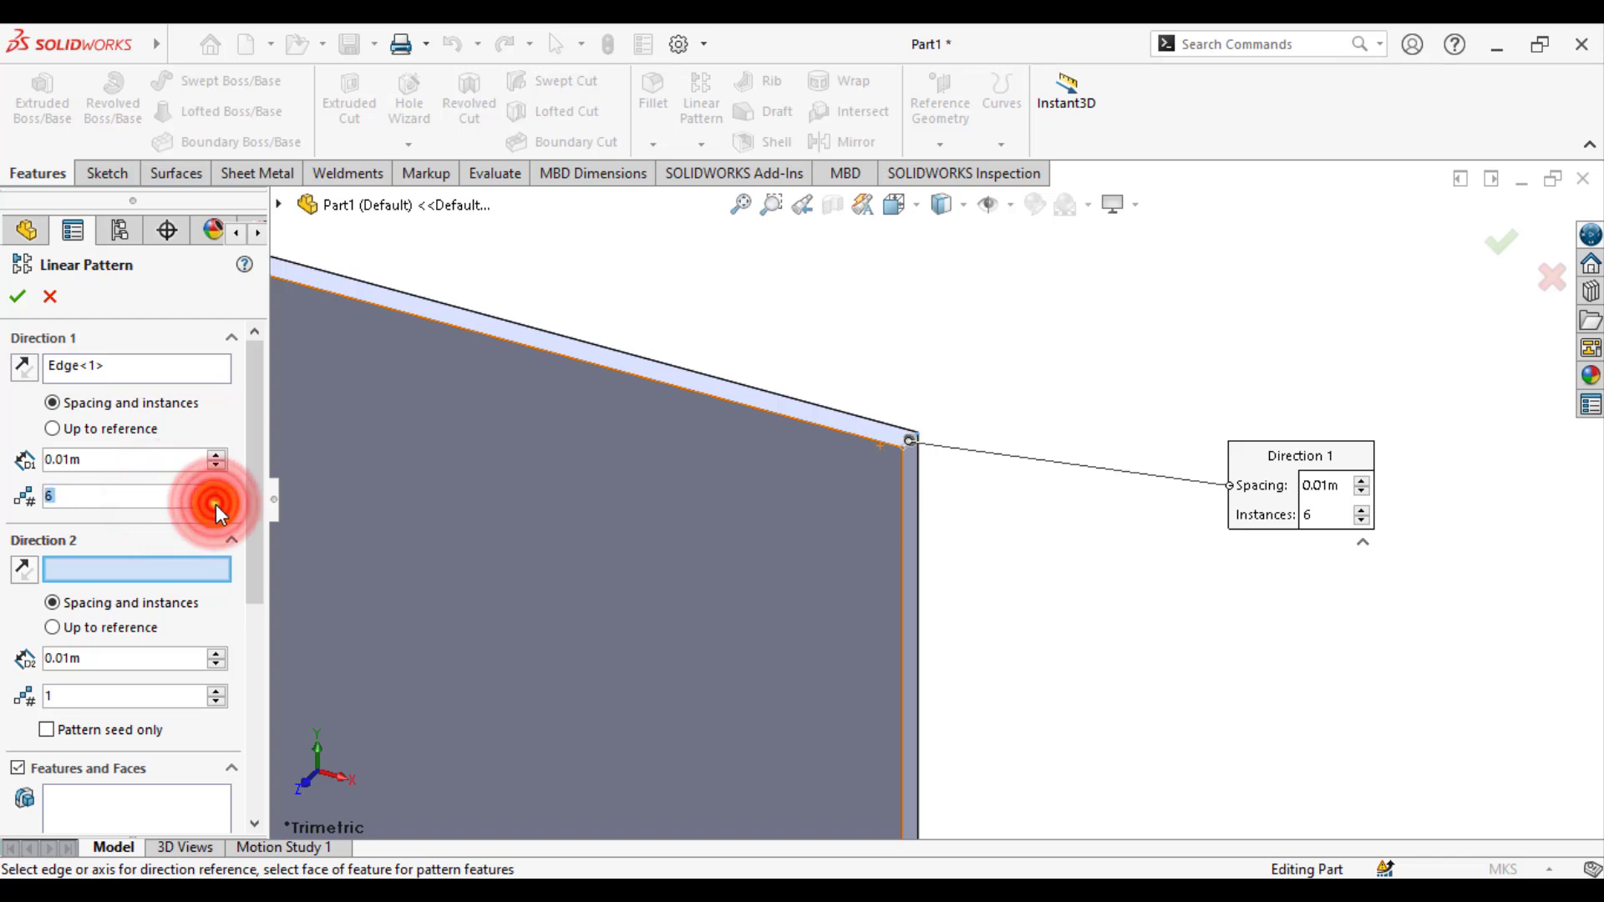
click(215, 496)
text(2)
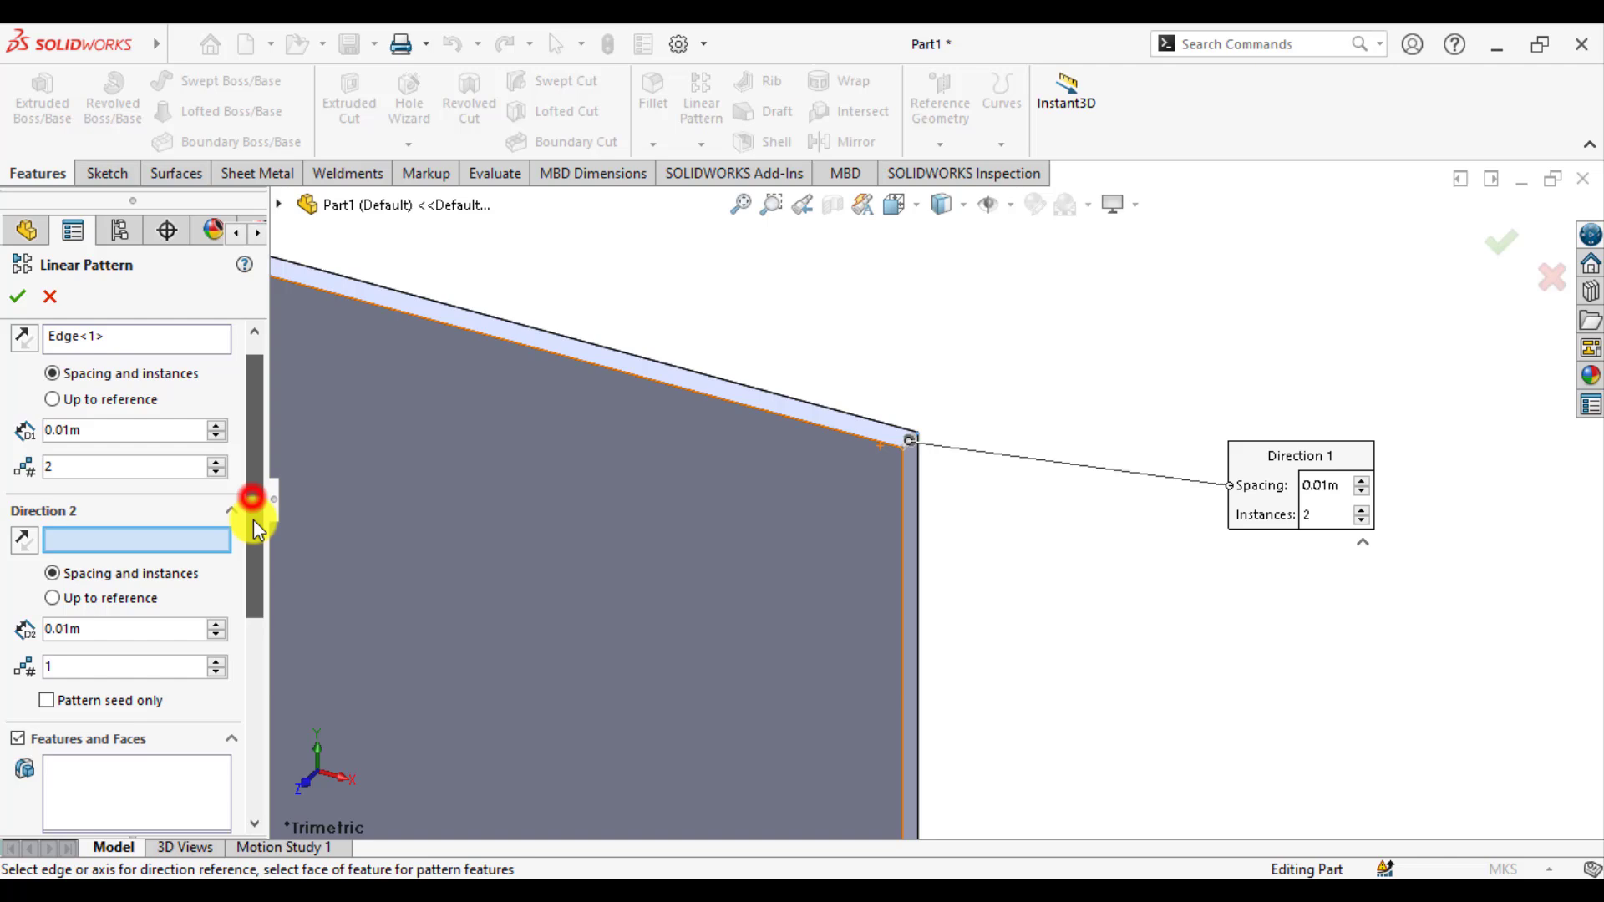
Step: Pattern body Boss-Extrude1 with 14 mm spacing and measure the gap between panes
scroll(down, 3)
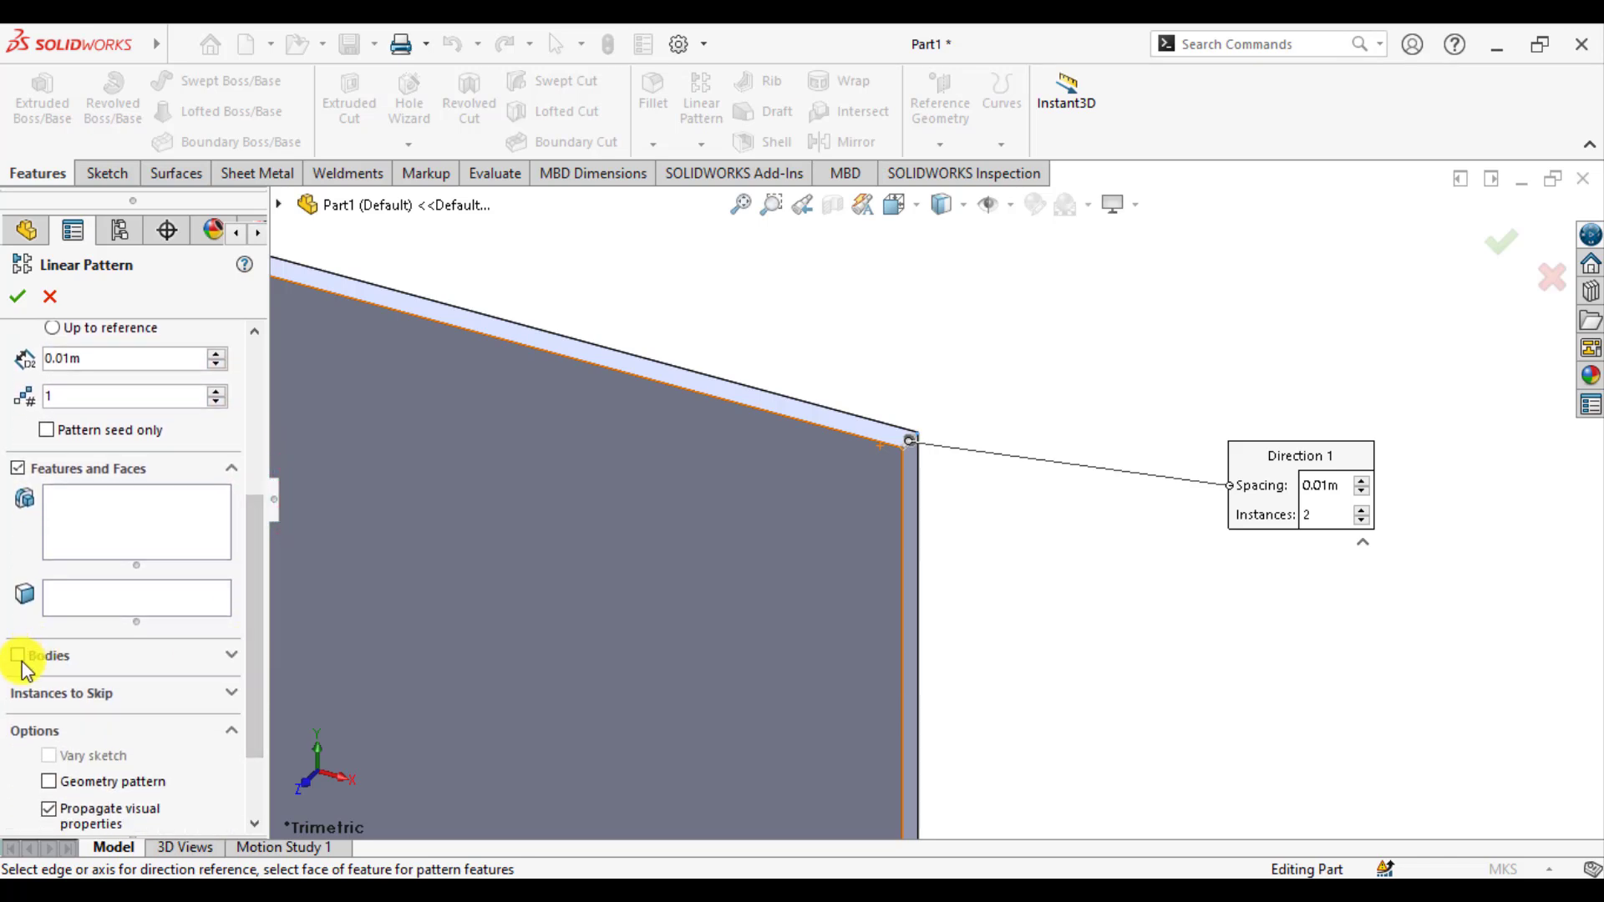
click(18, 656)
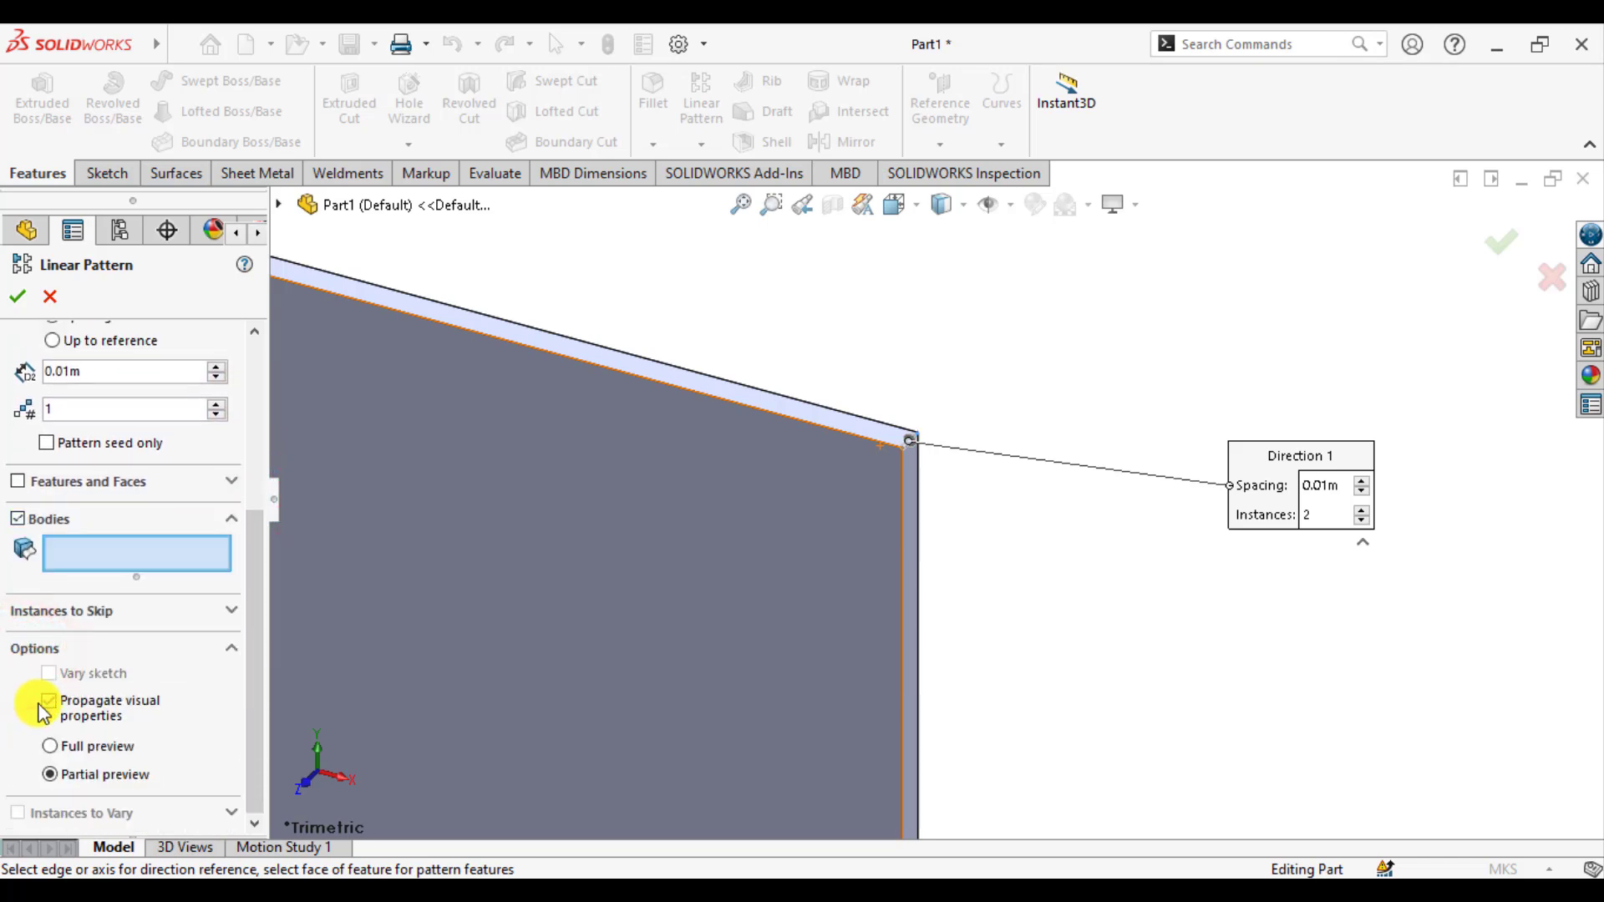
click(650, 517)
text(14)
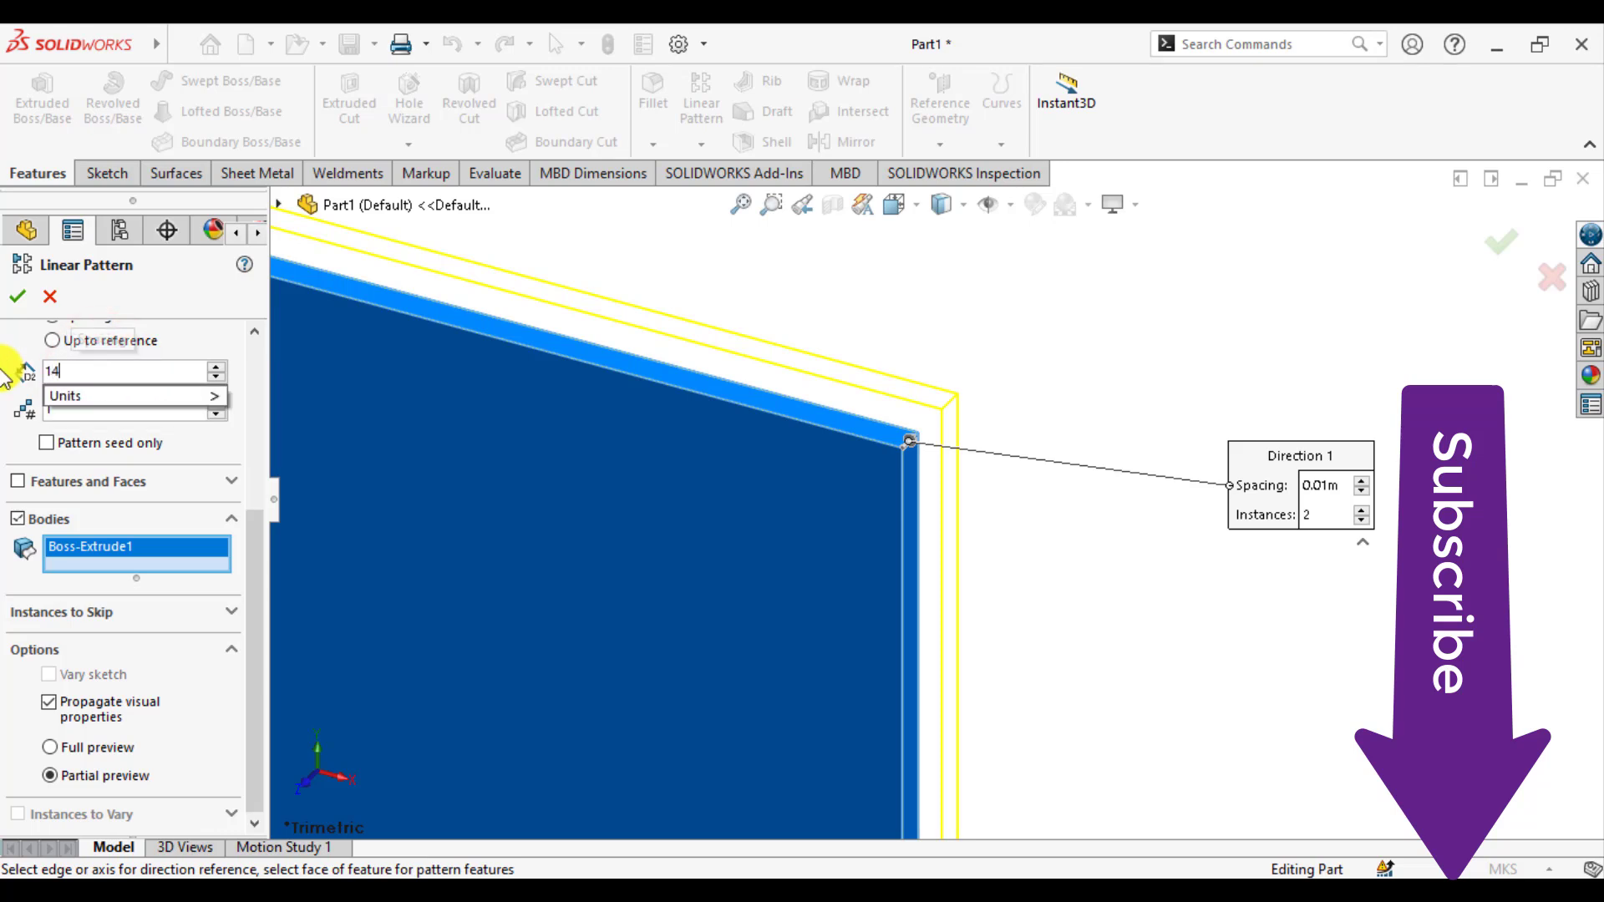
click(133, 396)
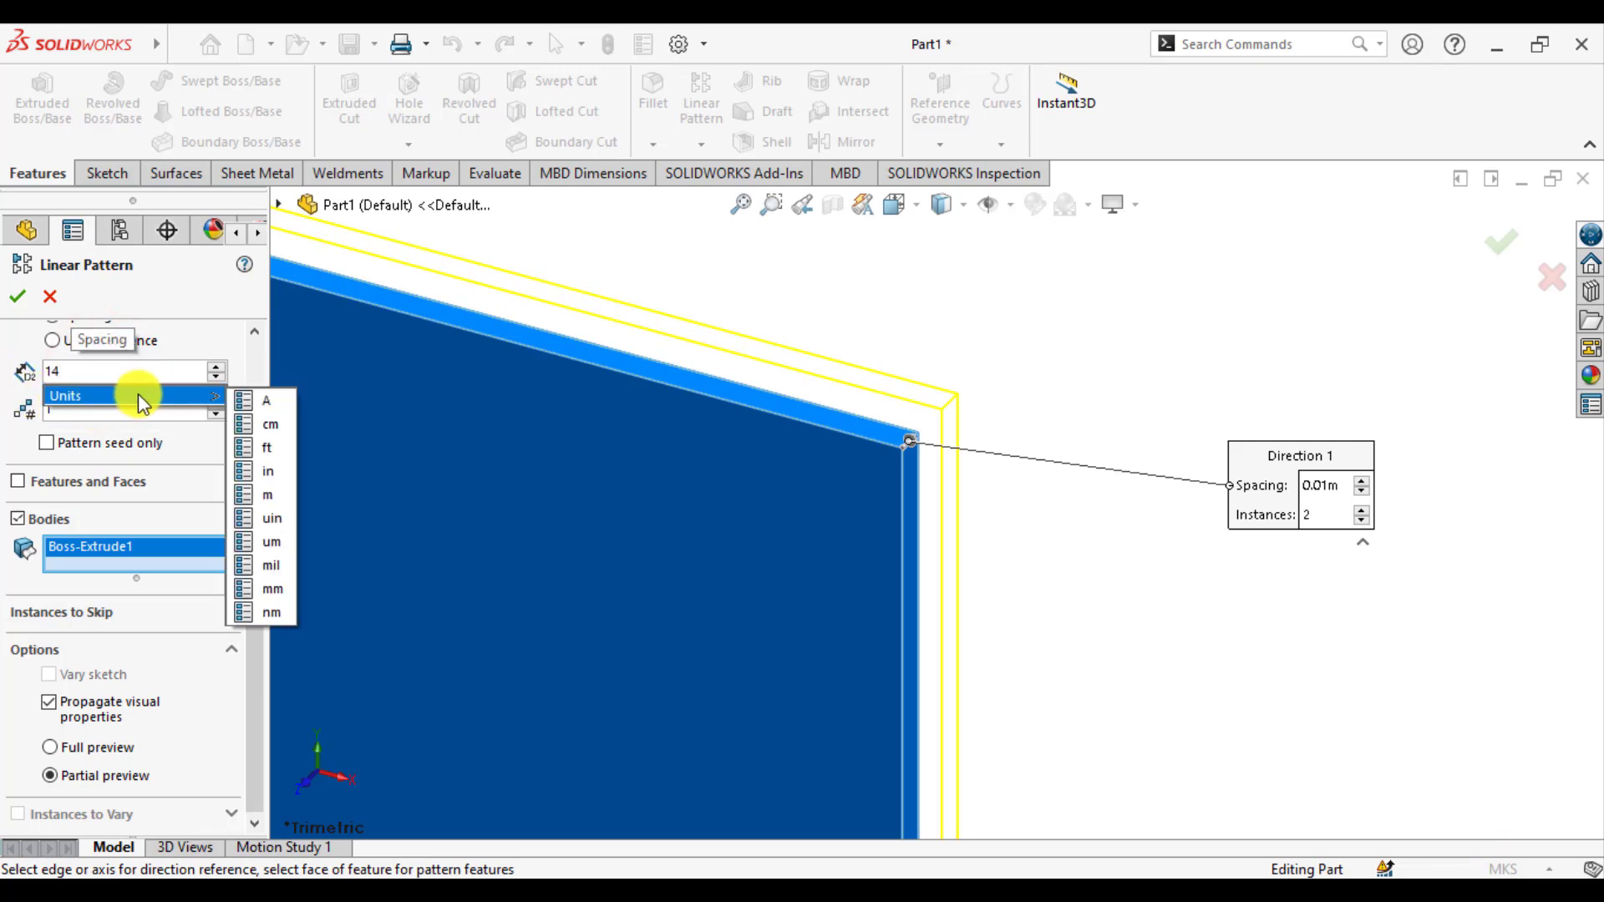
click(273, 588)
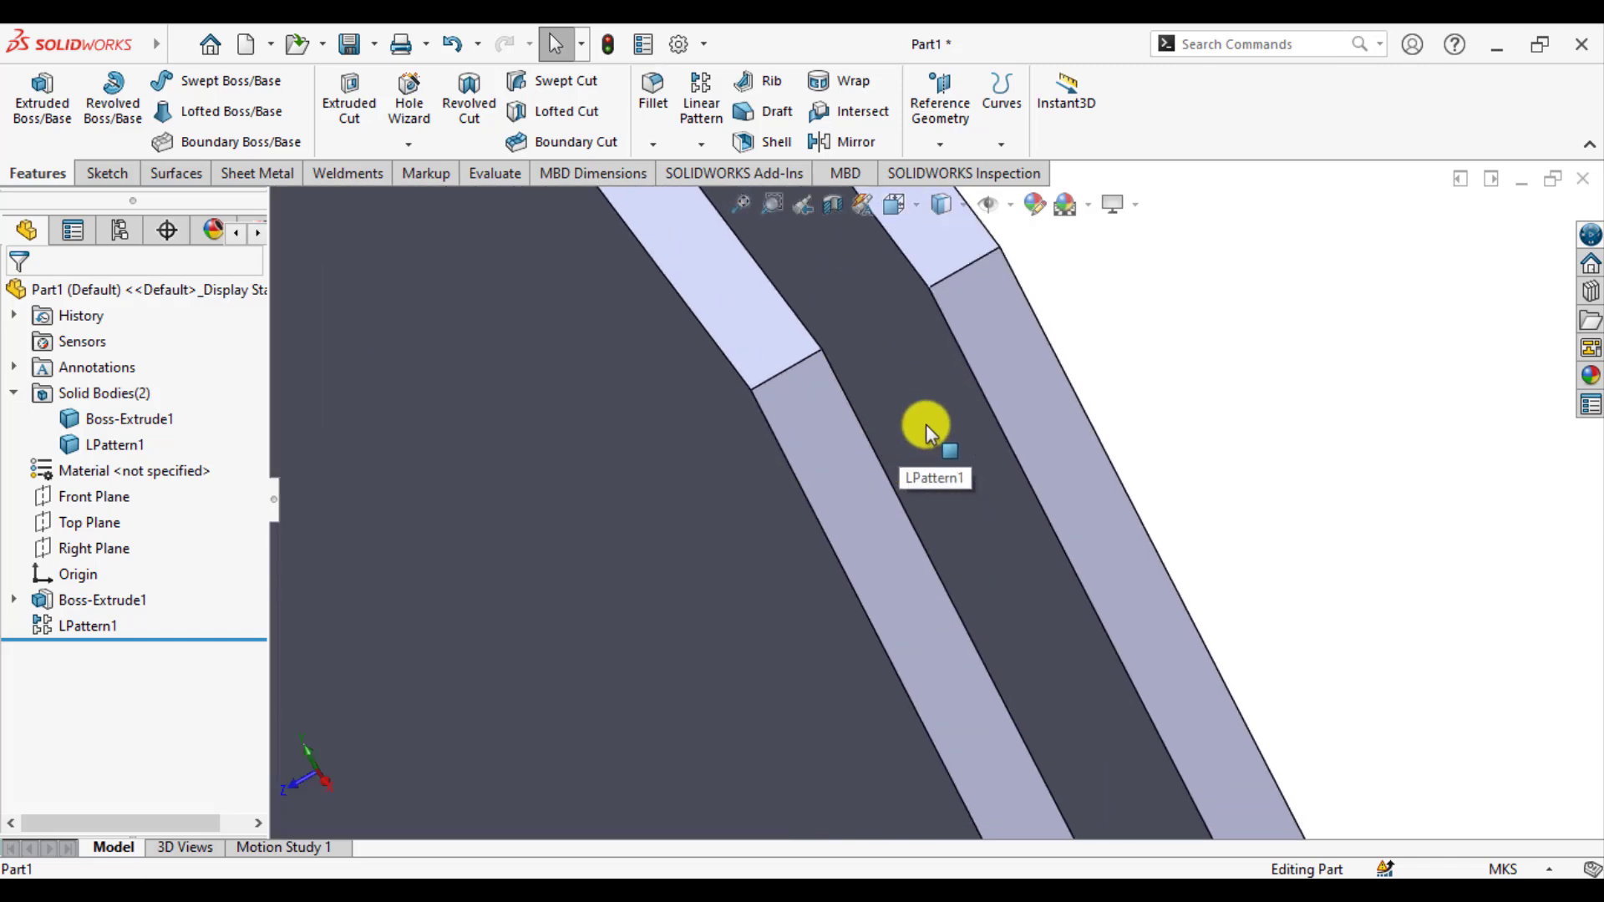
click(926, 424)
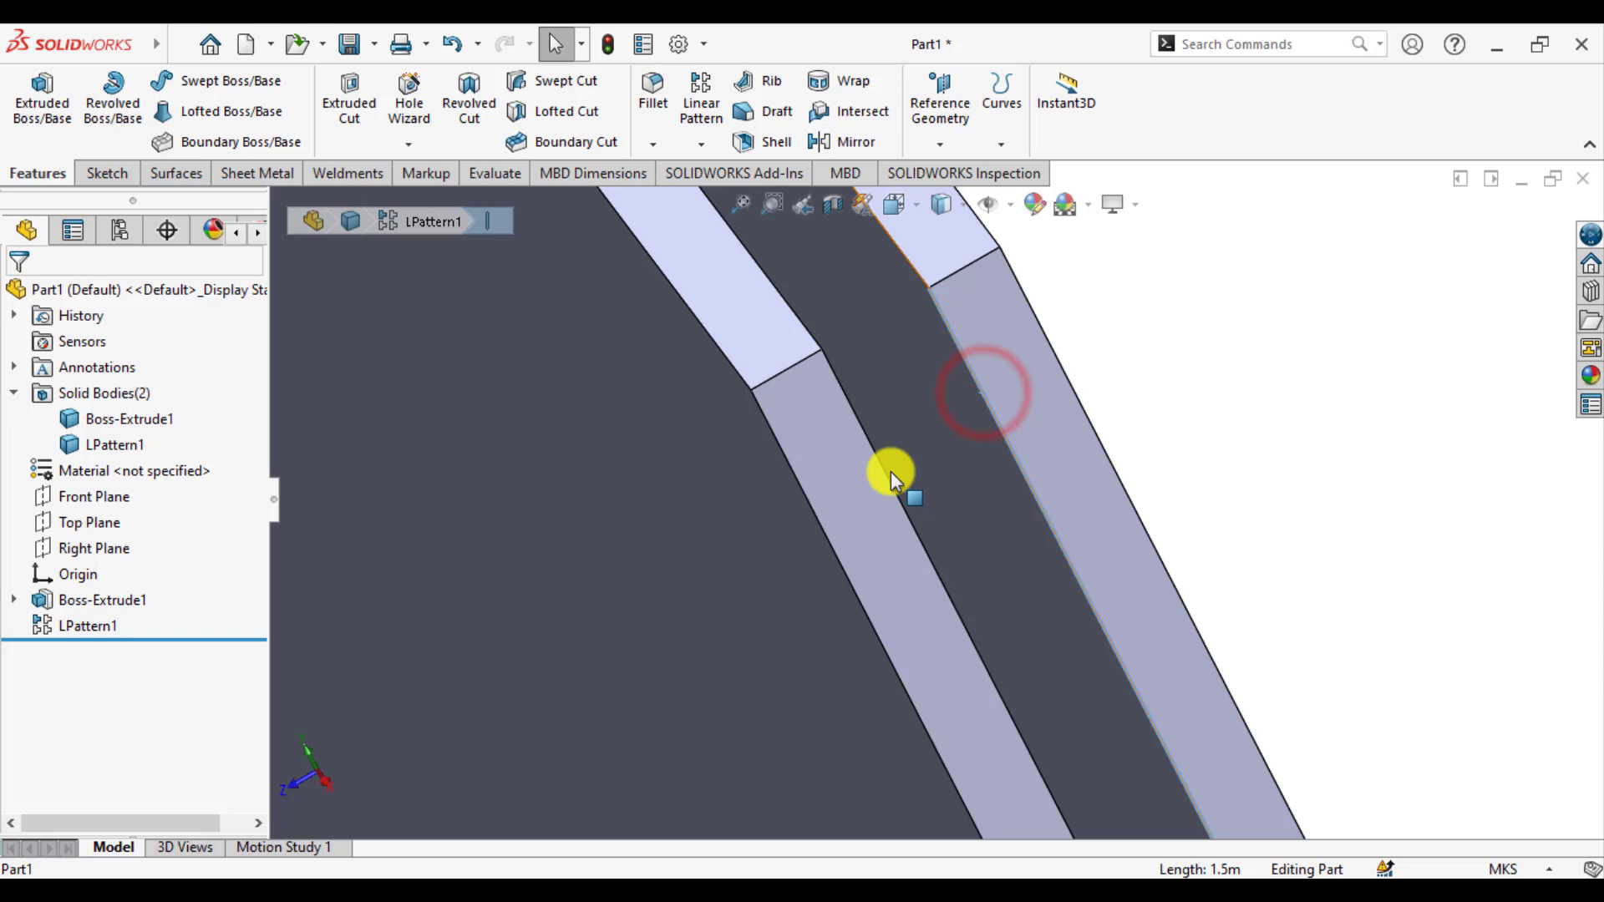
click(883, 479)
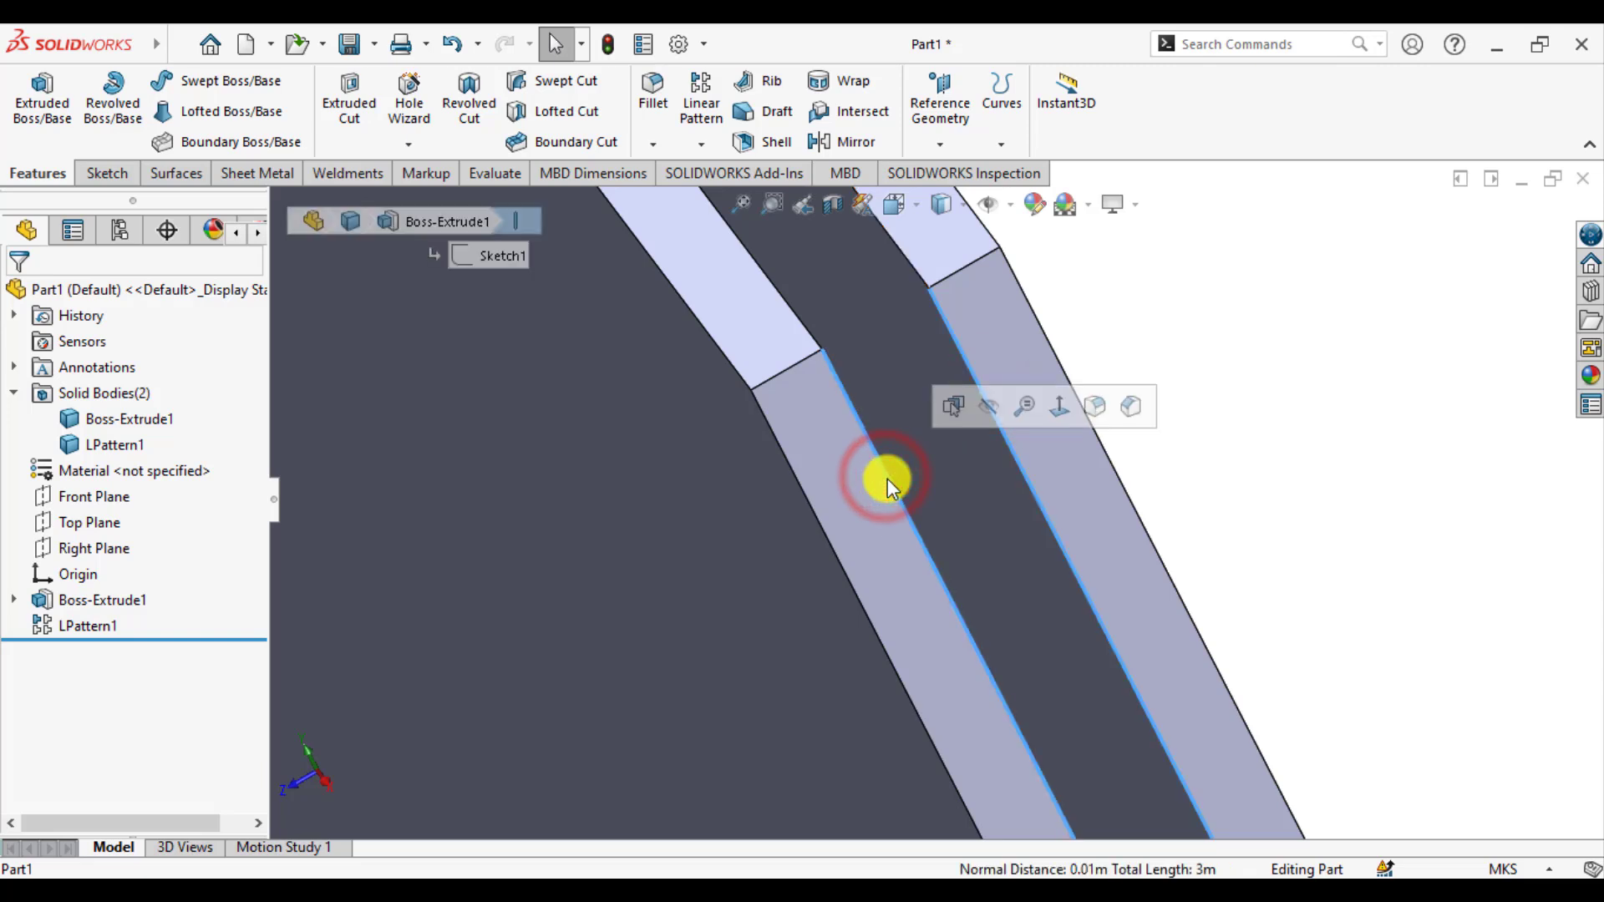
mouse_move(1146, 588)
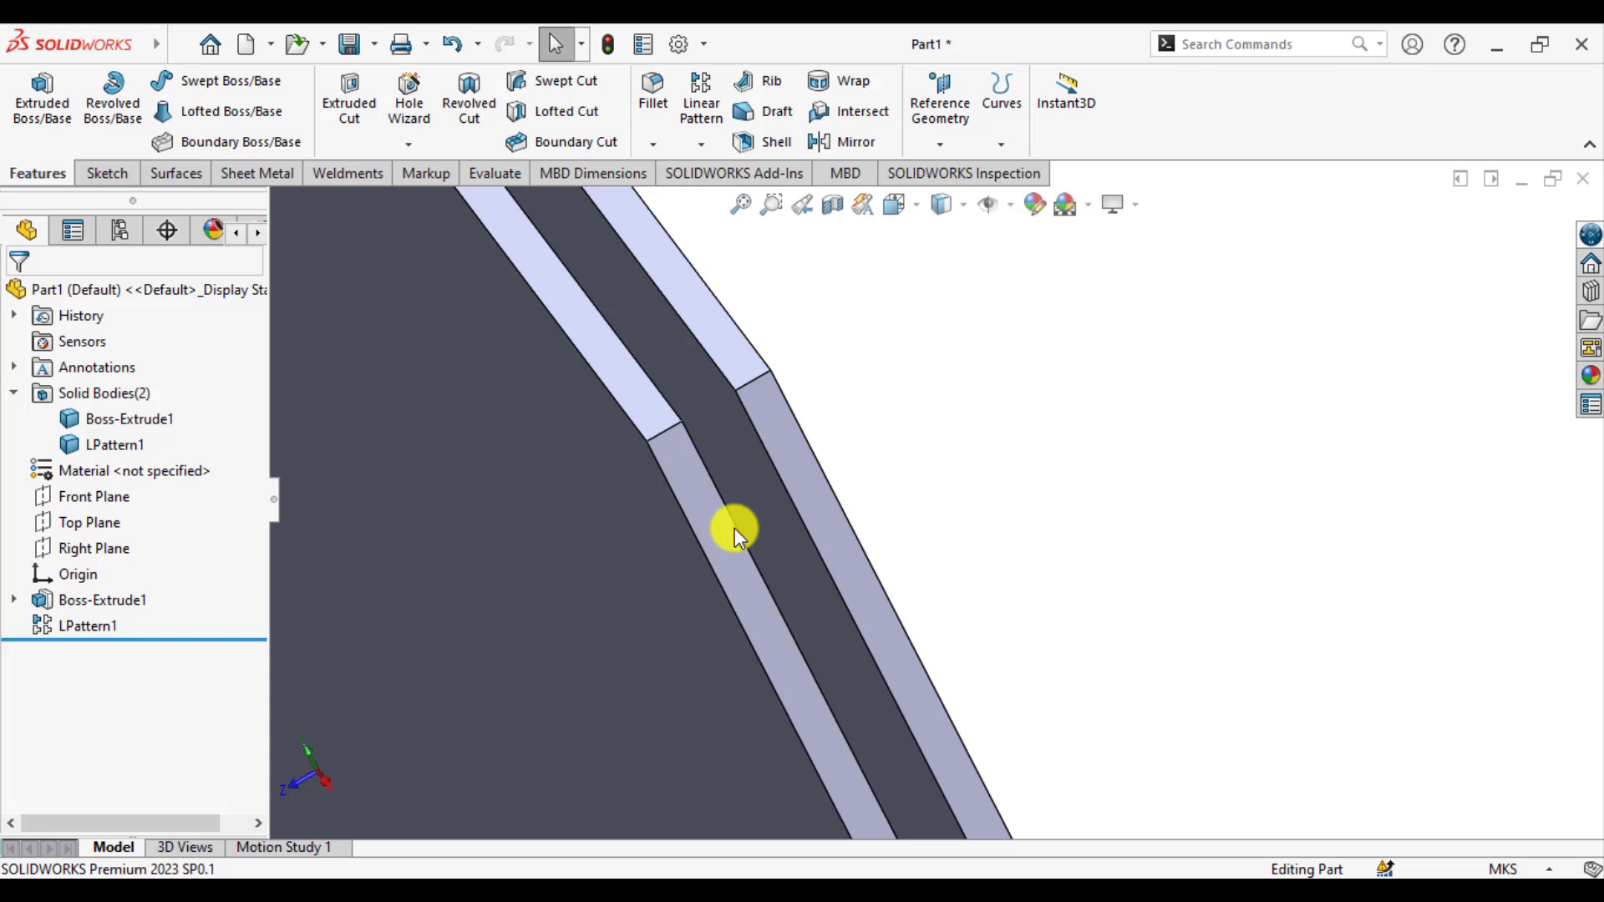
Step: Draw Sketch2, a corner rectangle spanning the gap between the two panes, and exit
click(711, 537)
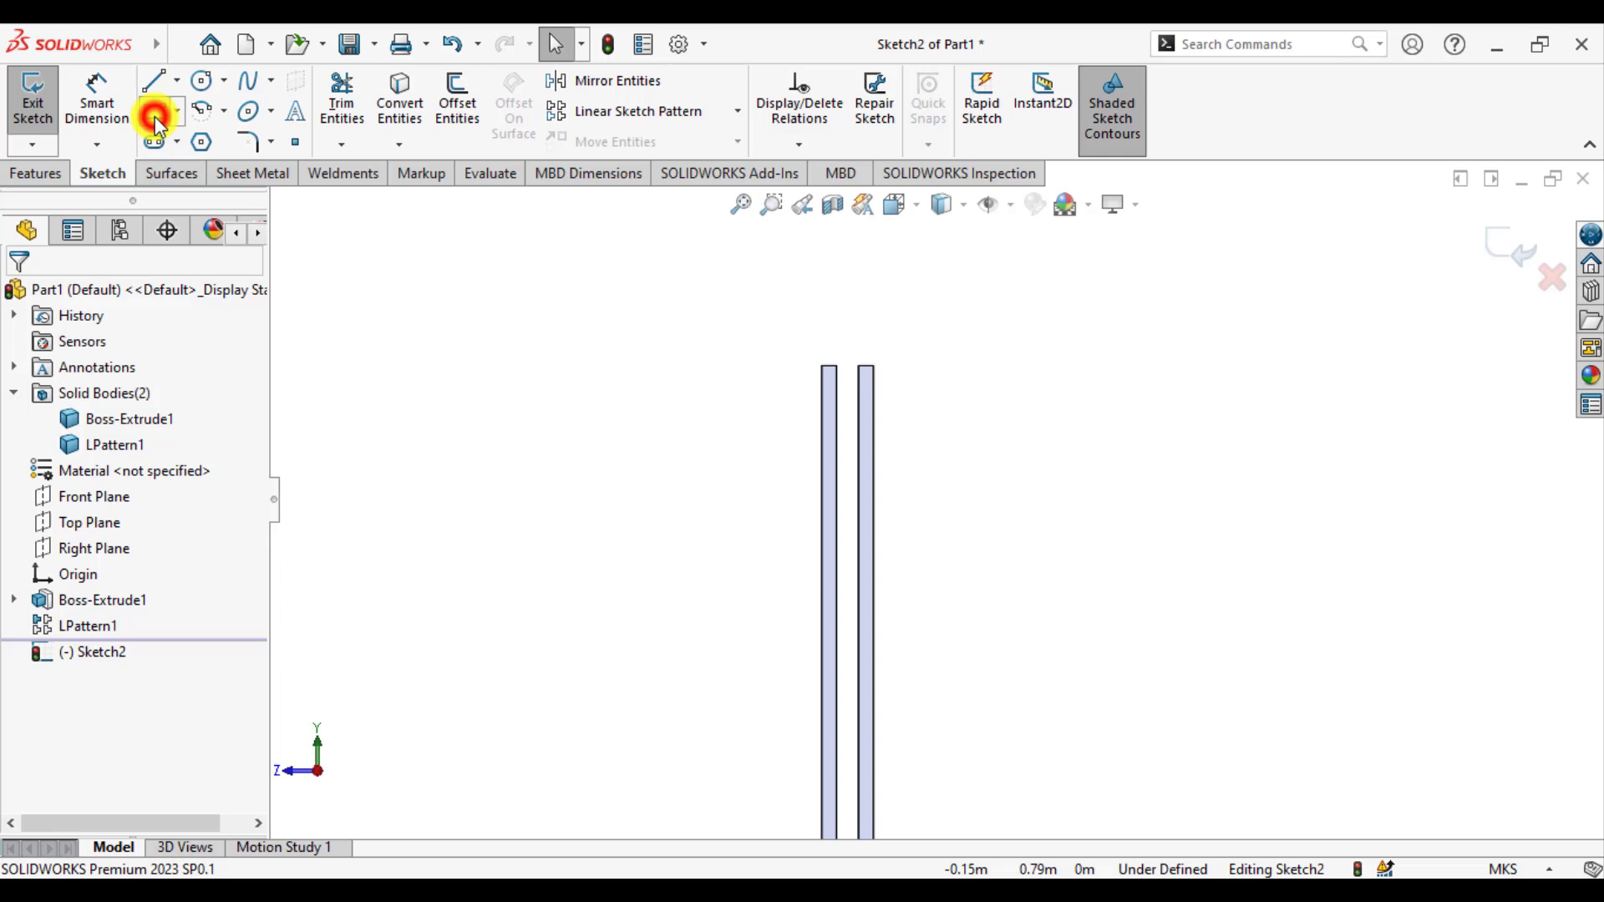
click(155, 110)
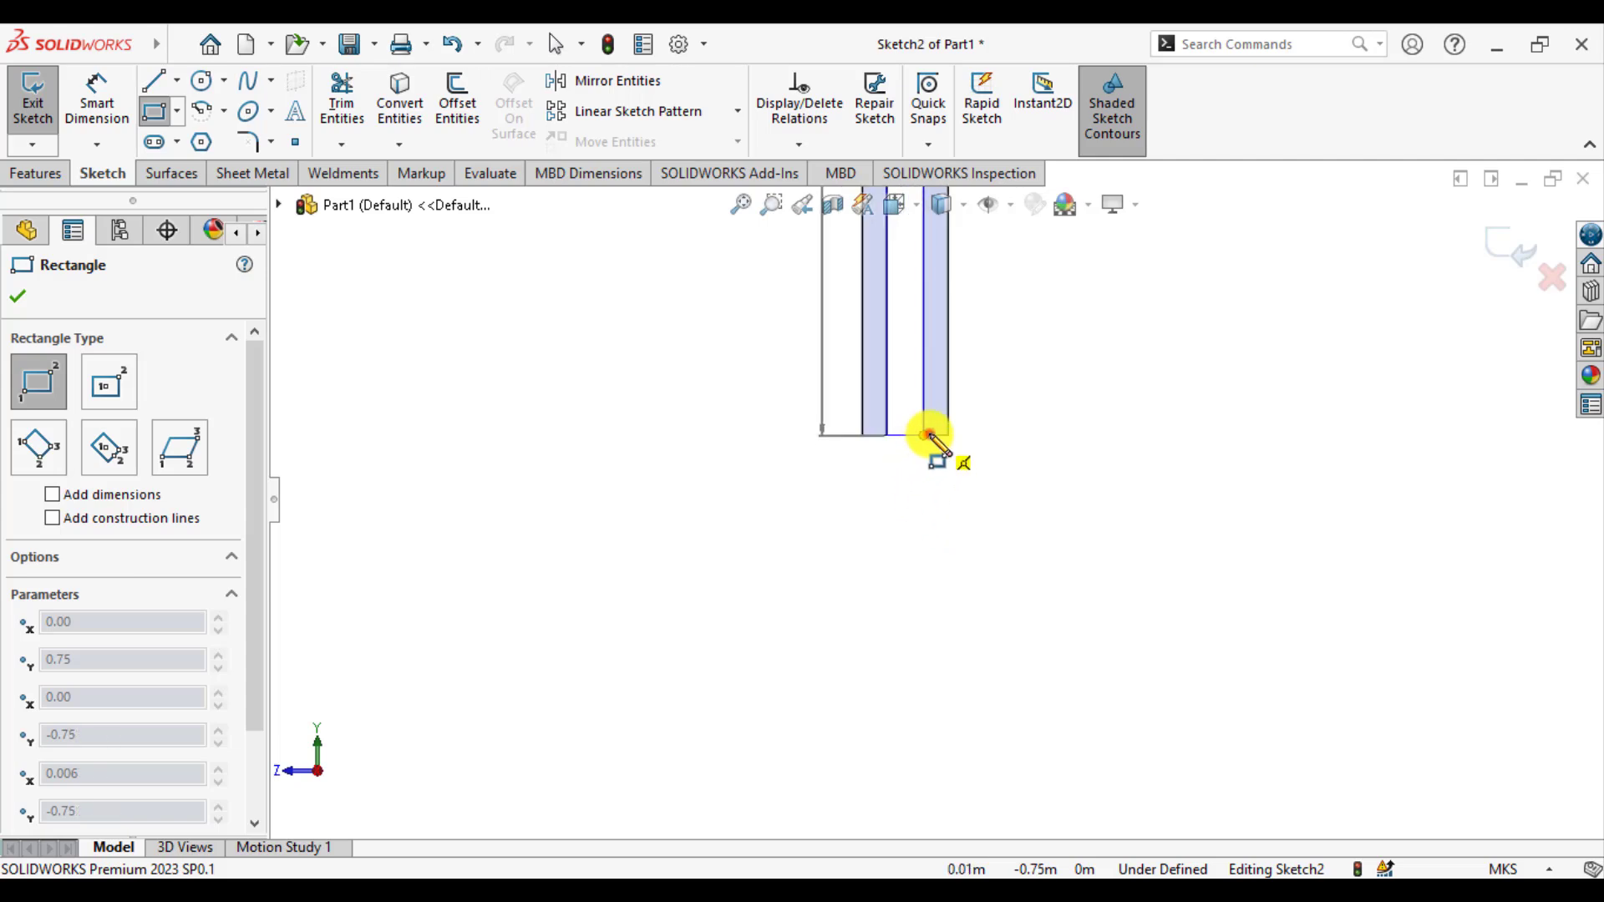
click(17, 296)
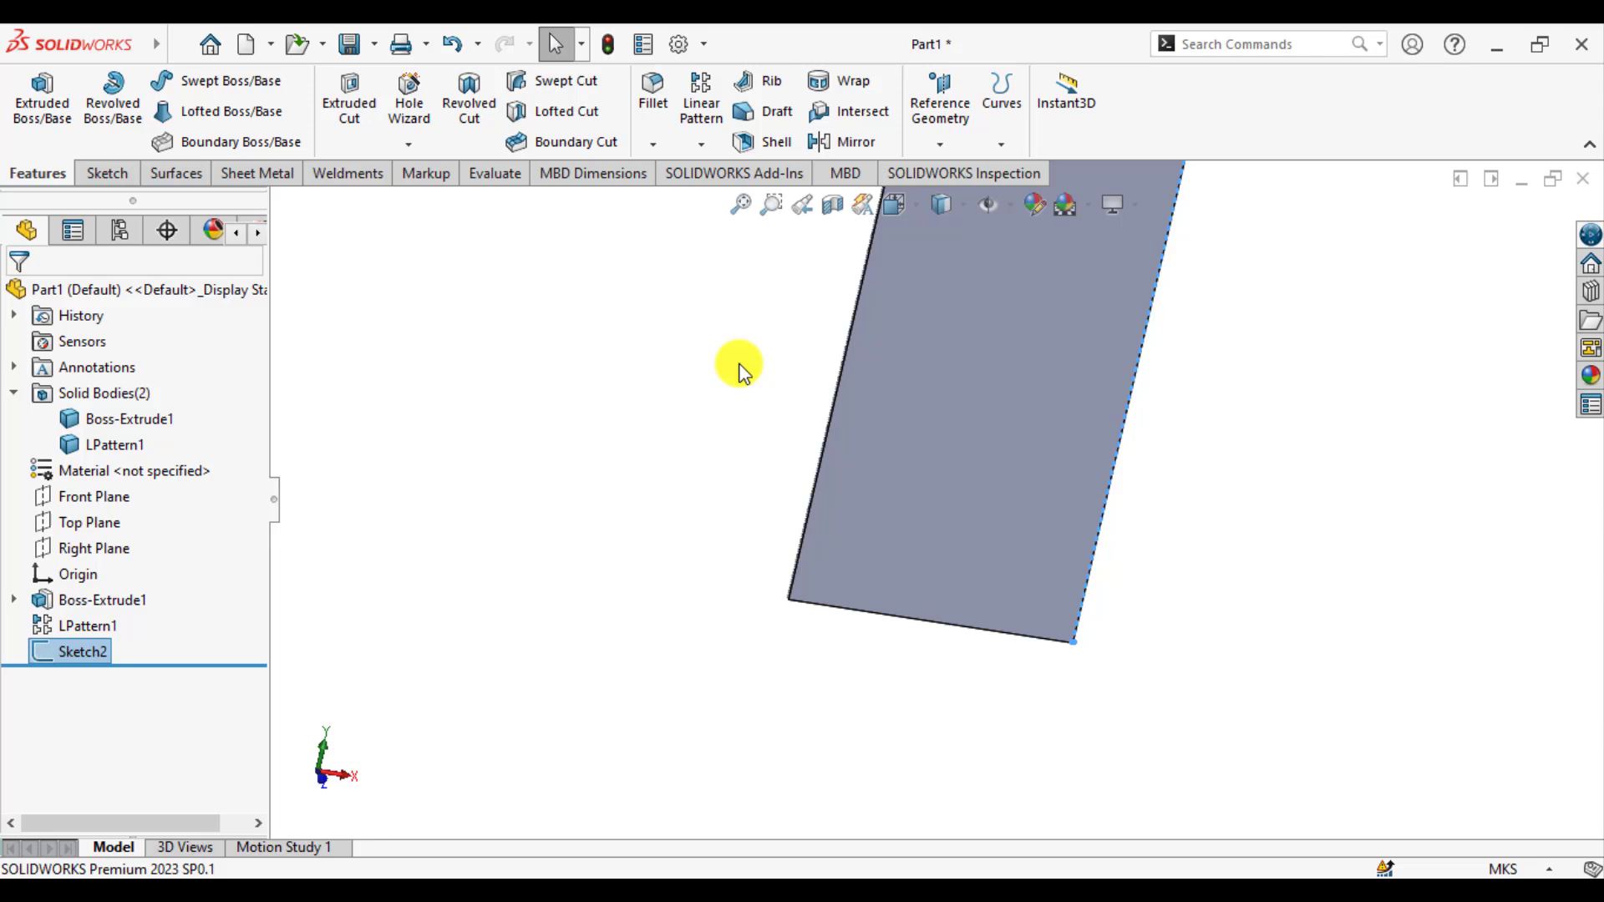
Step: Extrude Sketch2 reversed to 0.80 m without merging, creating separate body Boss-Extrude2
click(41, 97)
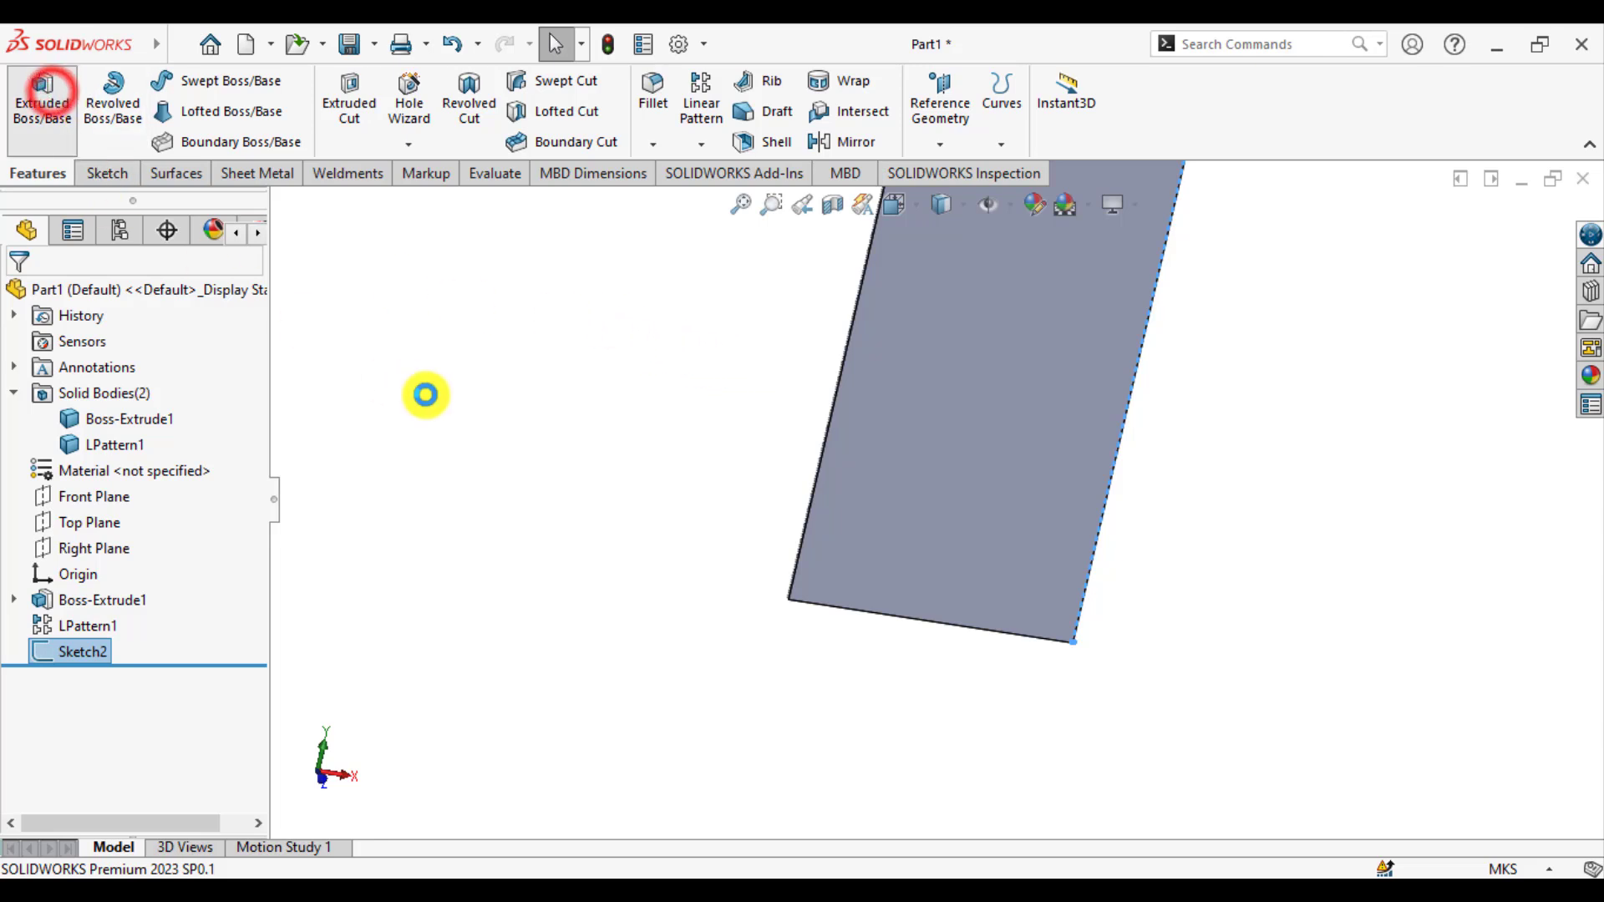
click(41, 97)
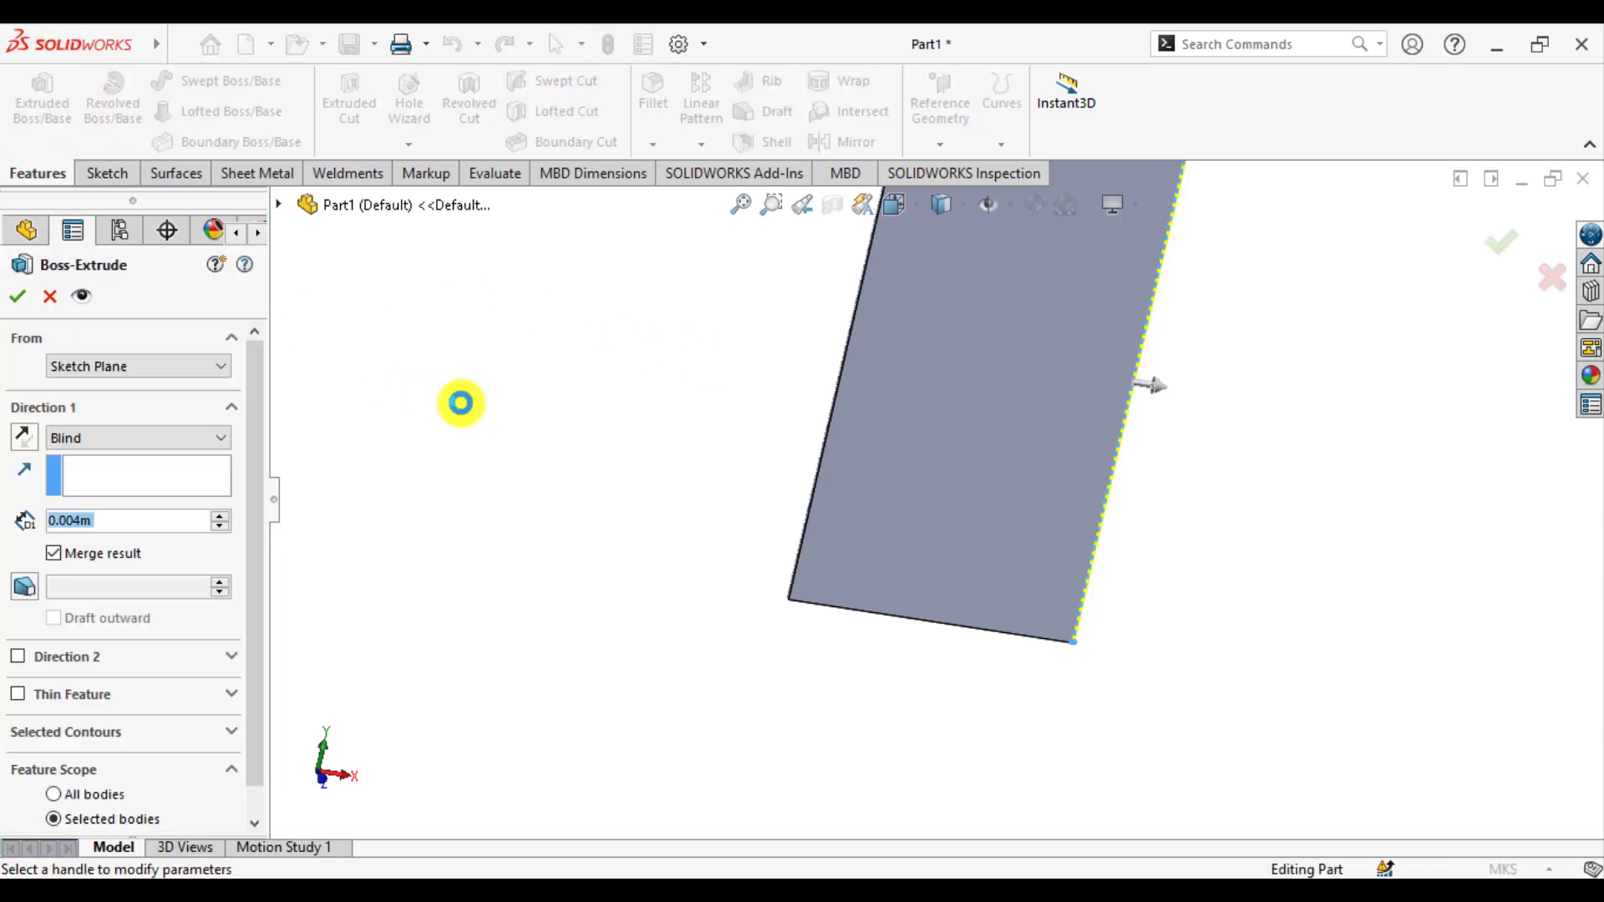
click(23, 438)
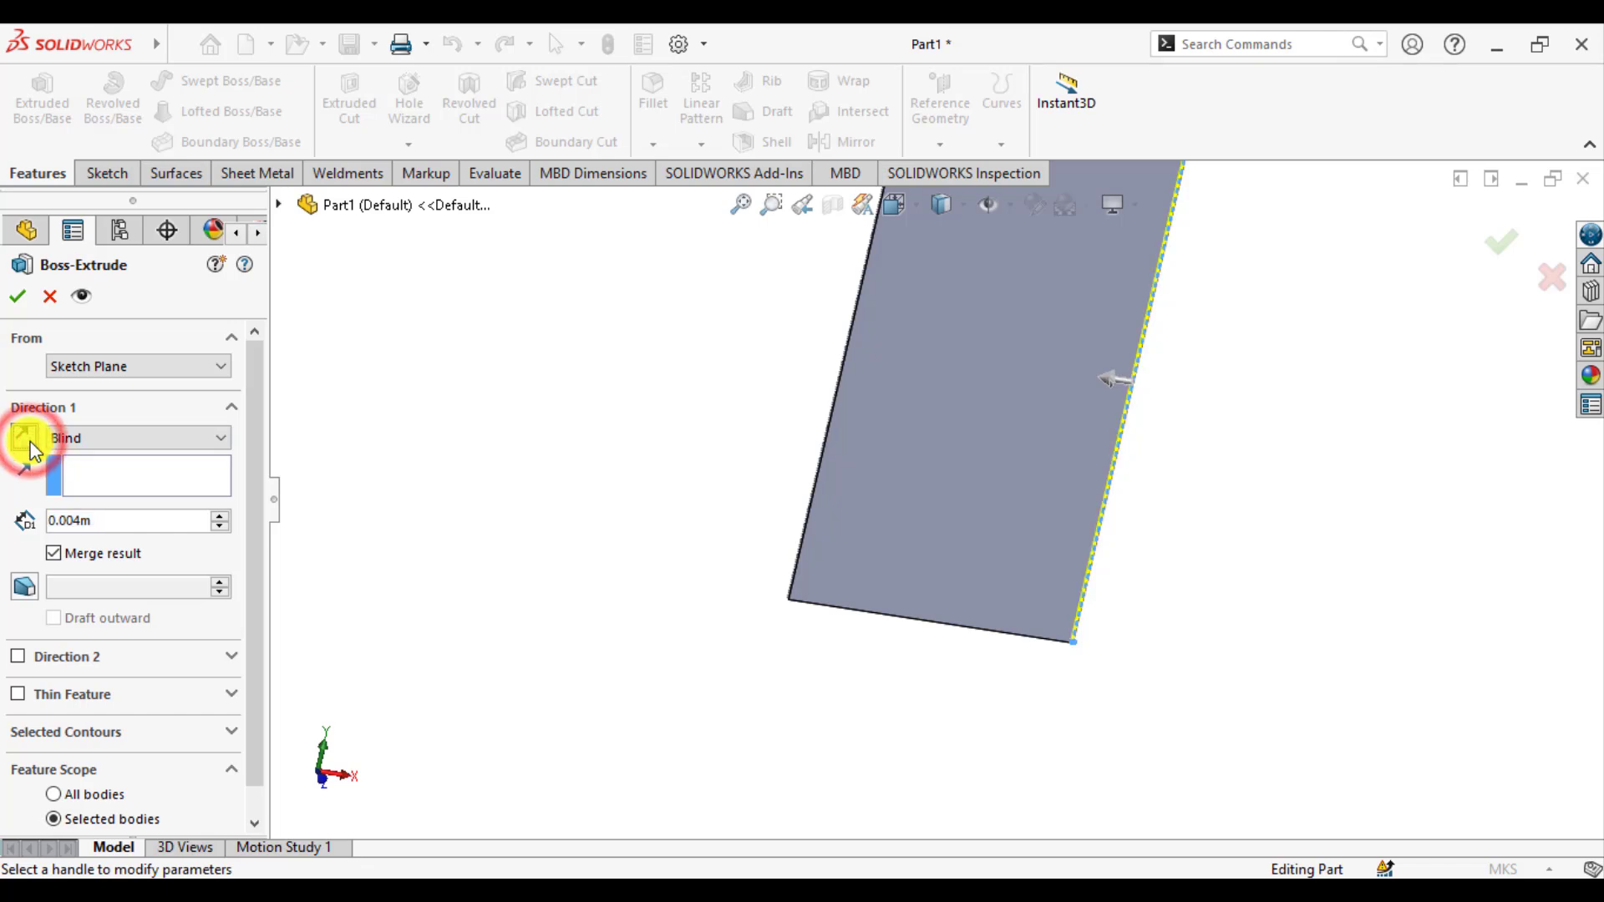
click(123, 521)
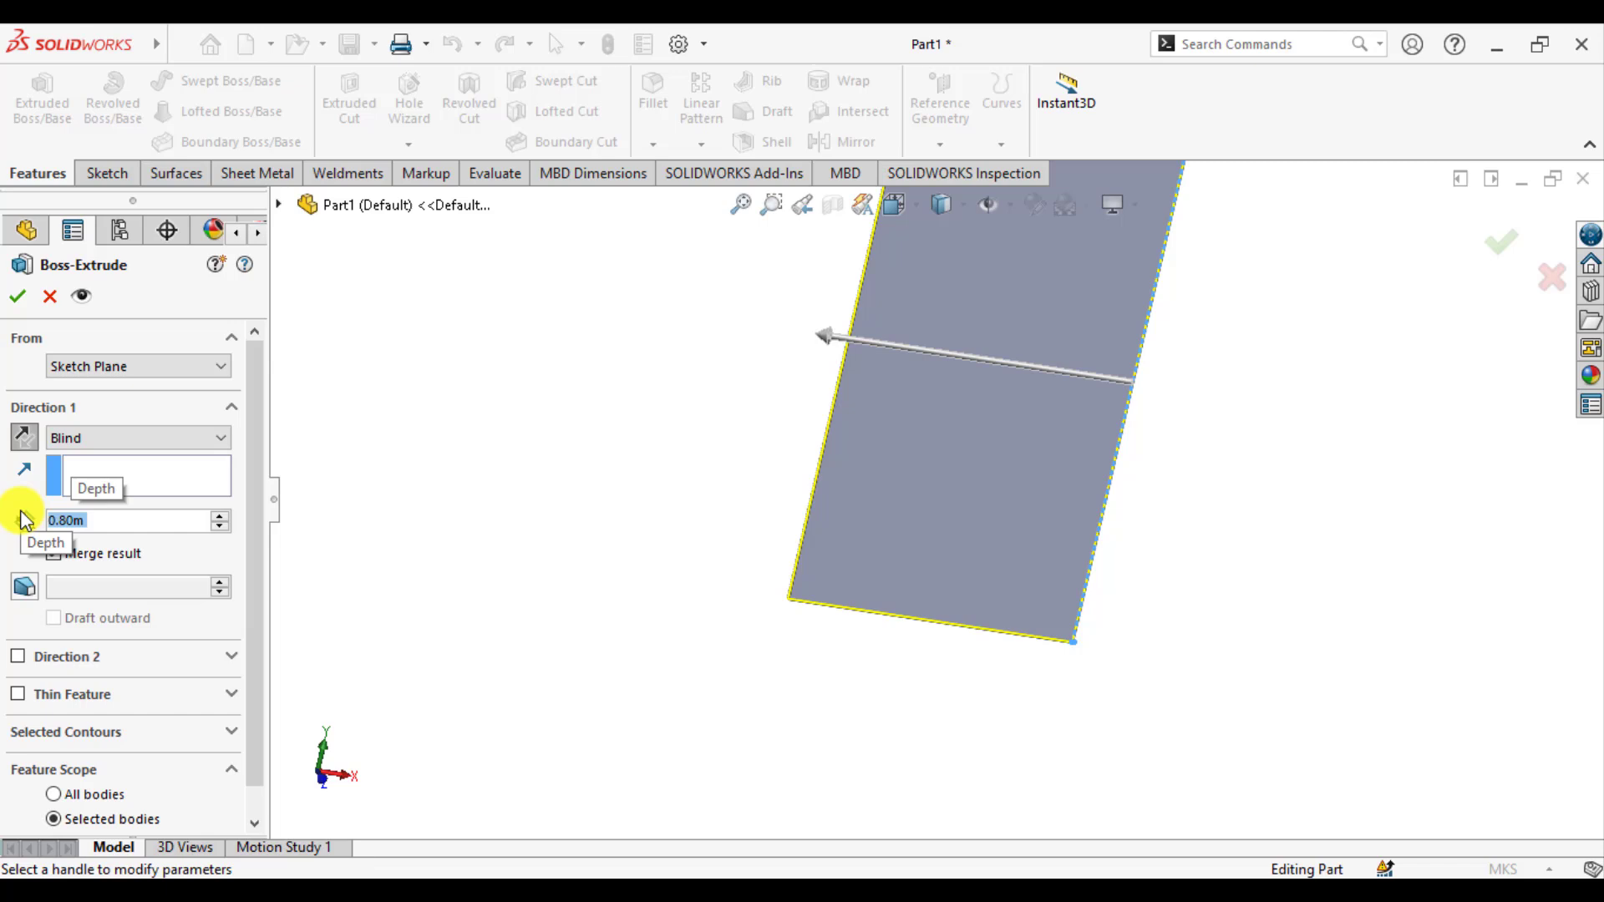
click(54, 553)
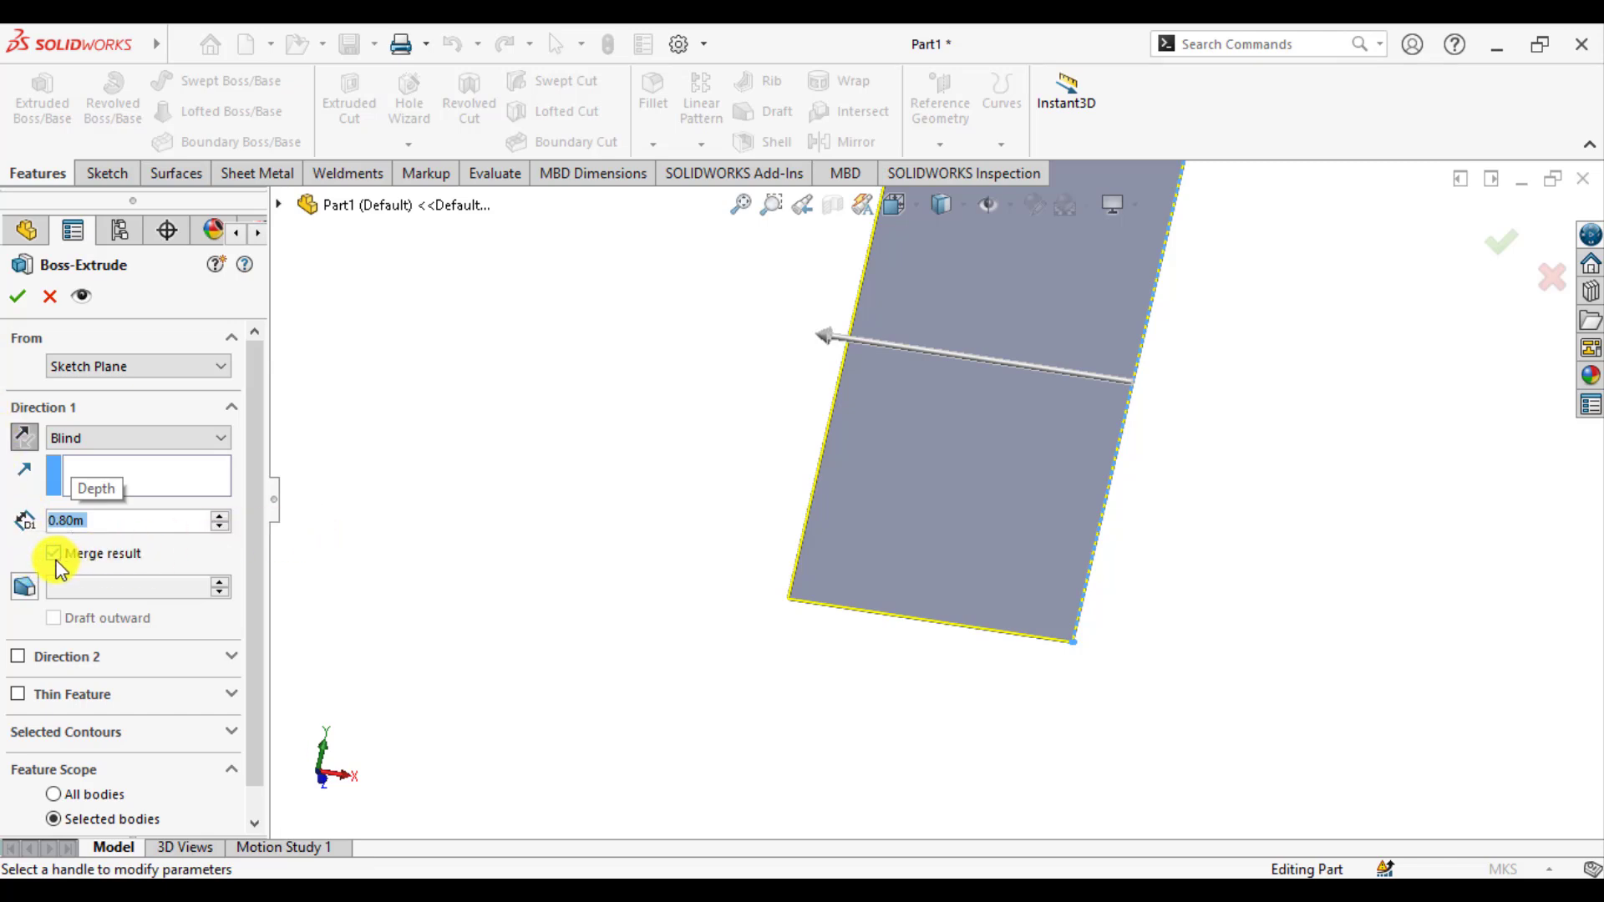
click(55, 553)
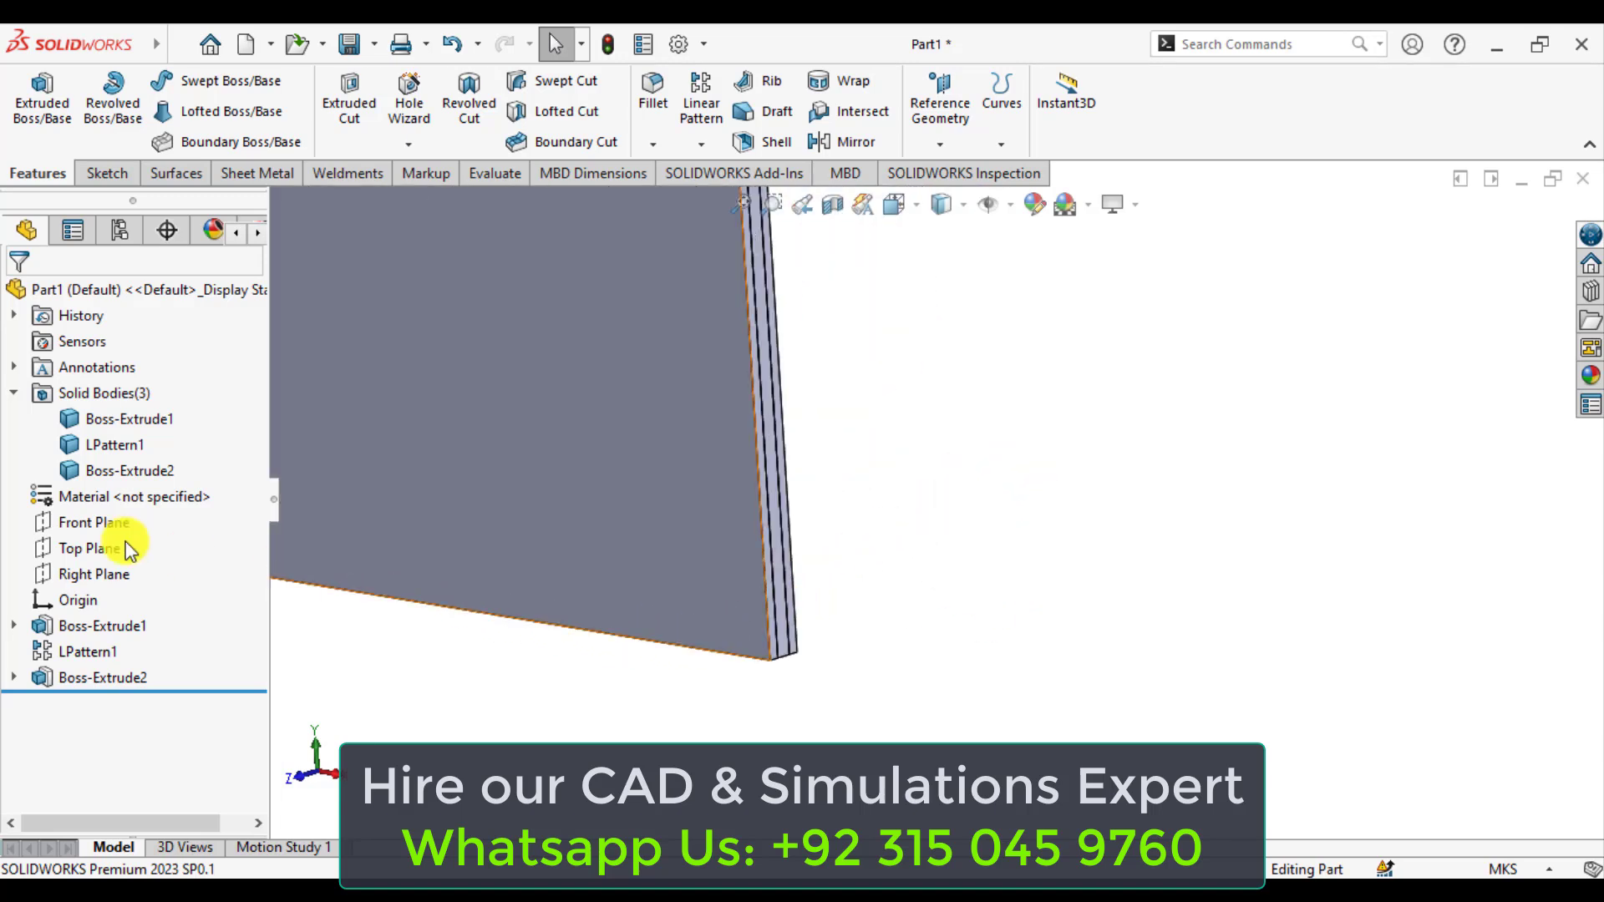
Step: Preview both glass pane bodies and the air layer, then enable the SOLIDWORKS Simulation add-in
click(130, 418)
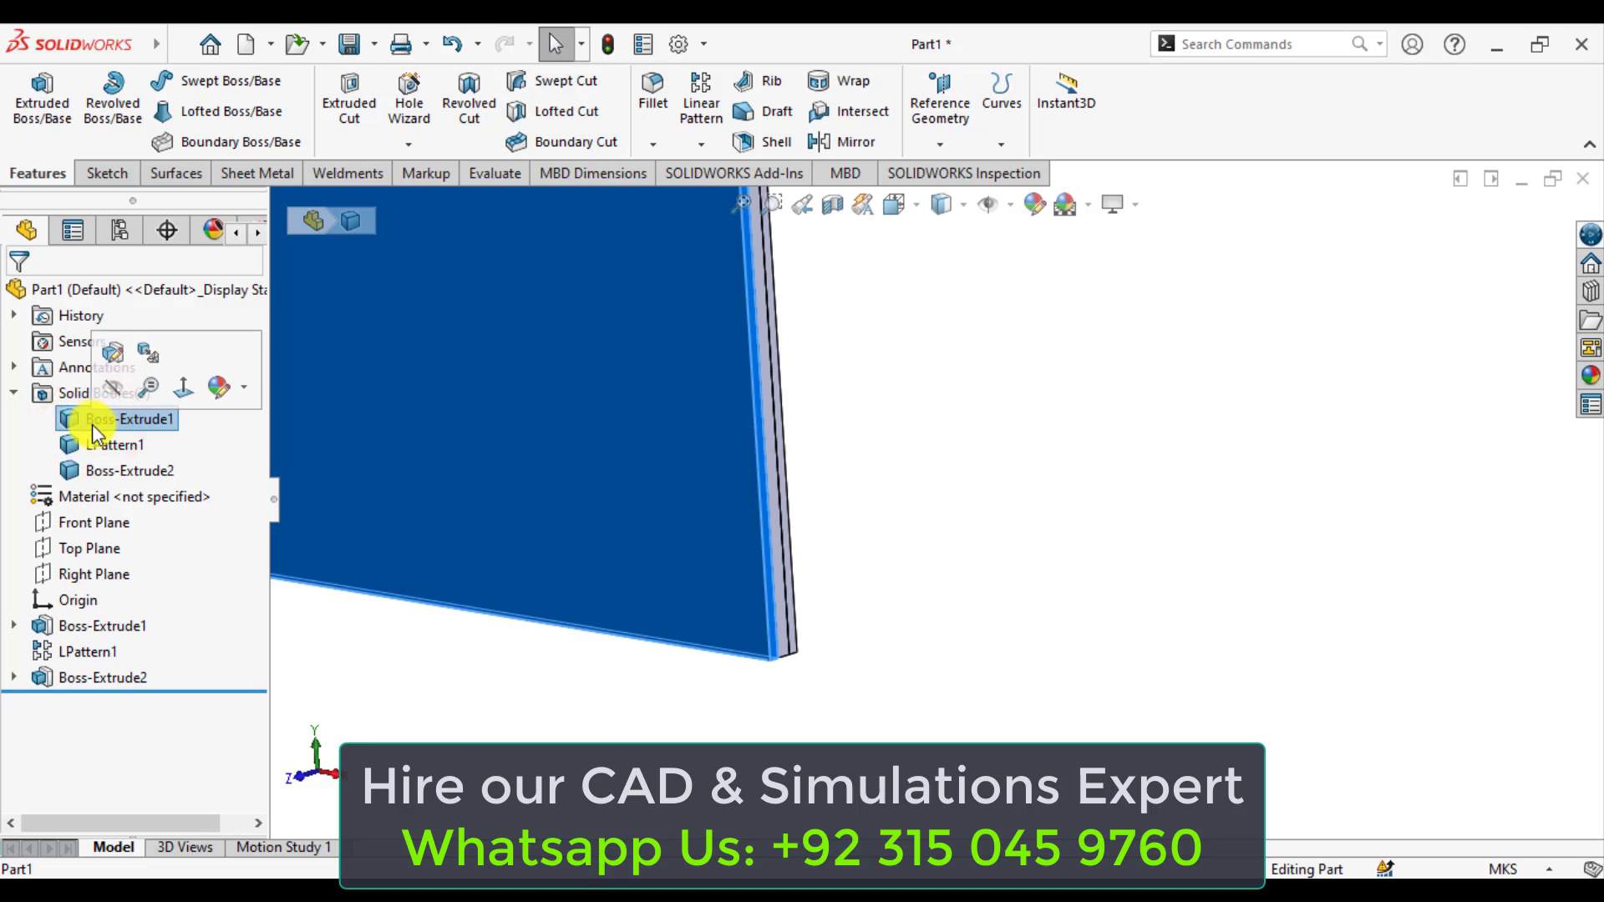
click(114, 444)
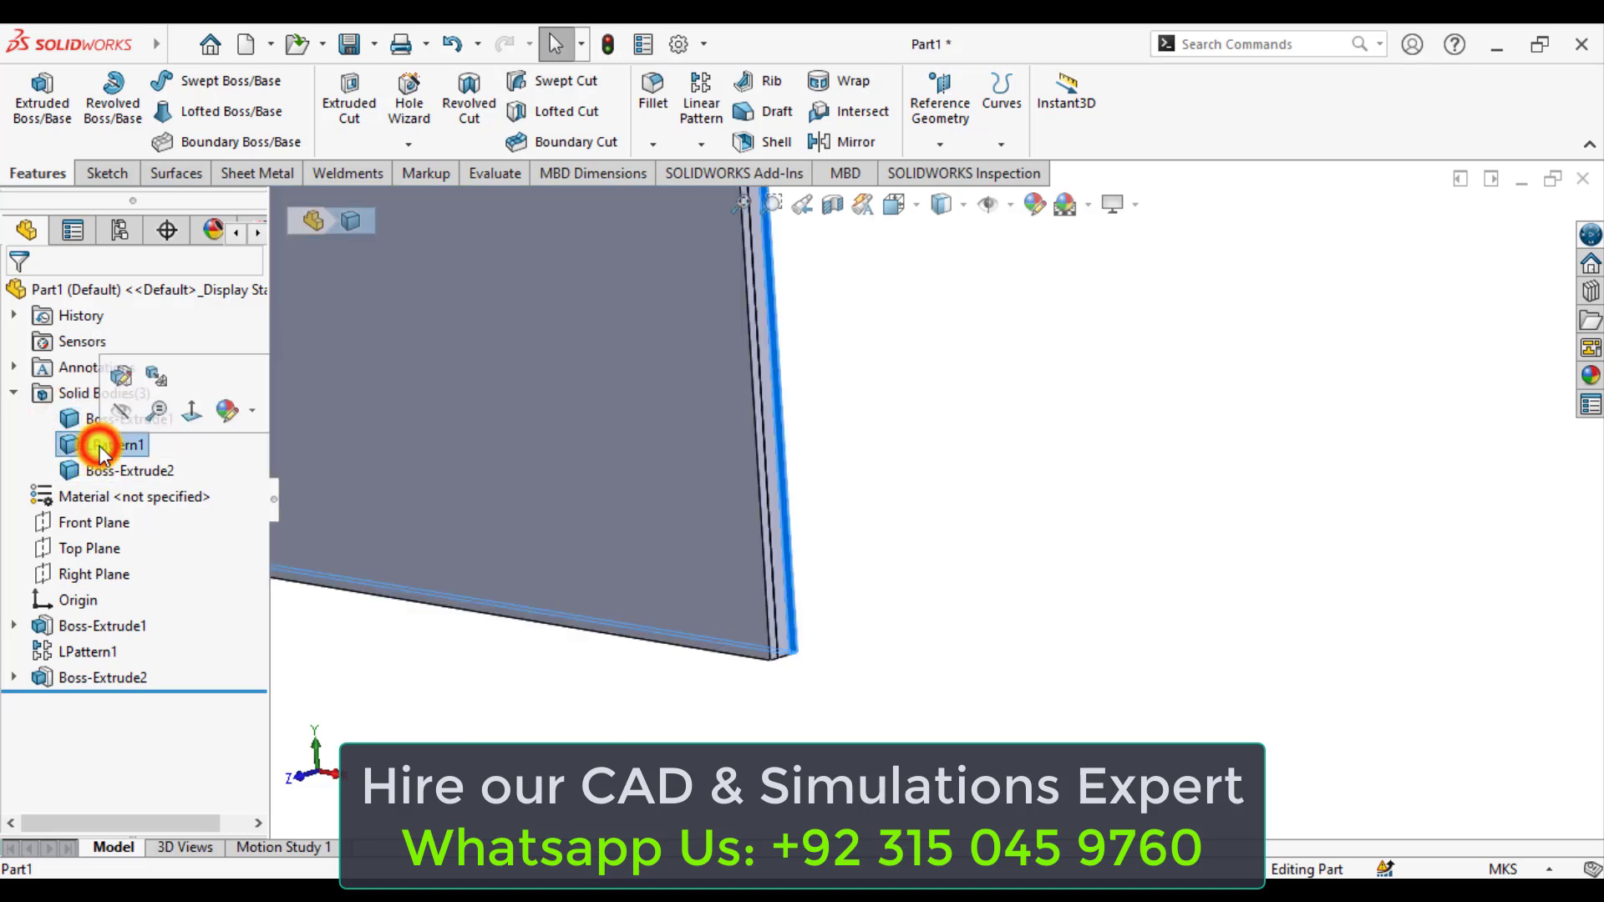
click(113, 470)
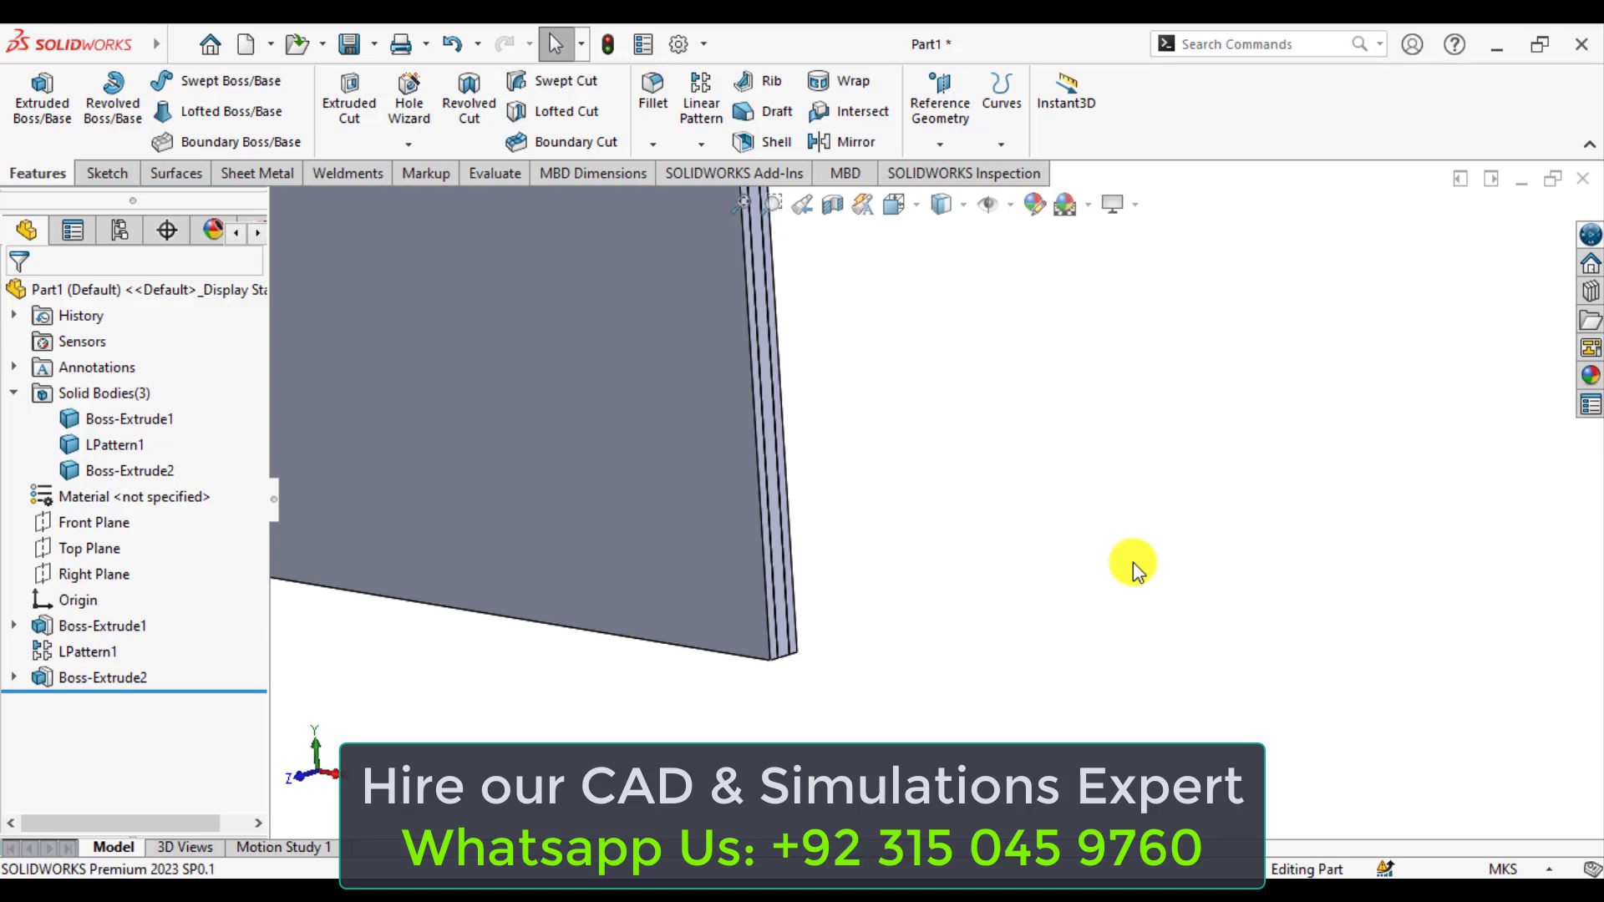
mouse_move(1026, 511)
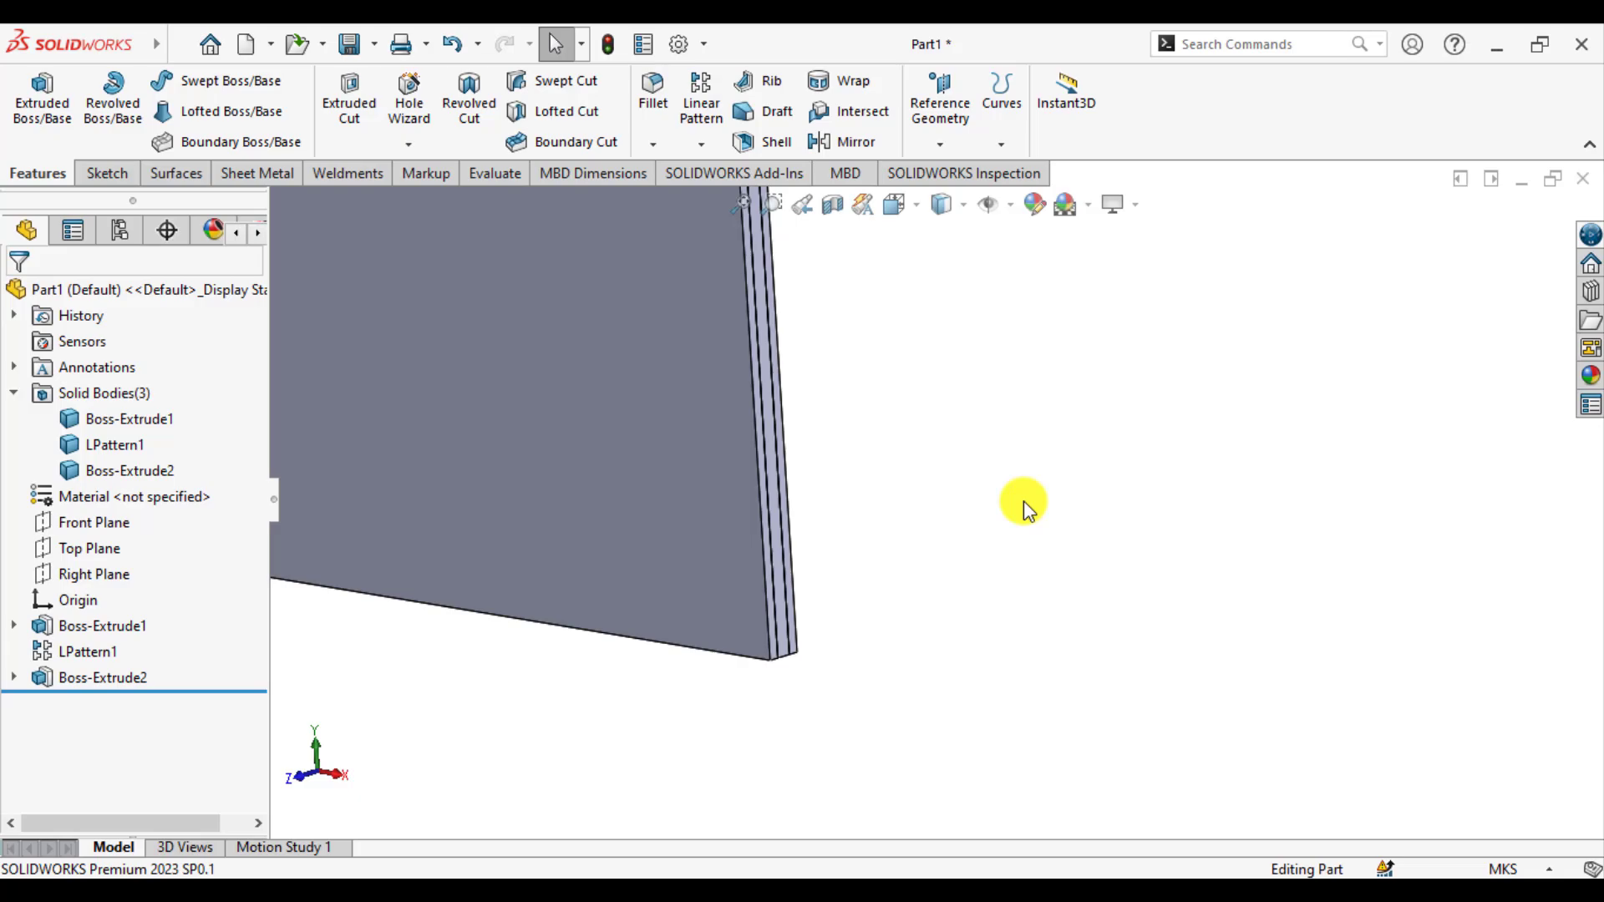
click(734, 173)
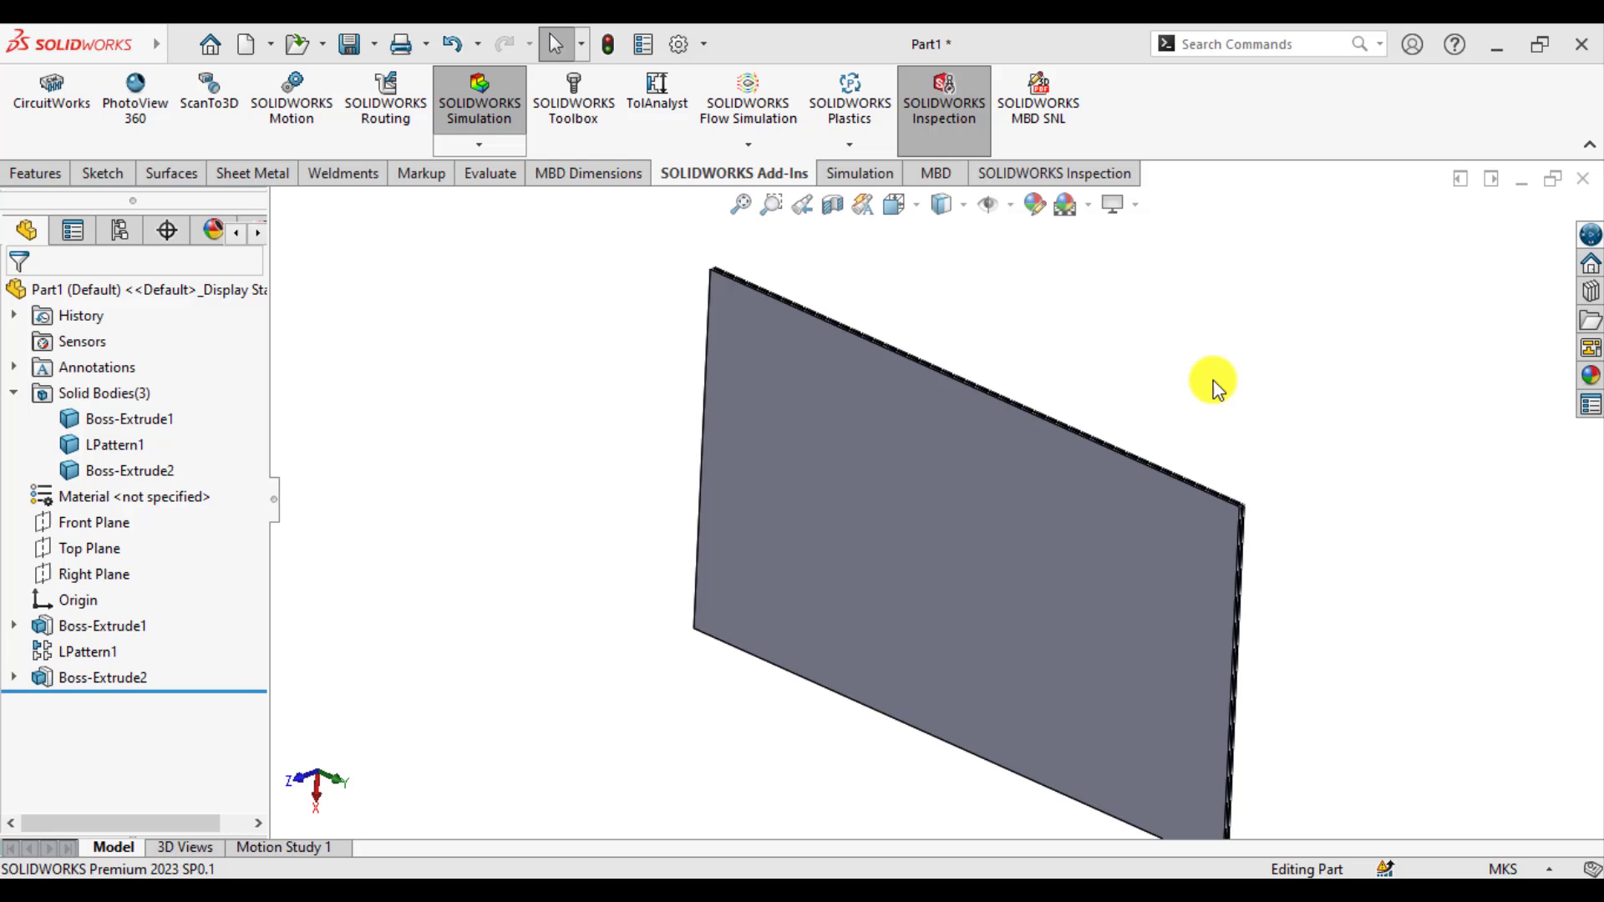
Step: Create a new Thermal study, Thermal 1, from the Simulation tab
click(851, 173)
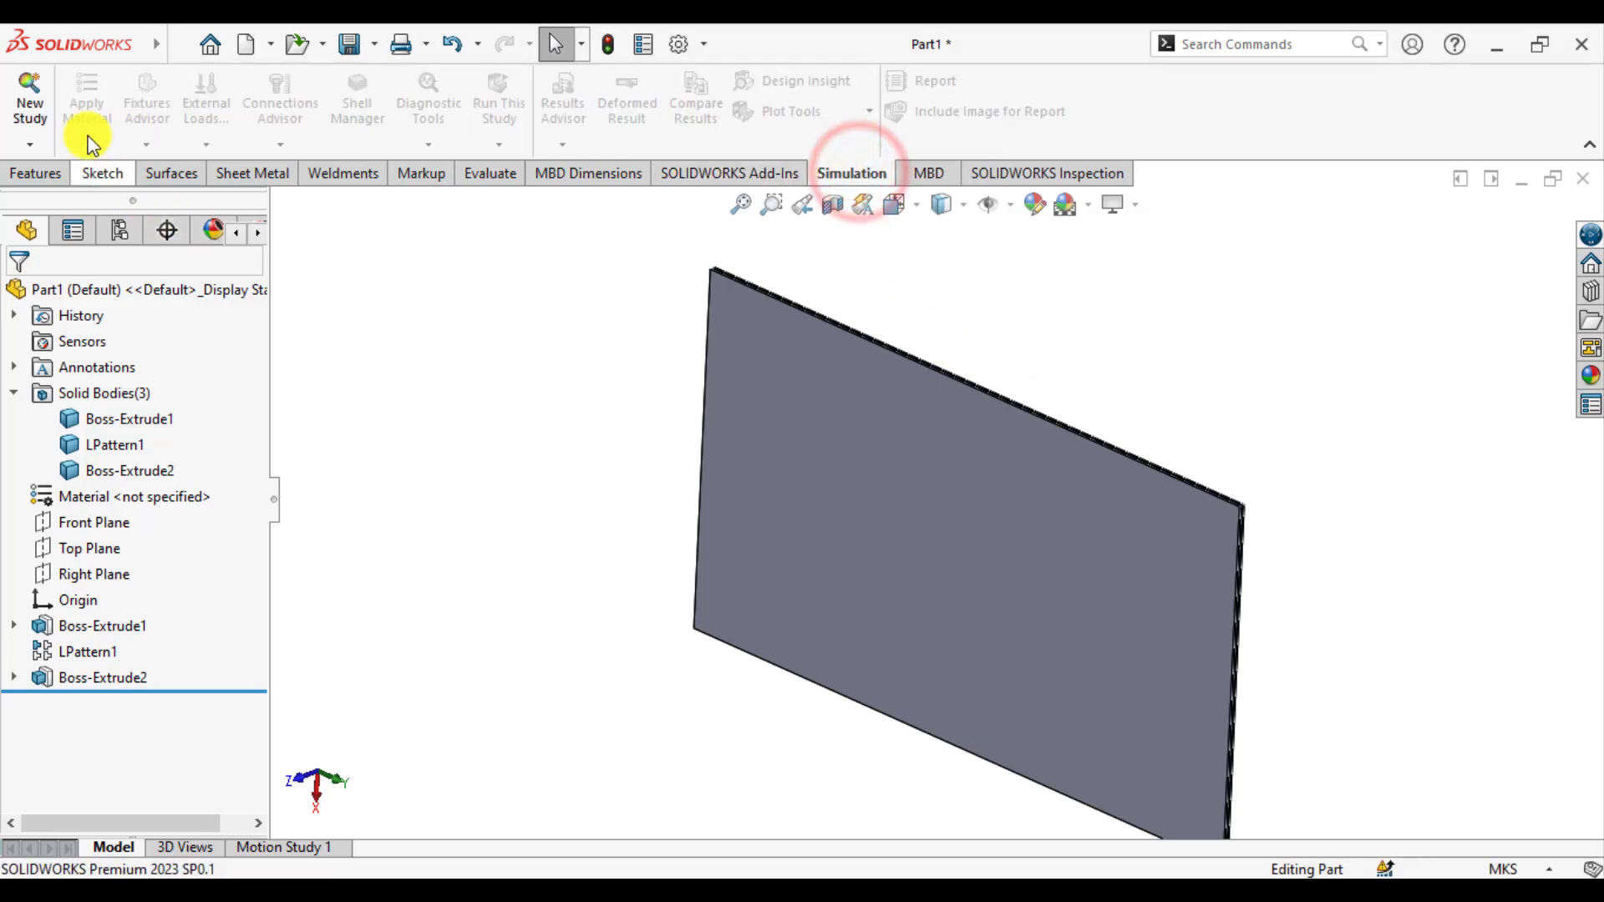
click(28, 97)
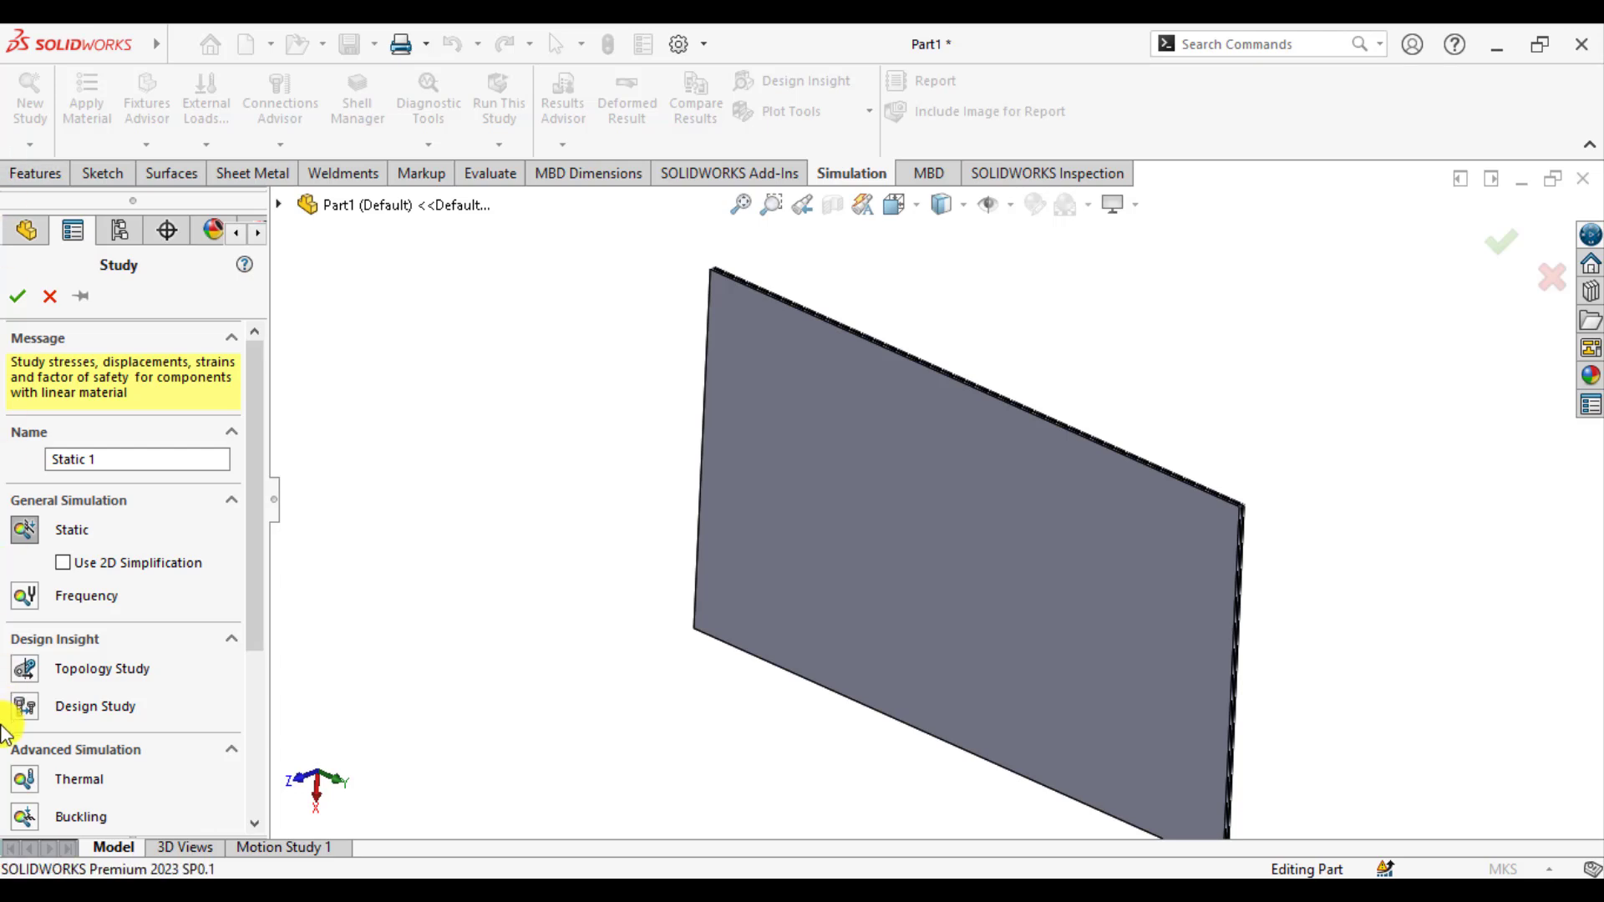
click(78, 779)
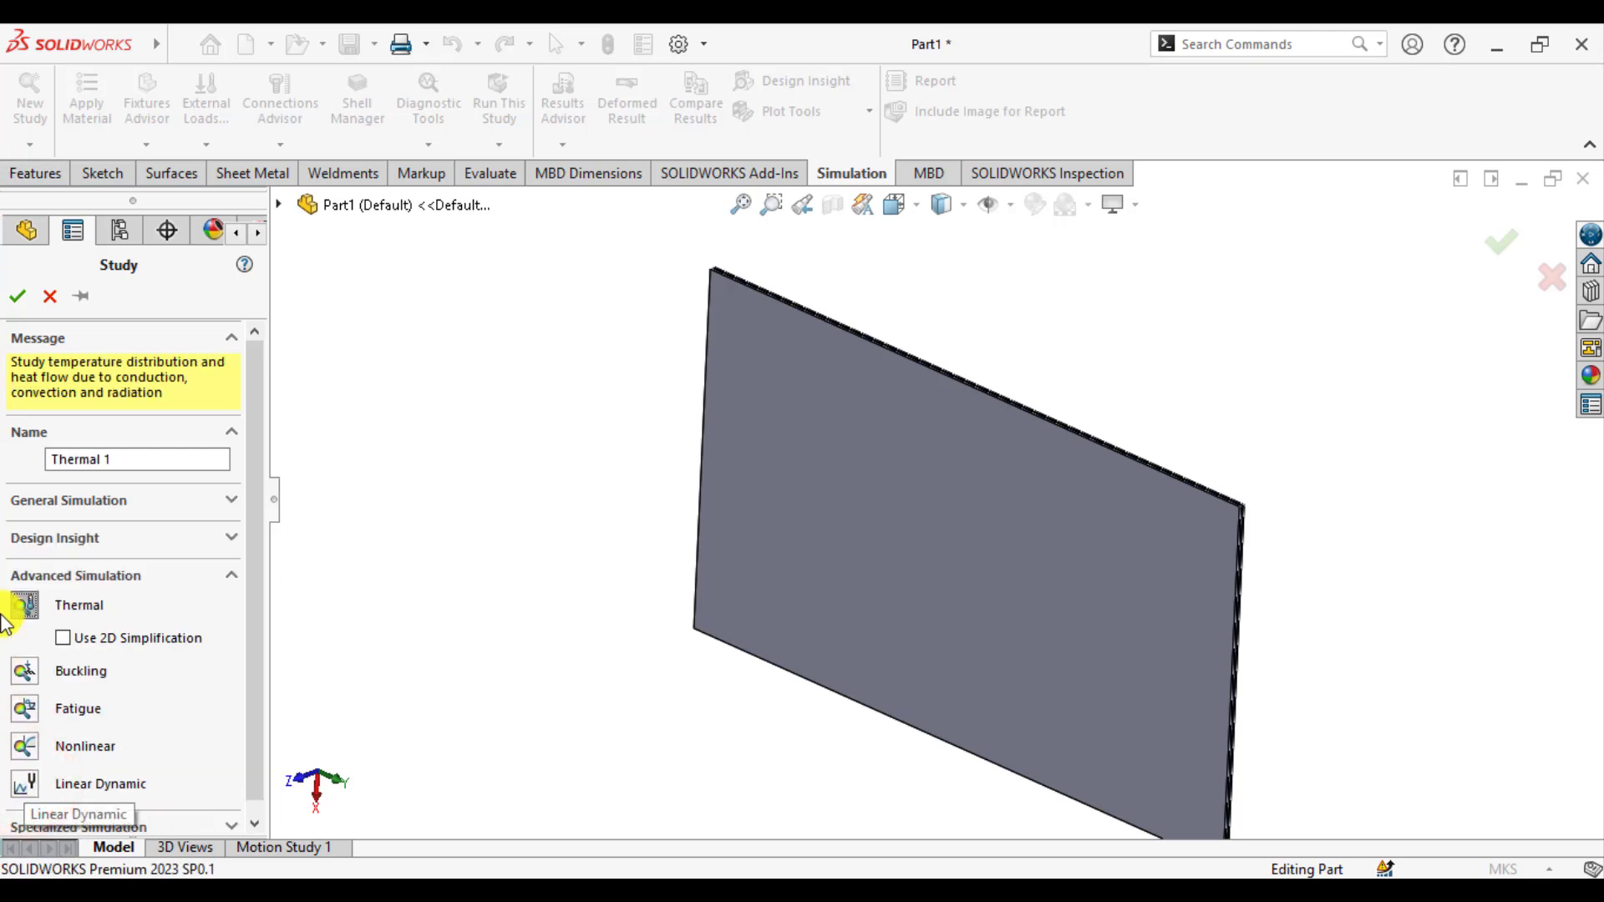
click(17, 296)
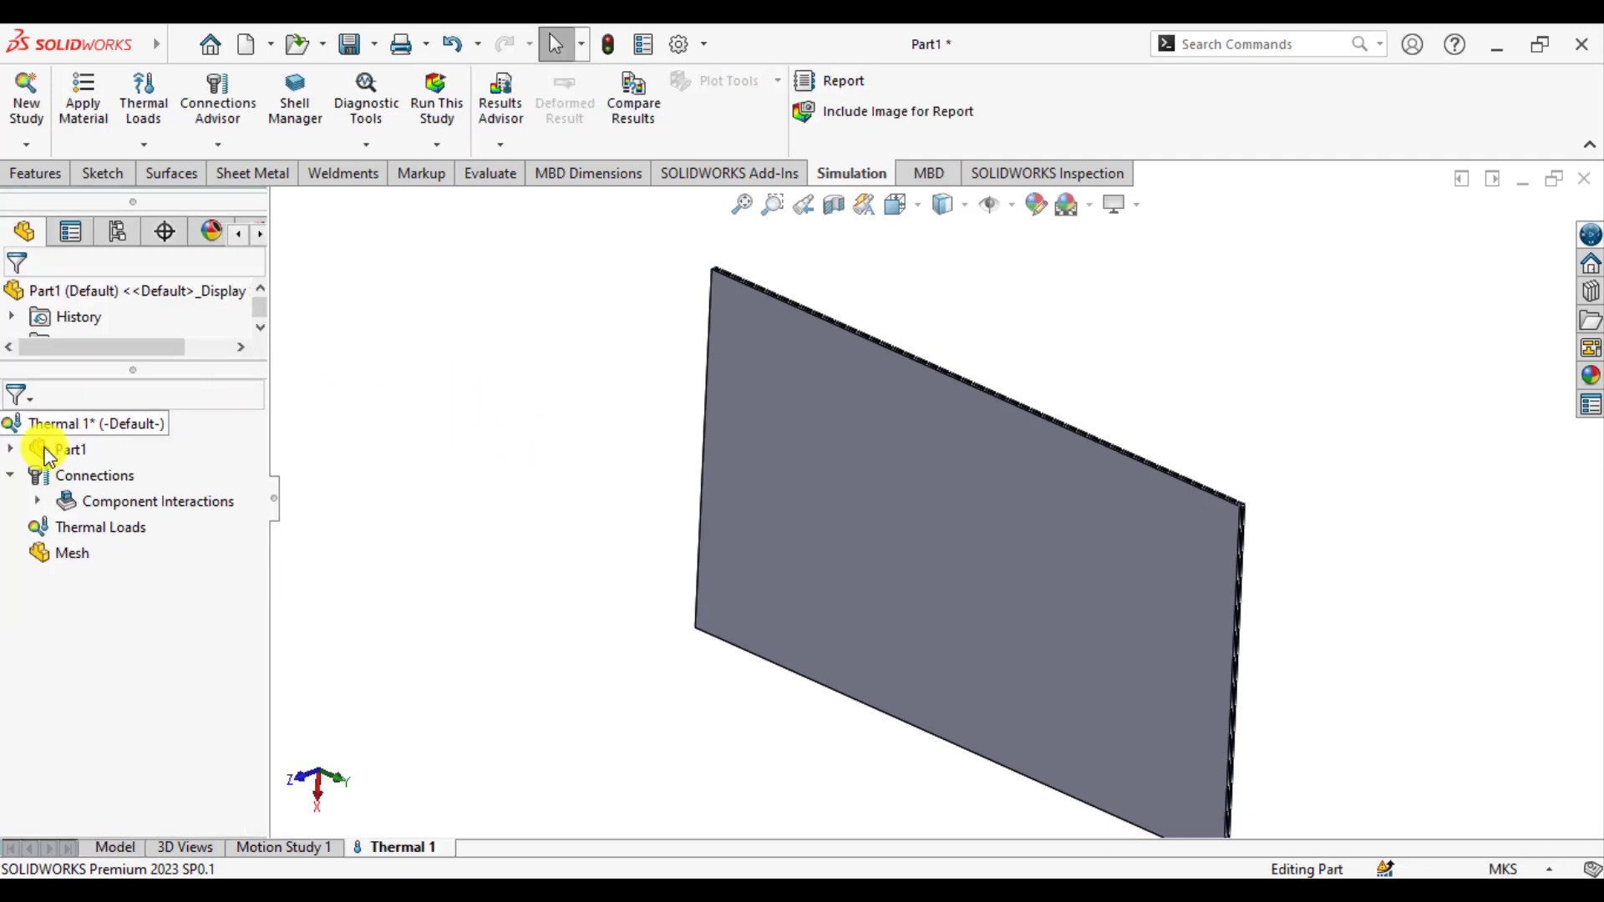
Step: Open SolidBody 1's material library and select Glass under Other Non-metals
click(9, 450)
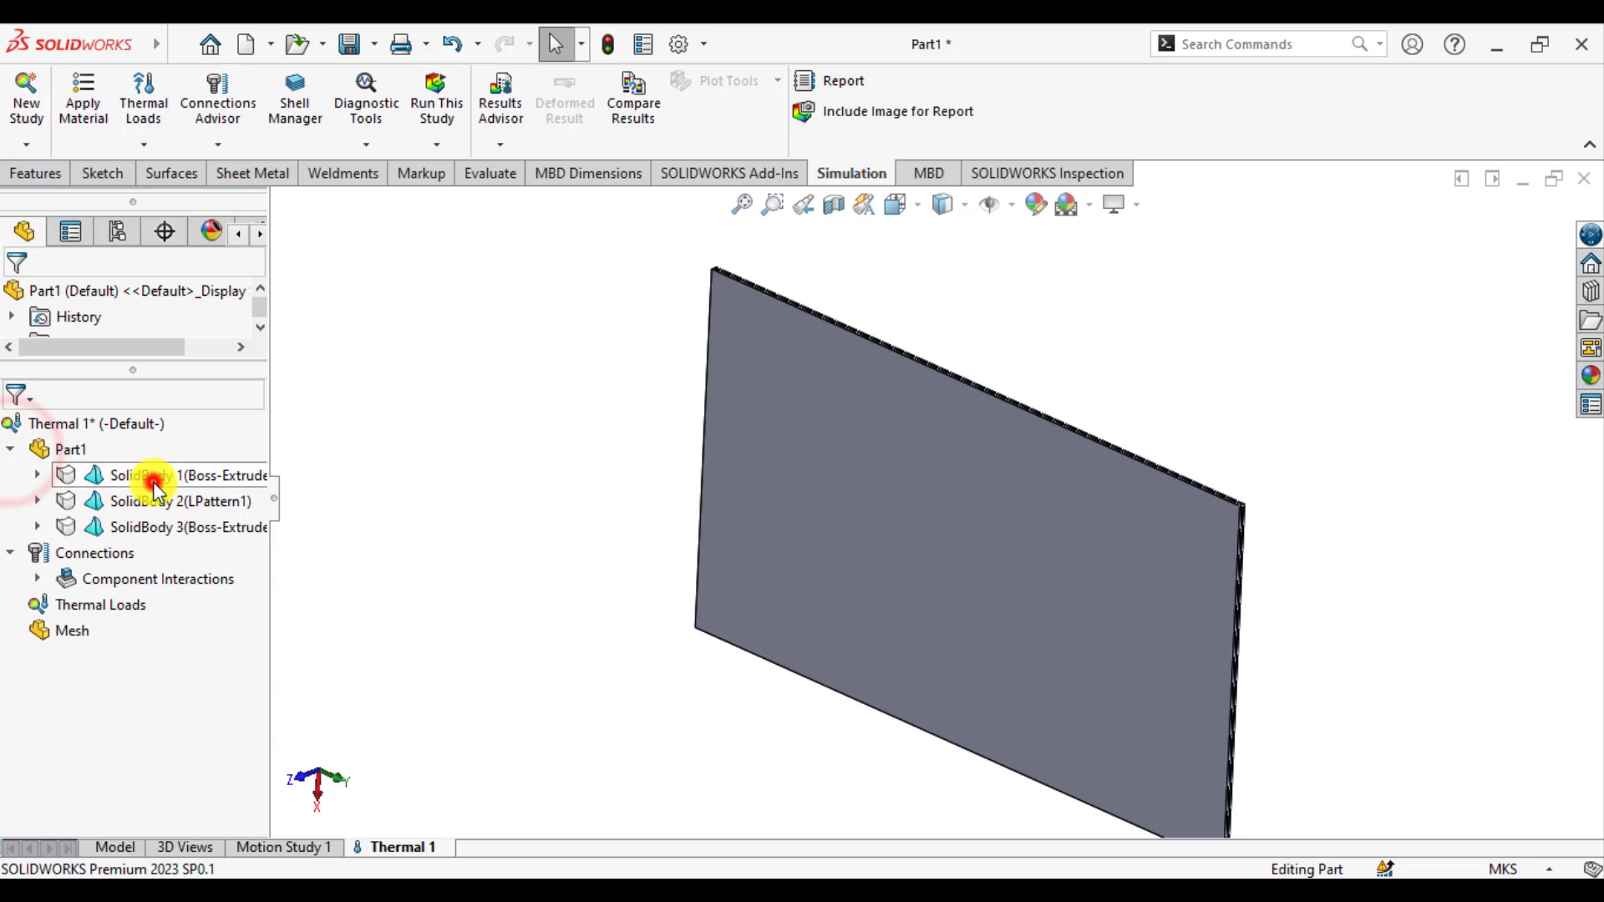
right_click(154, 475)
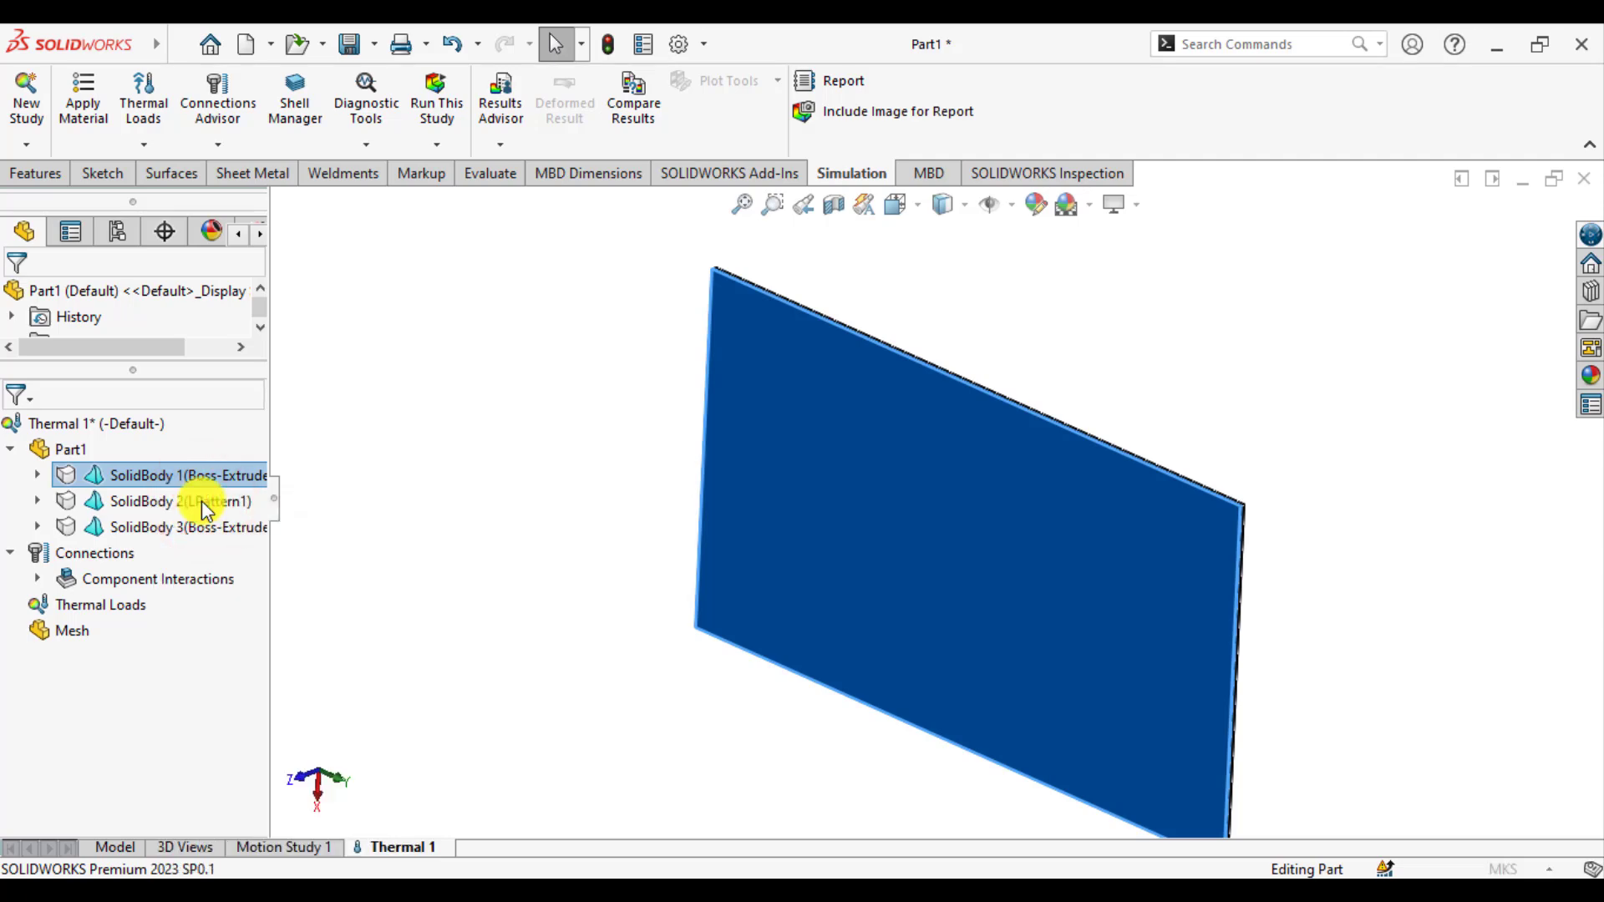
click(82, 99)
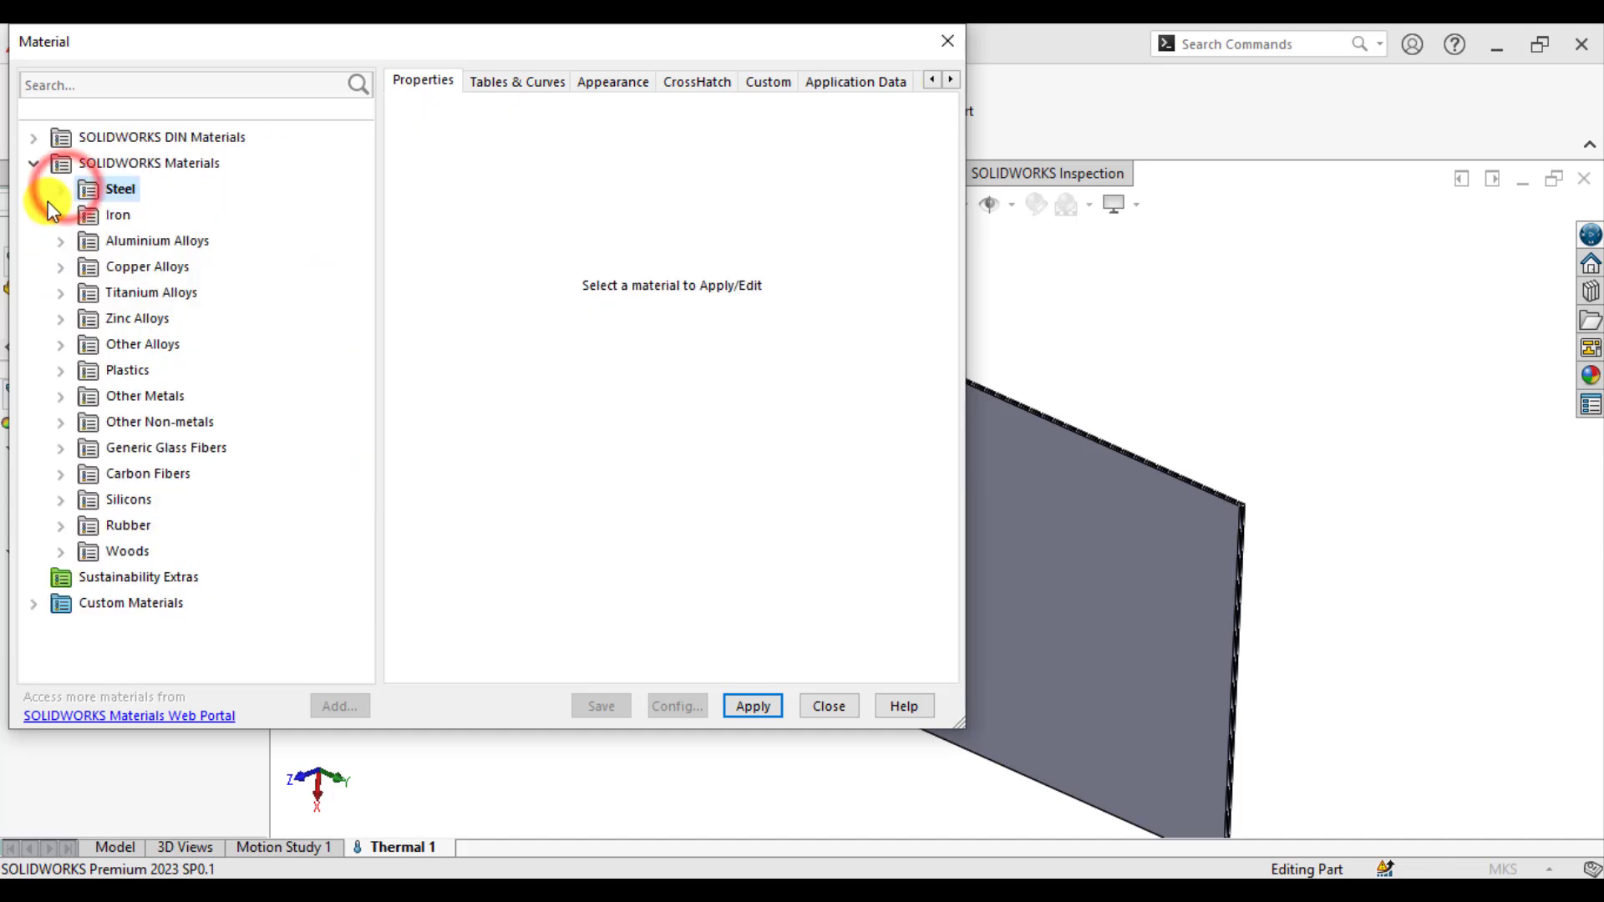
mouse_move(182, 437)
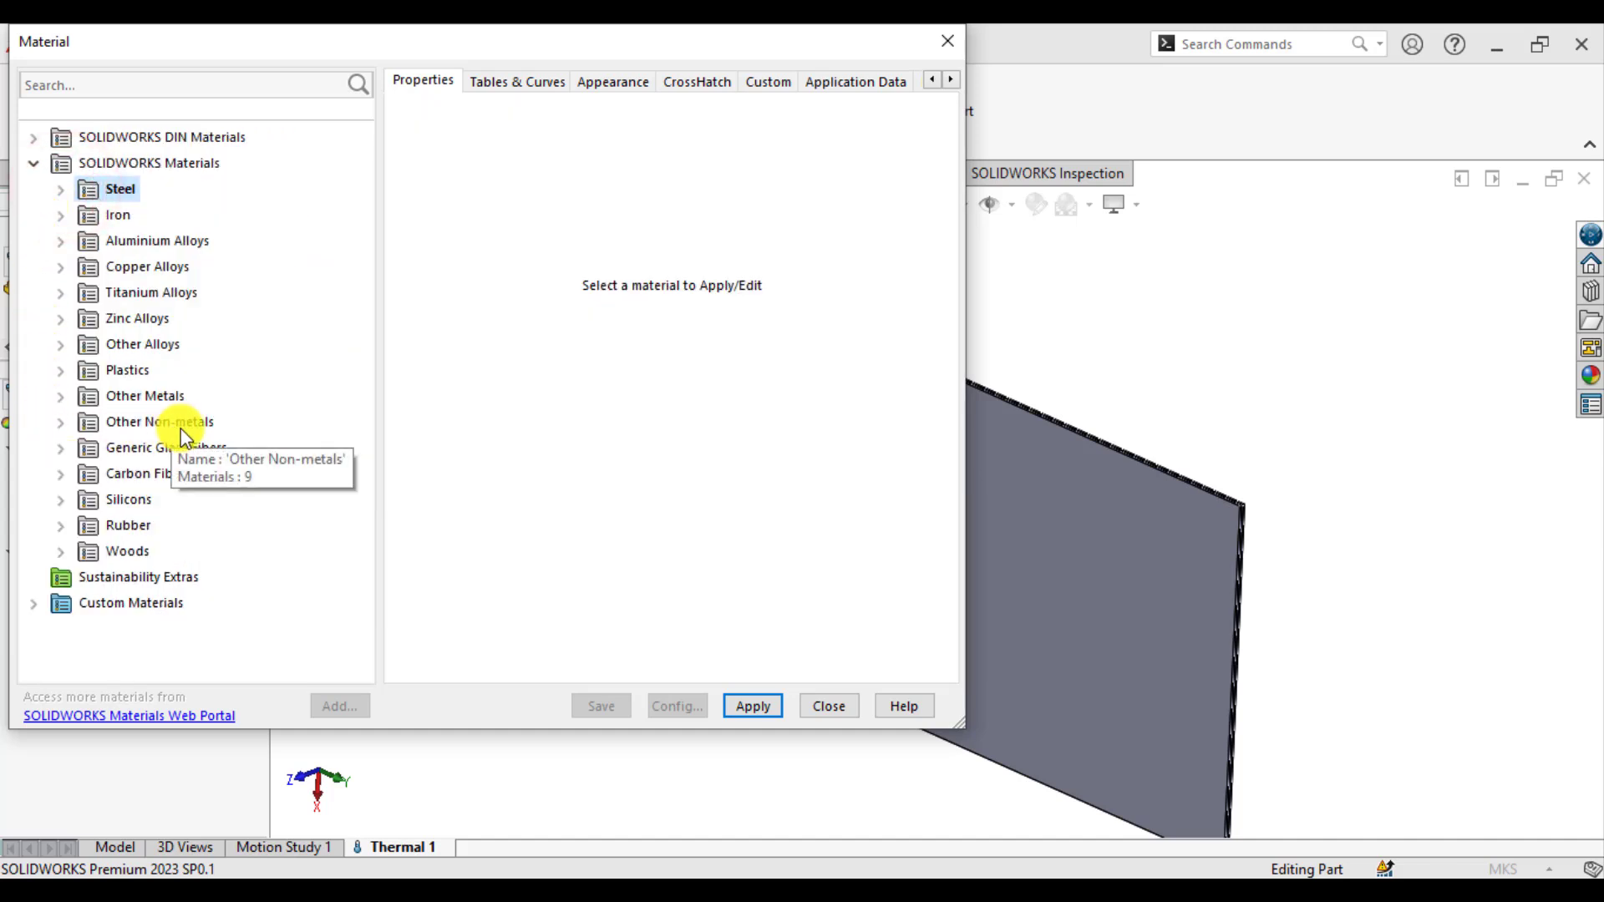
click(59, 420)
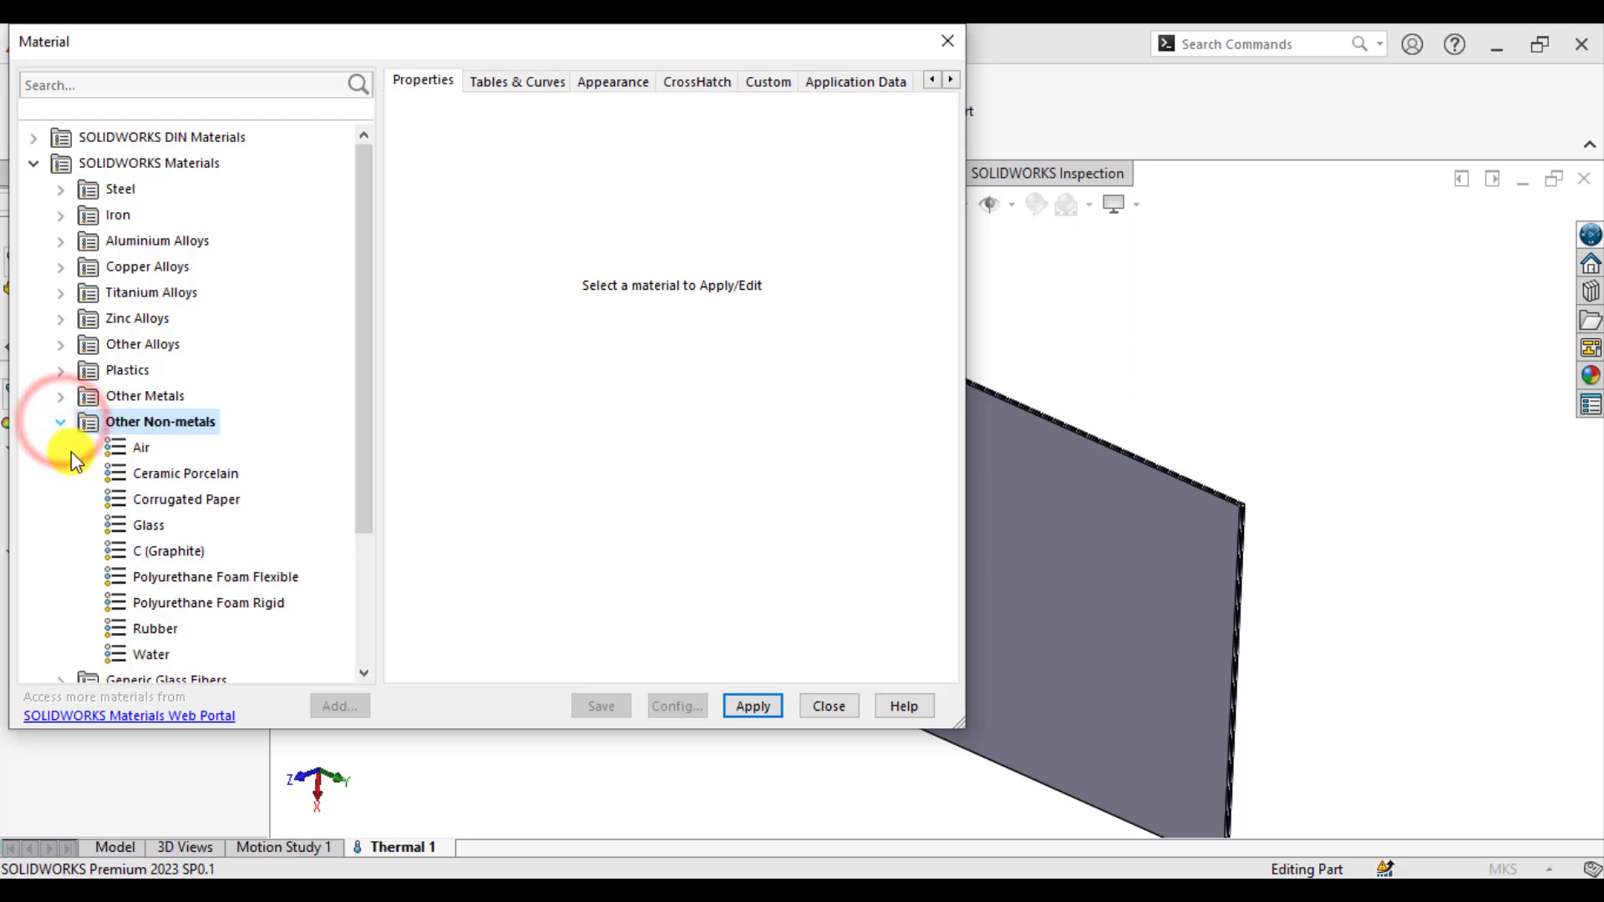
click(146, 525)
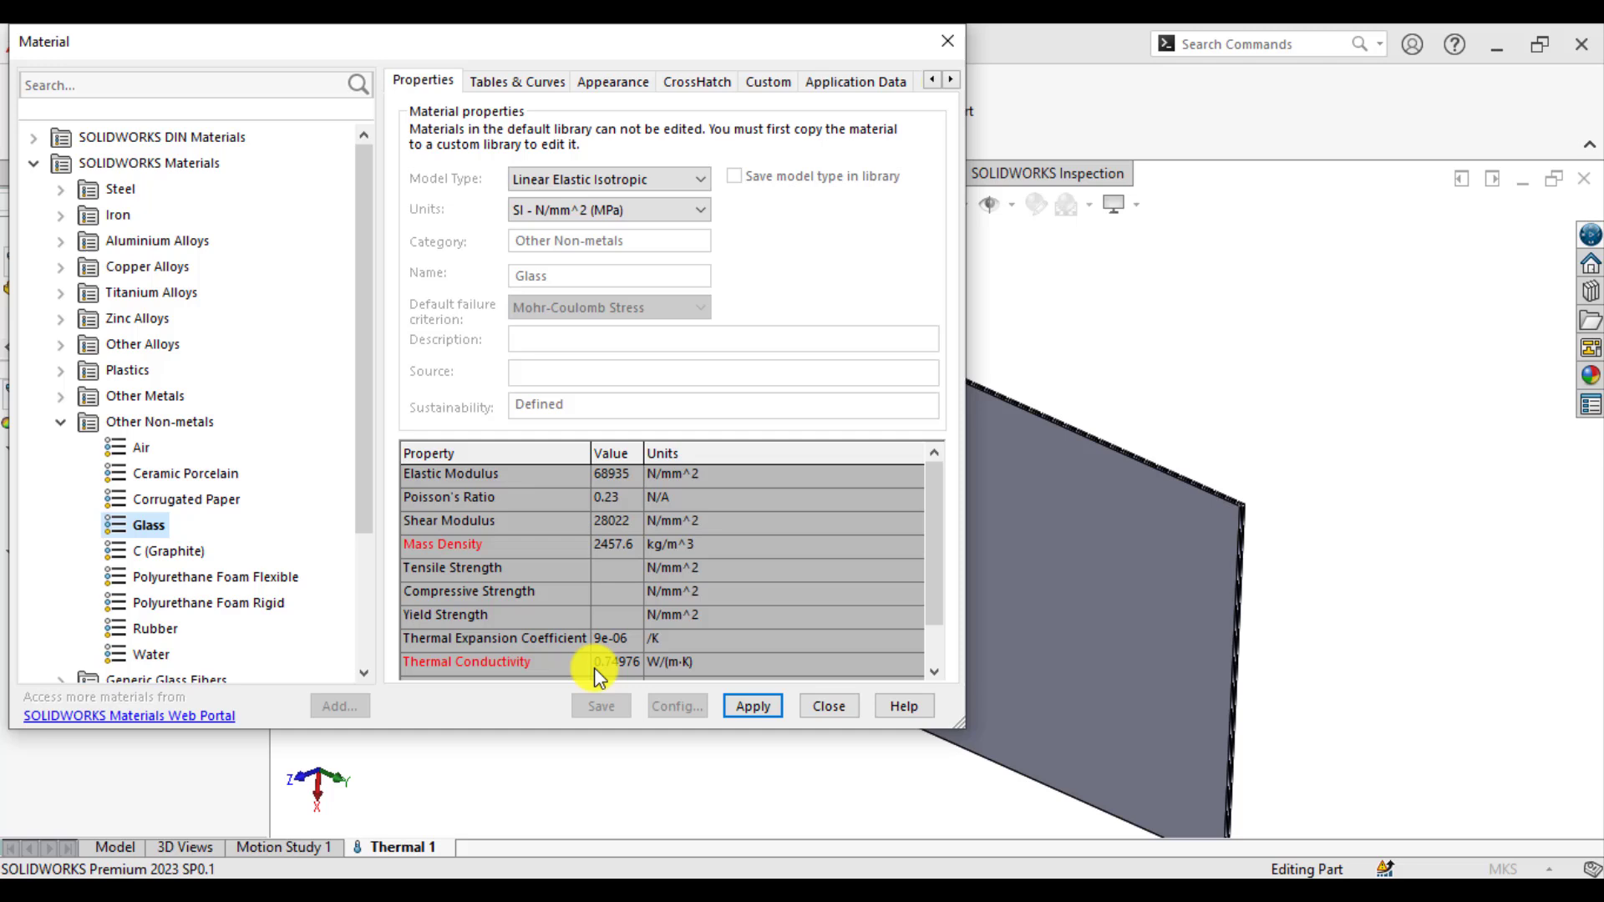
mouse_move(619, 672)
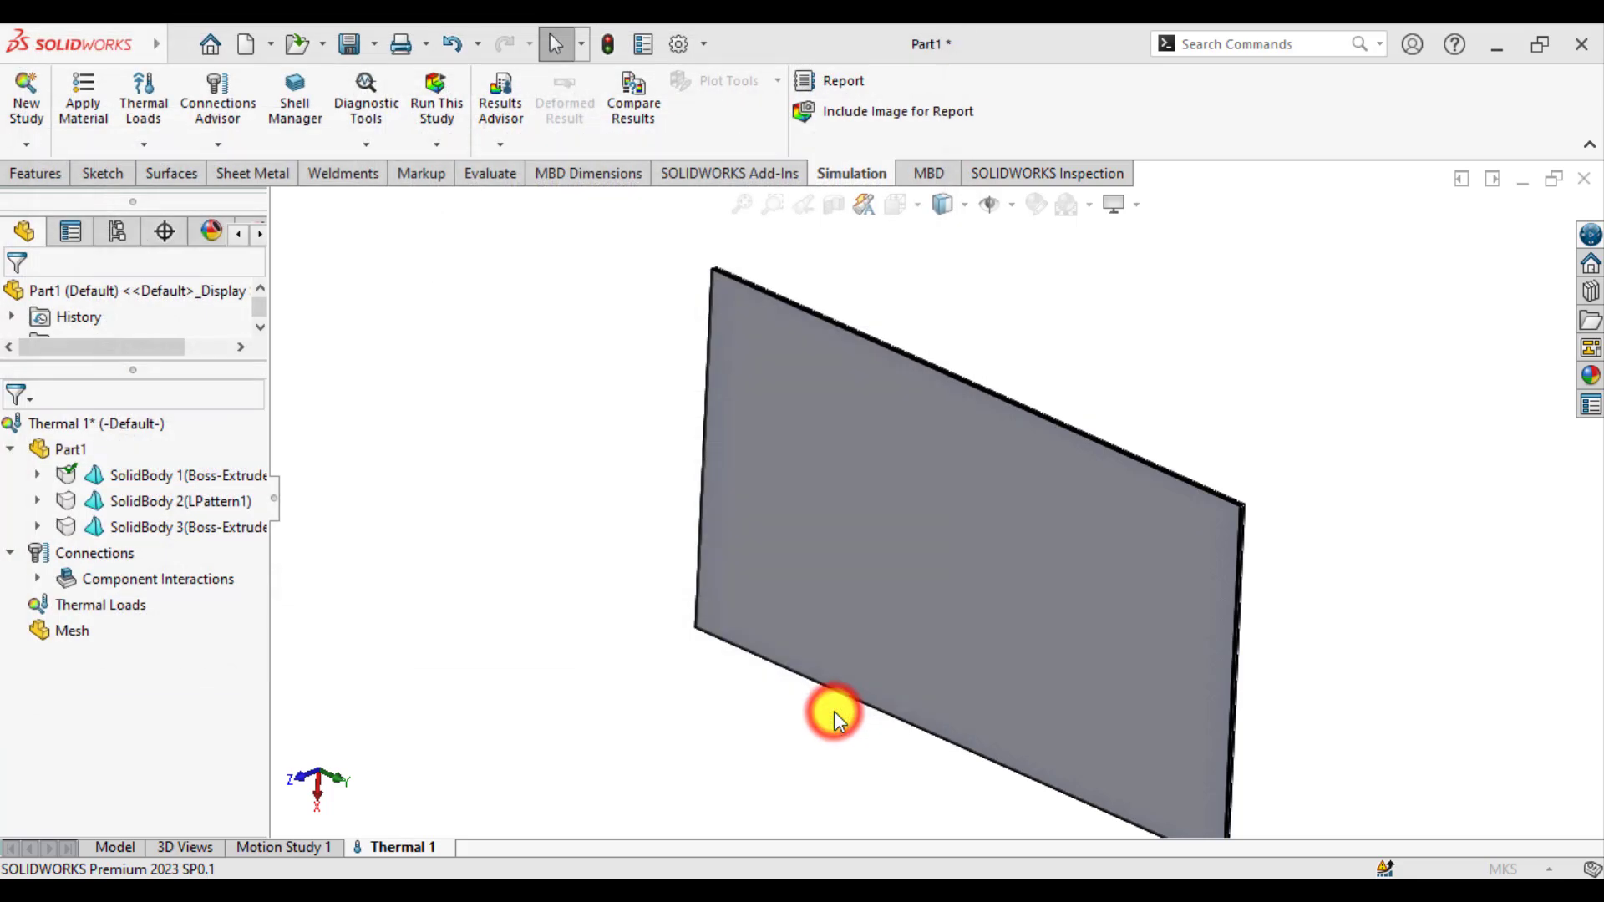
Step: Open the material library for SolidBody 2 (LPattern1) and collapse the steel materials list
click(154, 527)
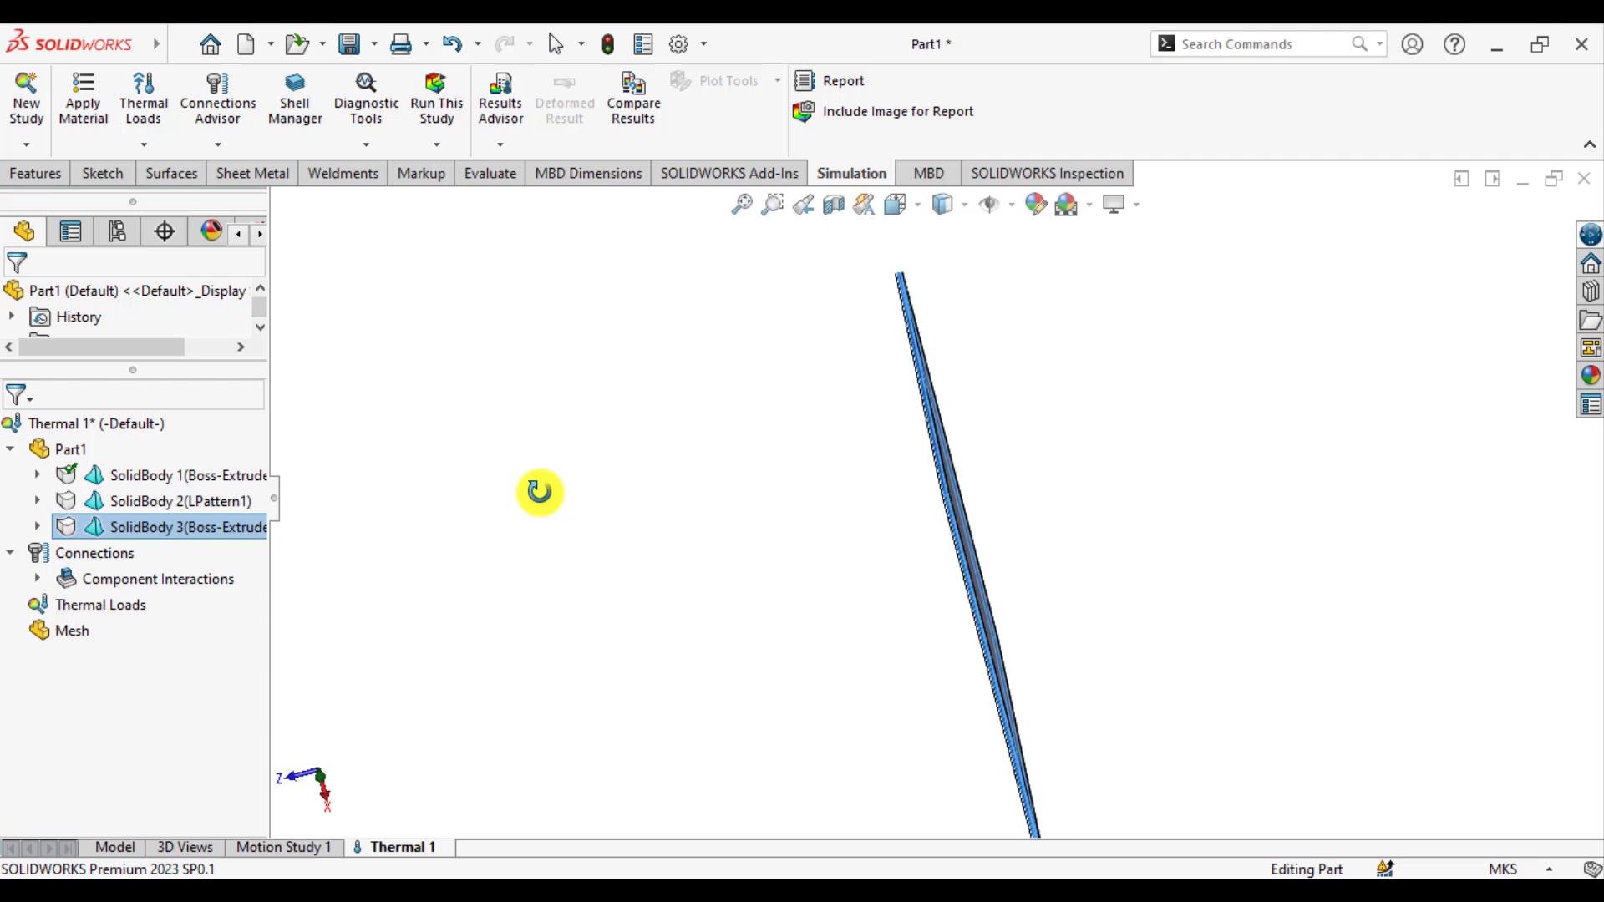
click(164, 501)
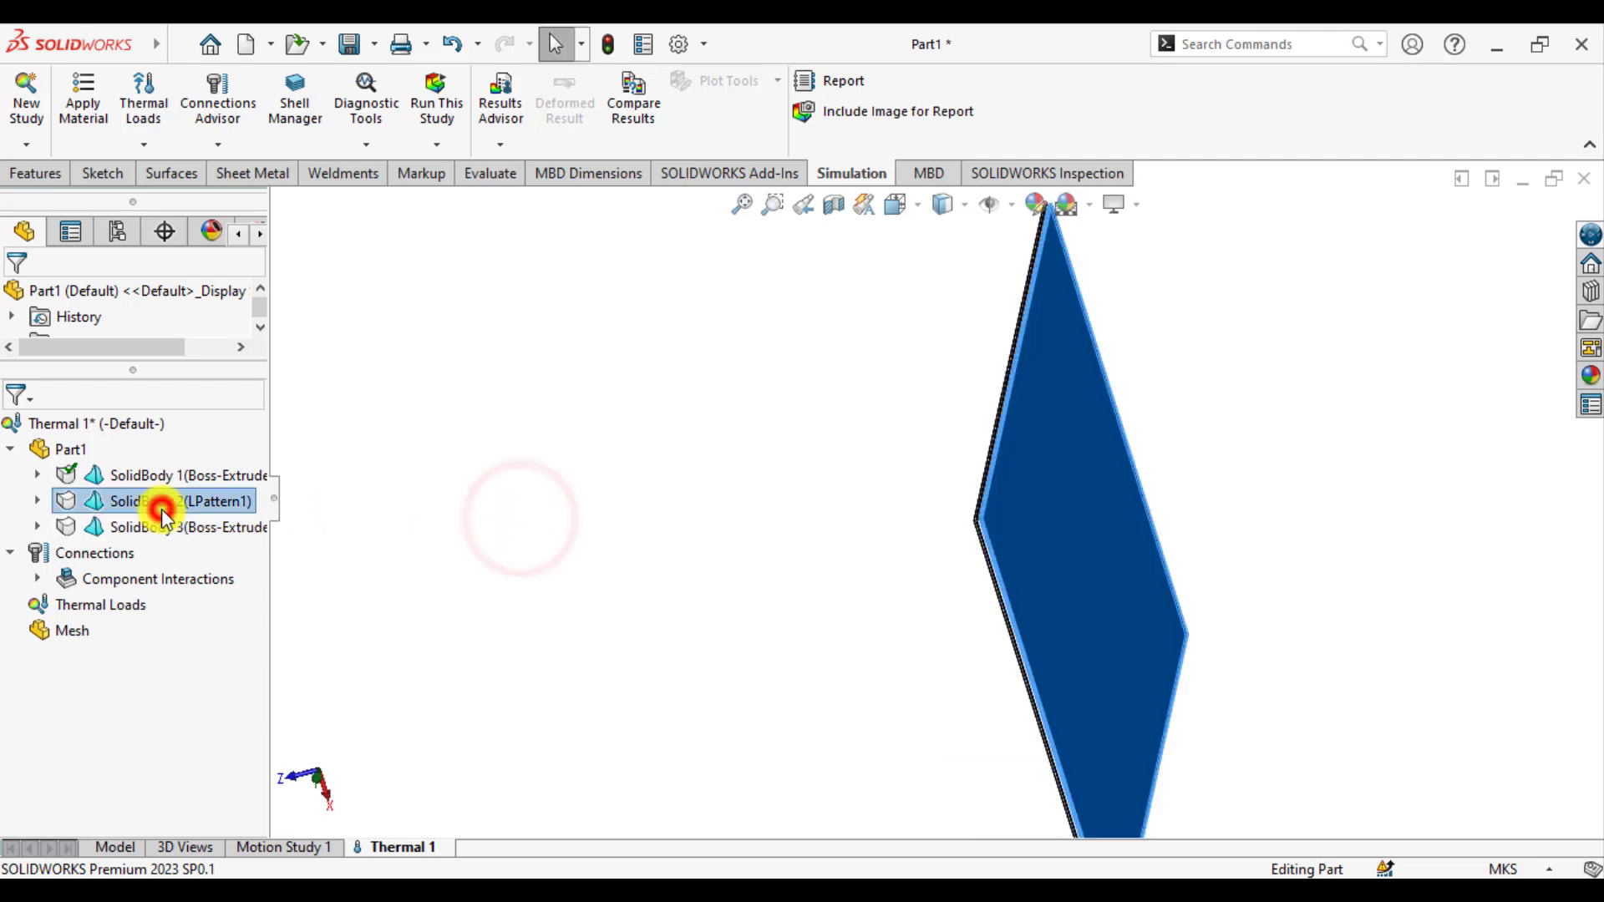
right_click(164, 501)
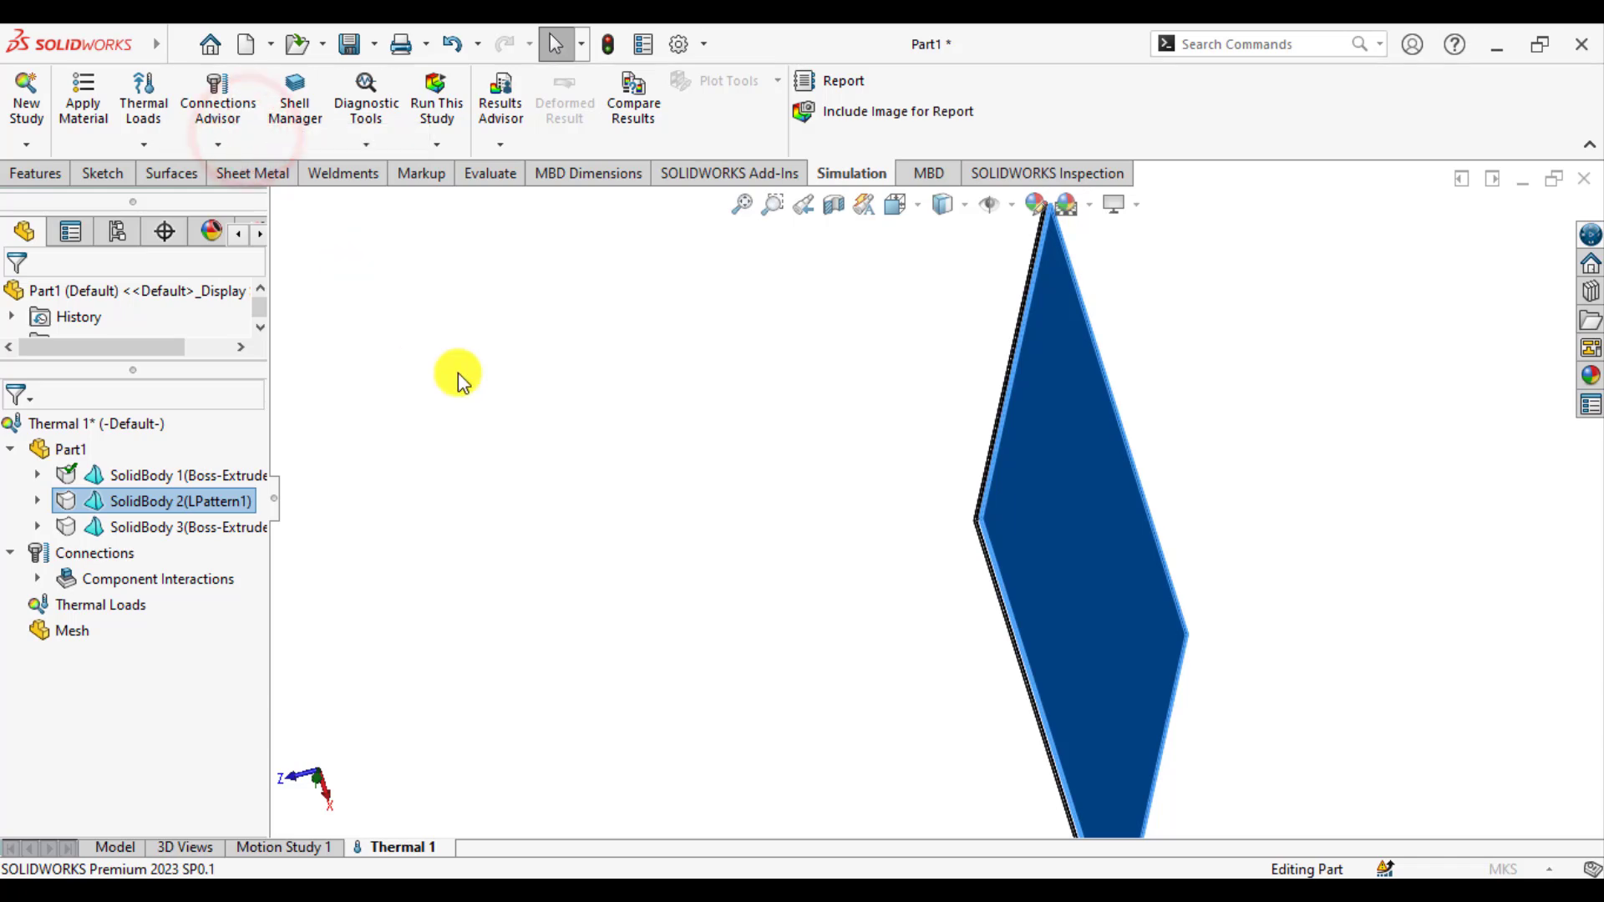
click(81, 97)
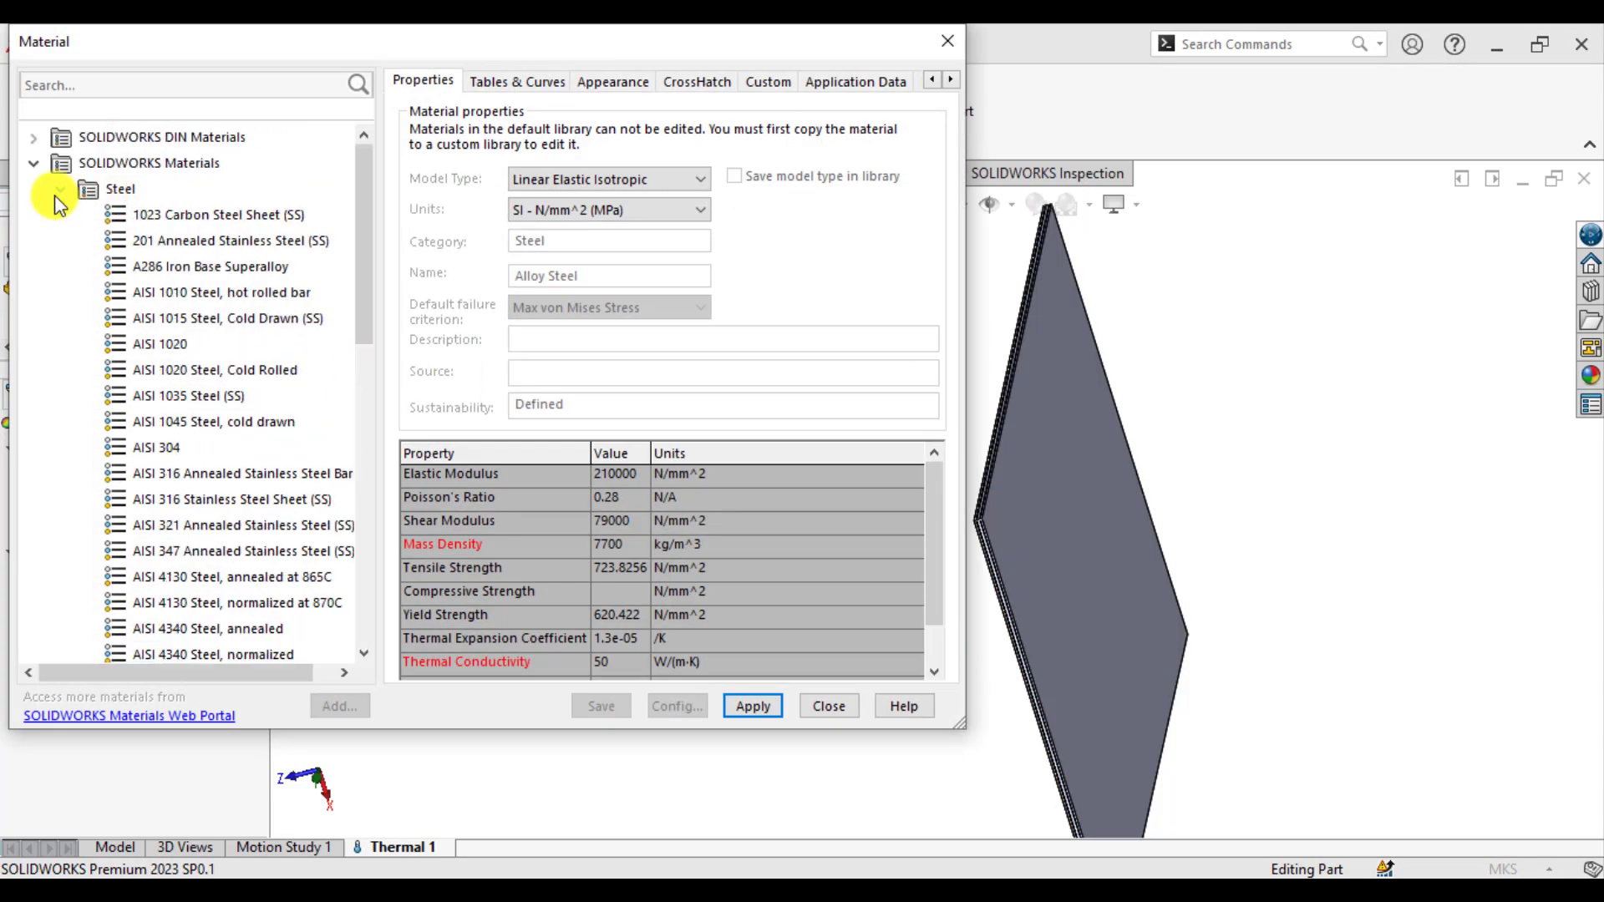
click(59, 188)
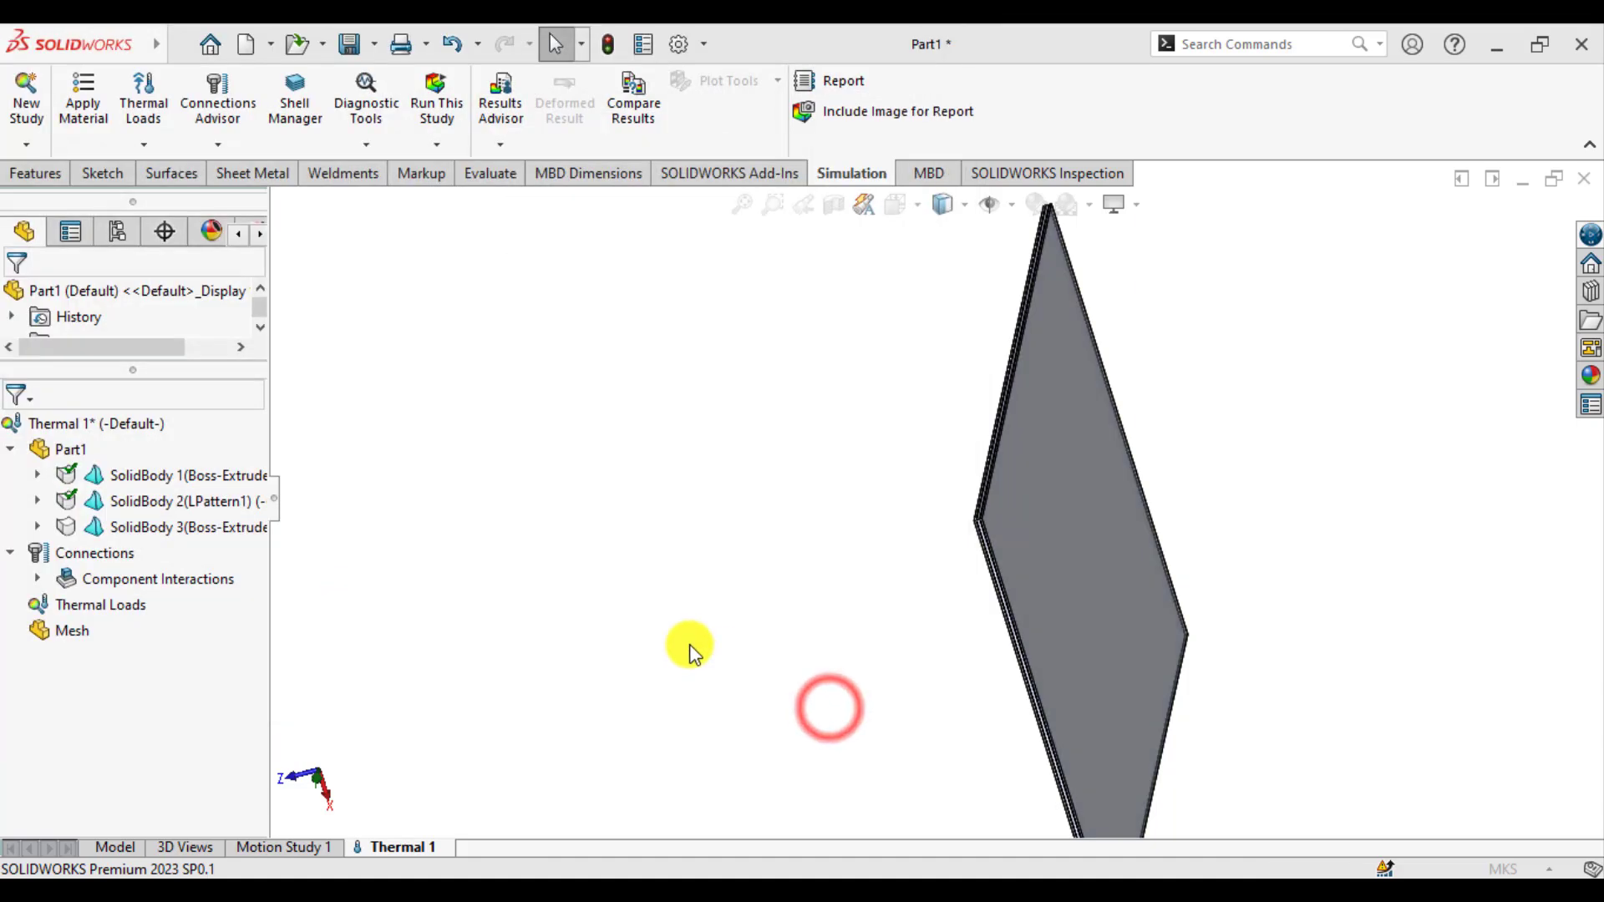
Step: Select Air from Other Non-metals in SolidBody 3's material library
click(184, 527)
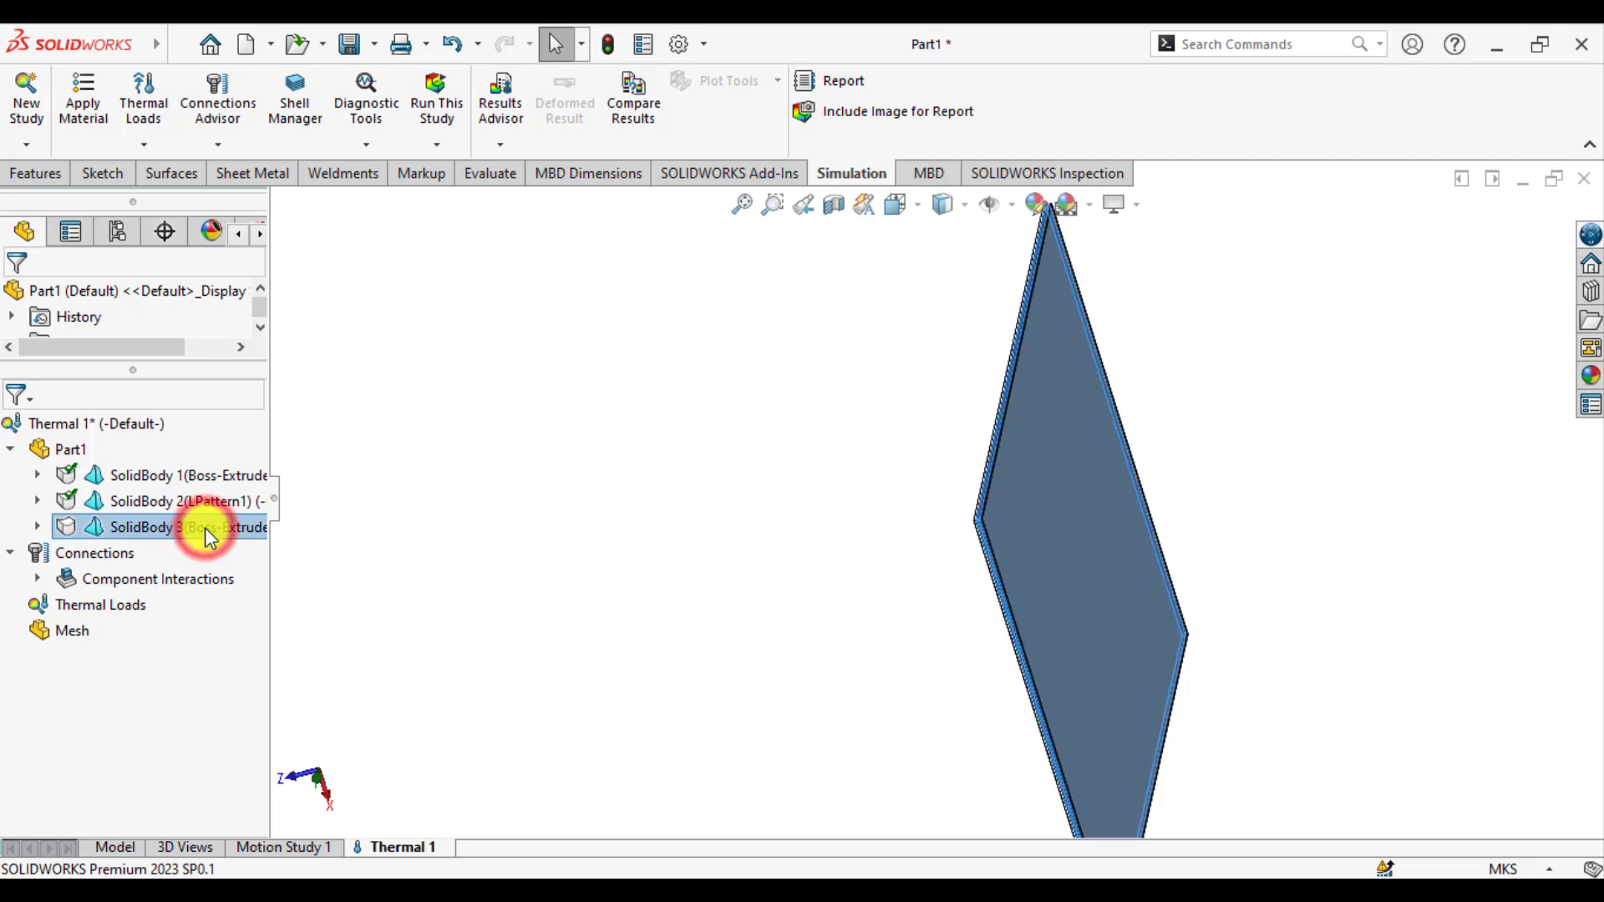
right_click(184, 527)
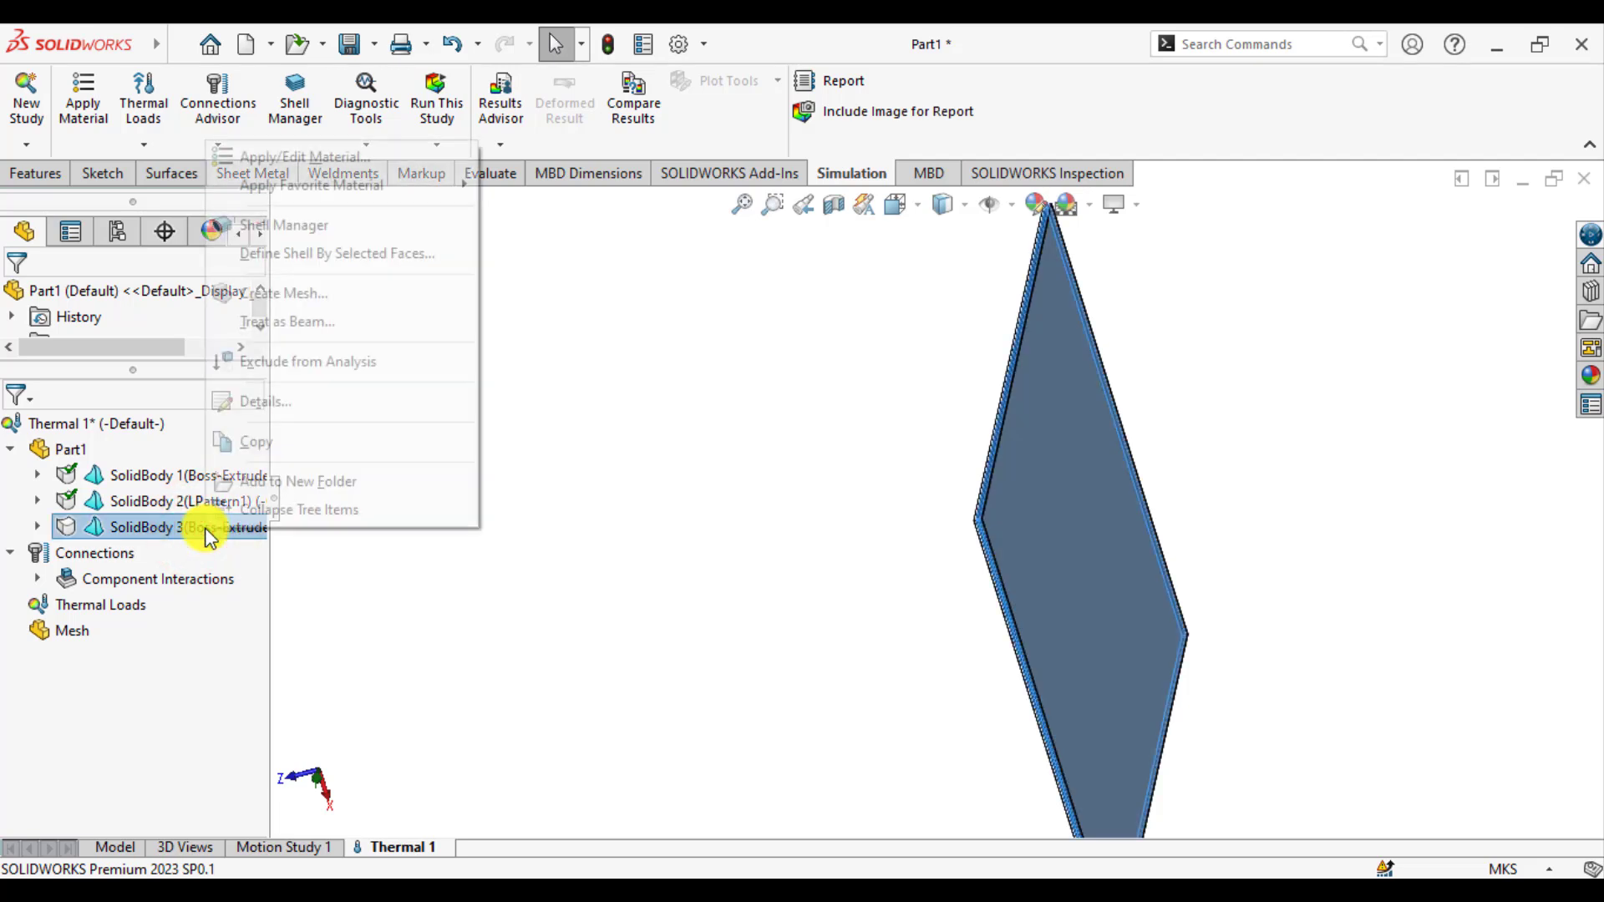
click(290, 159)
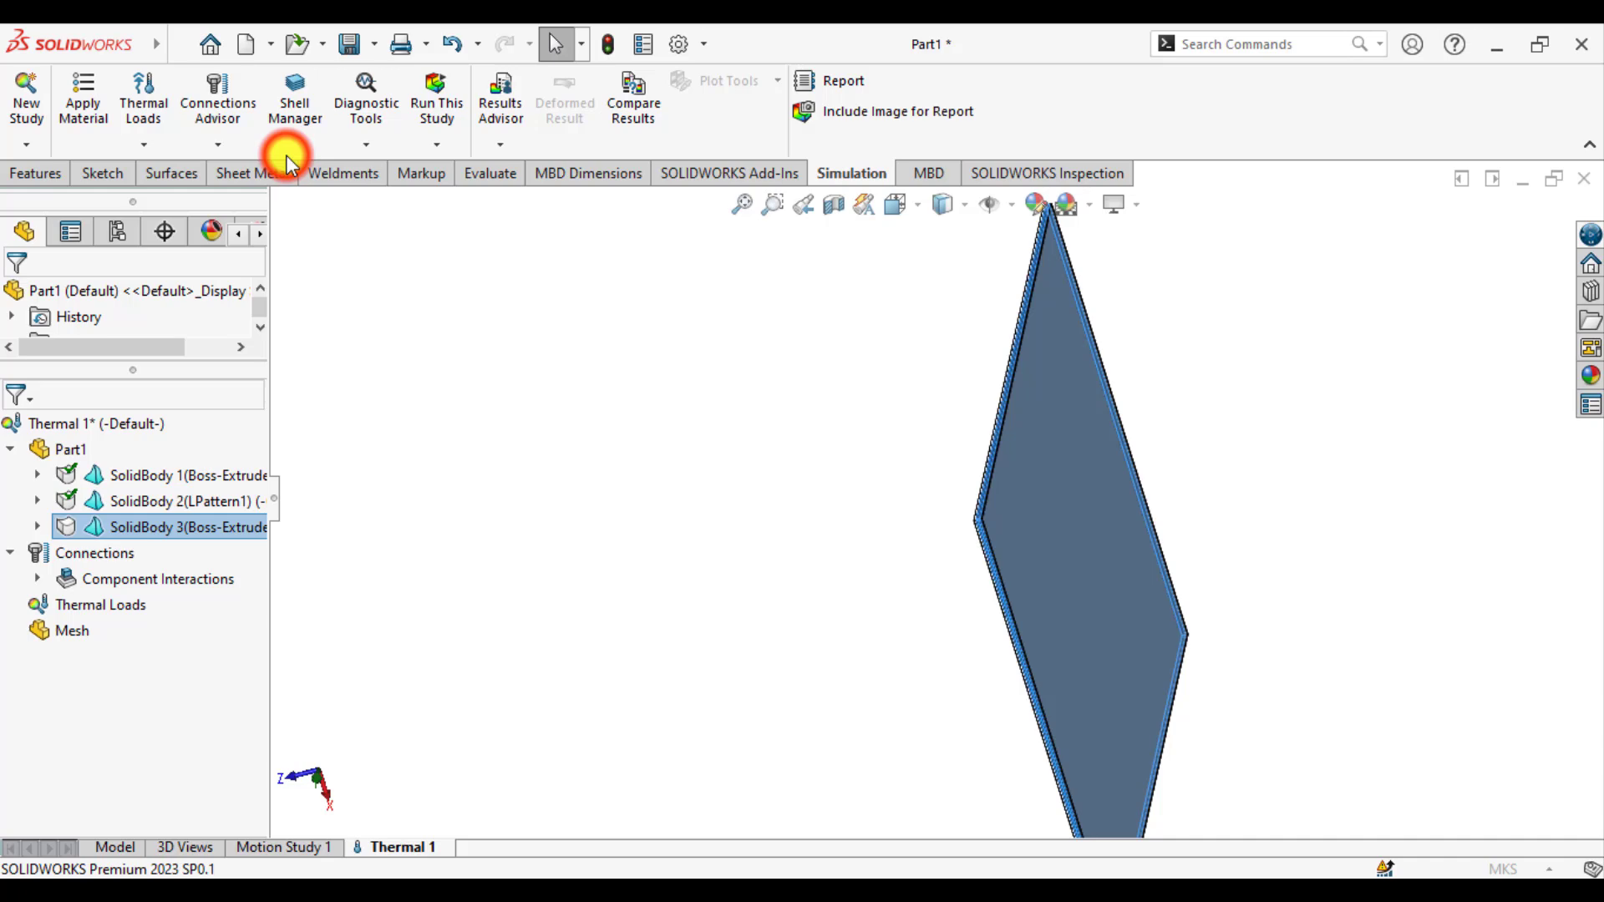
click(82, 97)
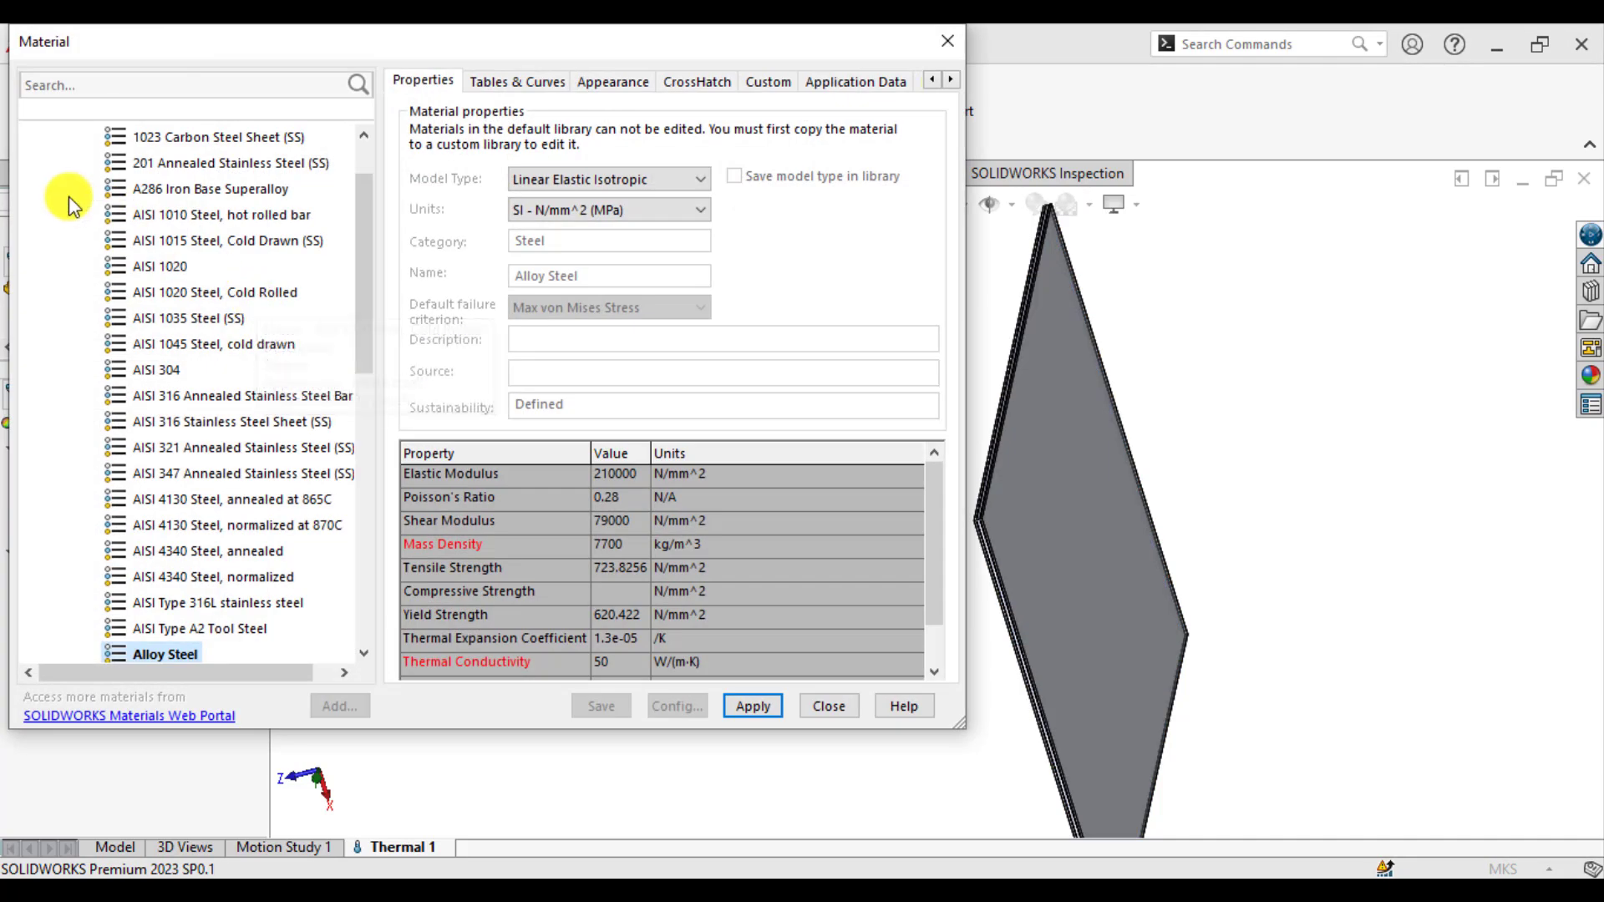
click(33, 163)
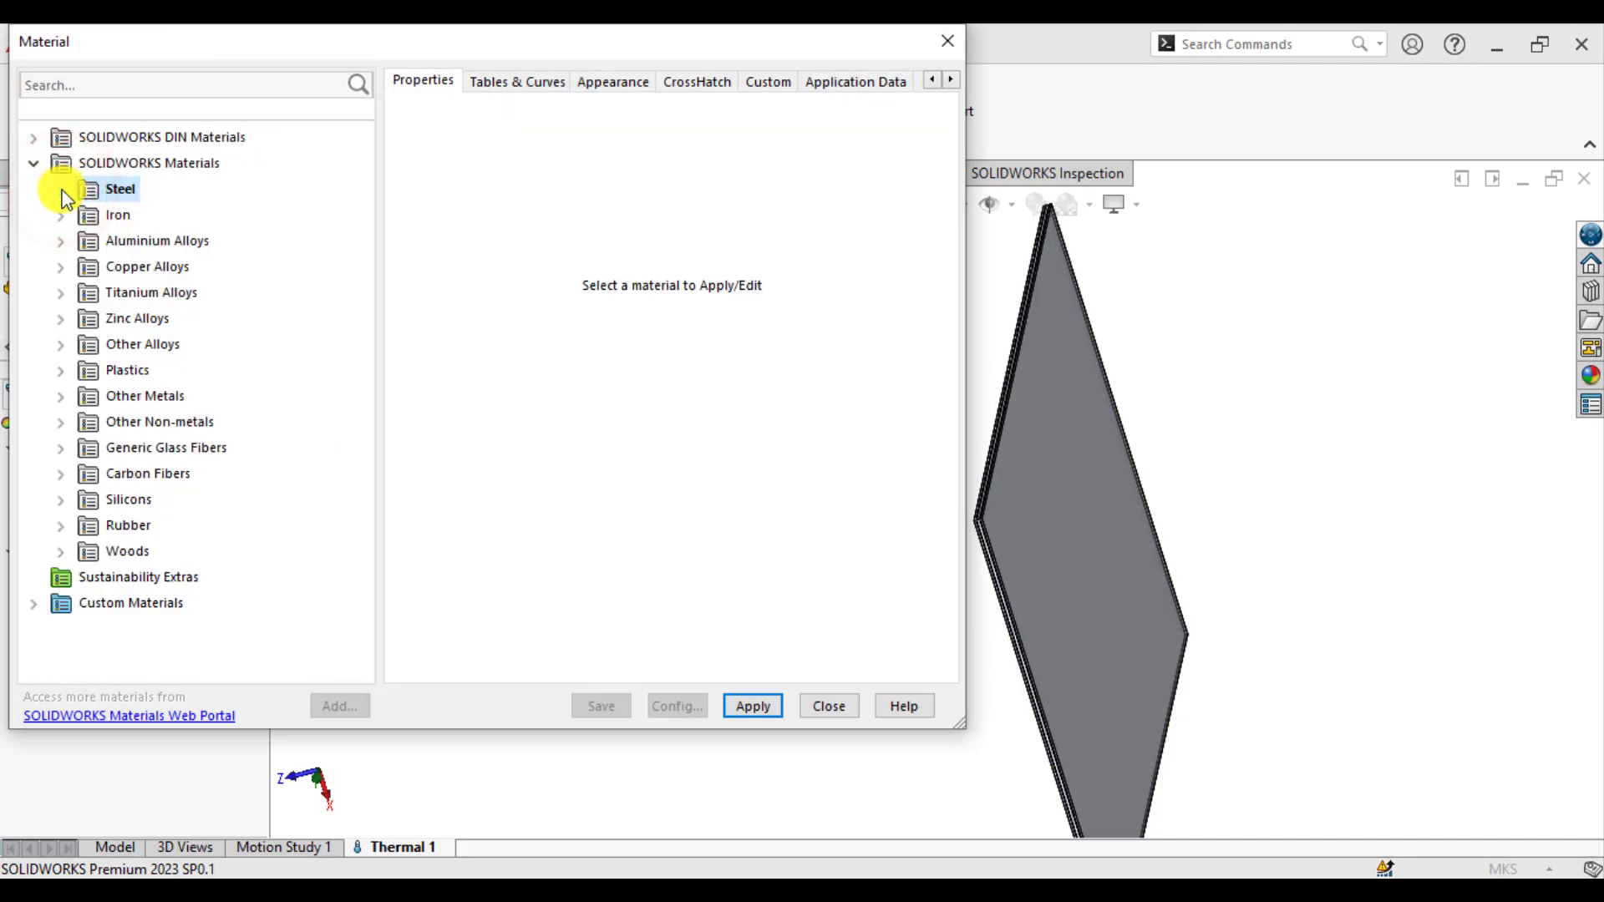
click(60, 421)
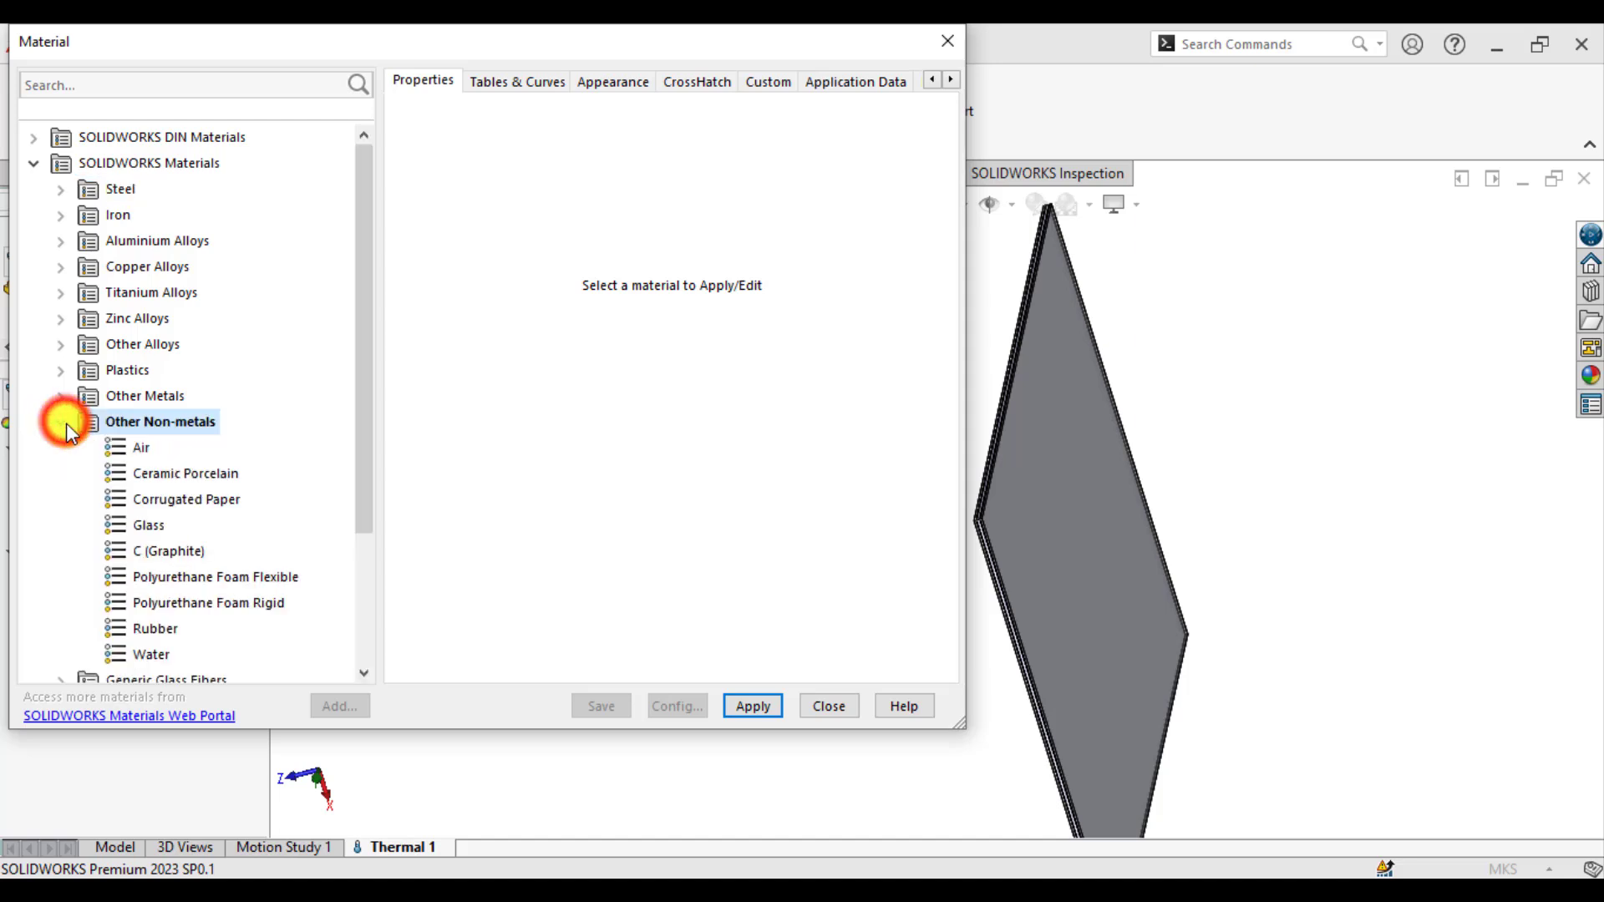
click(142, 447)
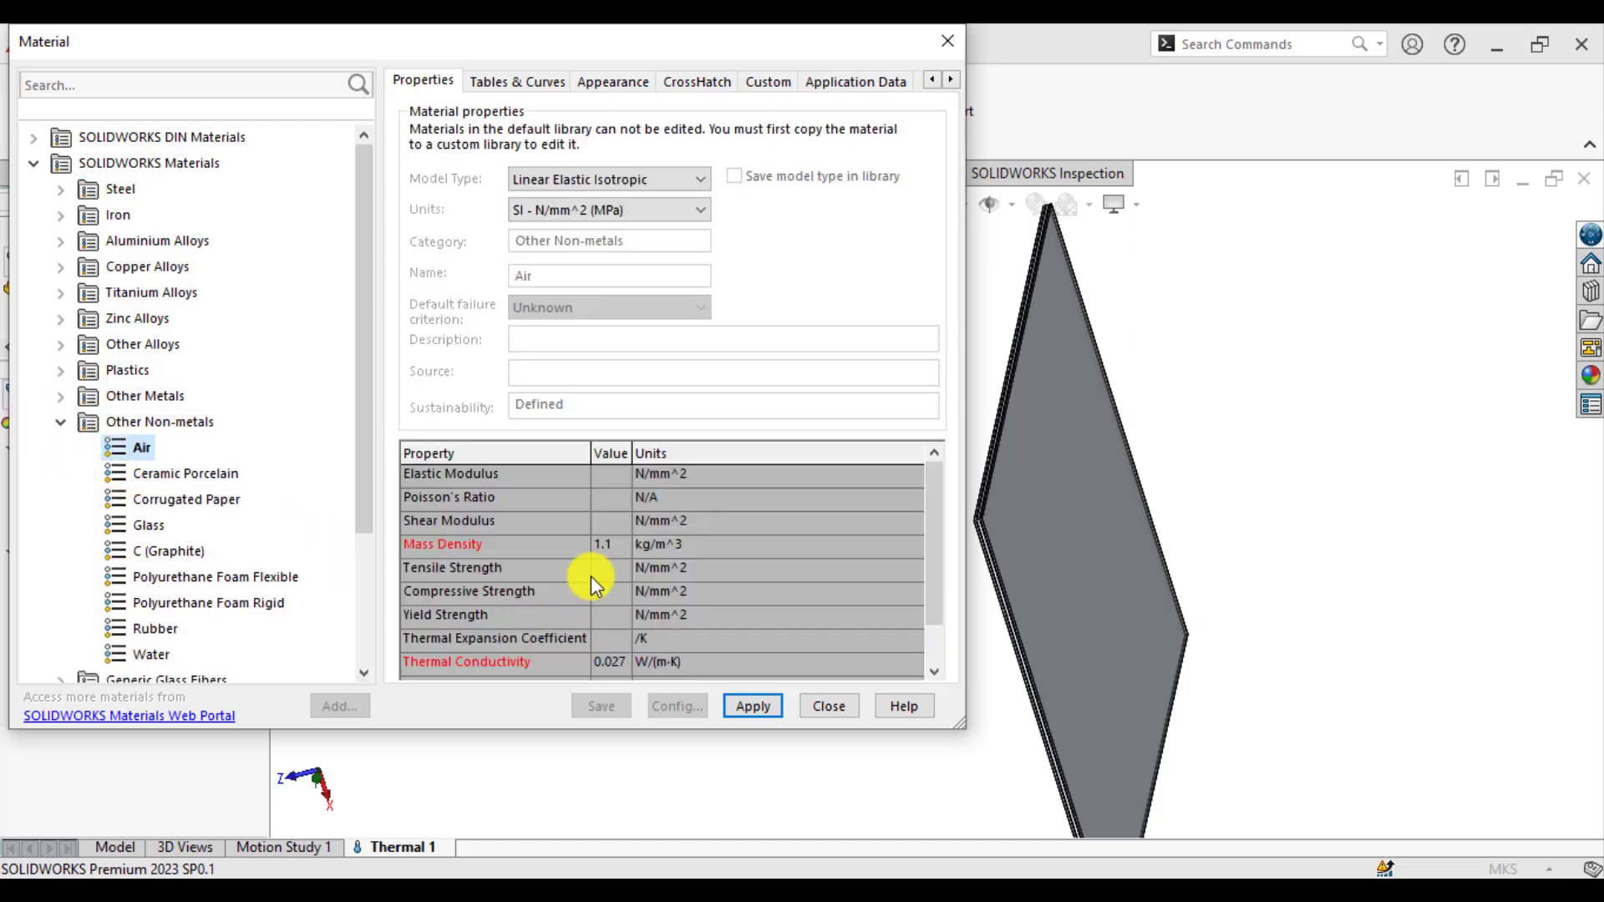
mouse_move(483, 675)
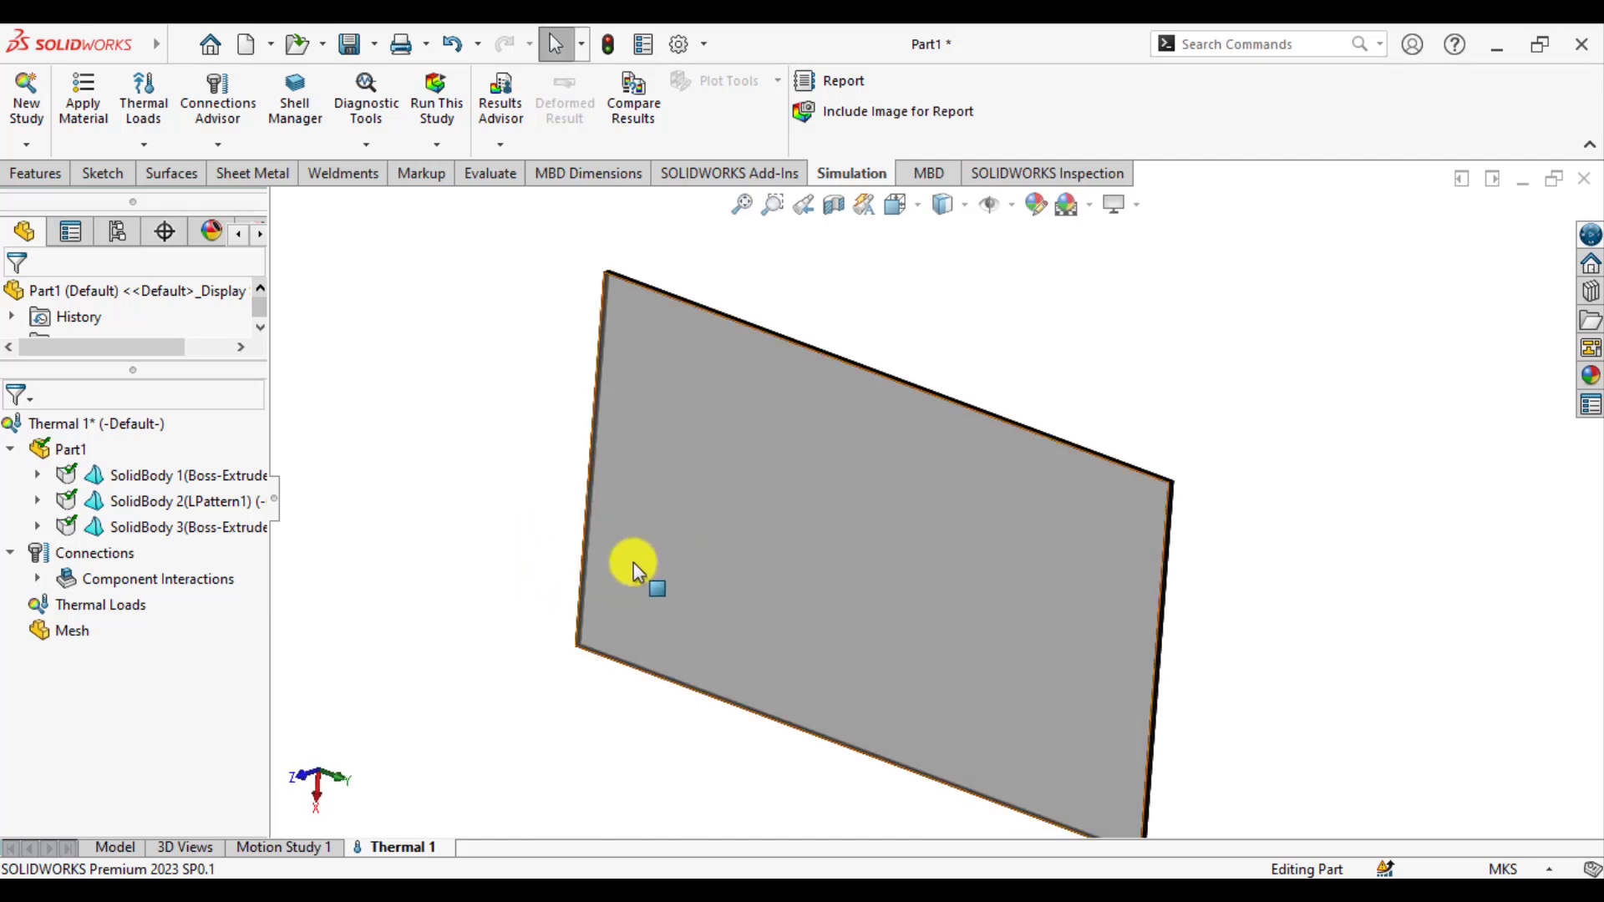
mouse_move(726, 471)
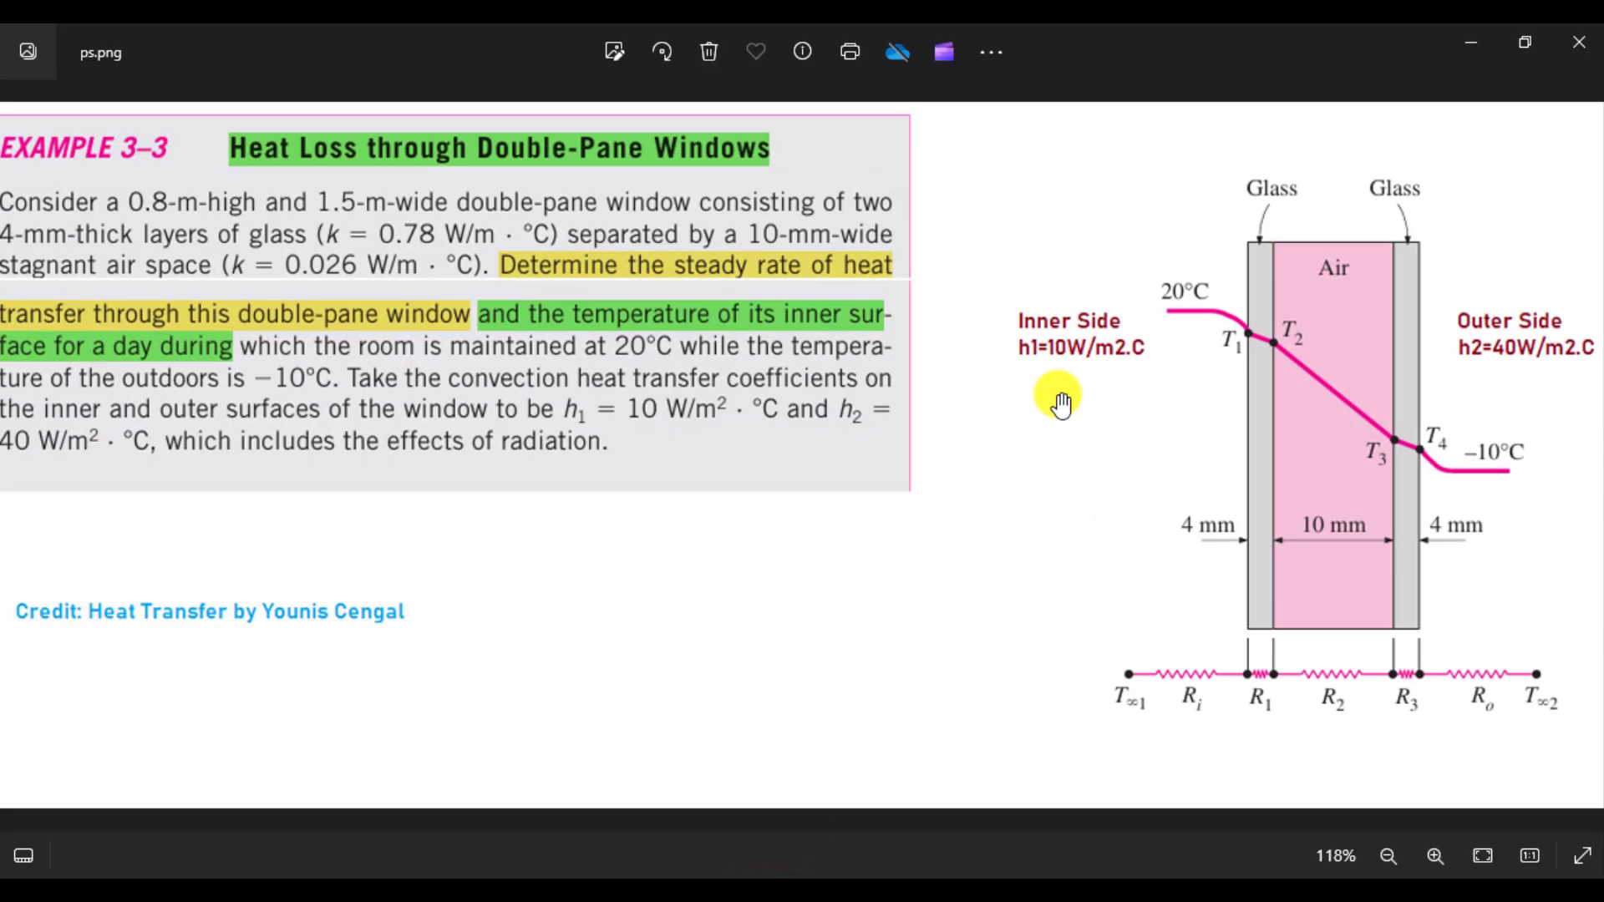
mouse_move(1135, 333)
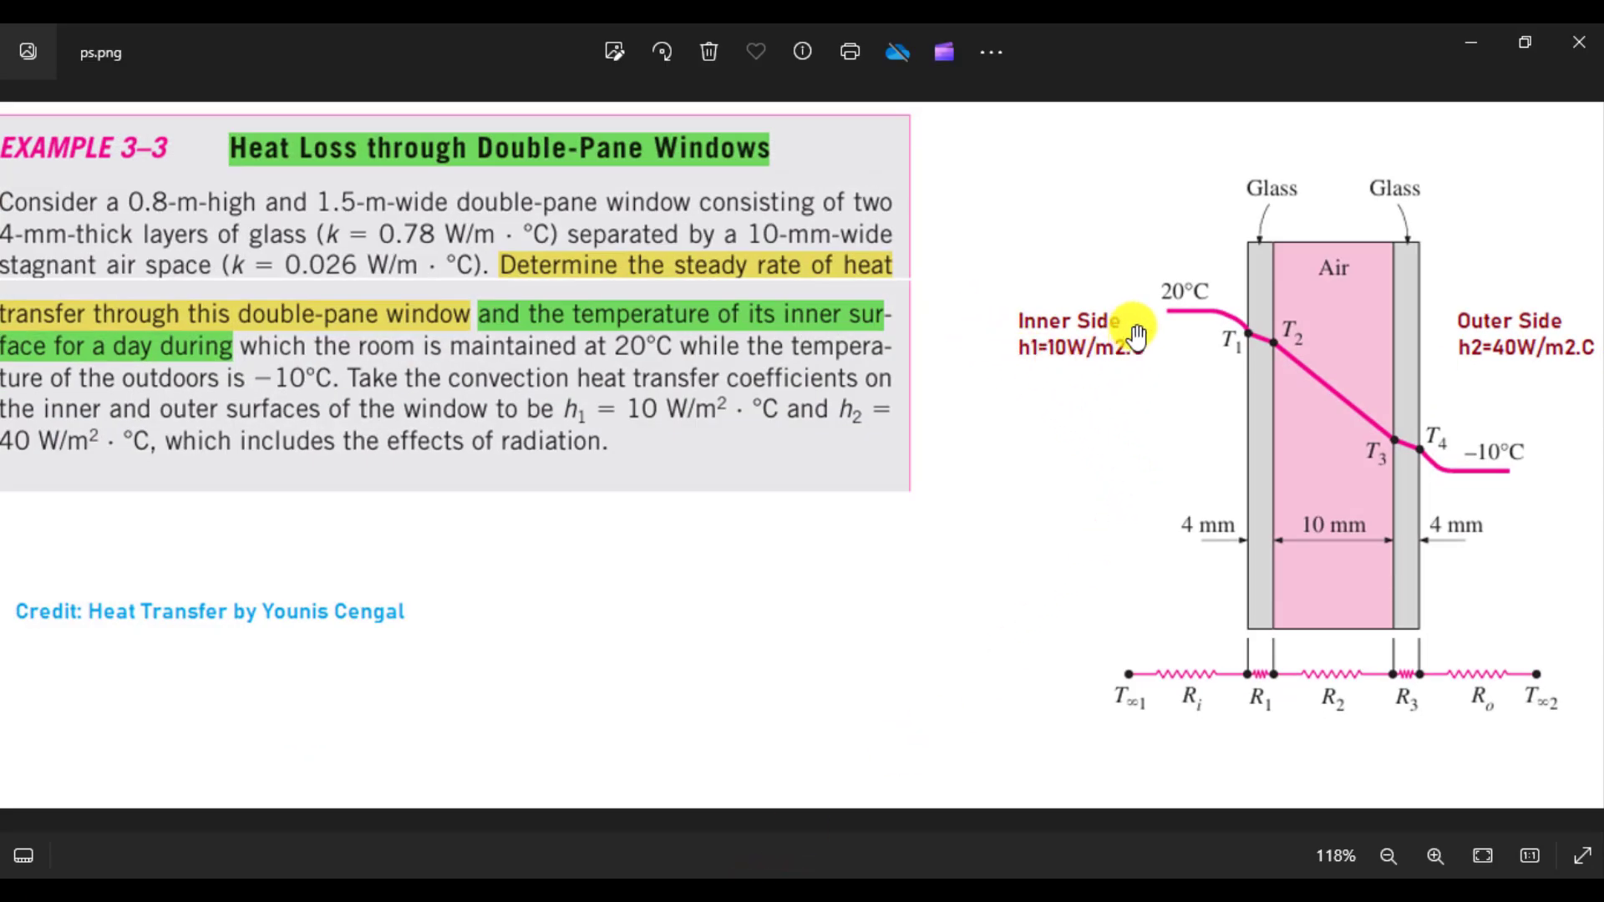
mouse_move(1176, 307)
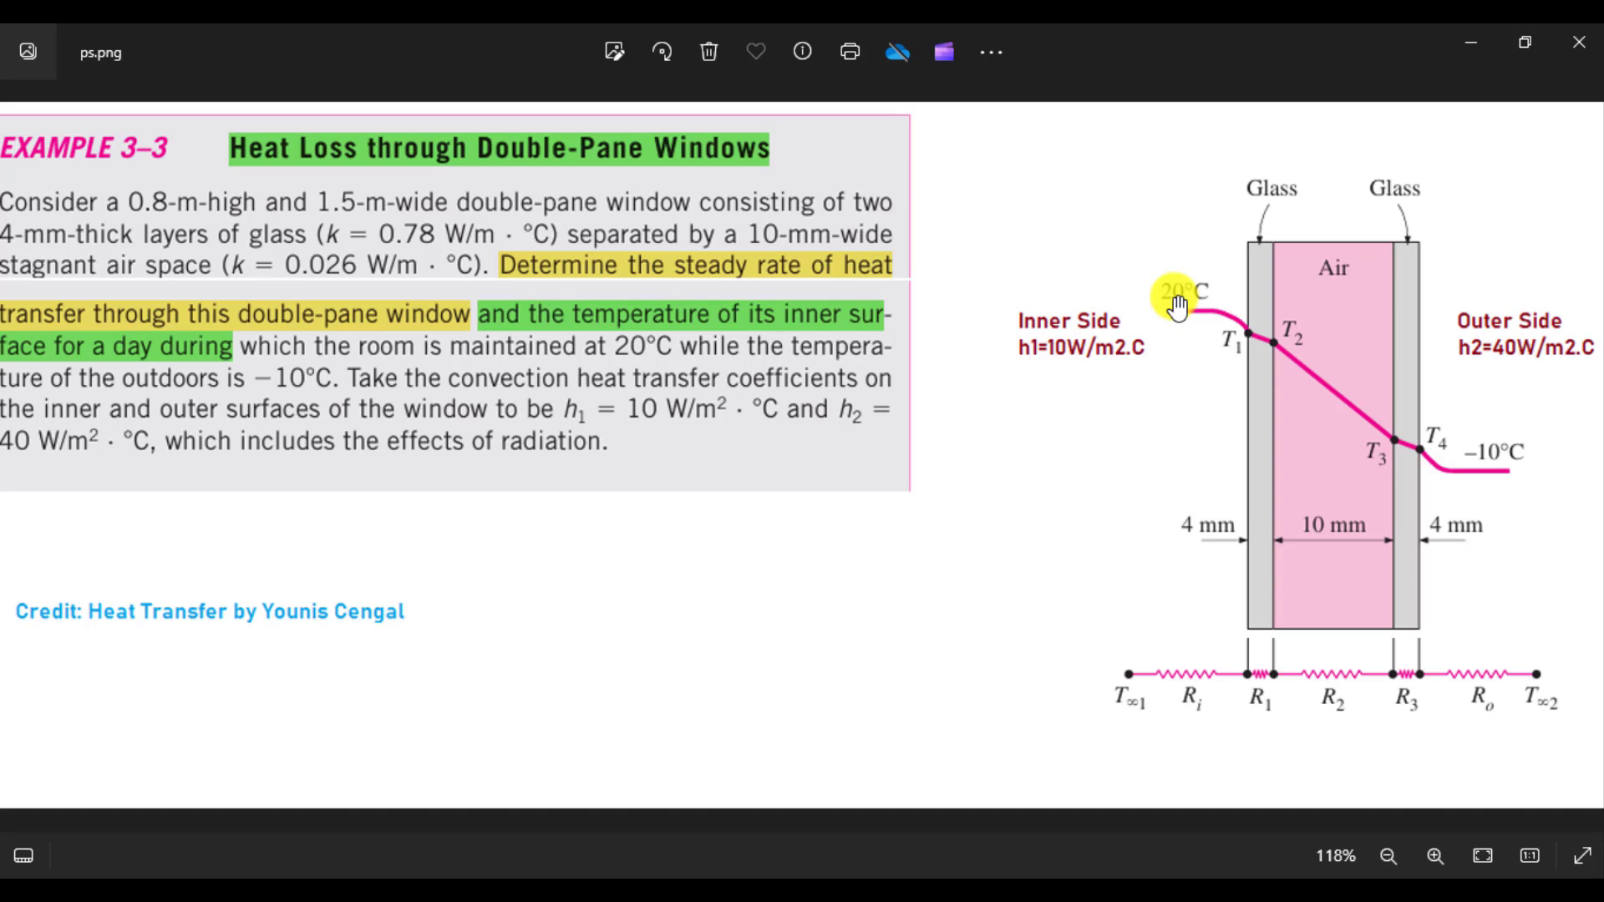
mouse_move(1066, 365)
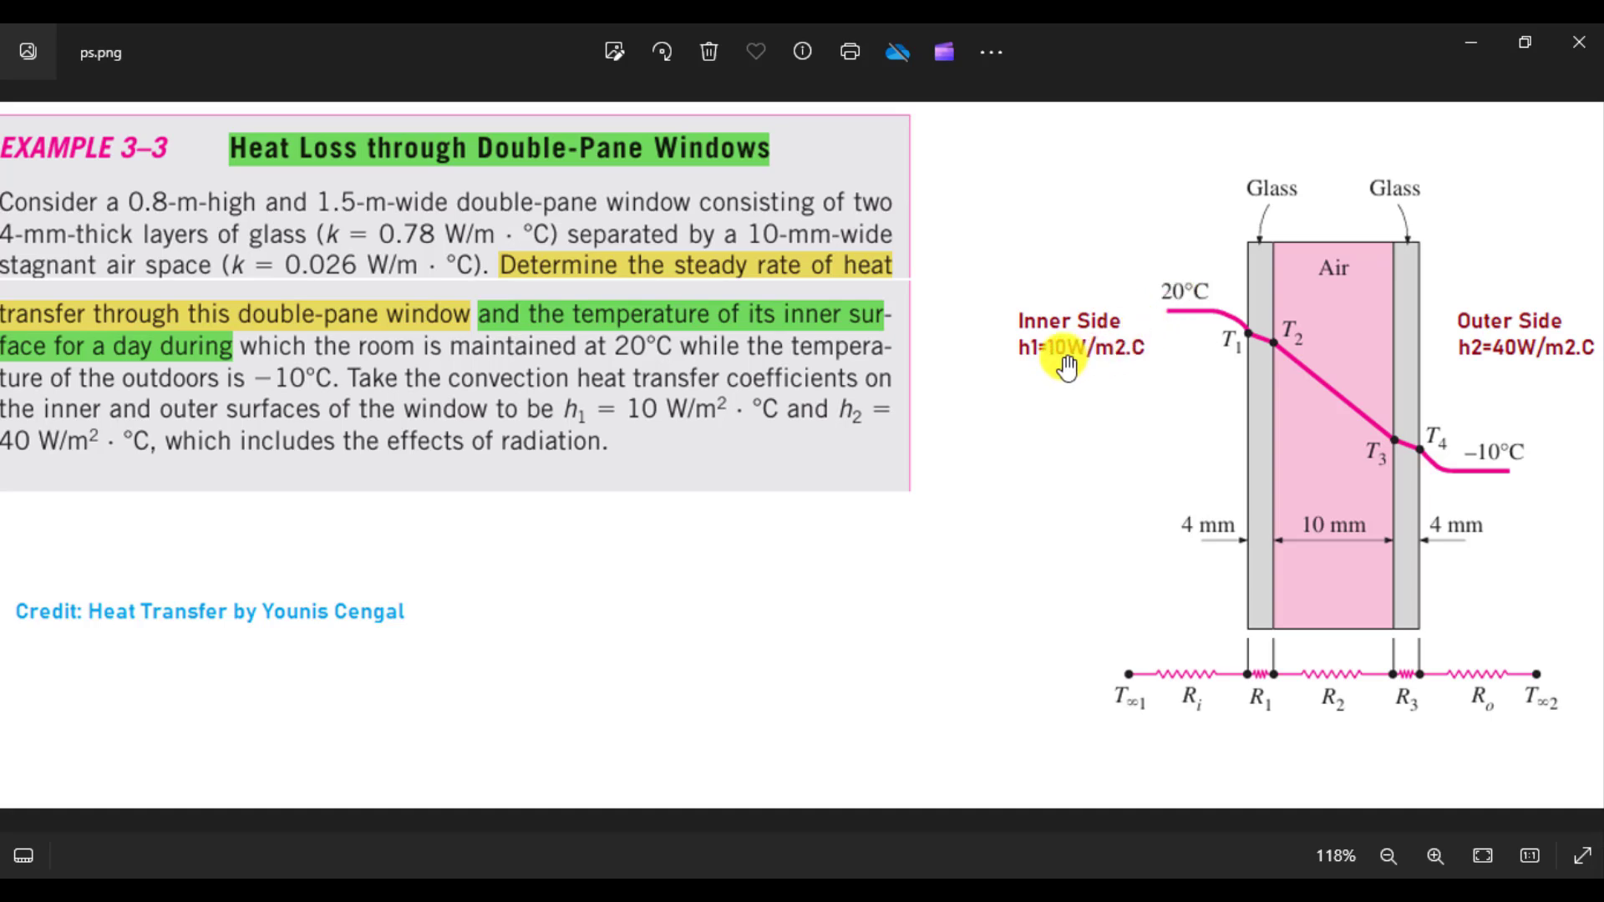
mouse_move(1031, 370)
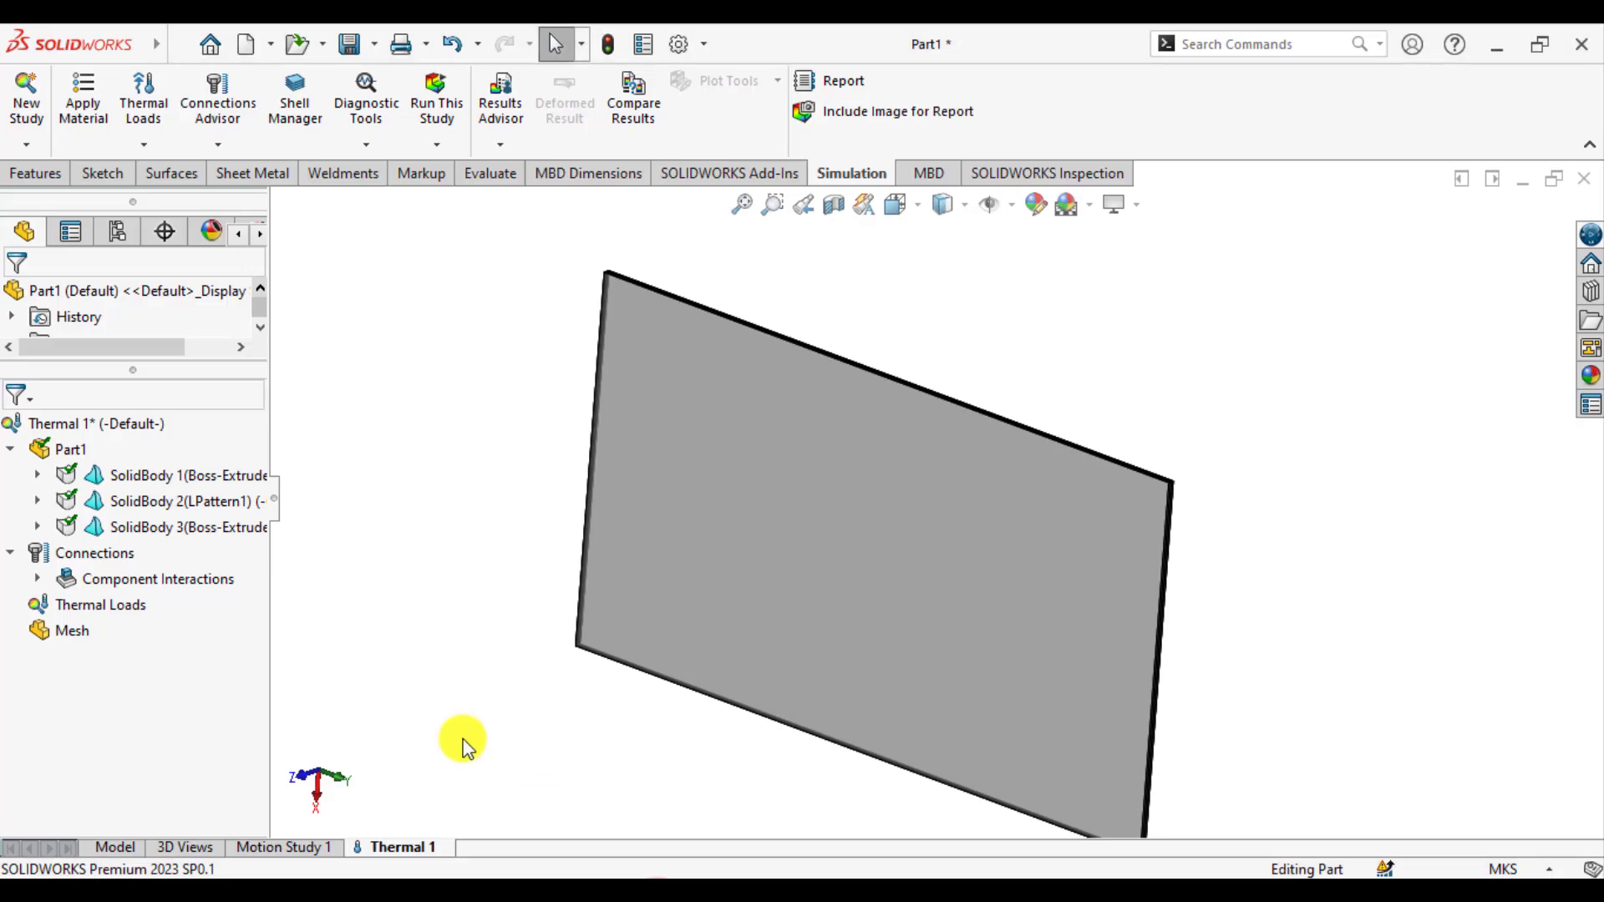
Step: Define a convection load on the inner window face with coefficient 10 W/(m²·K)
right_click(101, 605)
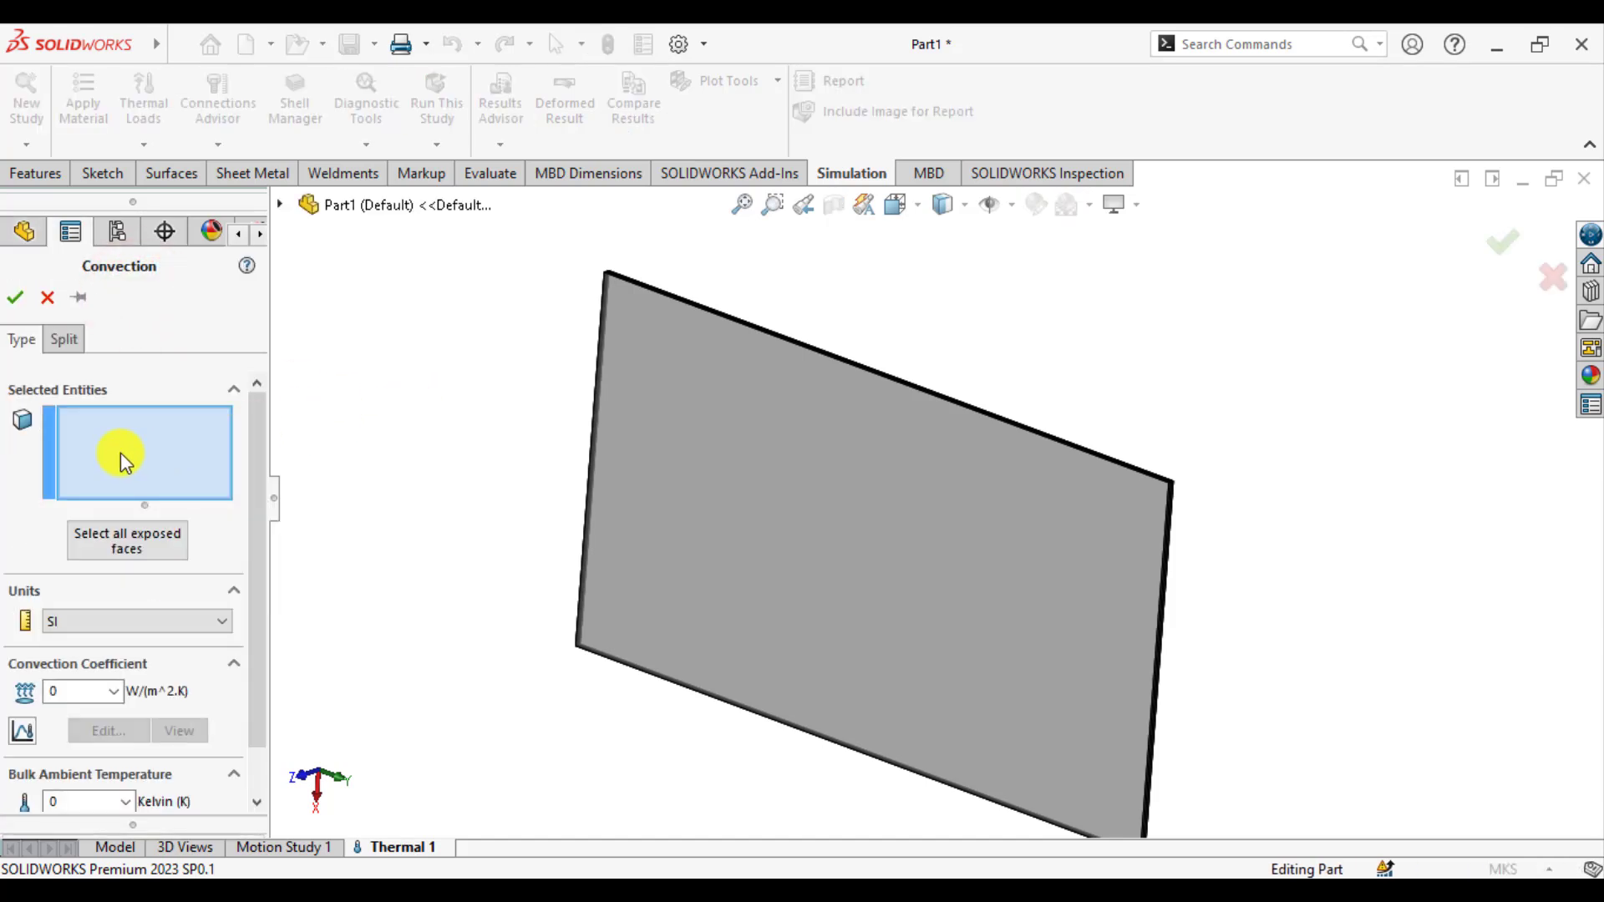
click(778, 465)
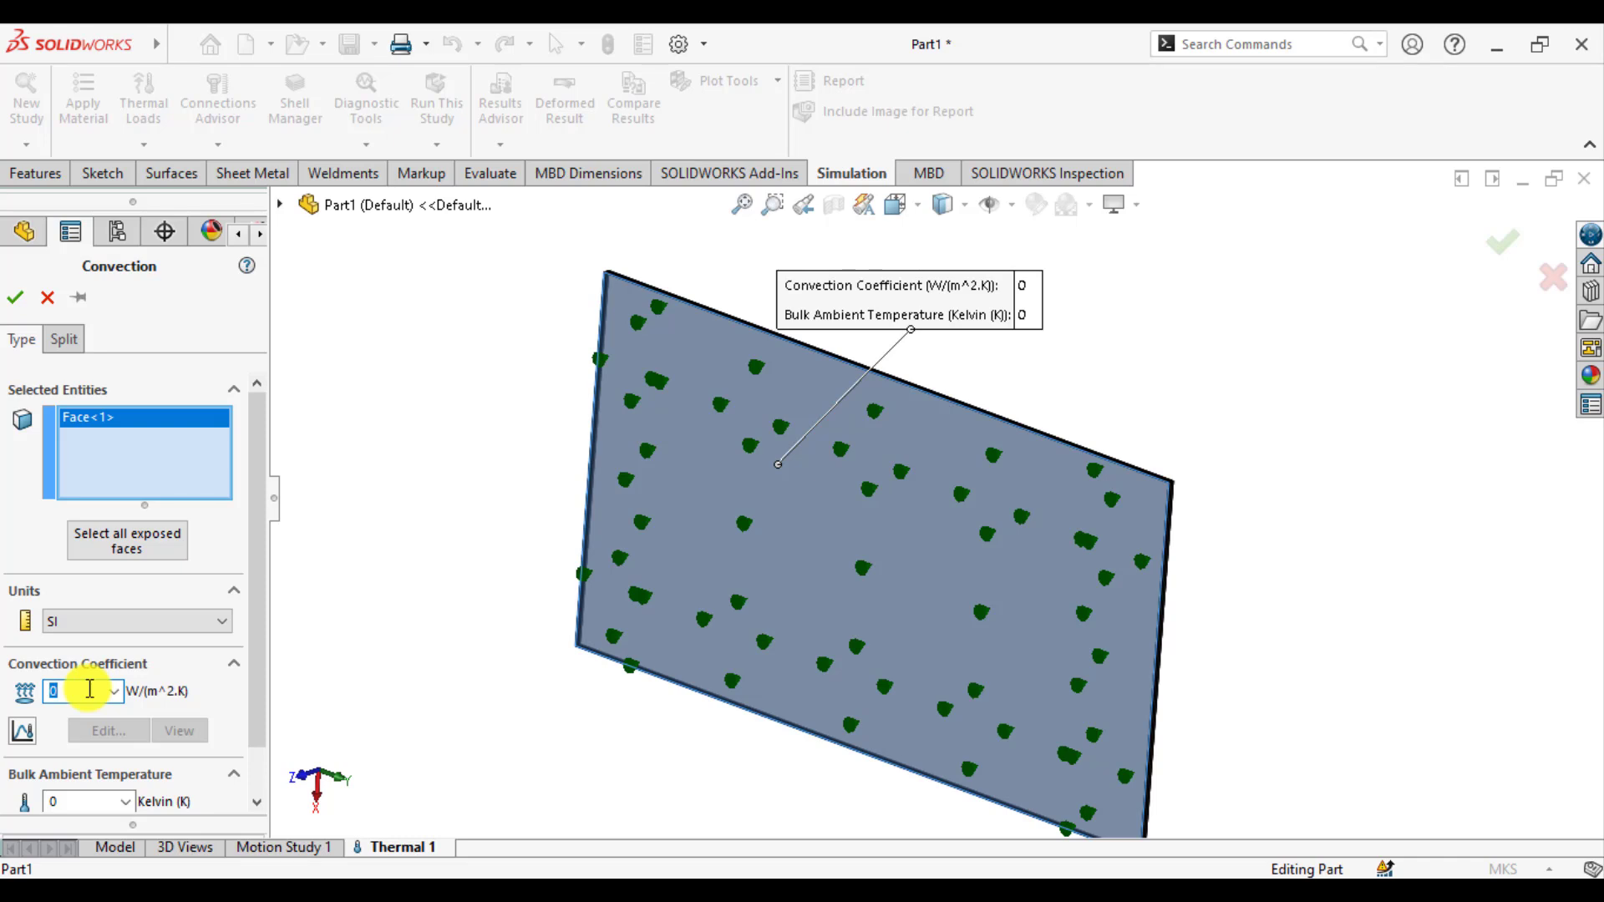
text(10)
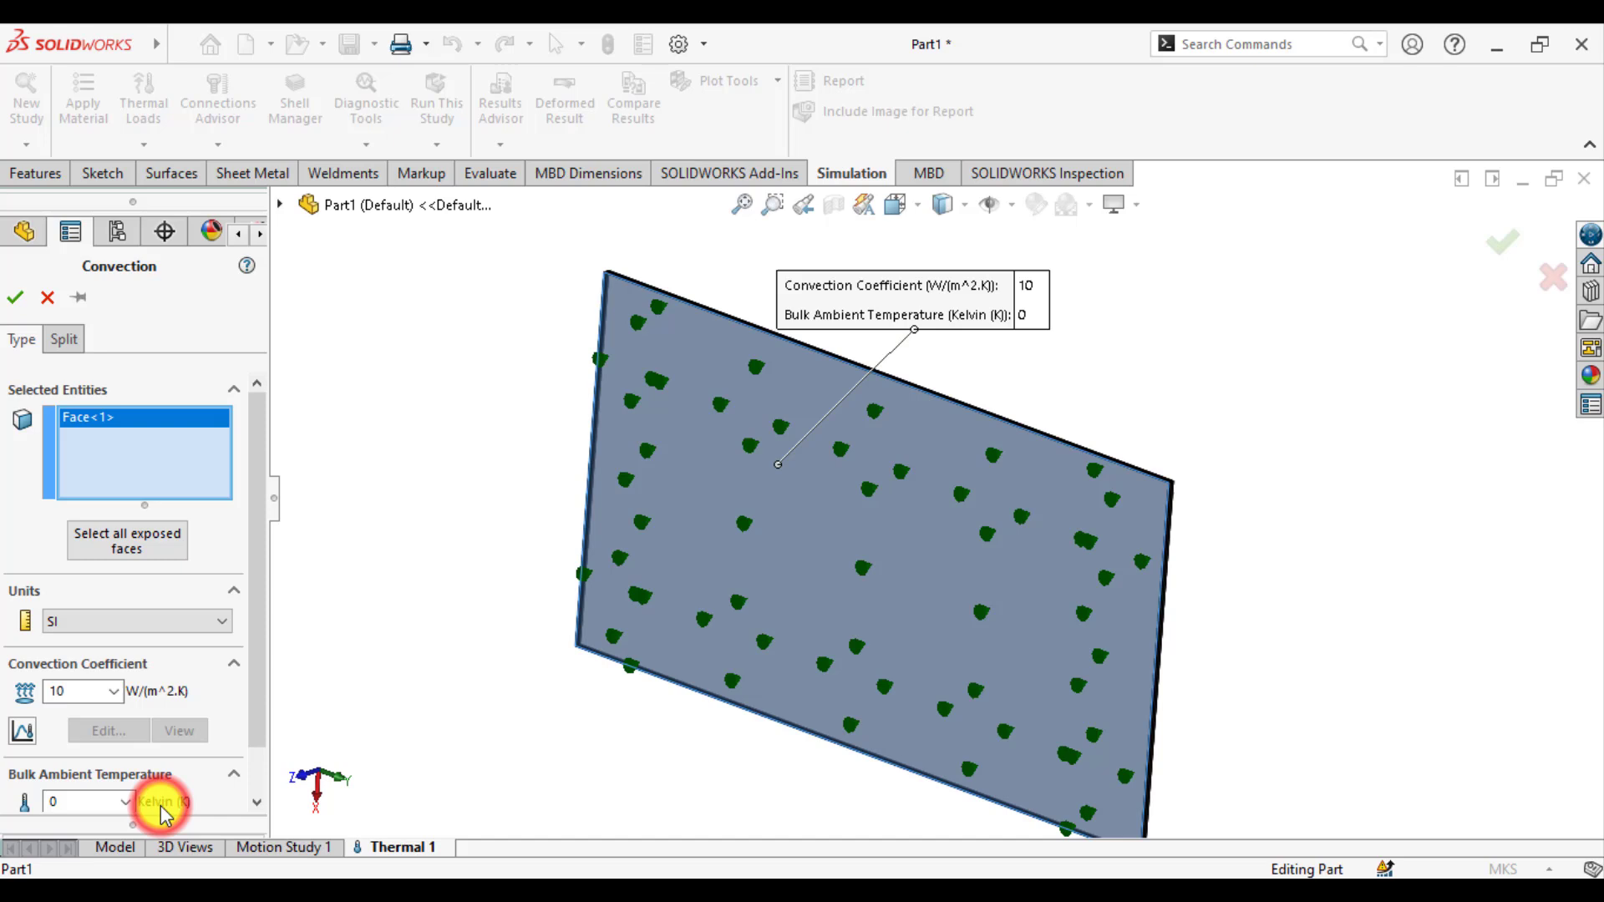
scroll(down, 3)
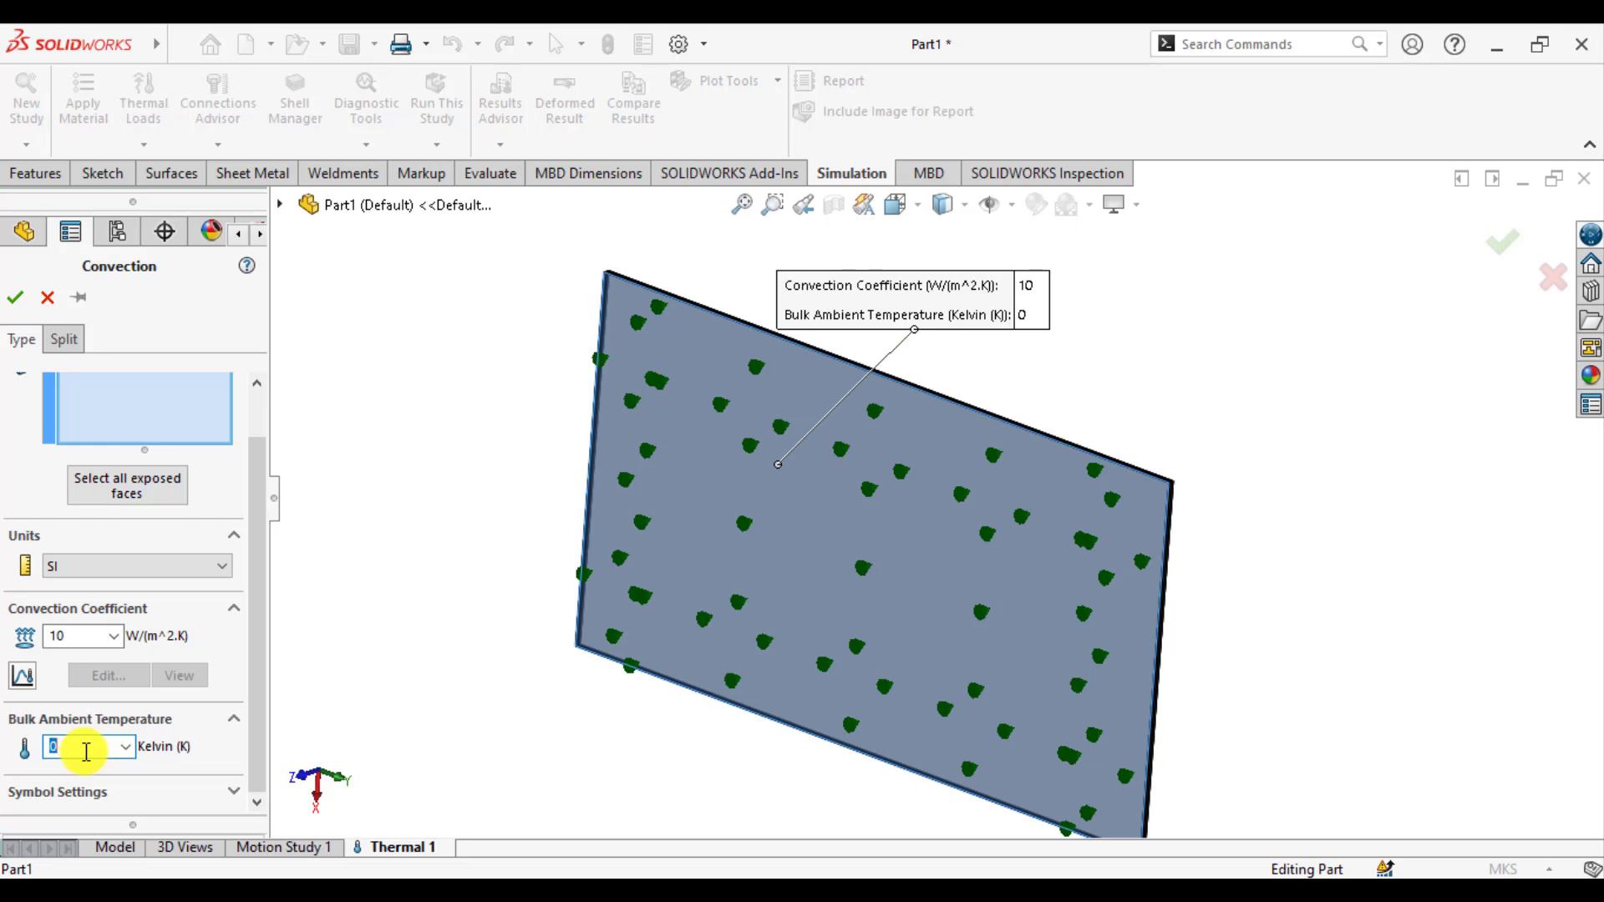
mouse_move(706, 796)
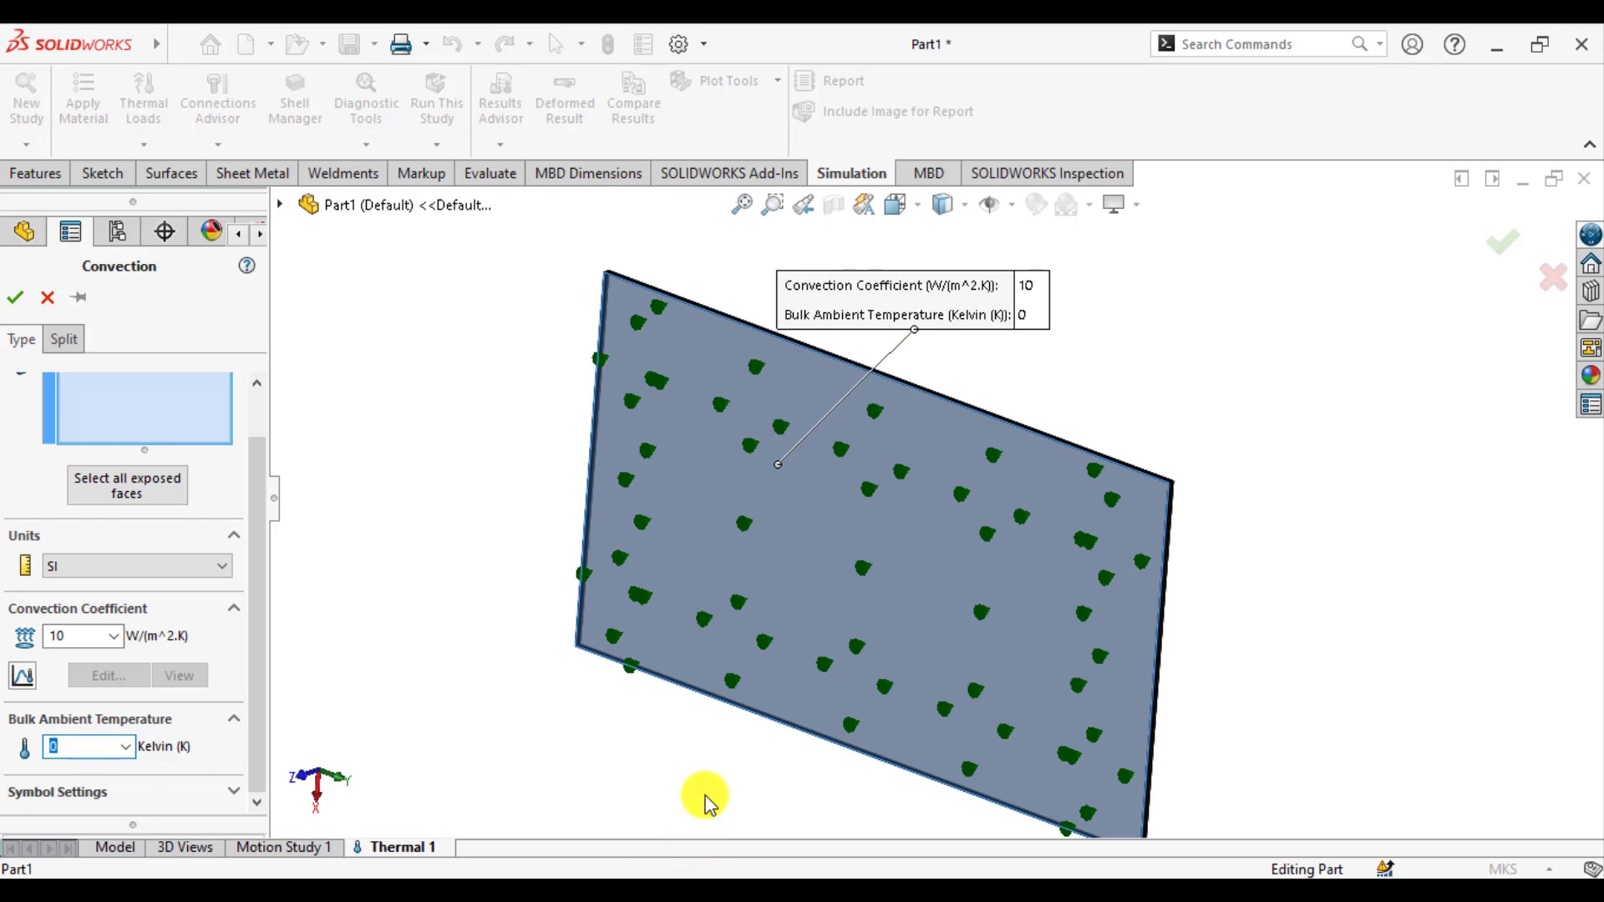
mouse_move(187, 800)
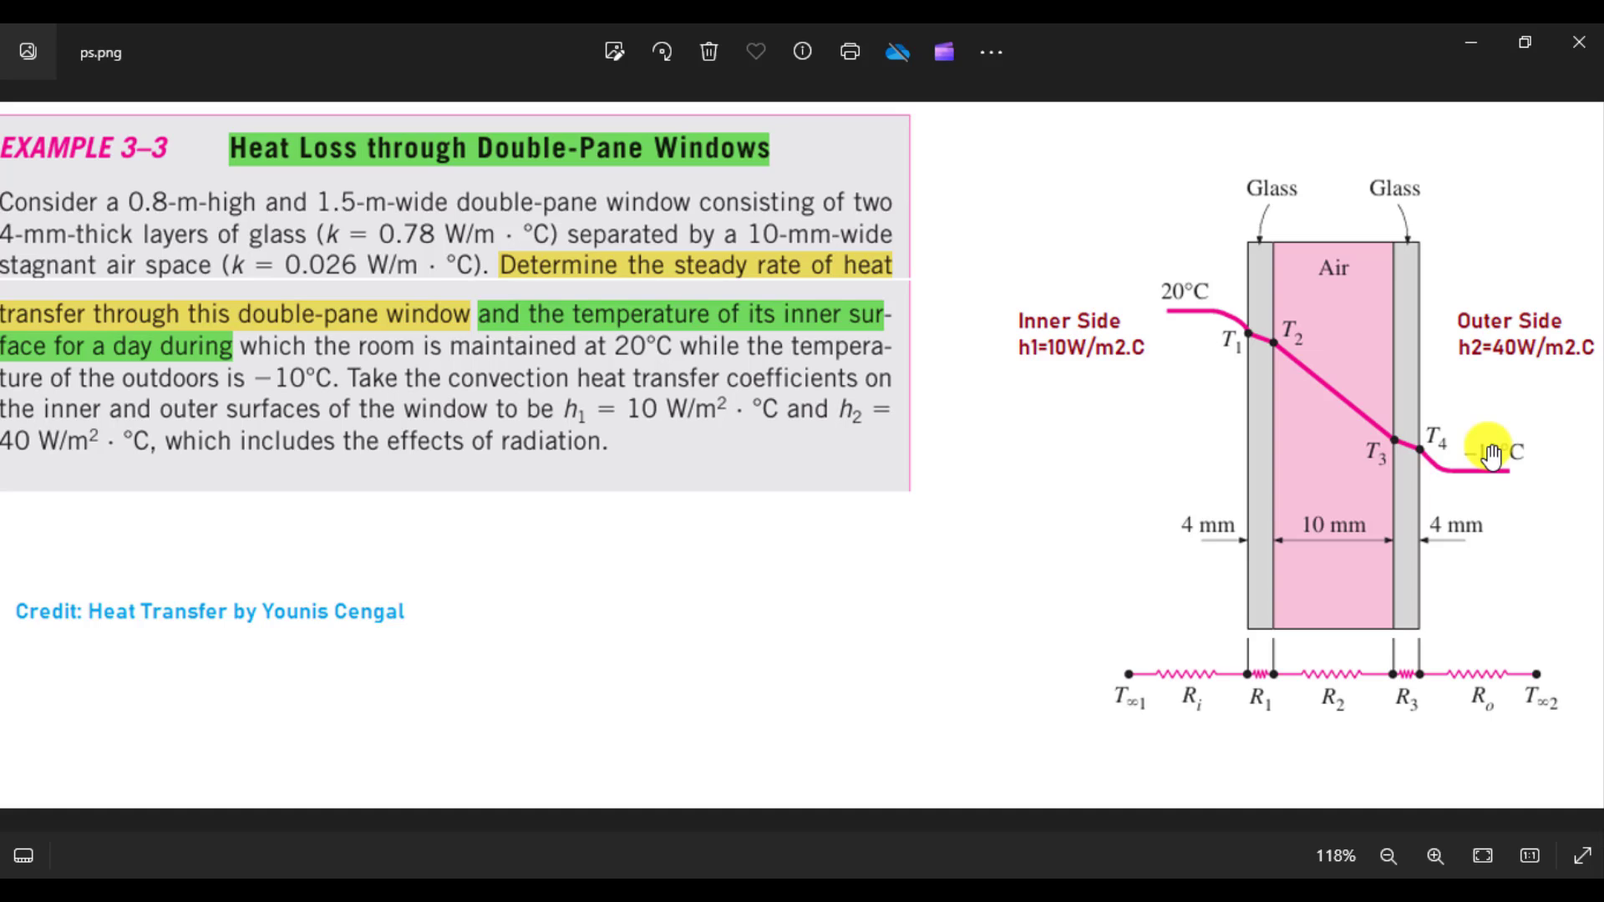
mouse_move(1504, 481)
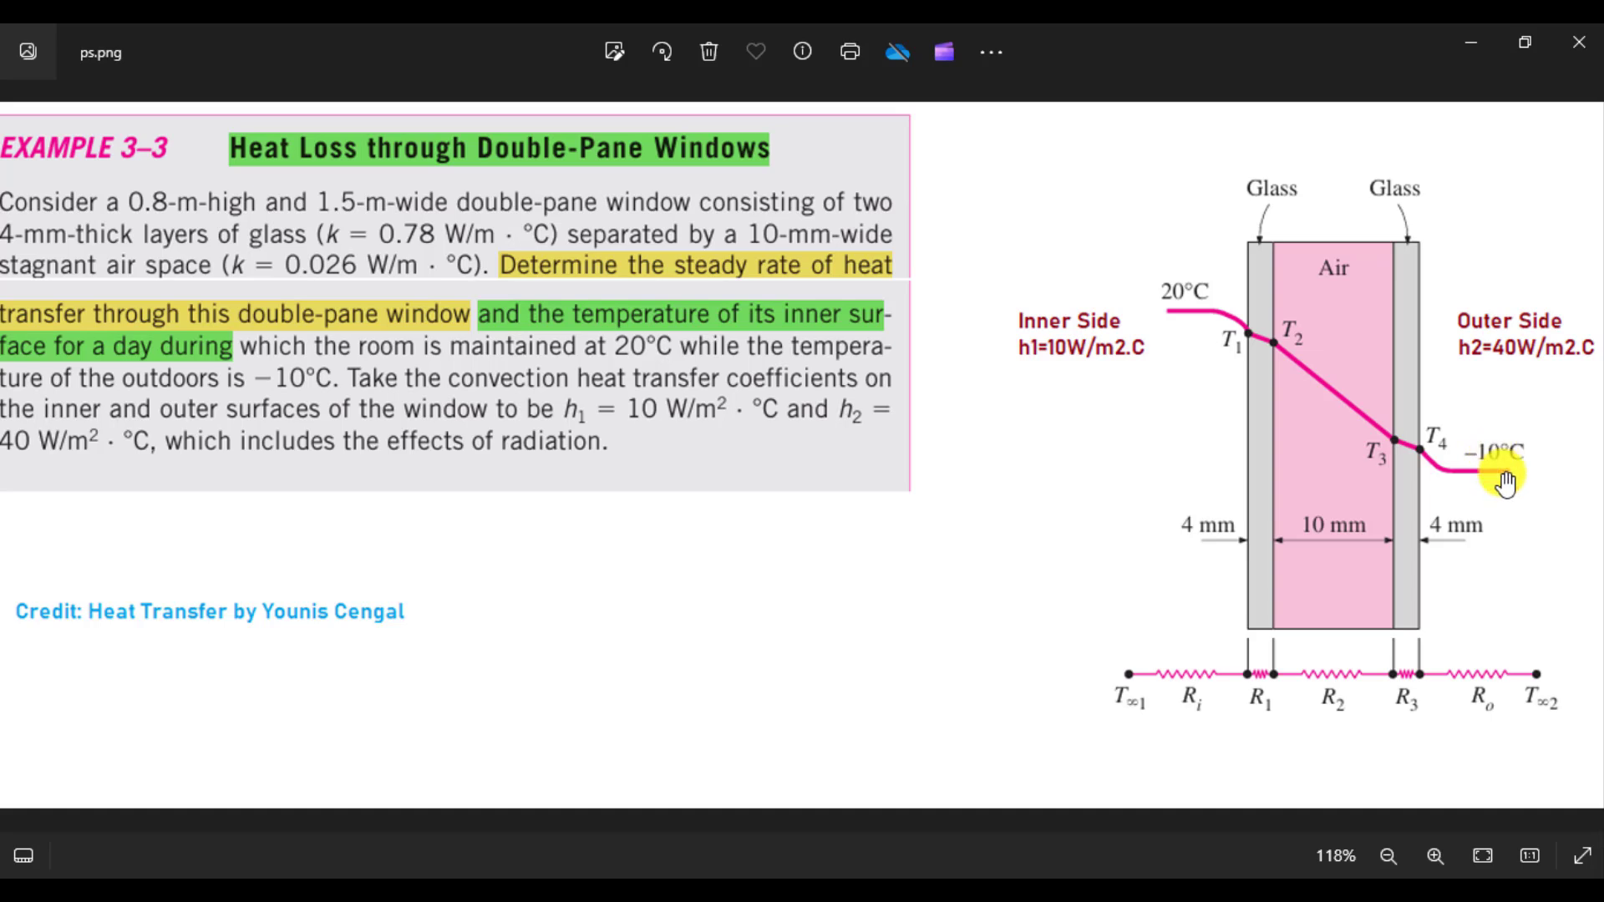
mouse_move(1503, 473)
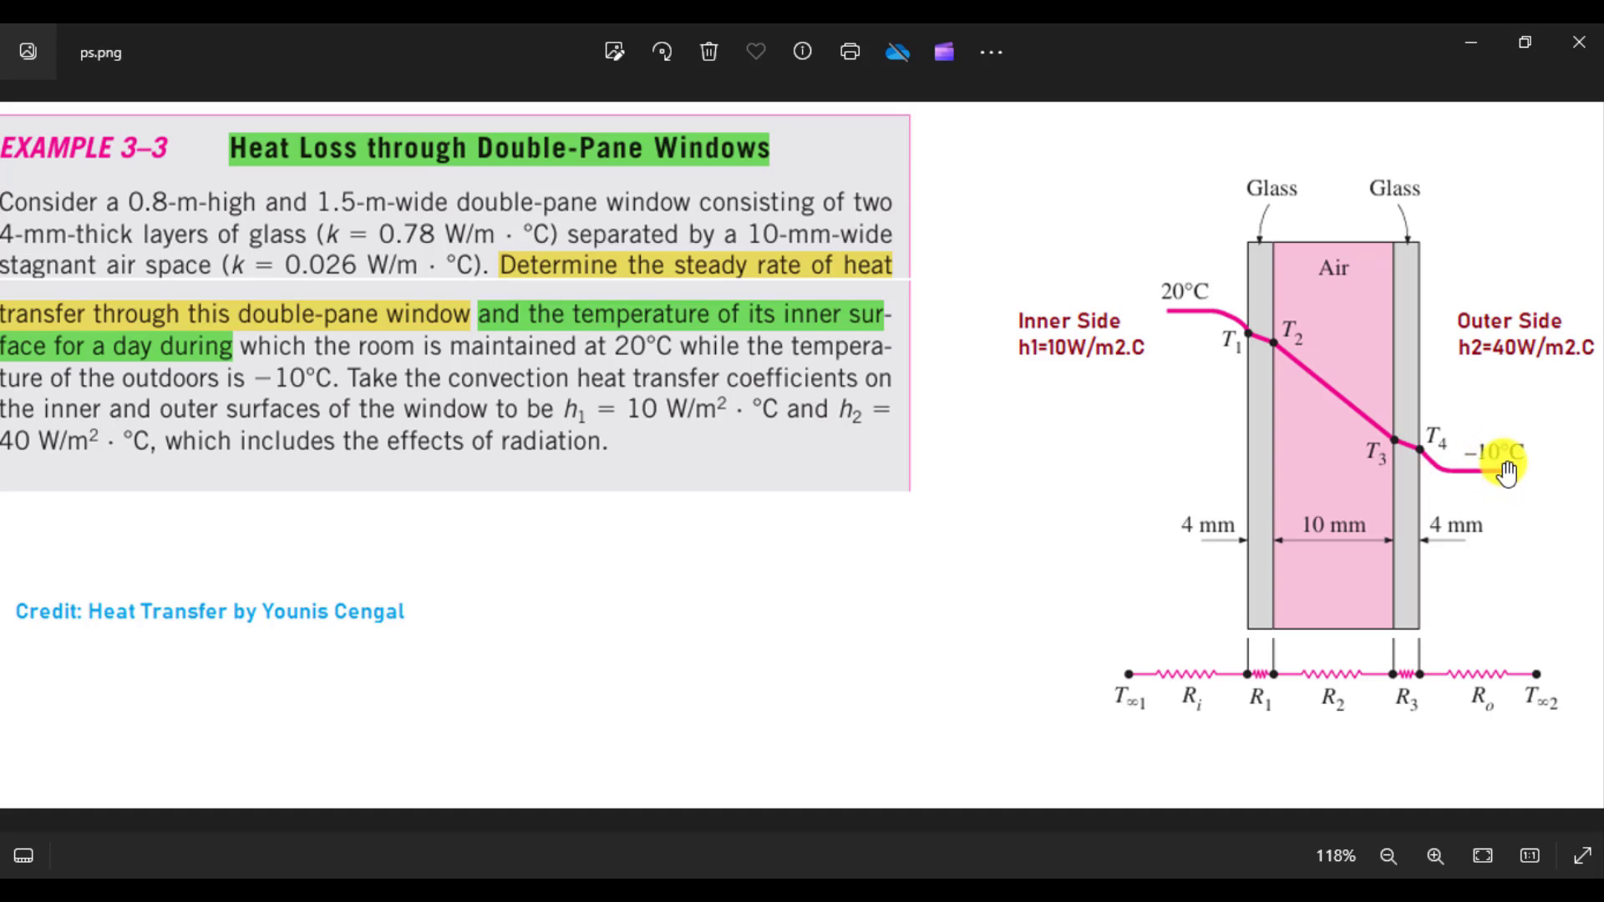
mouse_move(1517, 392)
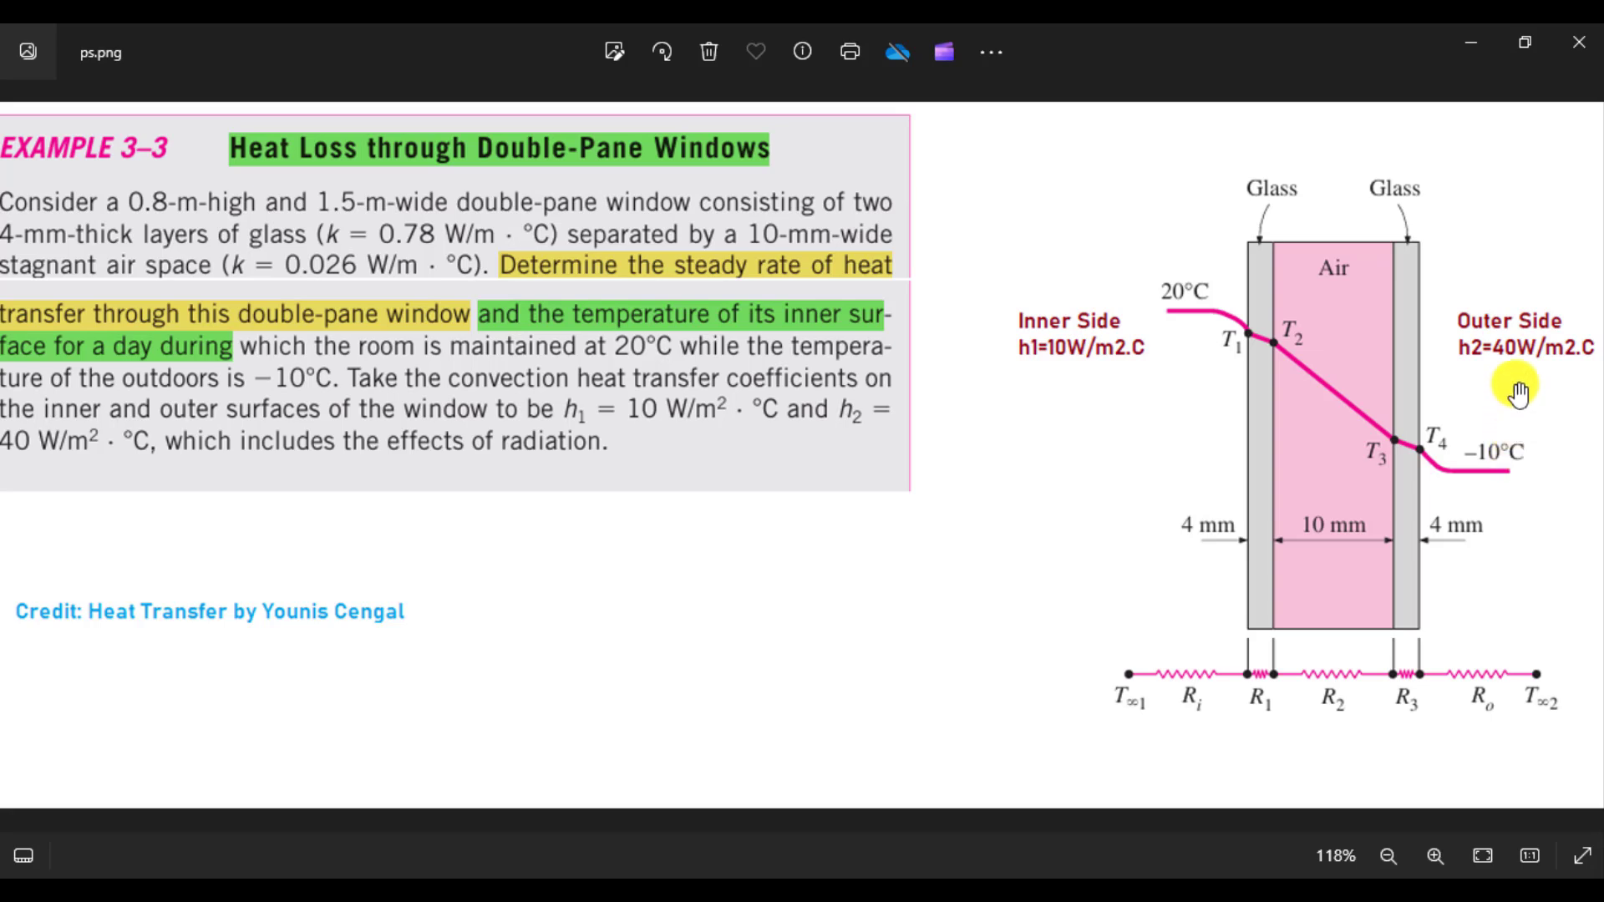
mouse_move(1514, 360)
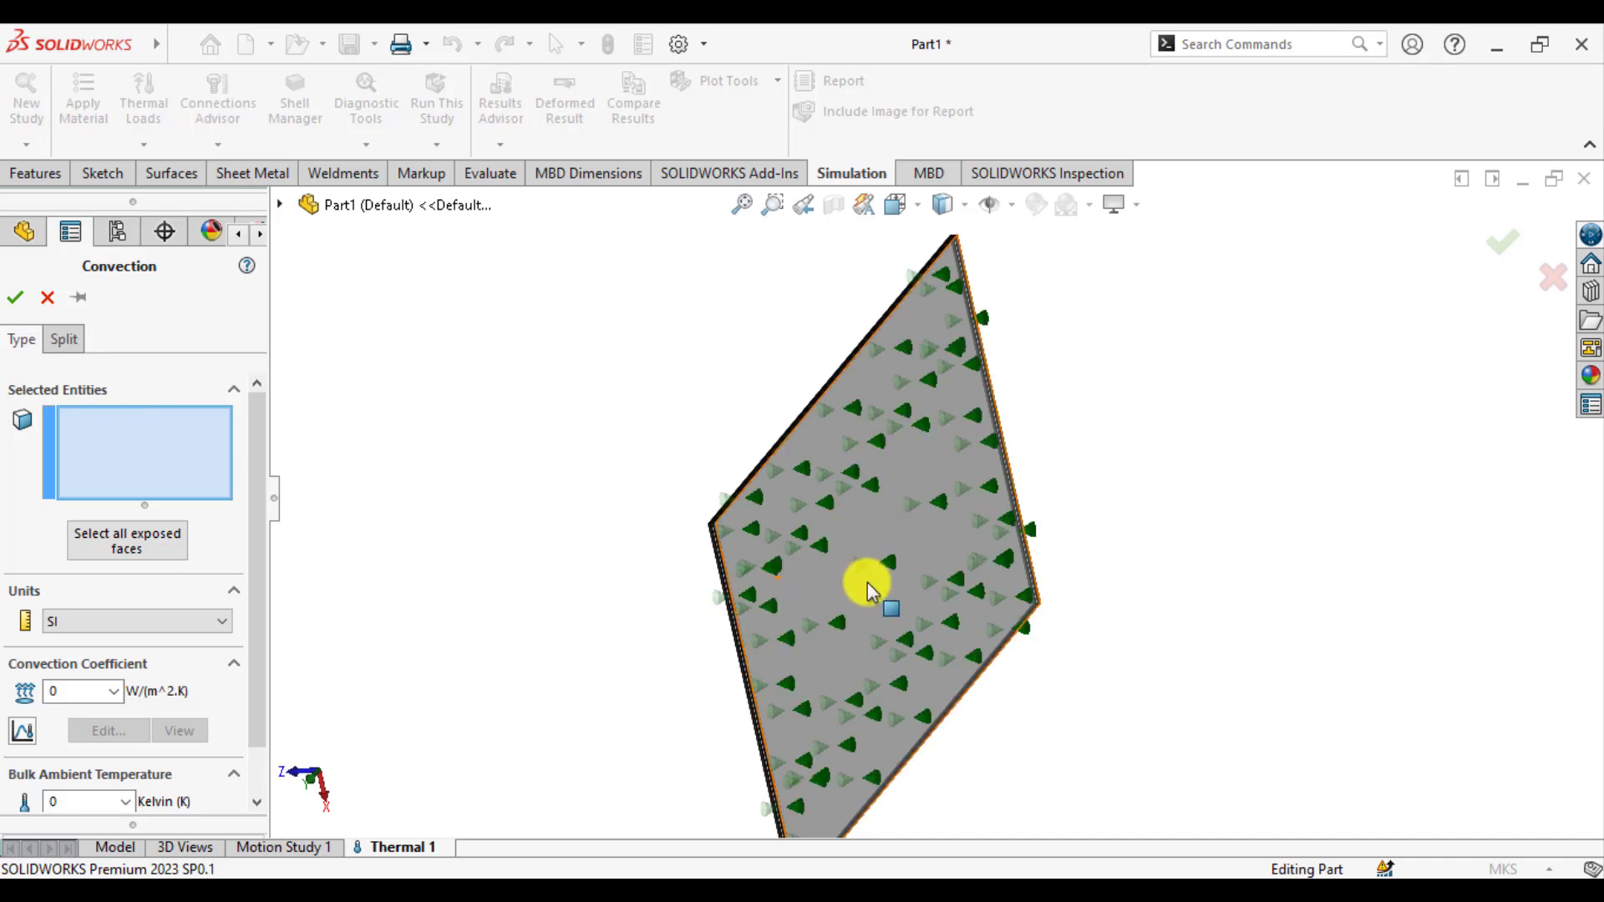
Step: Apply Convection-2 to the outer face at 40 W/(m²·K) with 263 K ambient
click(870, 583)
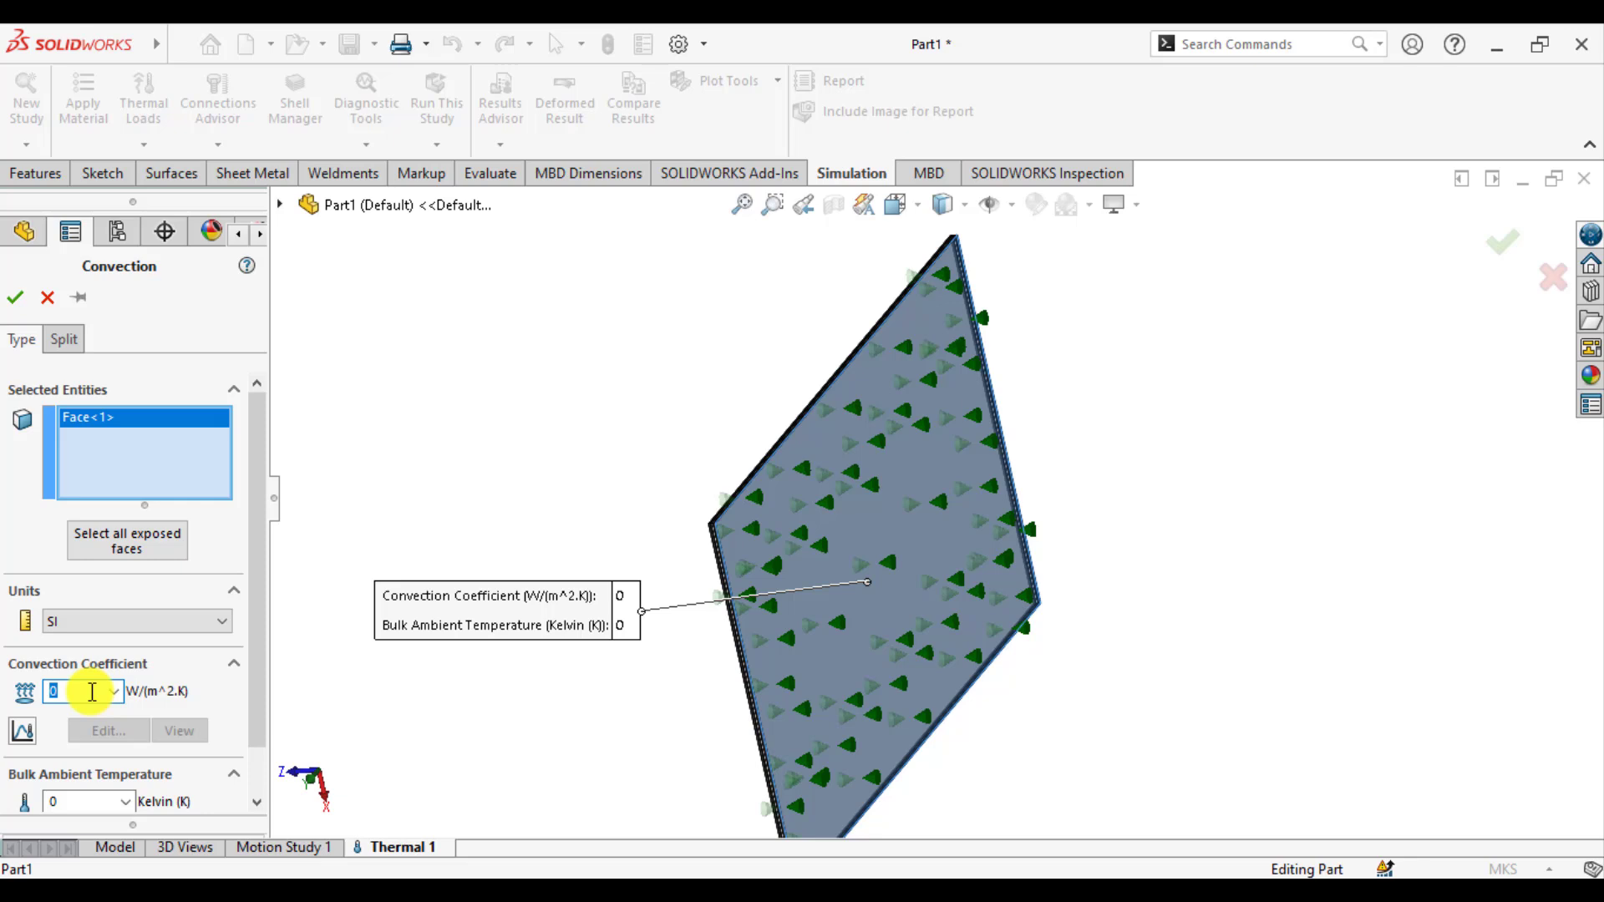
text(40)
click(89, 801)
text(263)
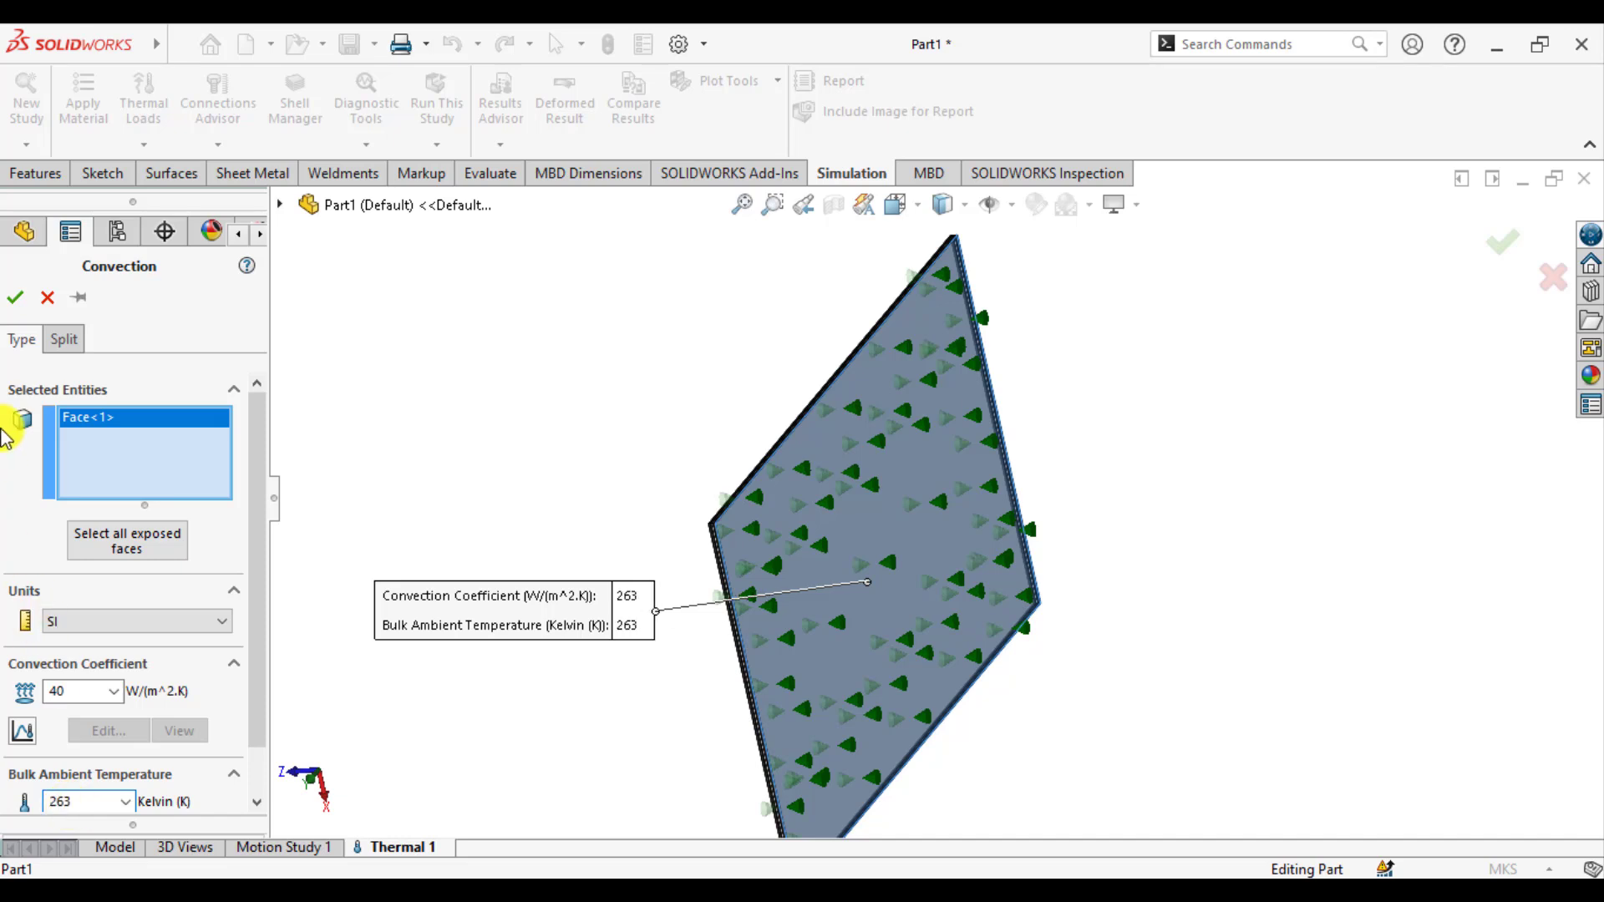
click(15, 297)
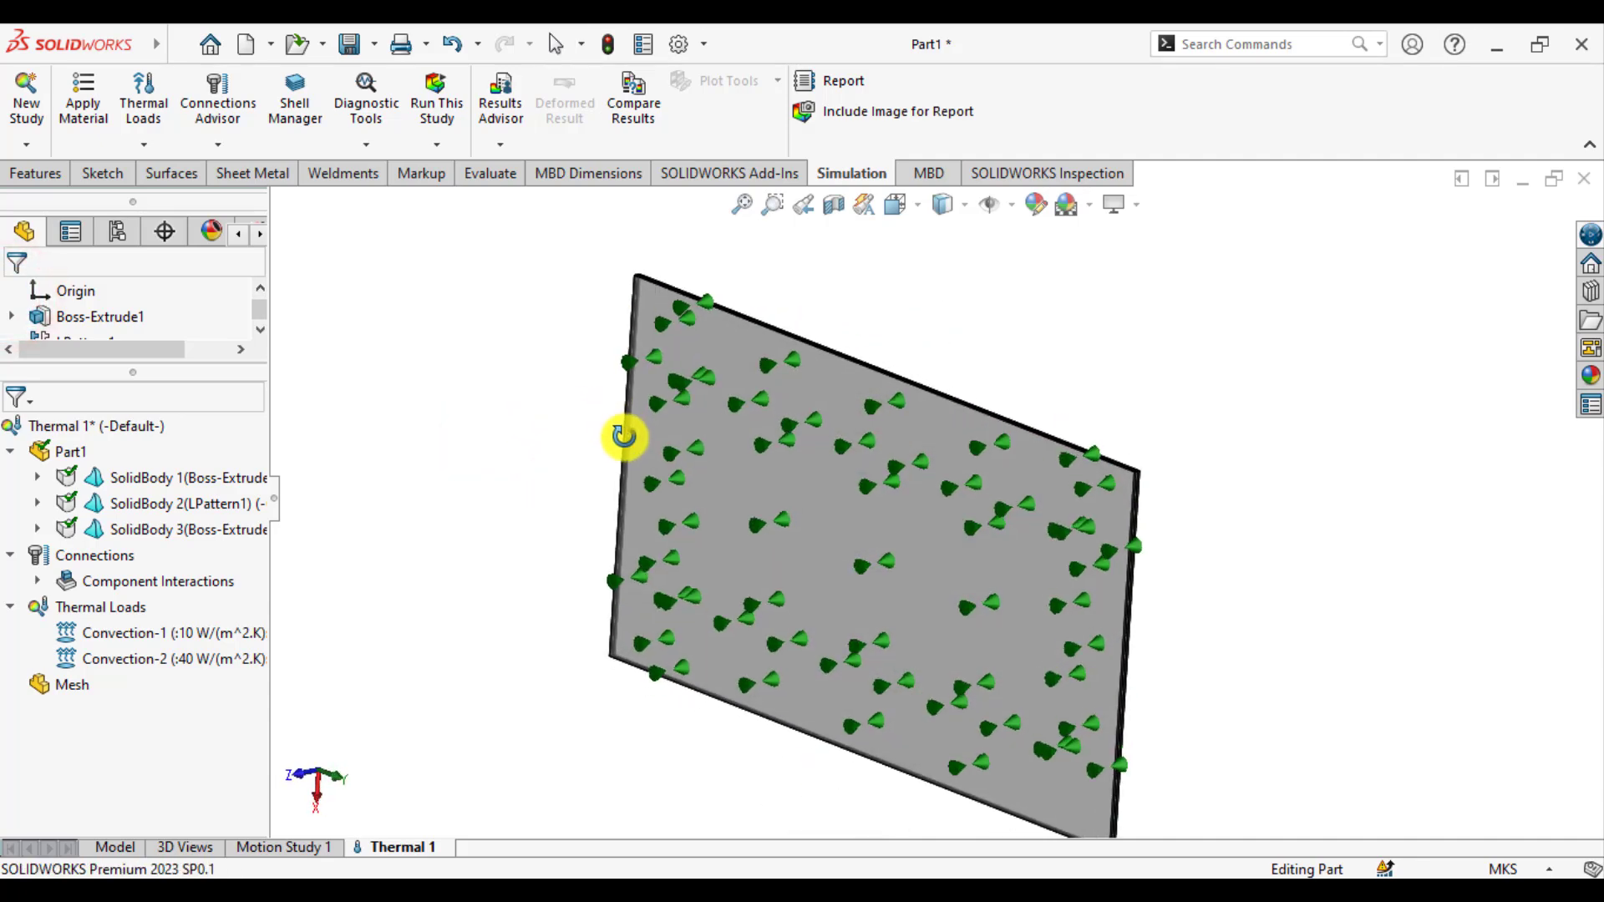
Step: Run the thermal study to get the Thermal1 plot of about 265–285 K
click(436, 97)
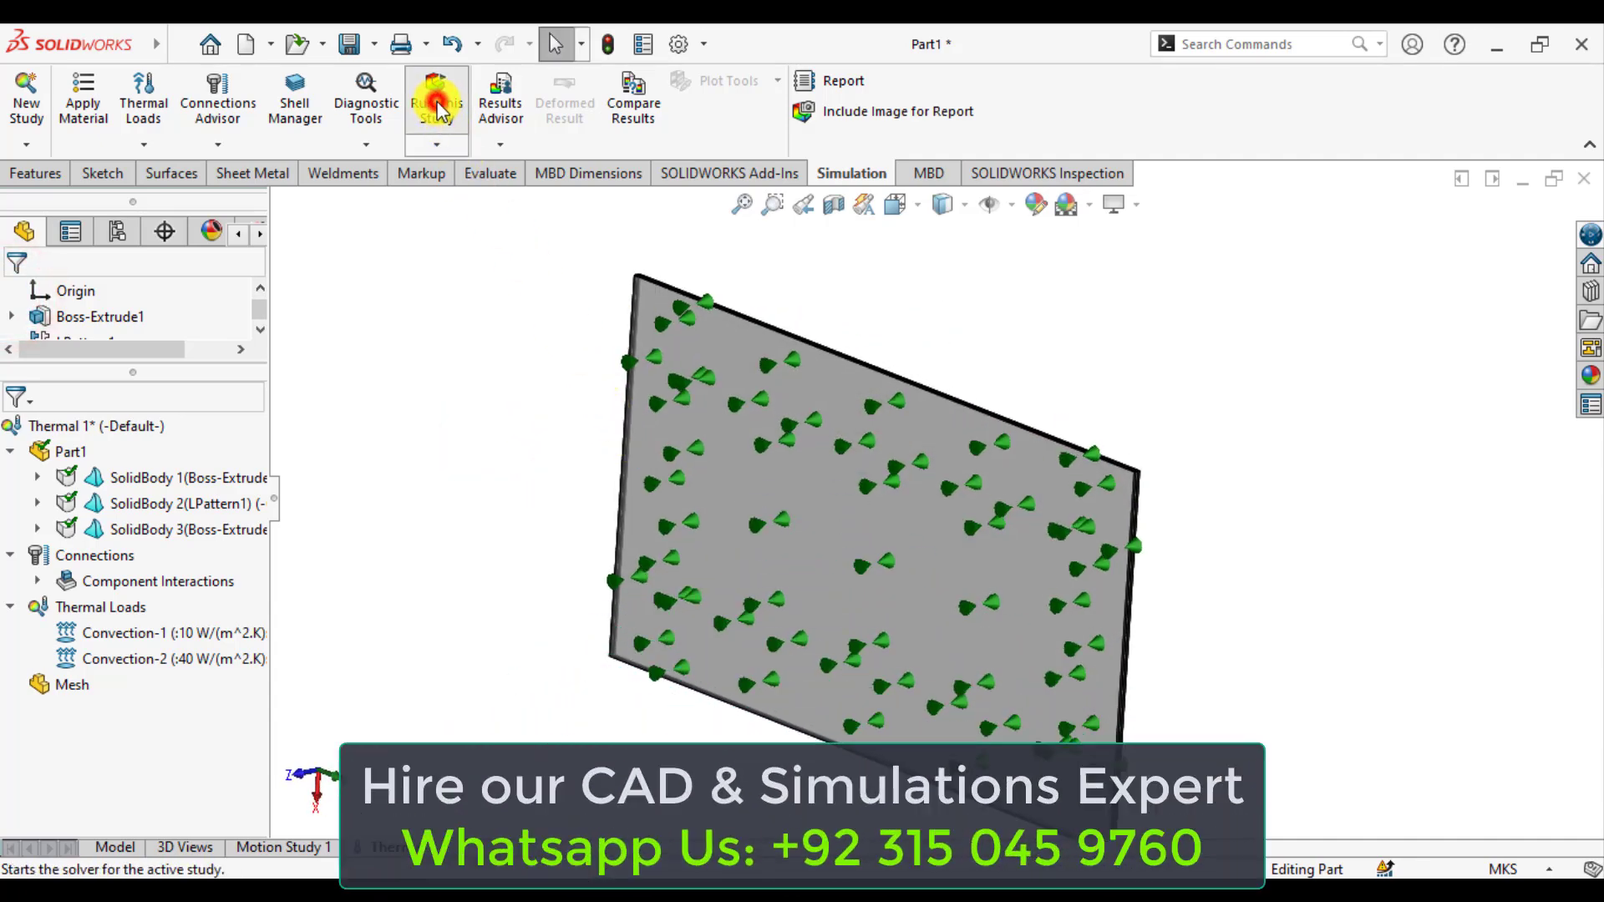
click(436, 97)
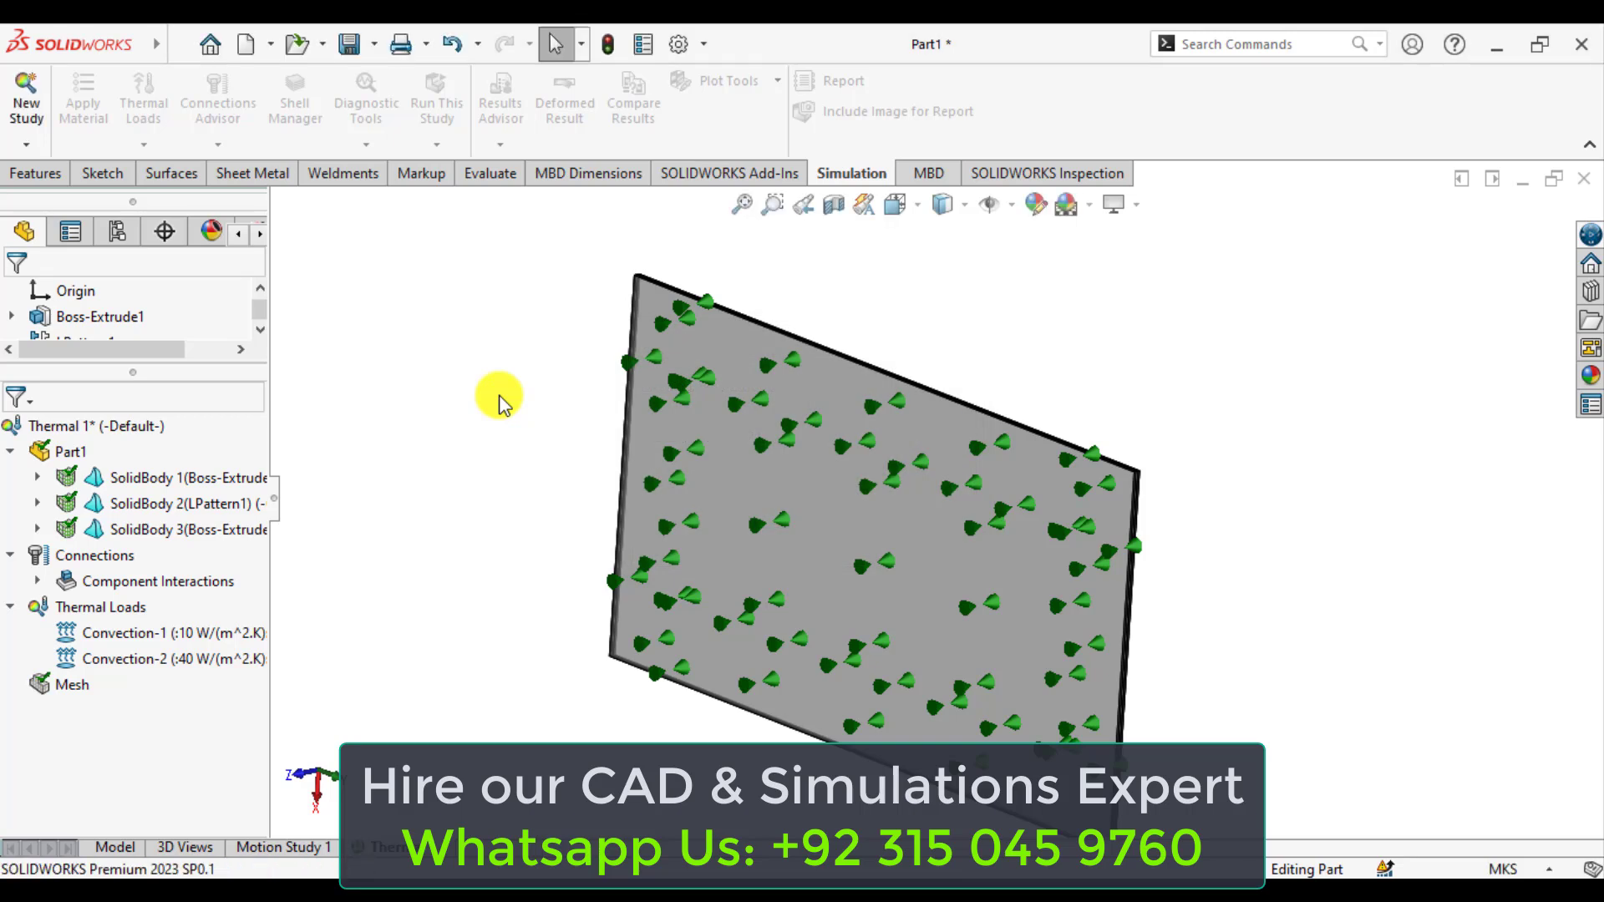
click(436, 97)
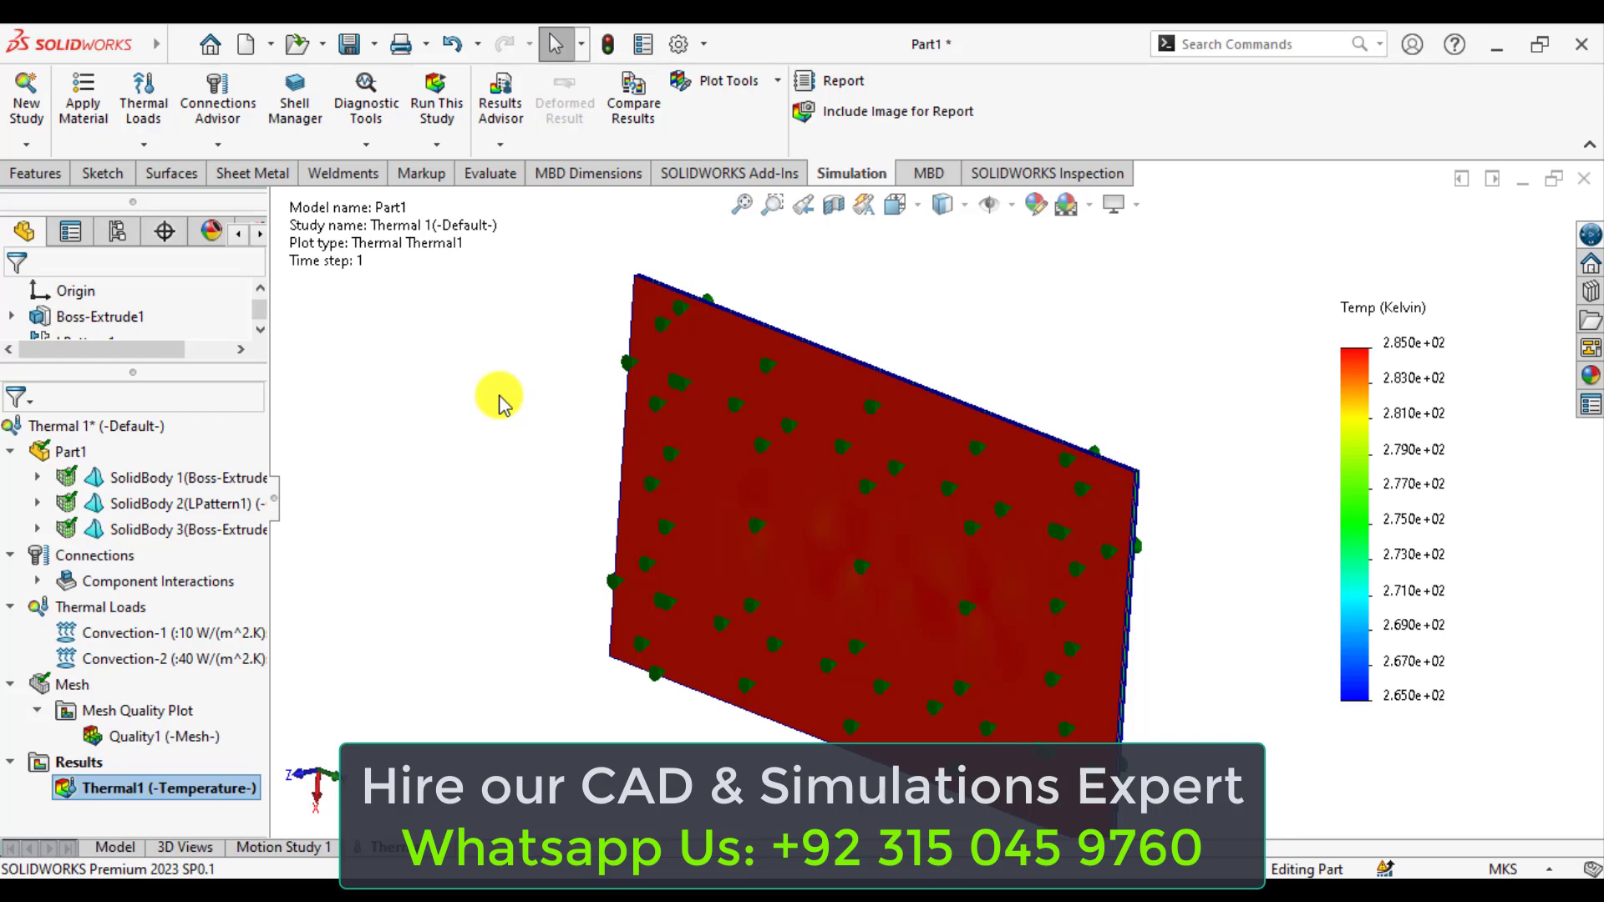
Step: Change the display scene and bring up the Results options for the Celsius plot
click(1061, 205)
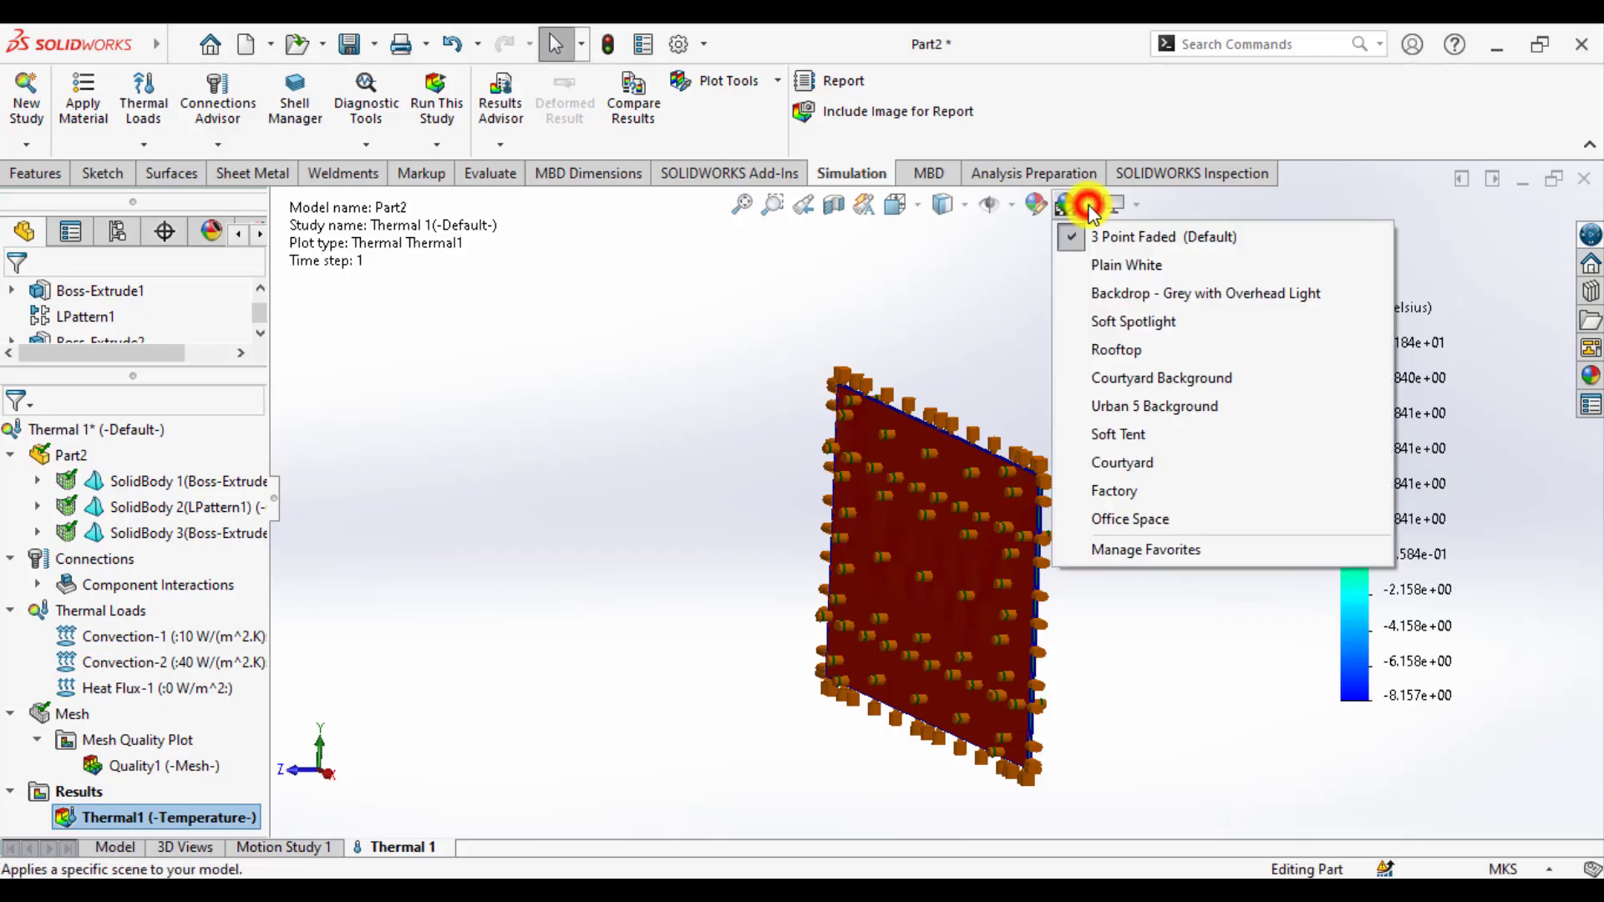
click(538, 596)
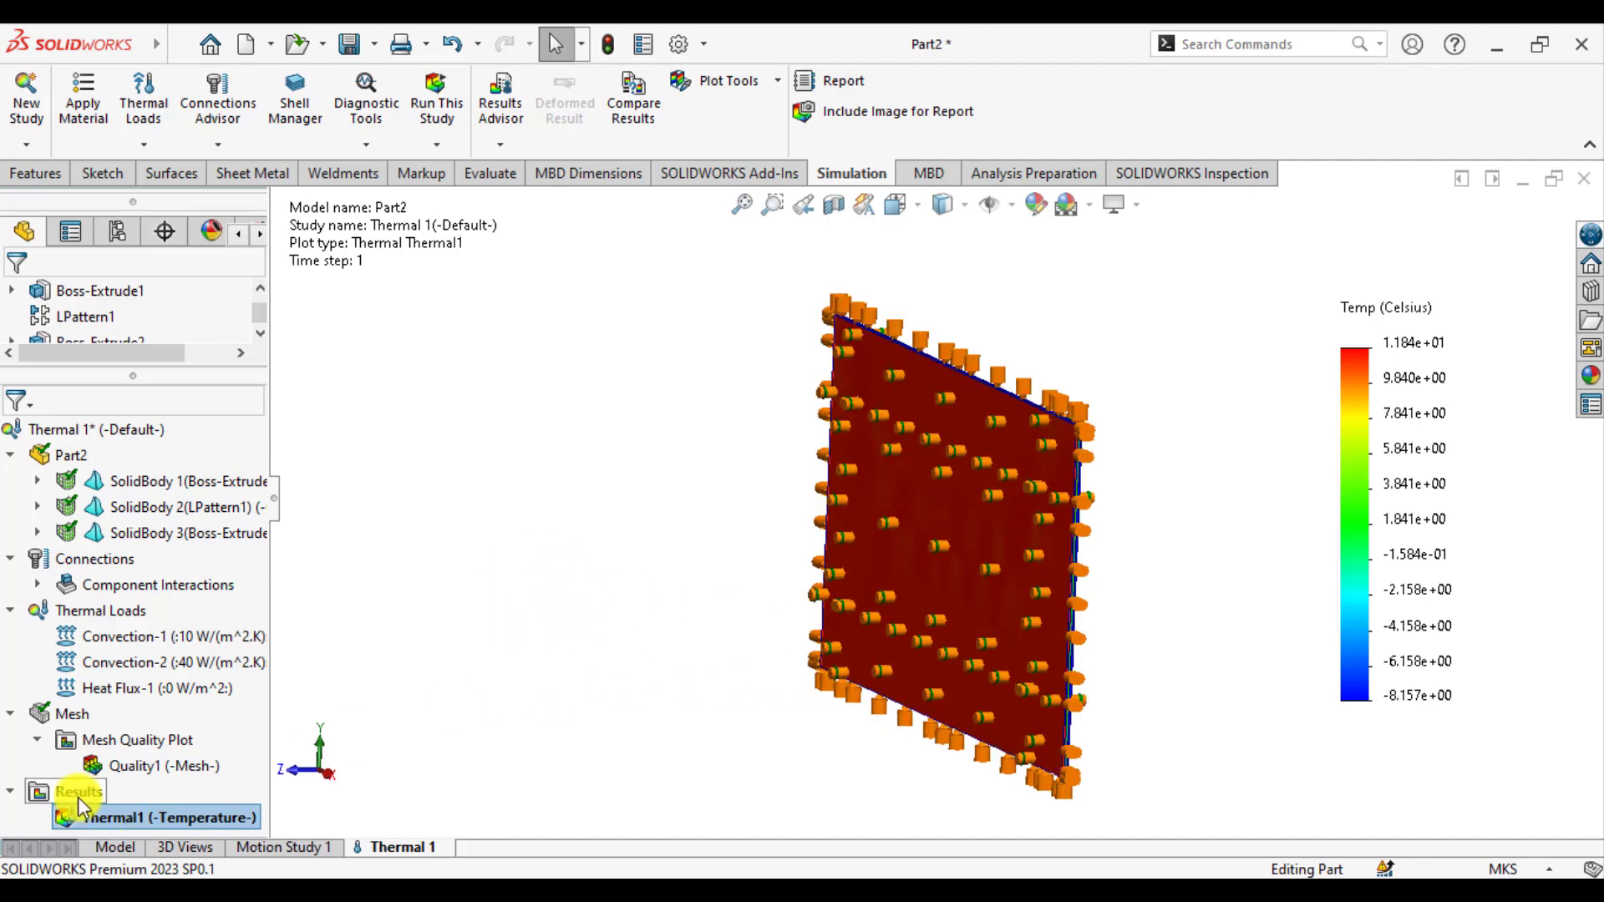
right_click(77, 791)
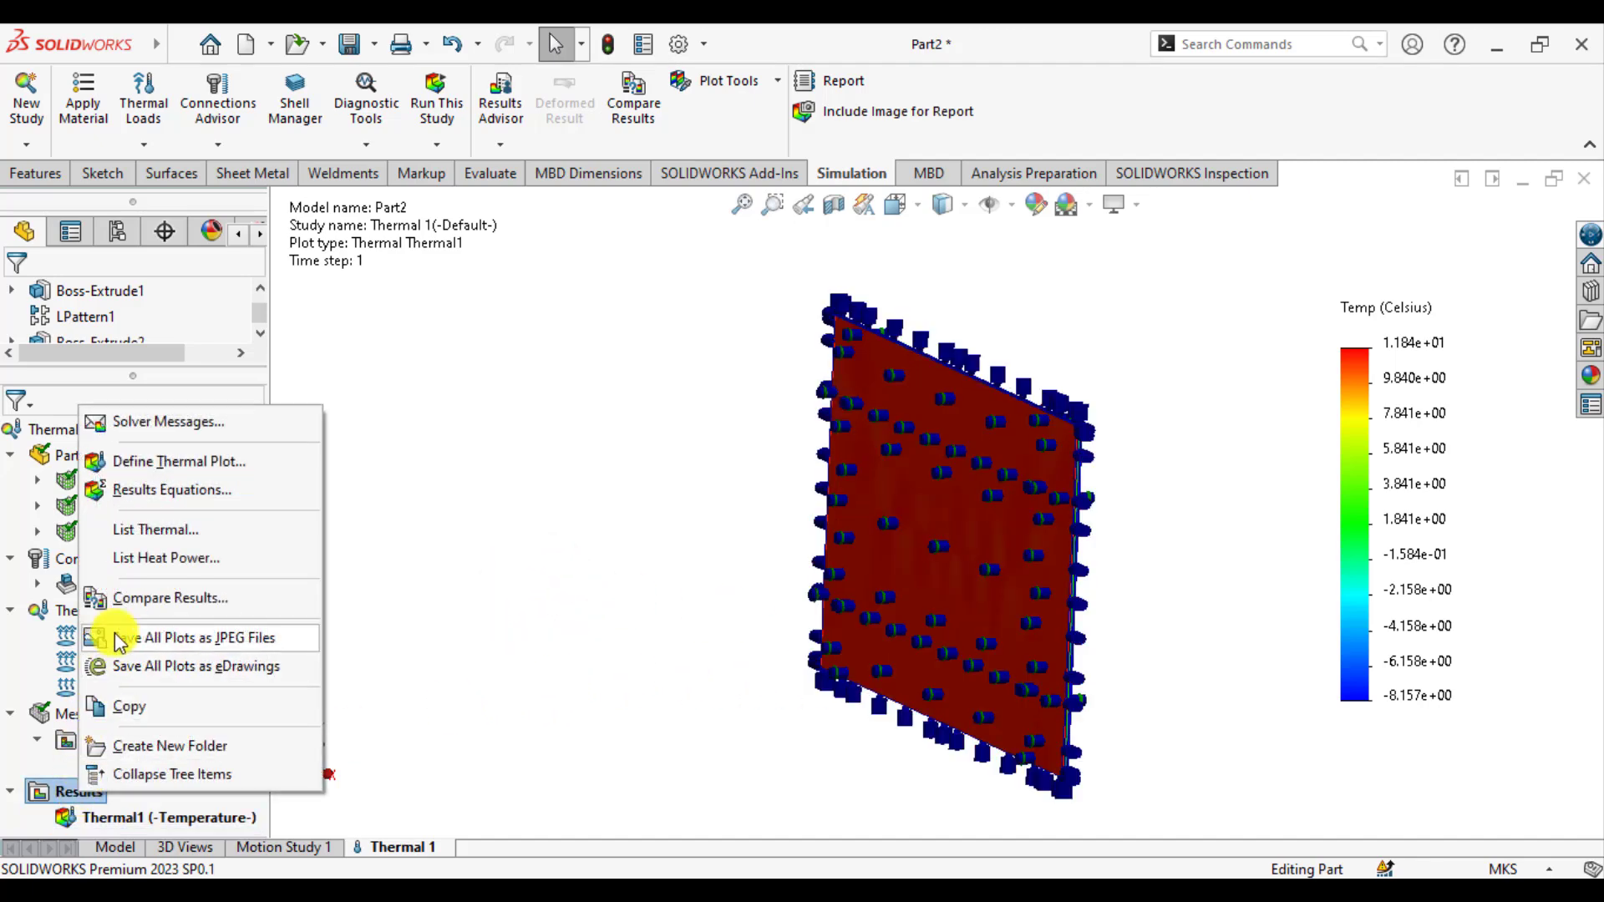
mouse_move(610, 471)
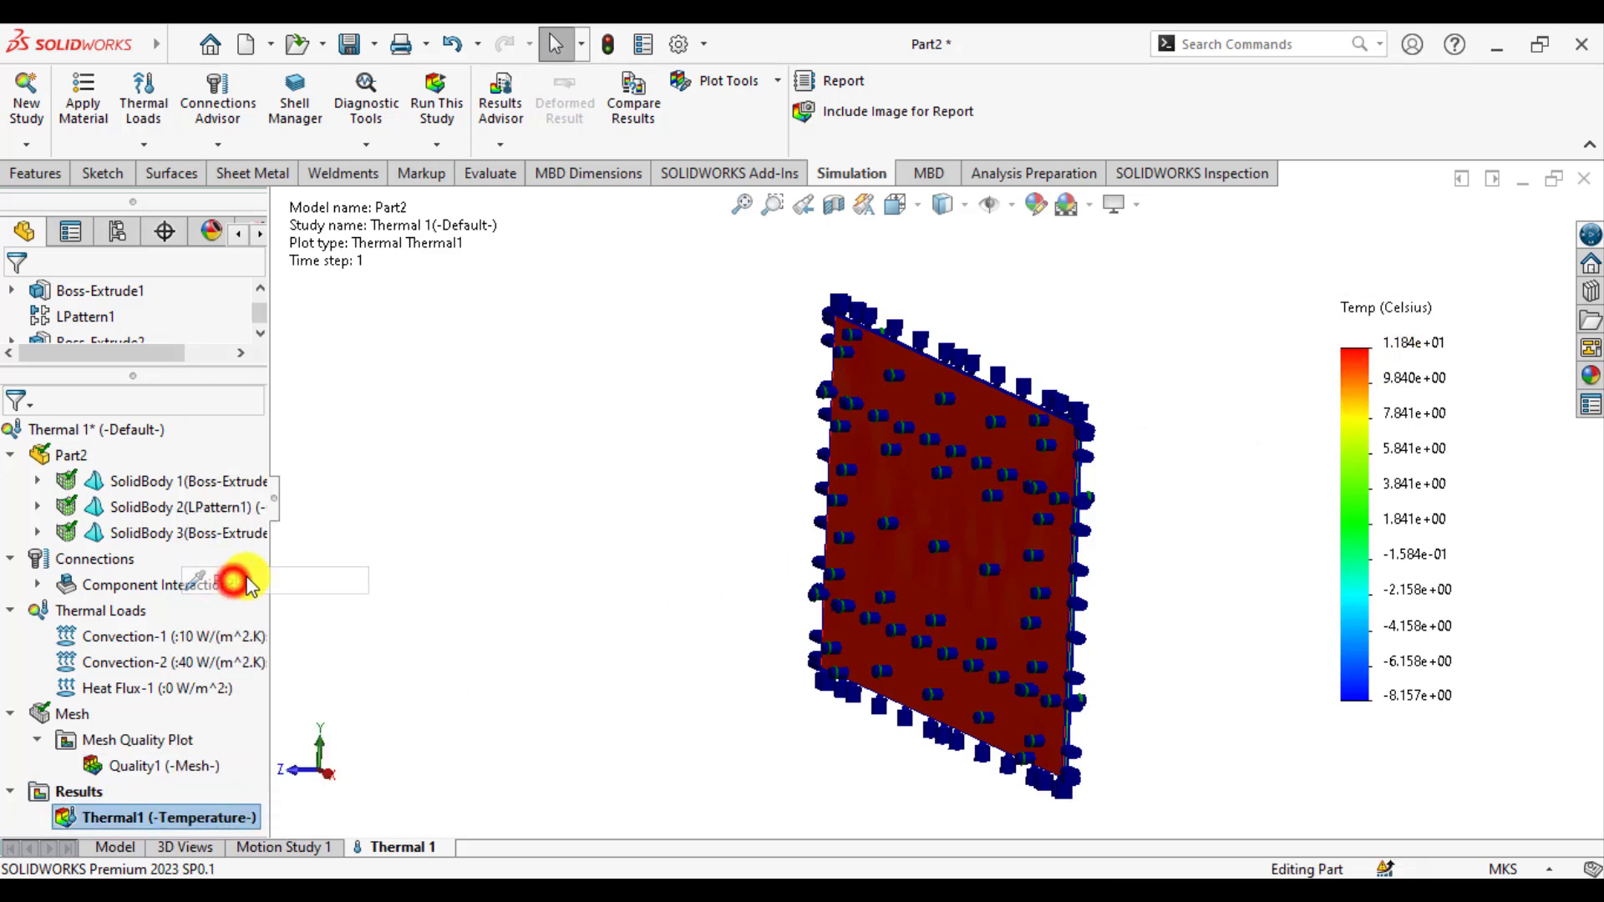
Step: Probe inner-surface points reading about 11.41–11.47 °C, then close the probe tool
click(936, 511)
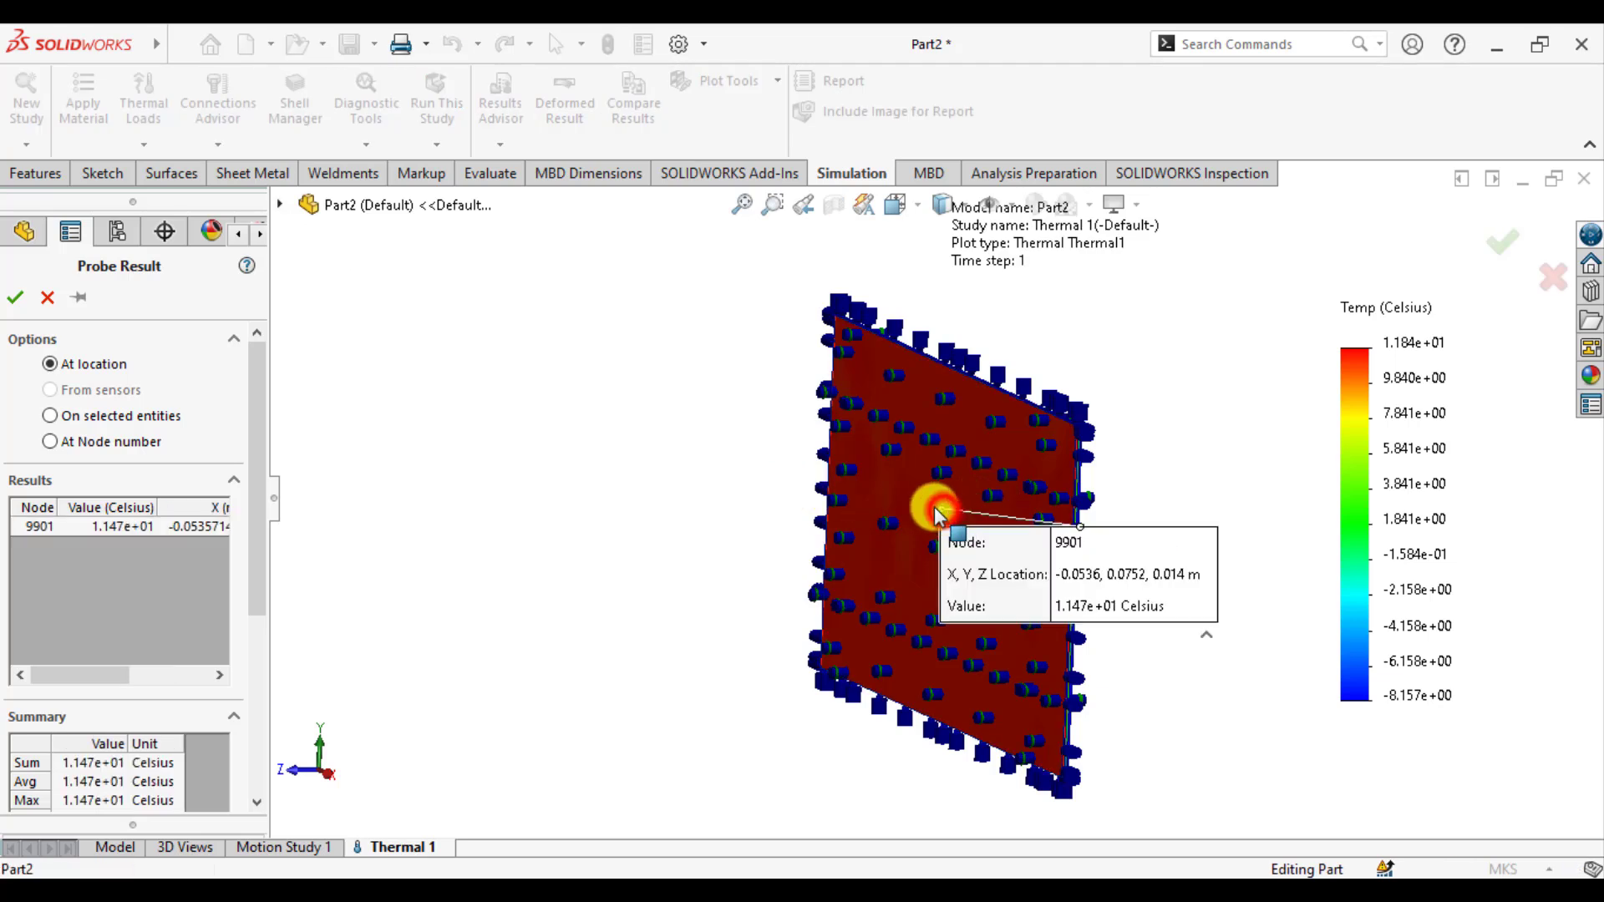
click(899, 626)
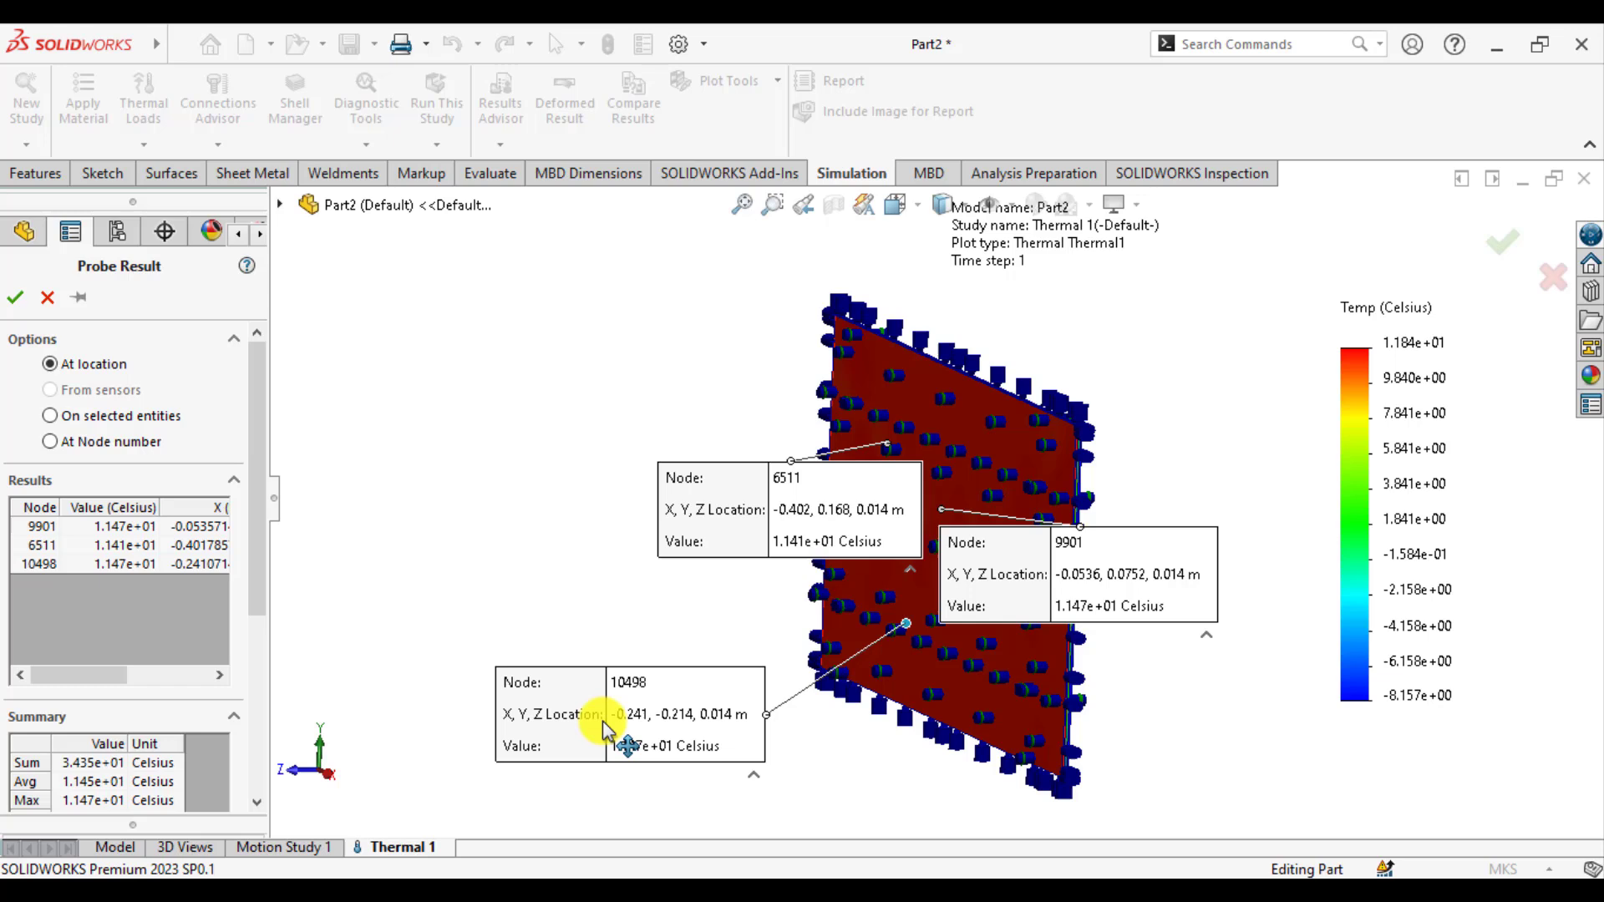
mouse_move(802, 562)
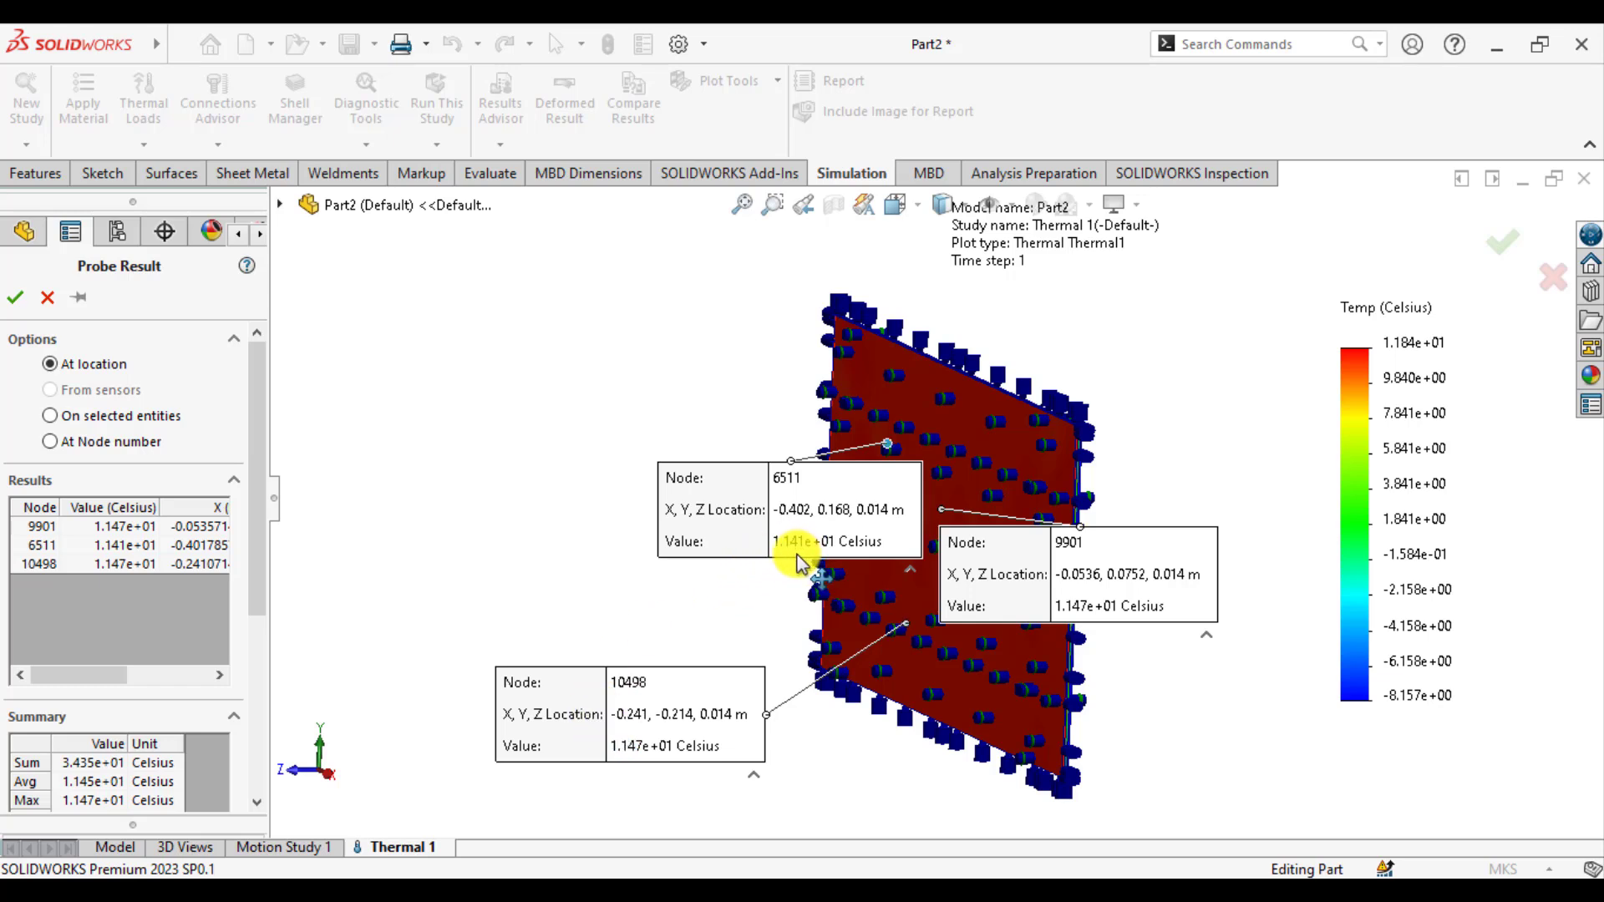
mouse_move(803, 568)
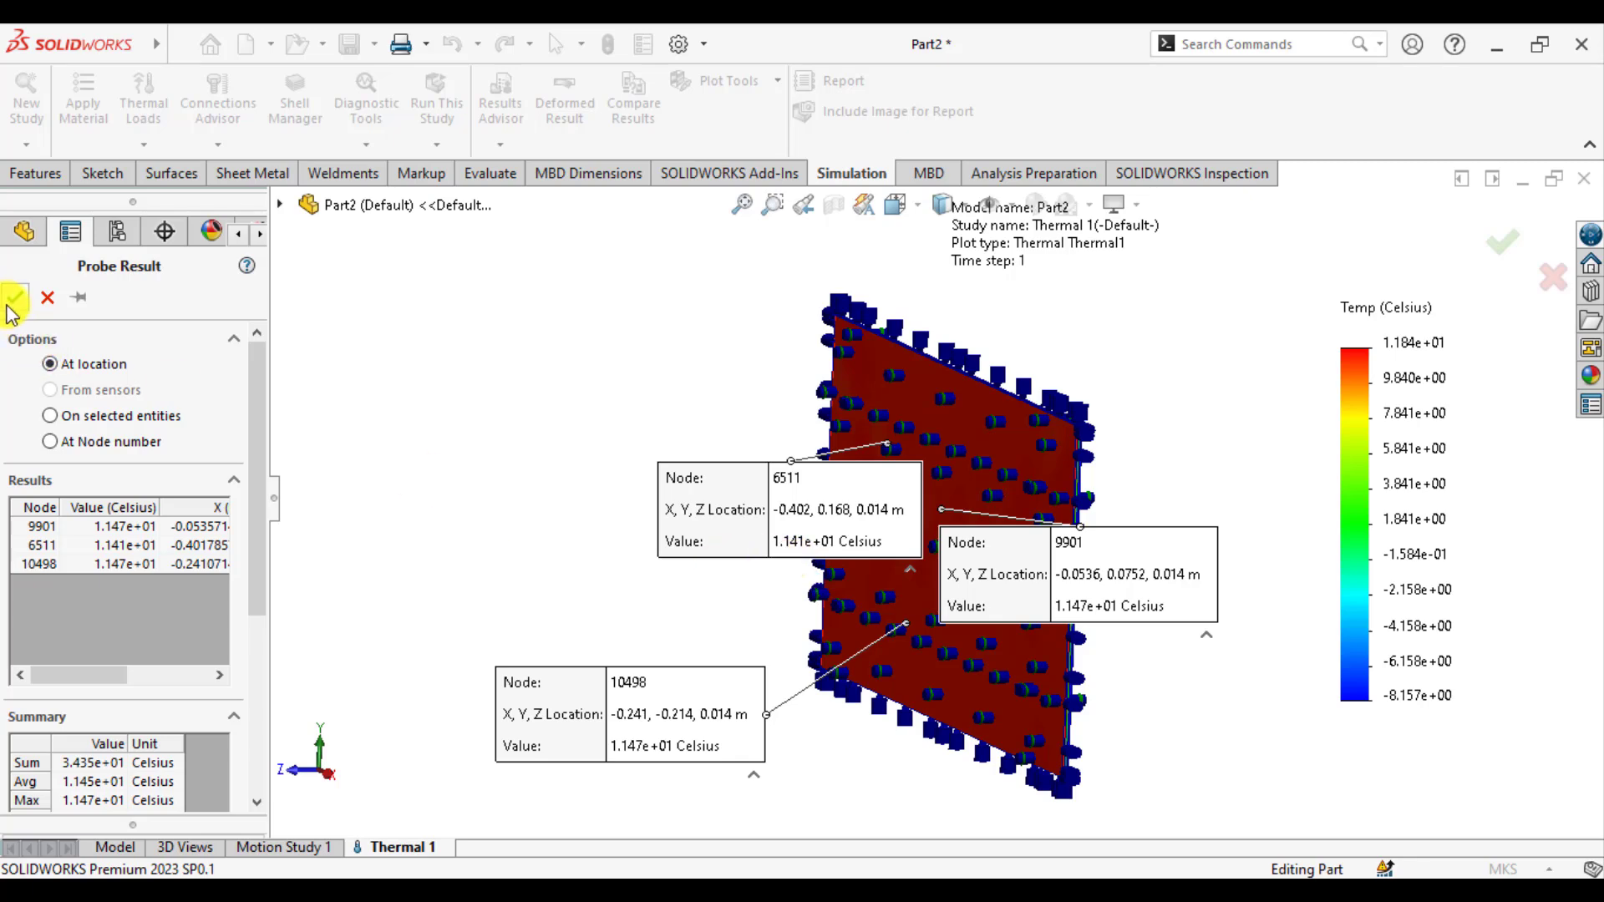
click(16, 298)
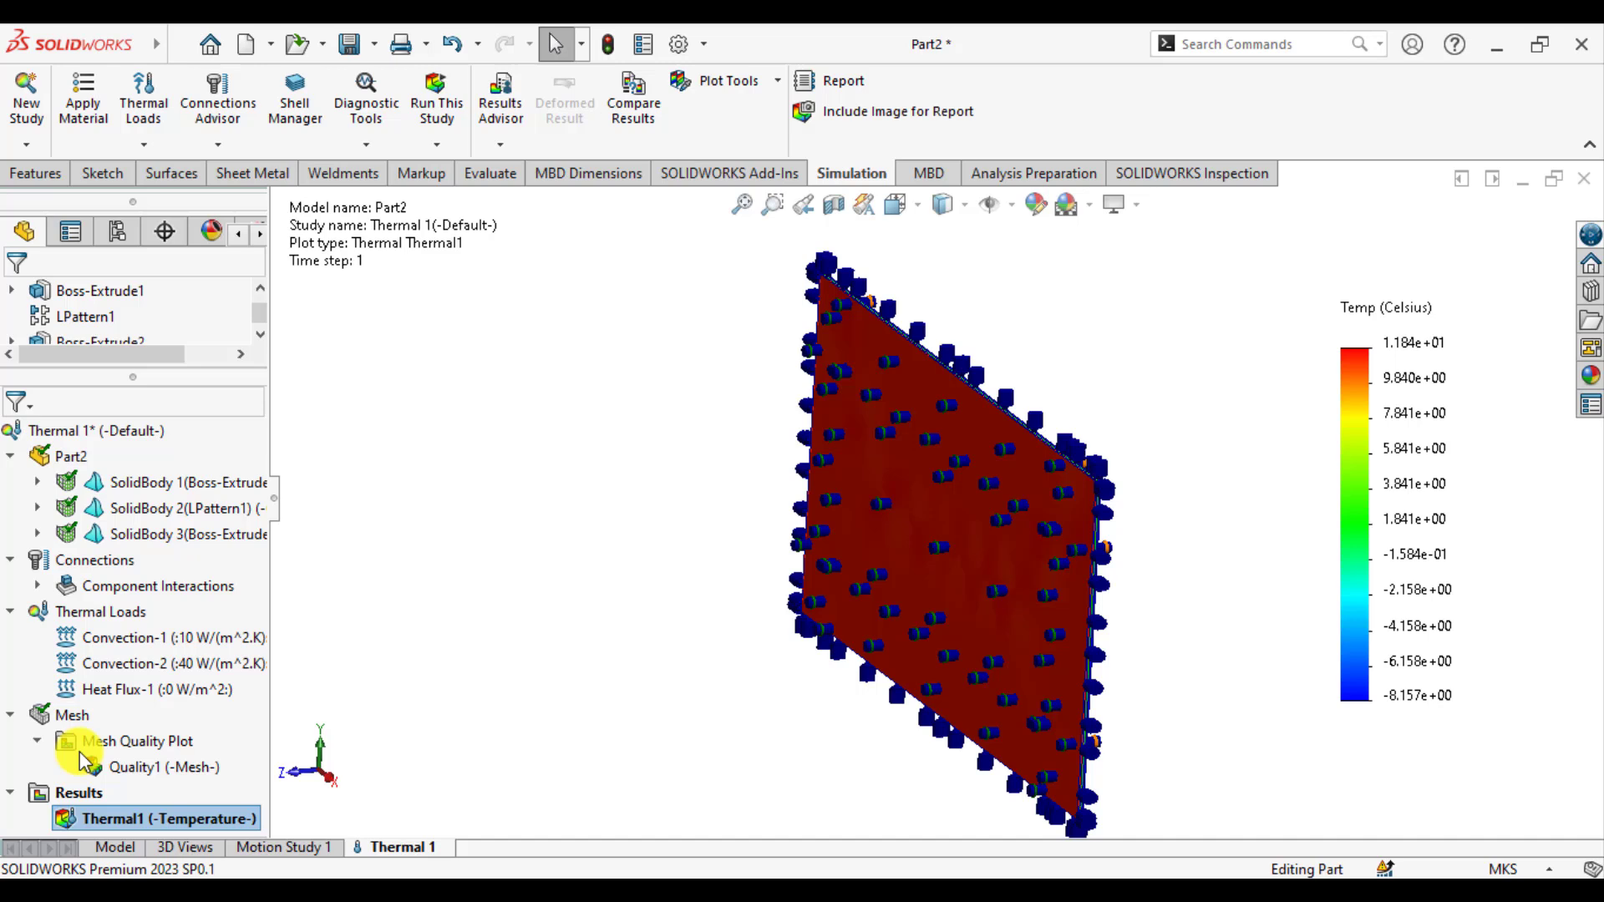
Step: List heat power for the inner window face, reading 96.576 W entering
right_click(77, 793)
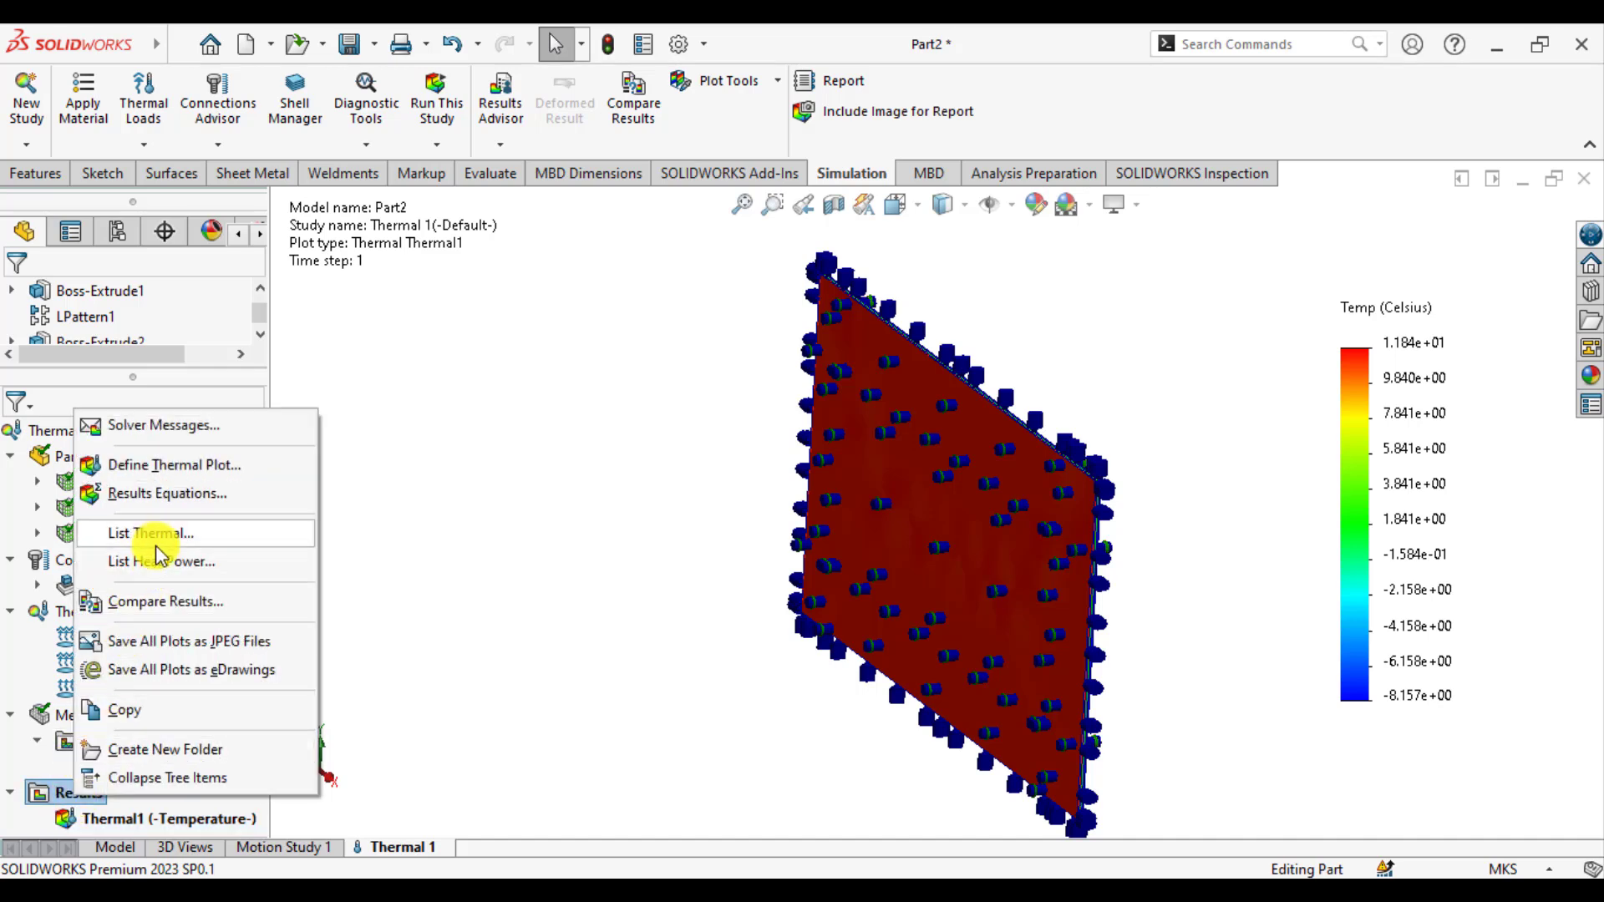
mouse_move(160, 561)
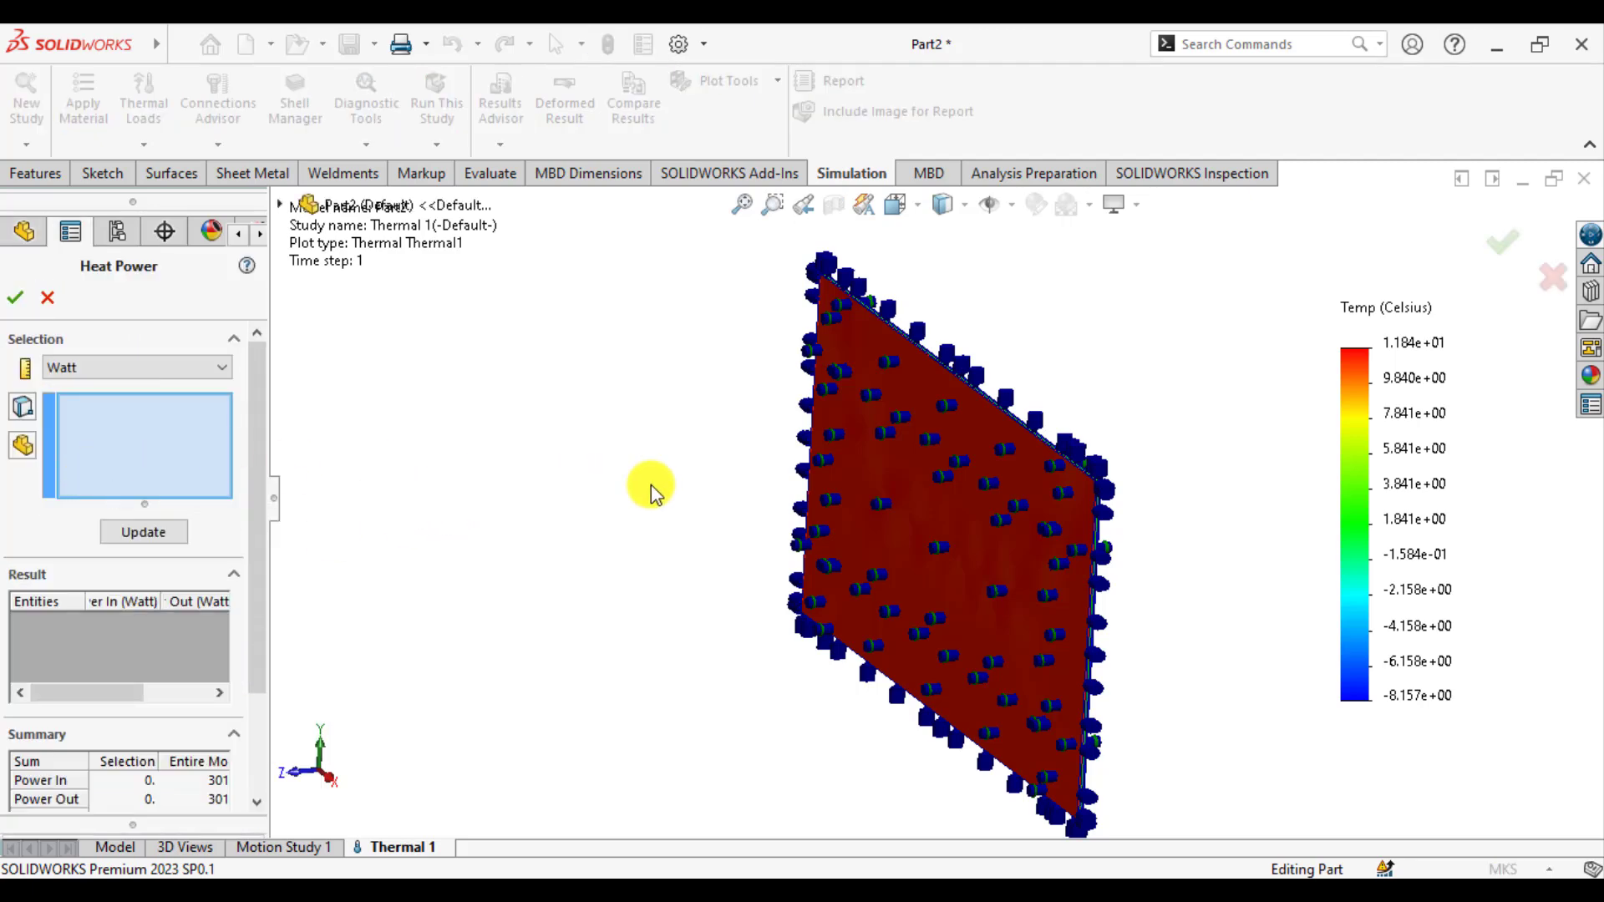
click(949, 506)
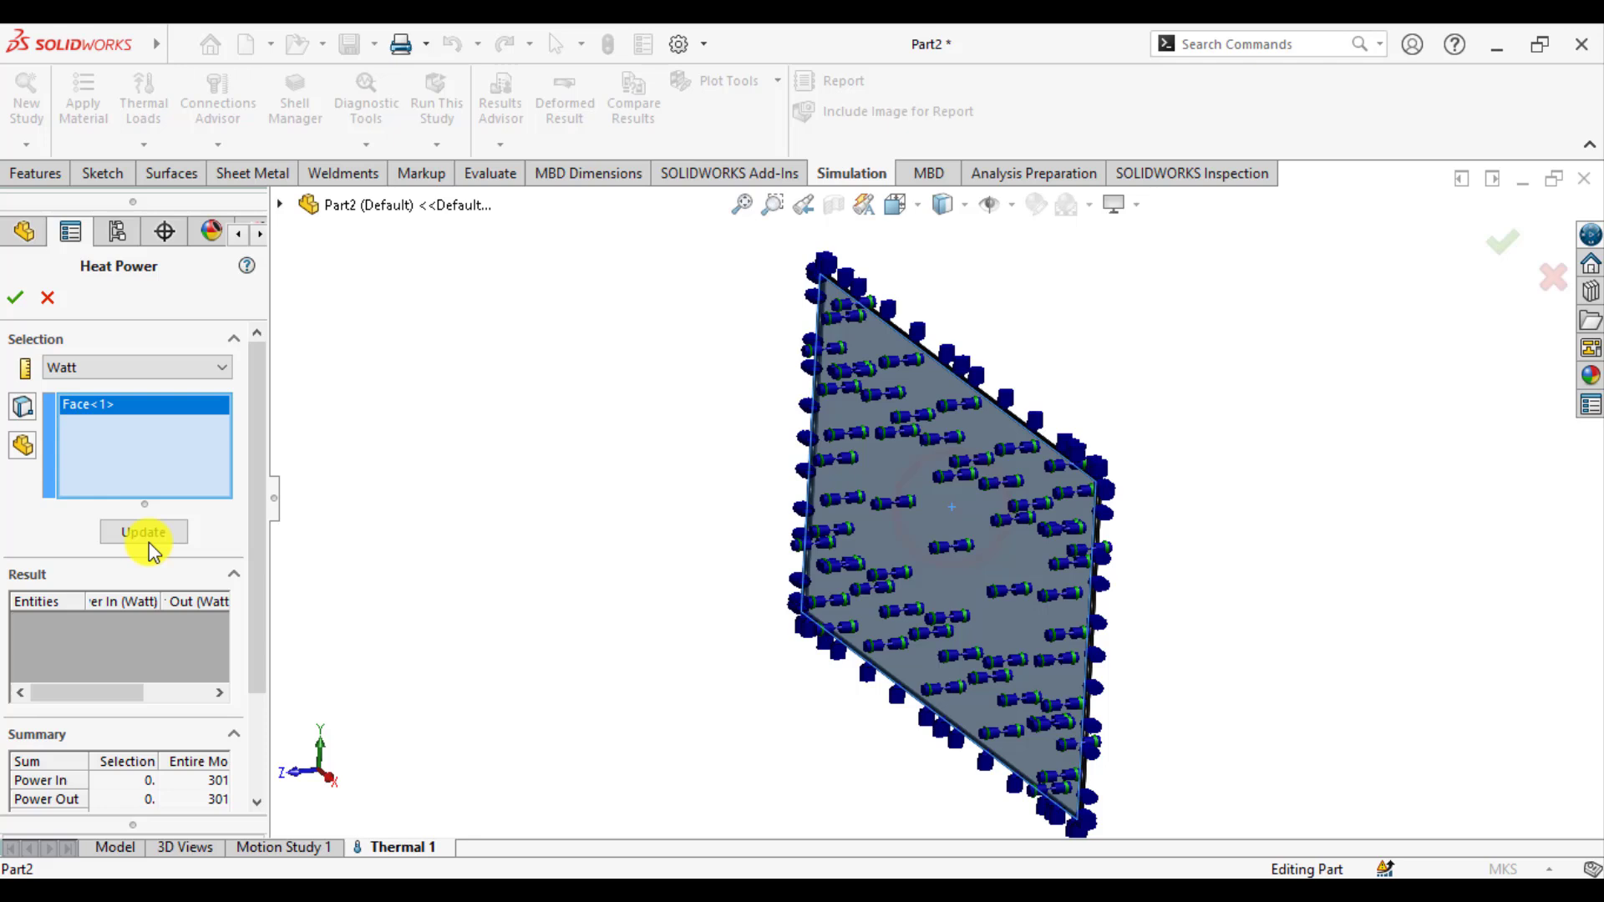
click(143, 531)
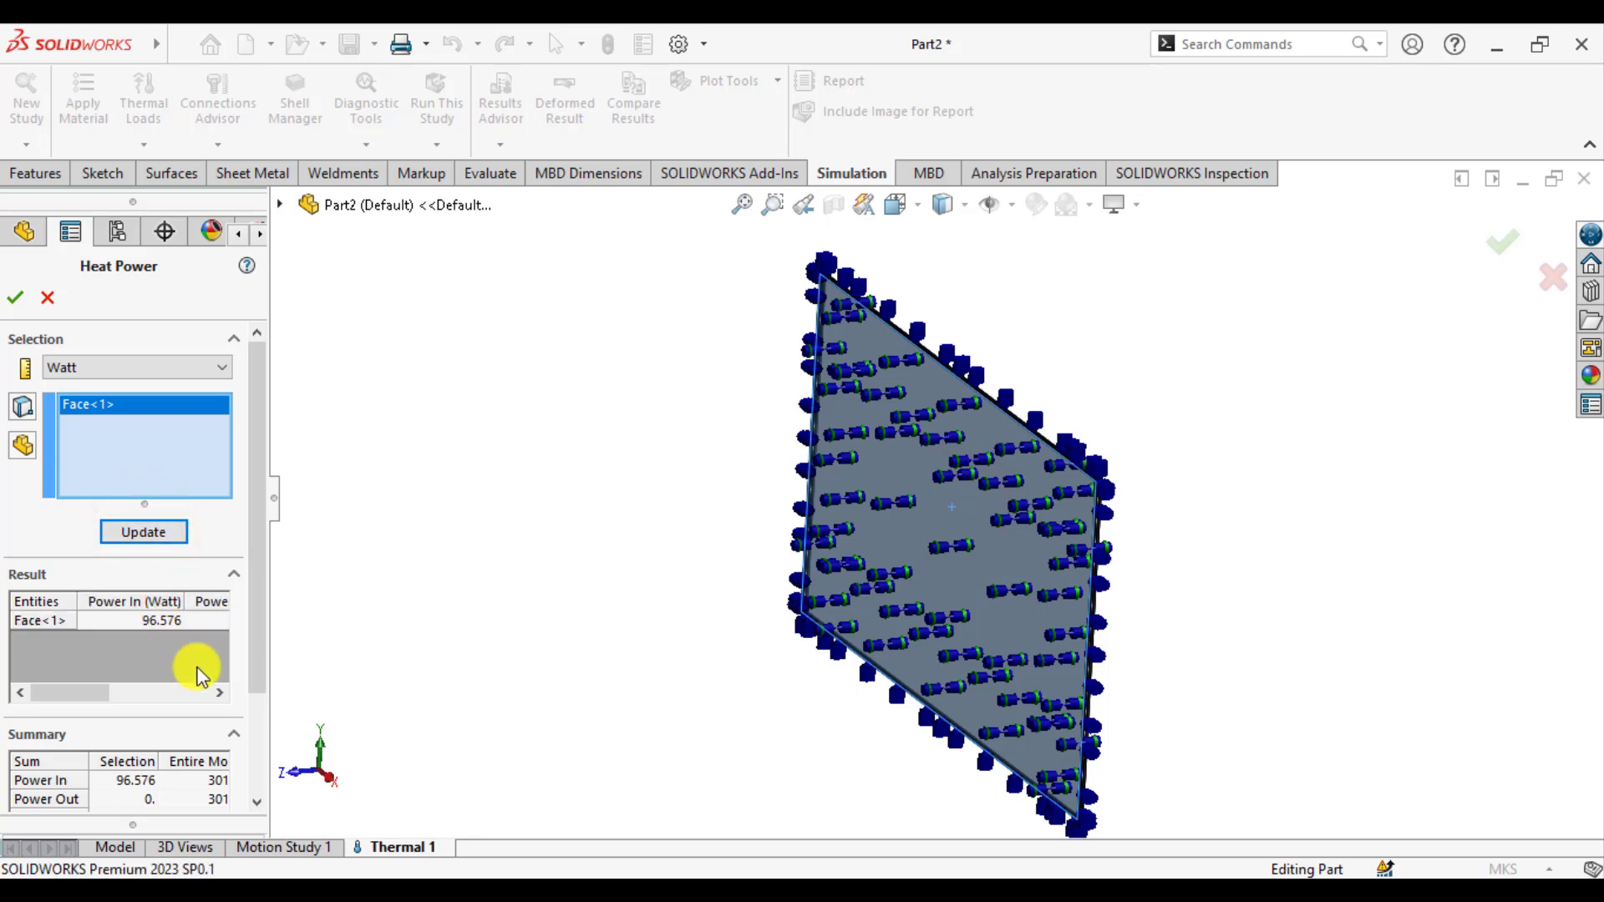
scroll(down, 3)
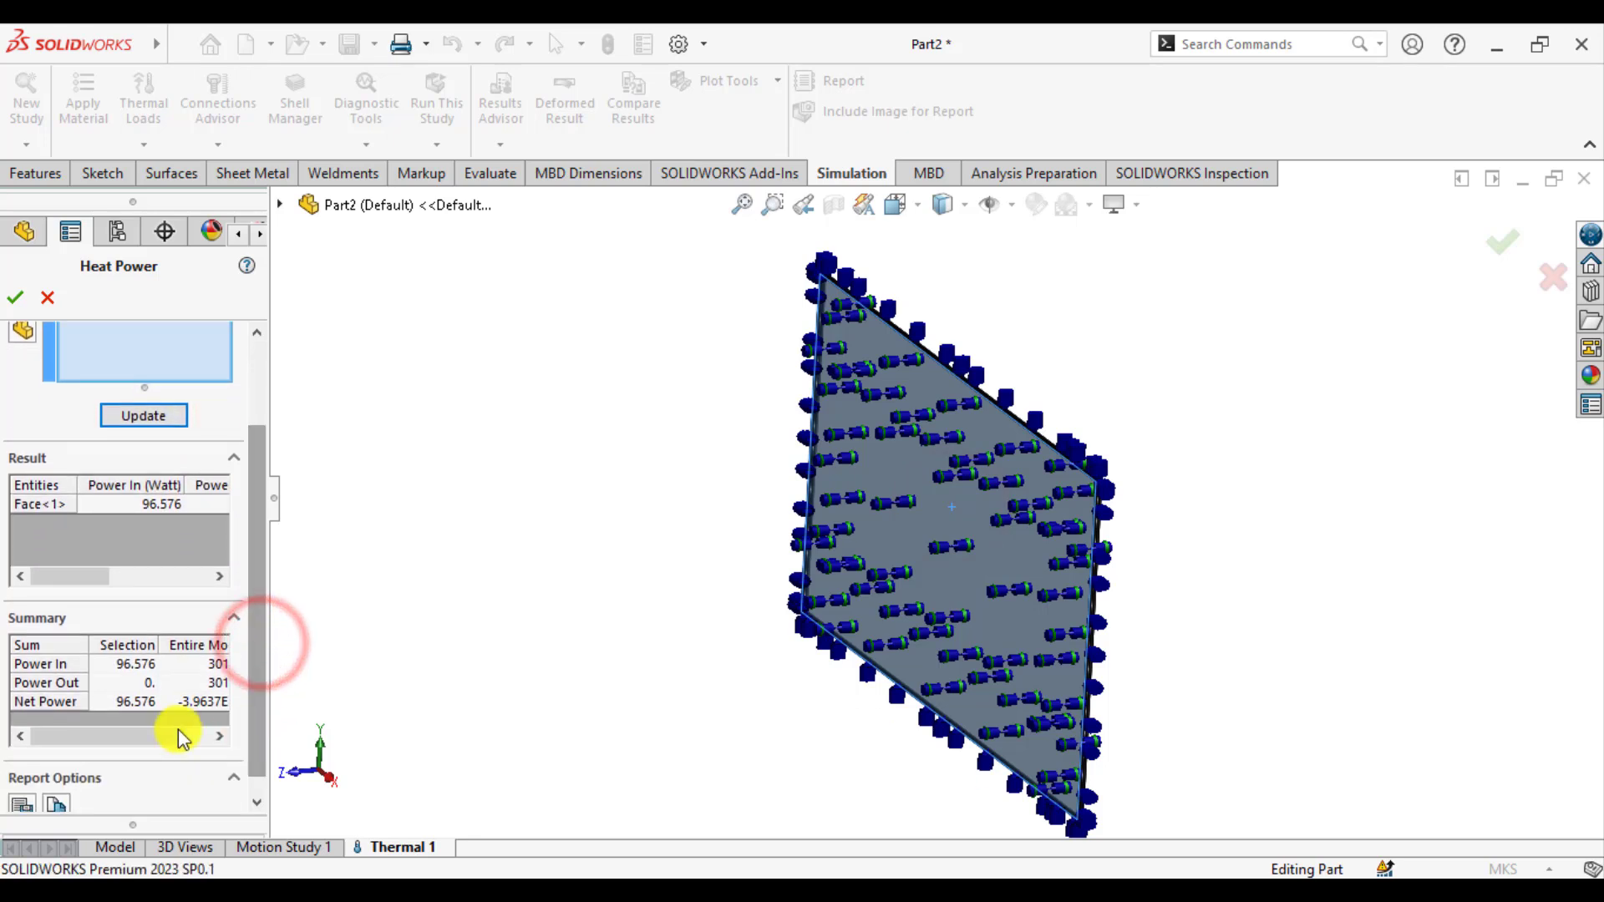
mouse_move(177, 447)
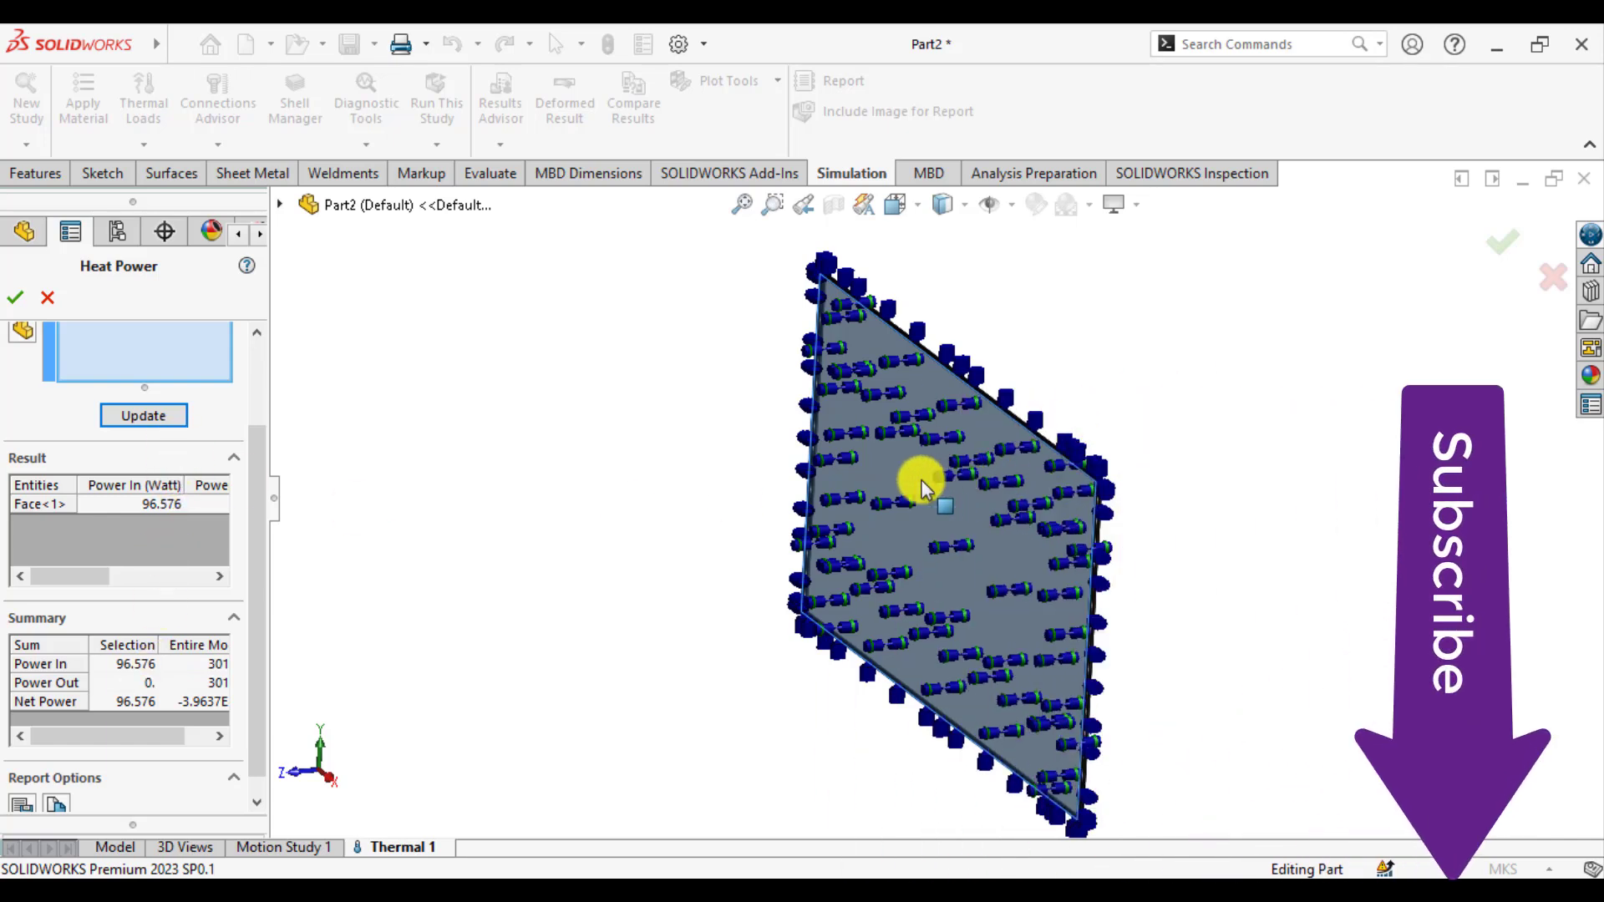
mouse_move(442, 397)
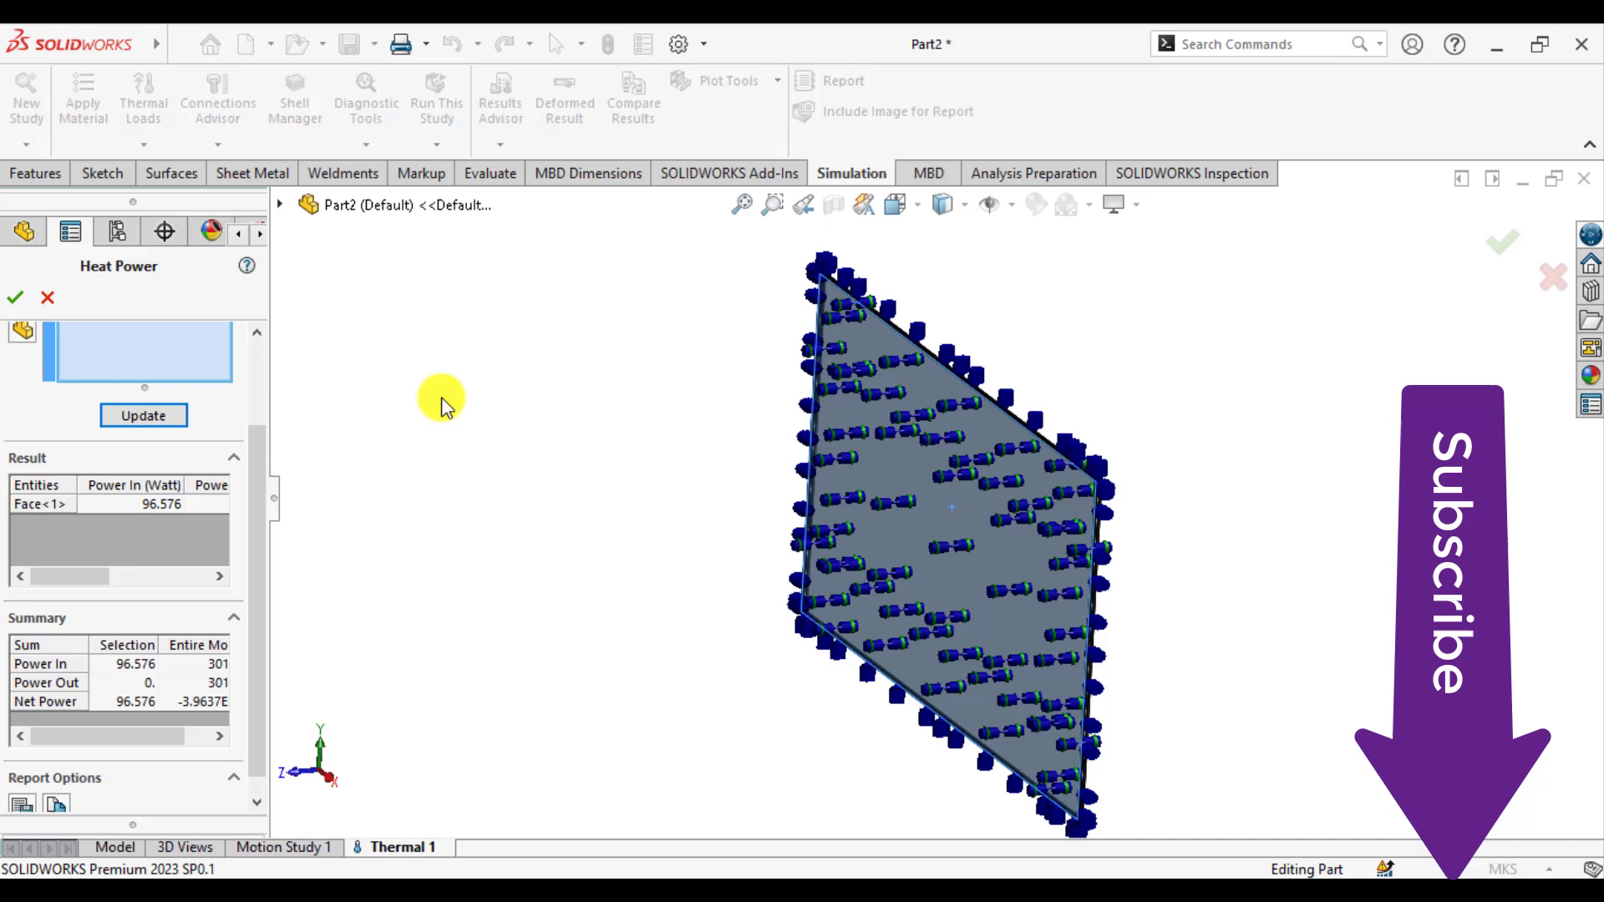
mouse_move(498, 416)
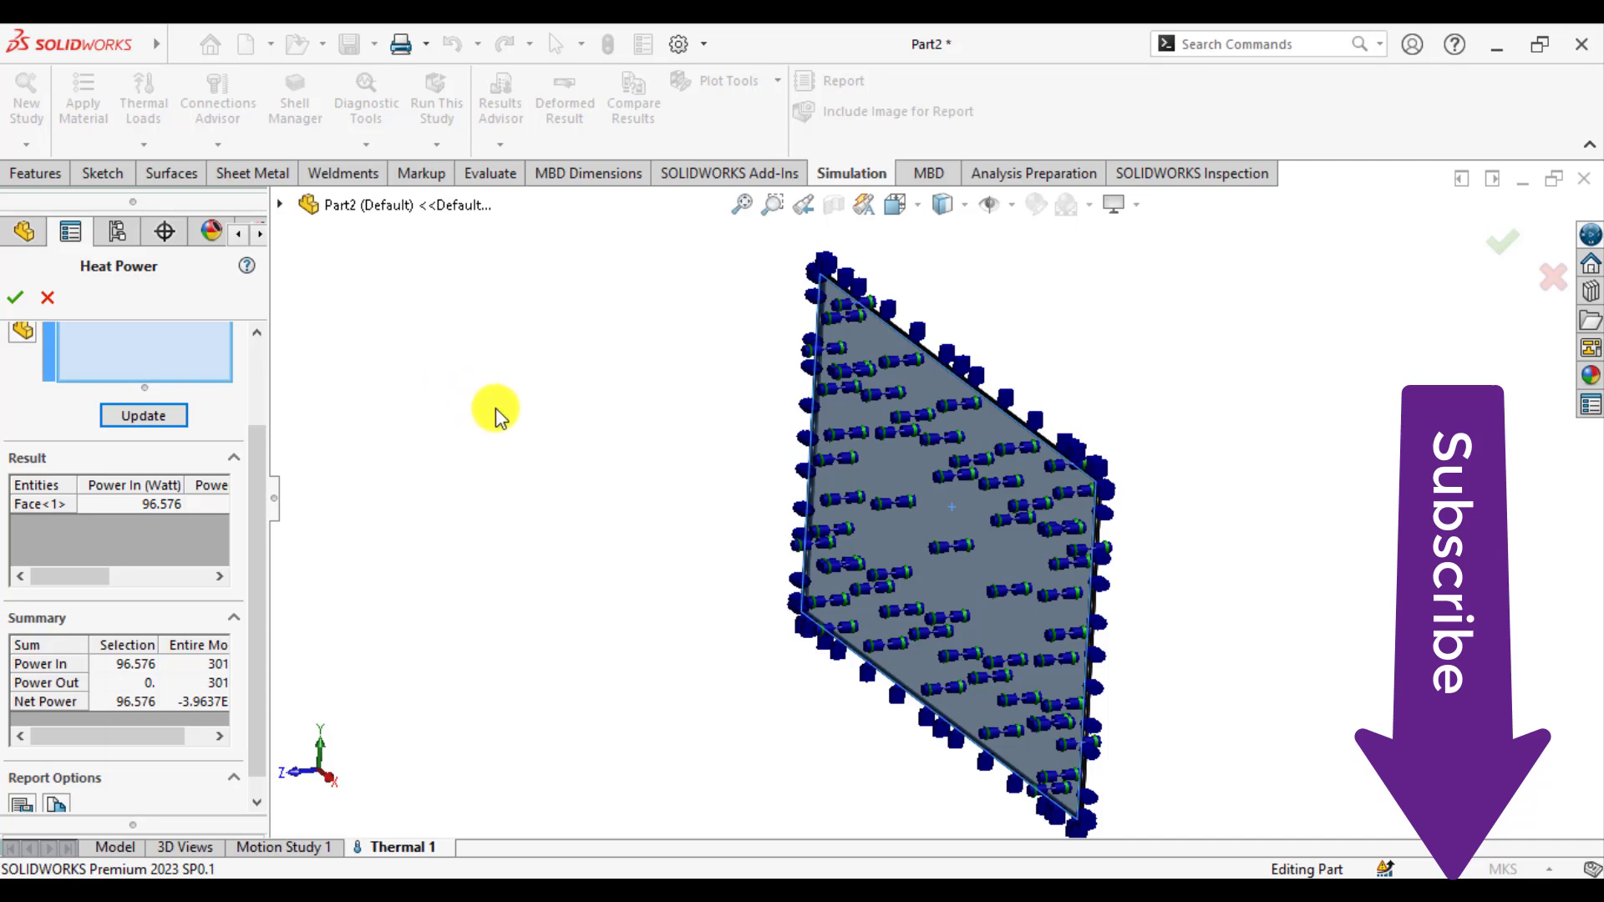